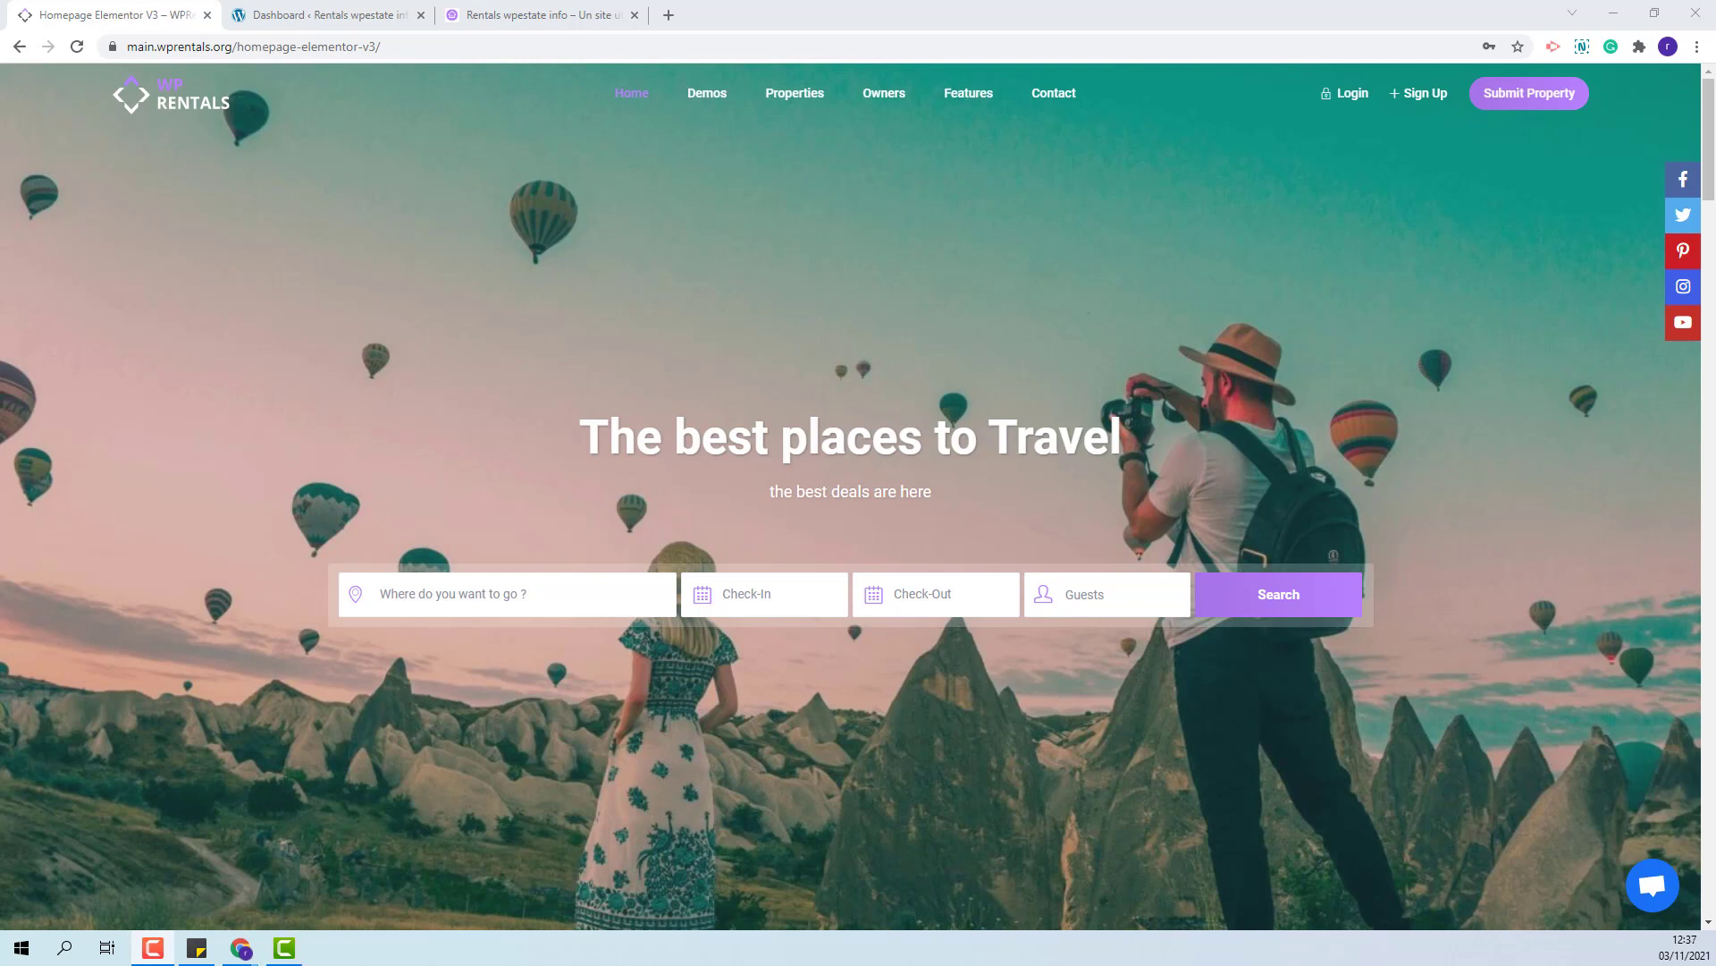
{"action": "mouse_move", "coordinate": [794, 524]}
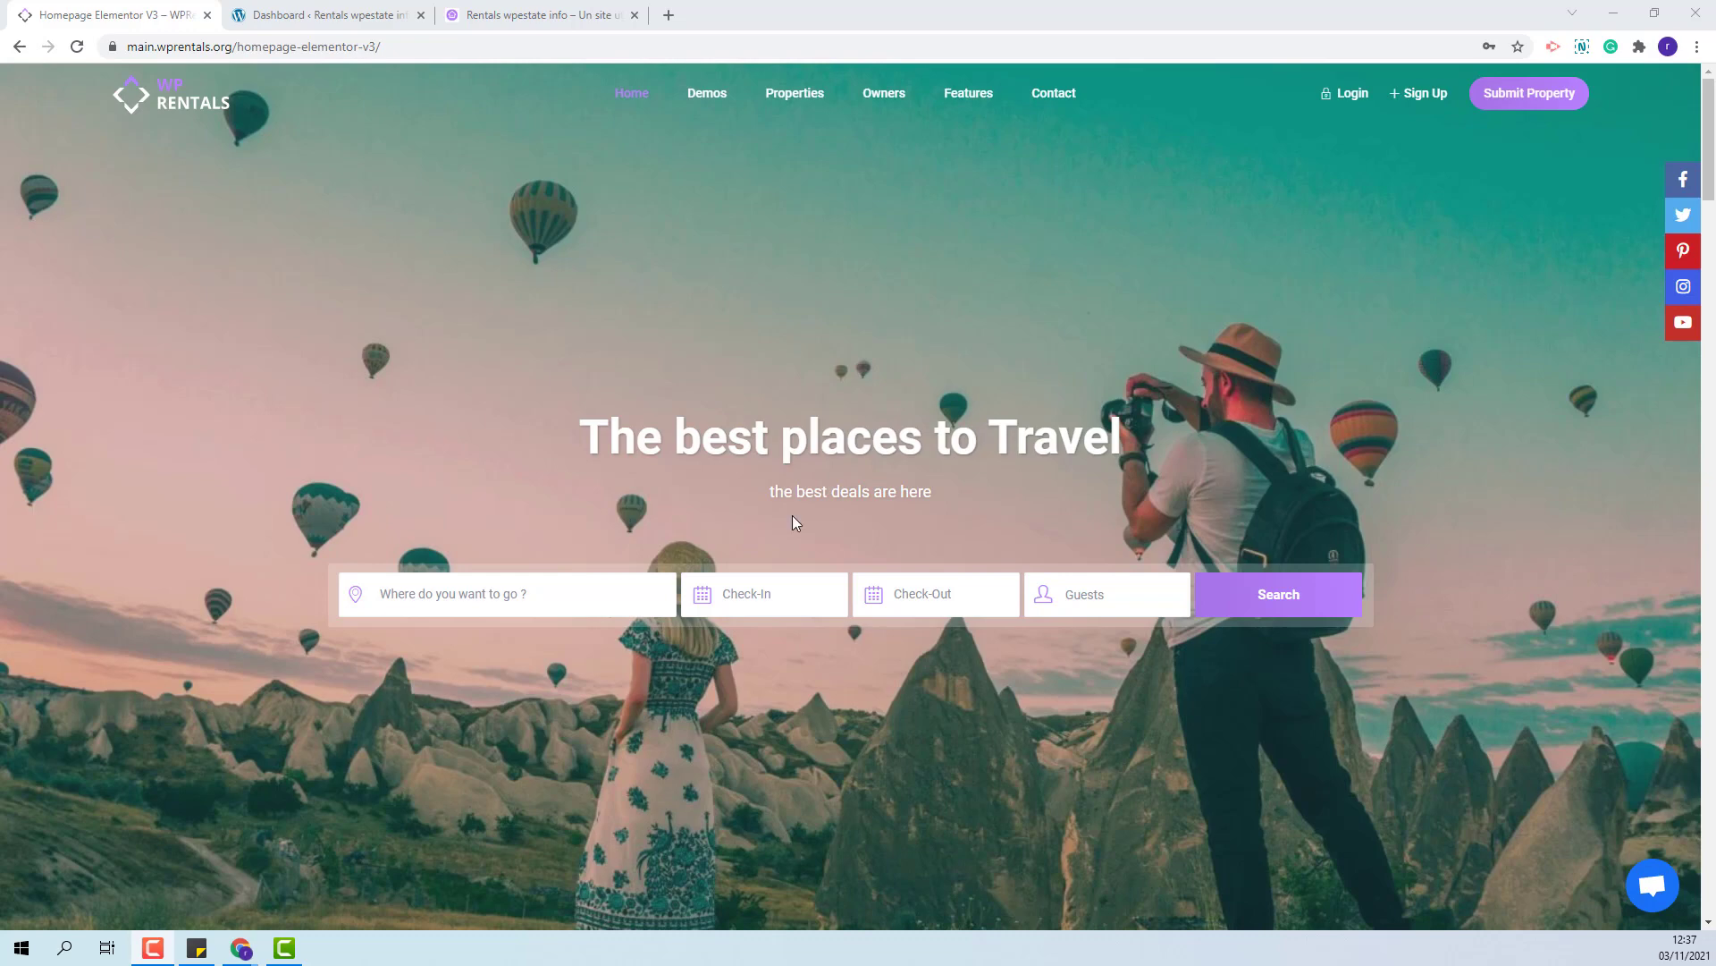
From the dashboard's Plugins screen, search "woo" and install the WooCommerce plugin.
{"action": "left_click", "coordinate": [324, 15]}
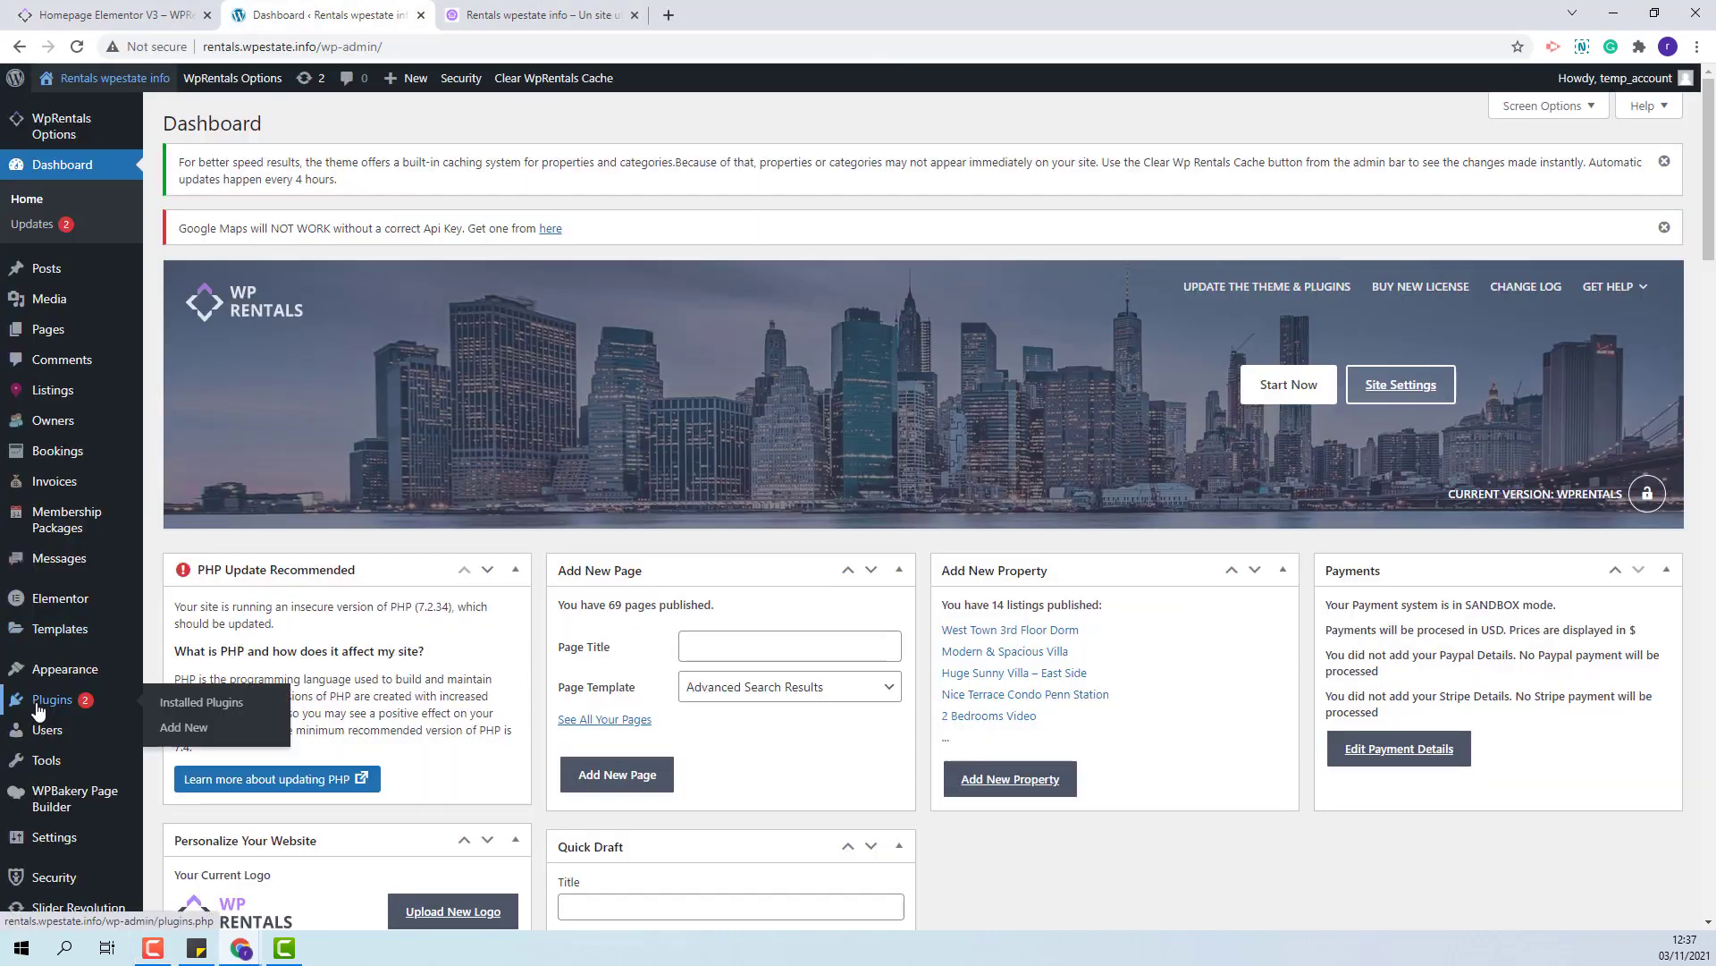
{"action": "left_click", "coordinate": [53, 701]}
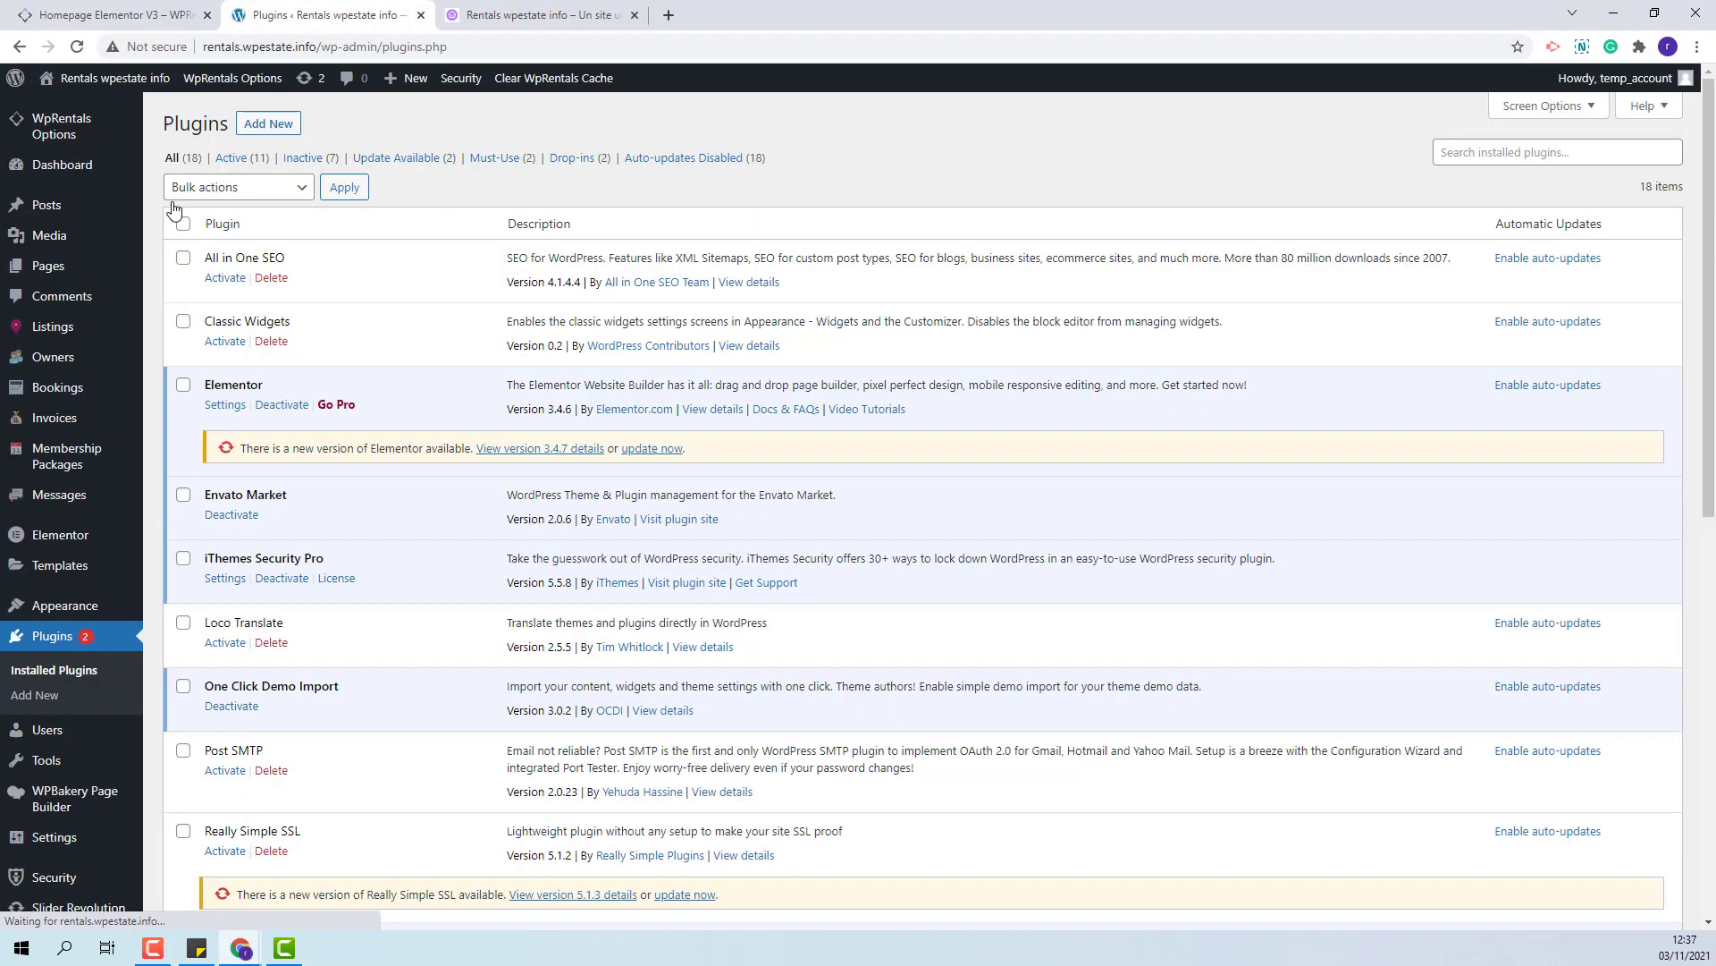
{"action": "left_click", "coordinate": [267, 123]}
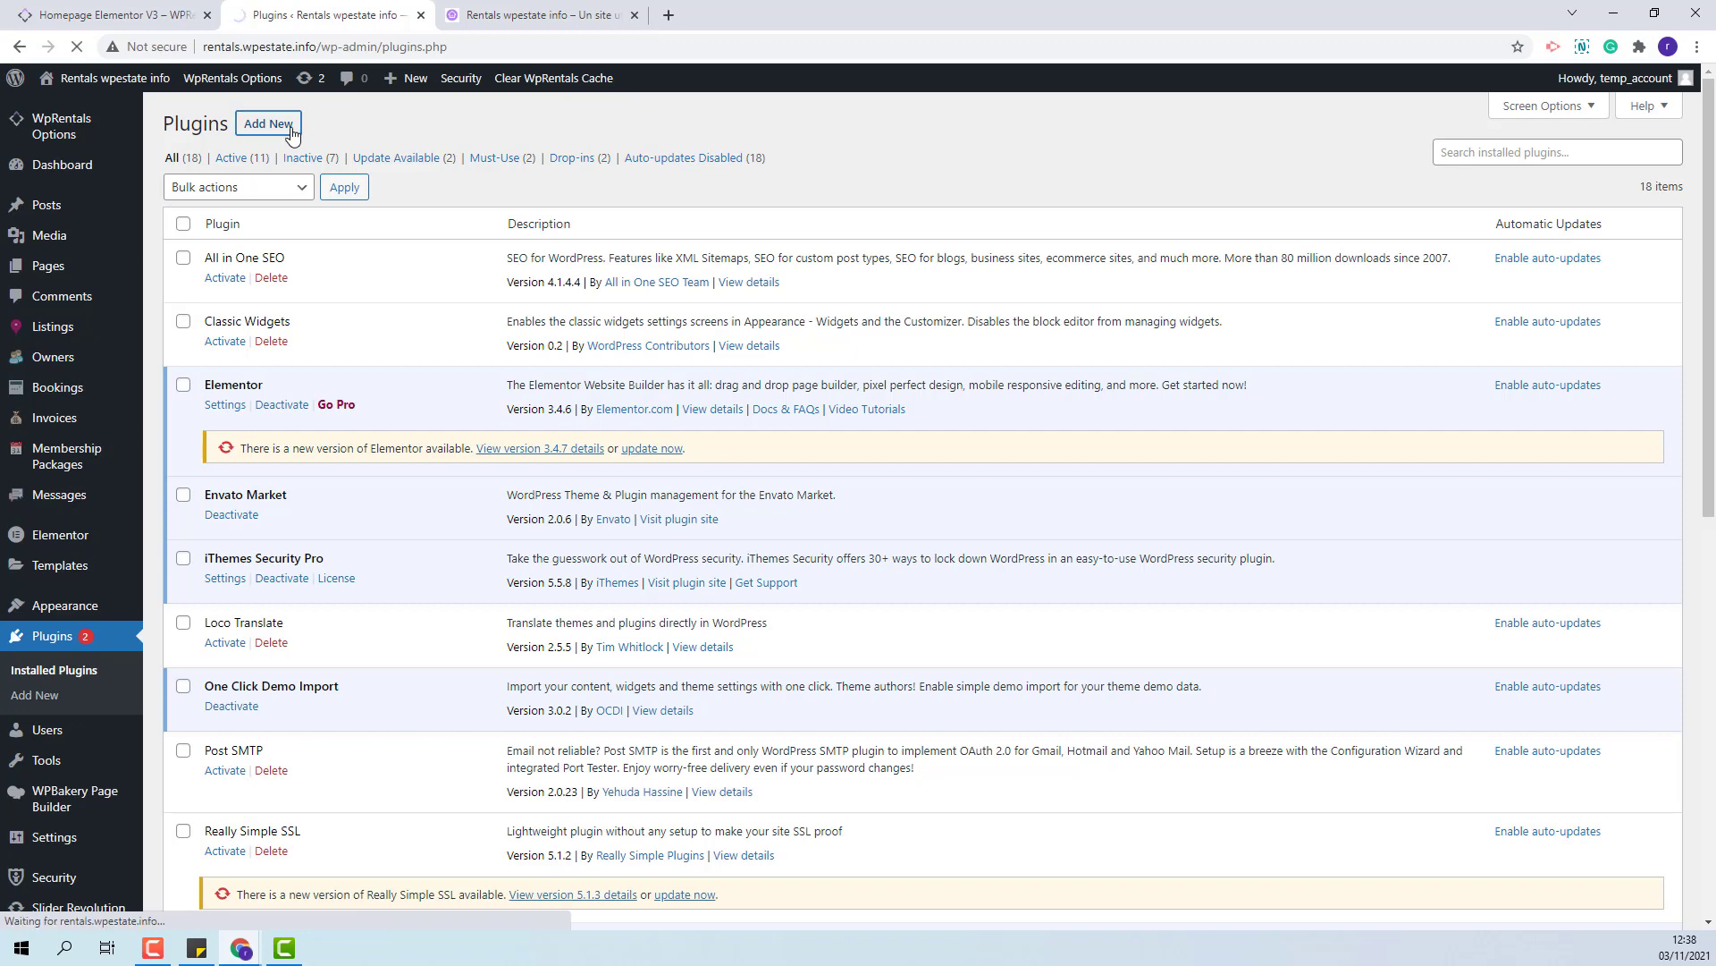
{"action": "left_click", "coordinate": [267, 124]}
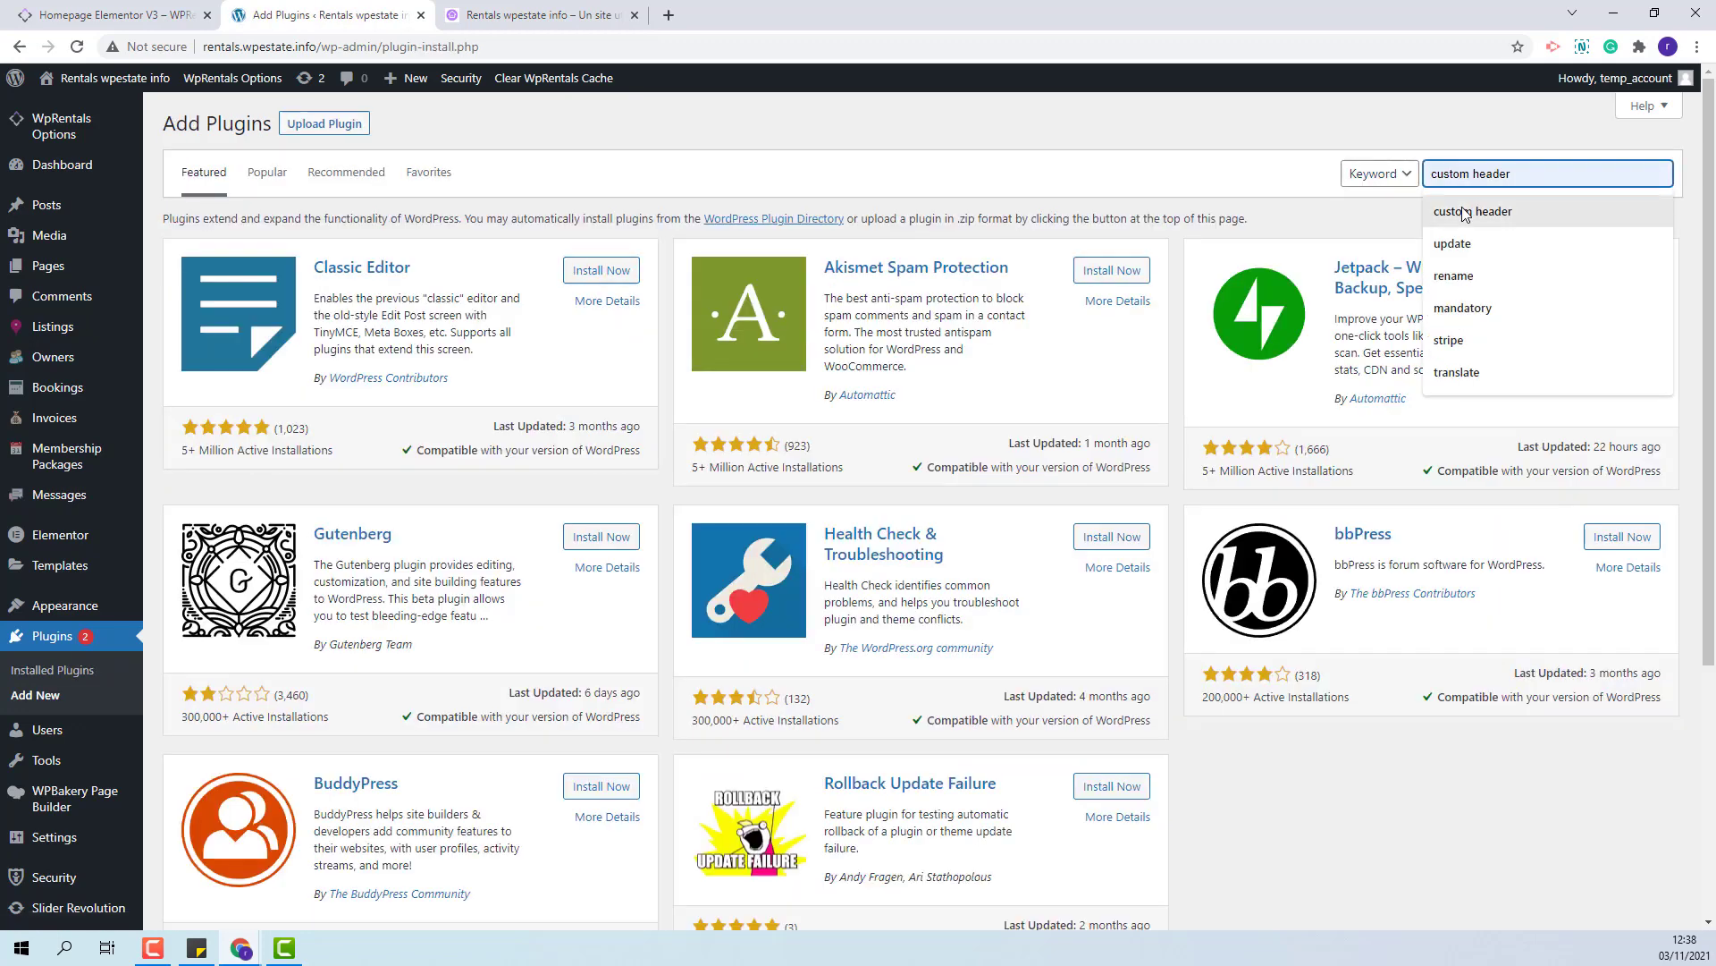
{"action": "type", "text": "woo"}
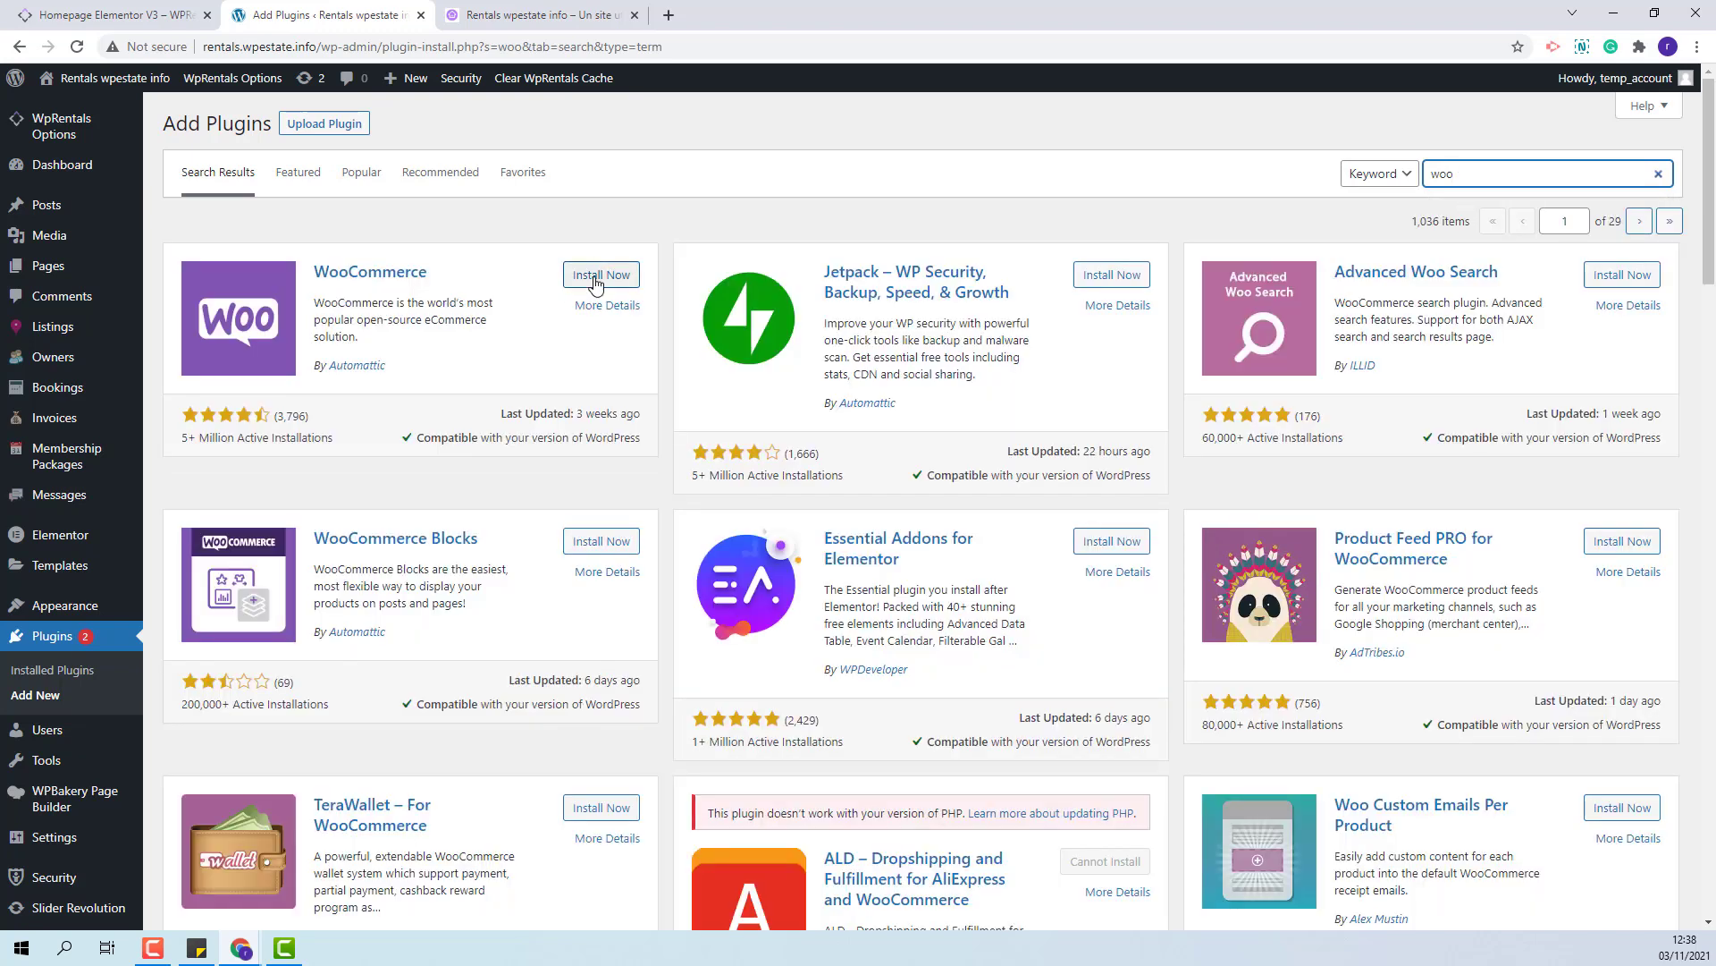
{"action": "left_click", "coordinate": [601, 275]}
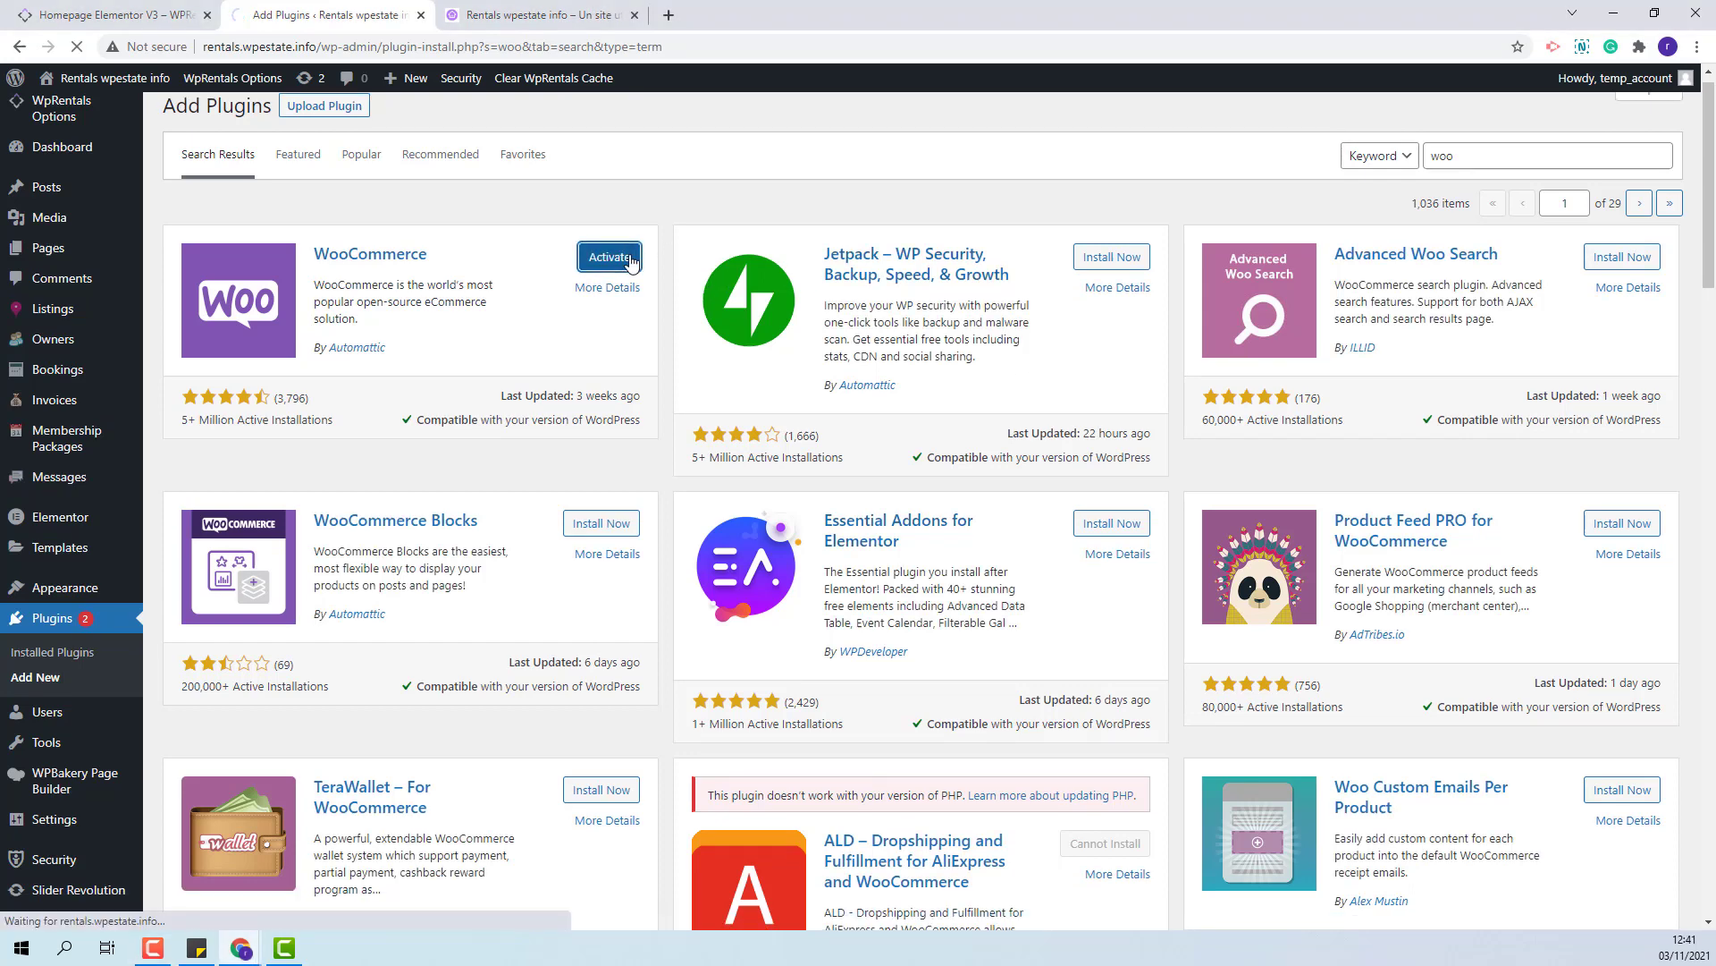
Activate WooCommerce and decline usage tracking in its setup wizard.
{"action": "left_click", "coordinate": [608, 261]}
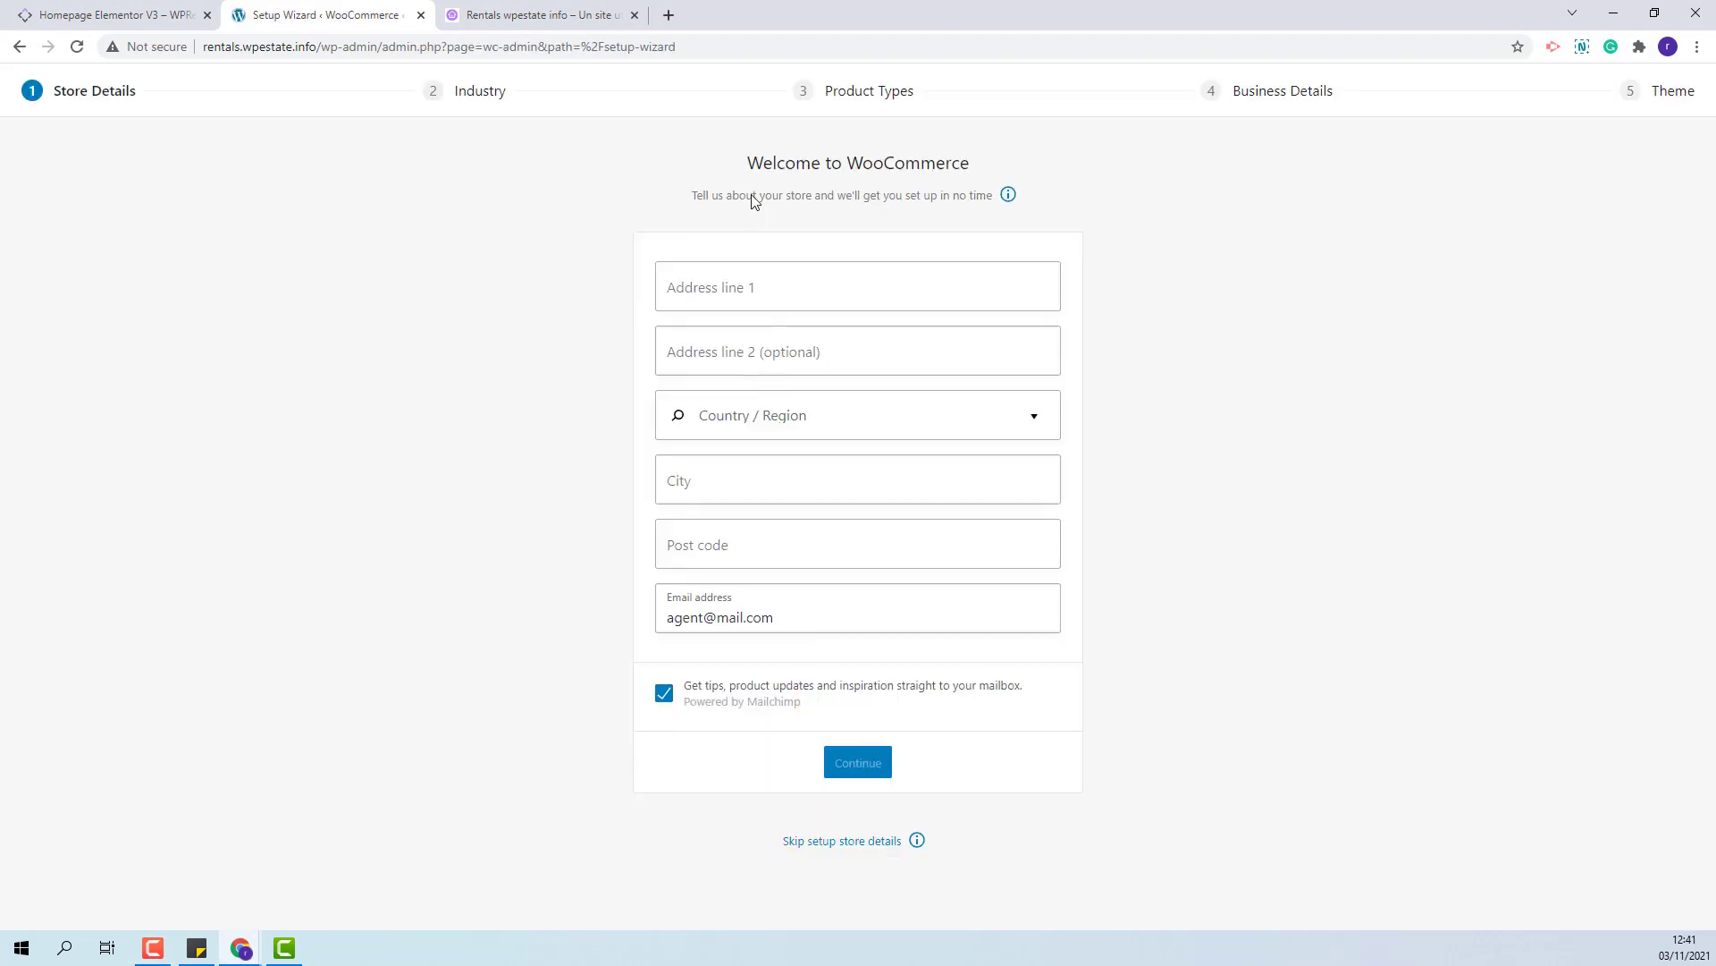
{"action": "mouse_move", "coordinate": [821, 851]}
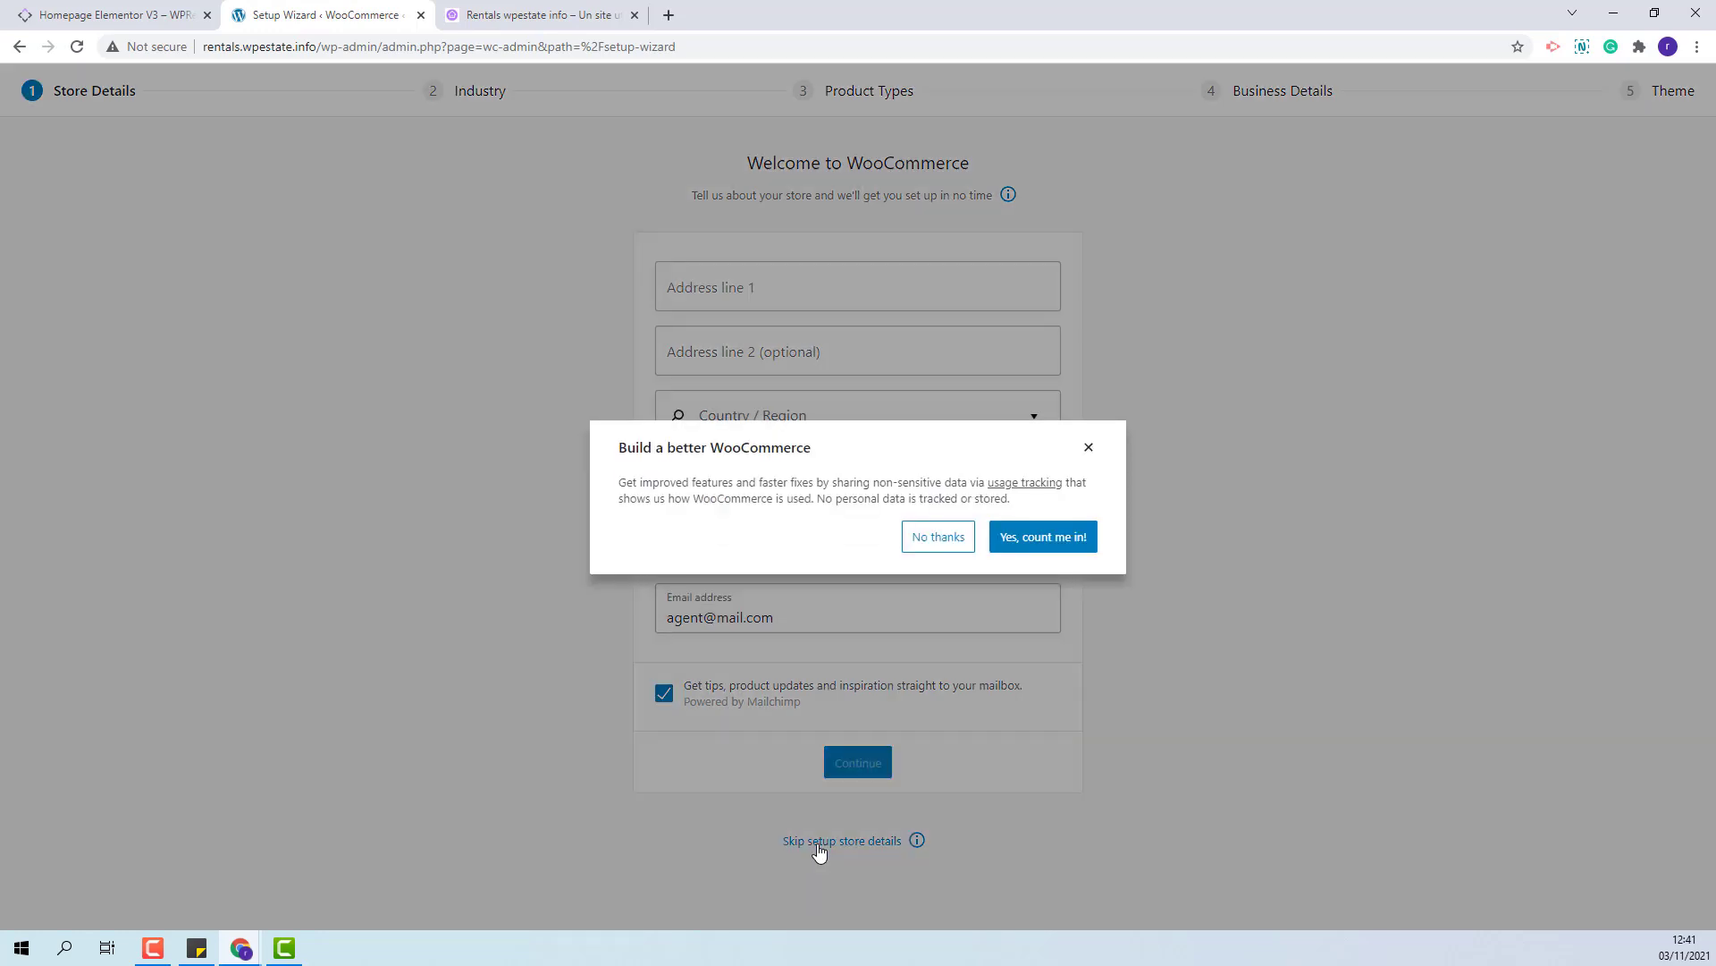
{"action": "left_click", "coordinate": [935, 537]}
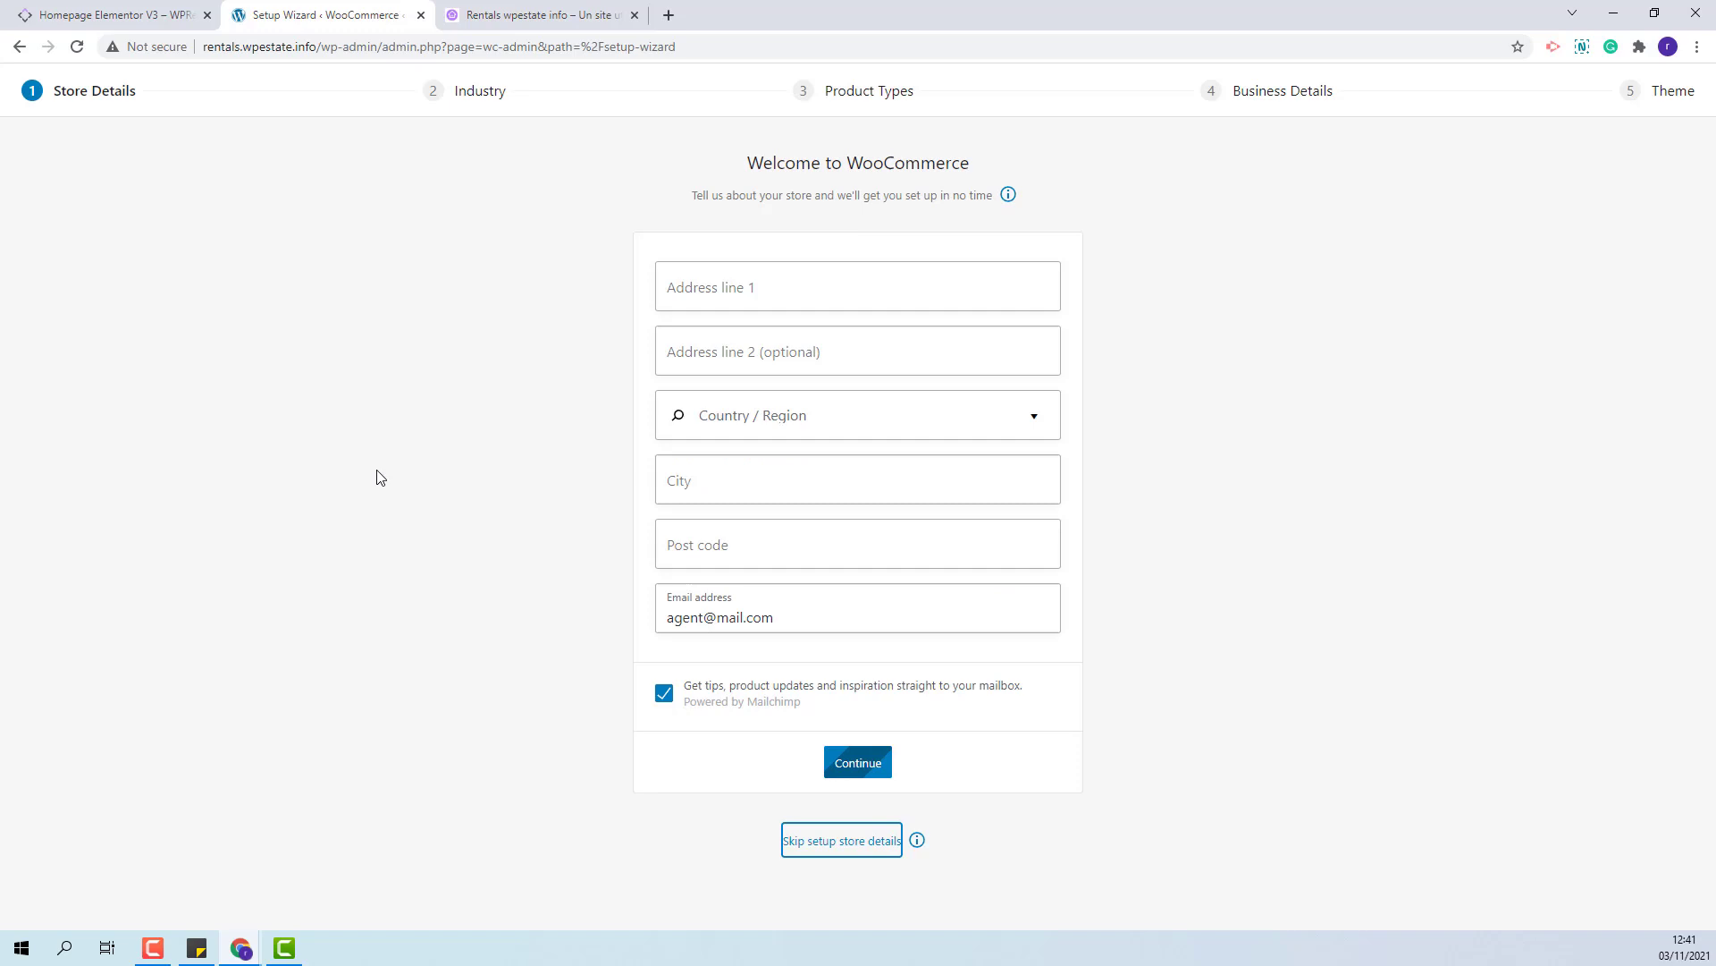
Skip store details and page through All Pages to the WooCommerce Shop and Refund policy pages.
{"action": "left_click", "coordinate": [840, 841]}
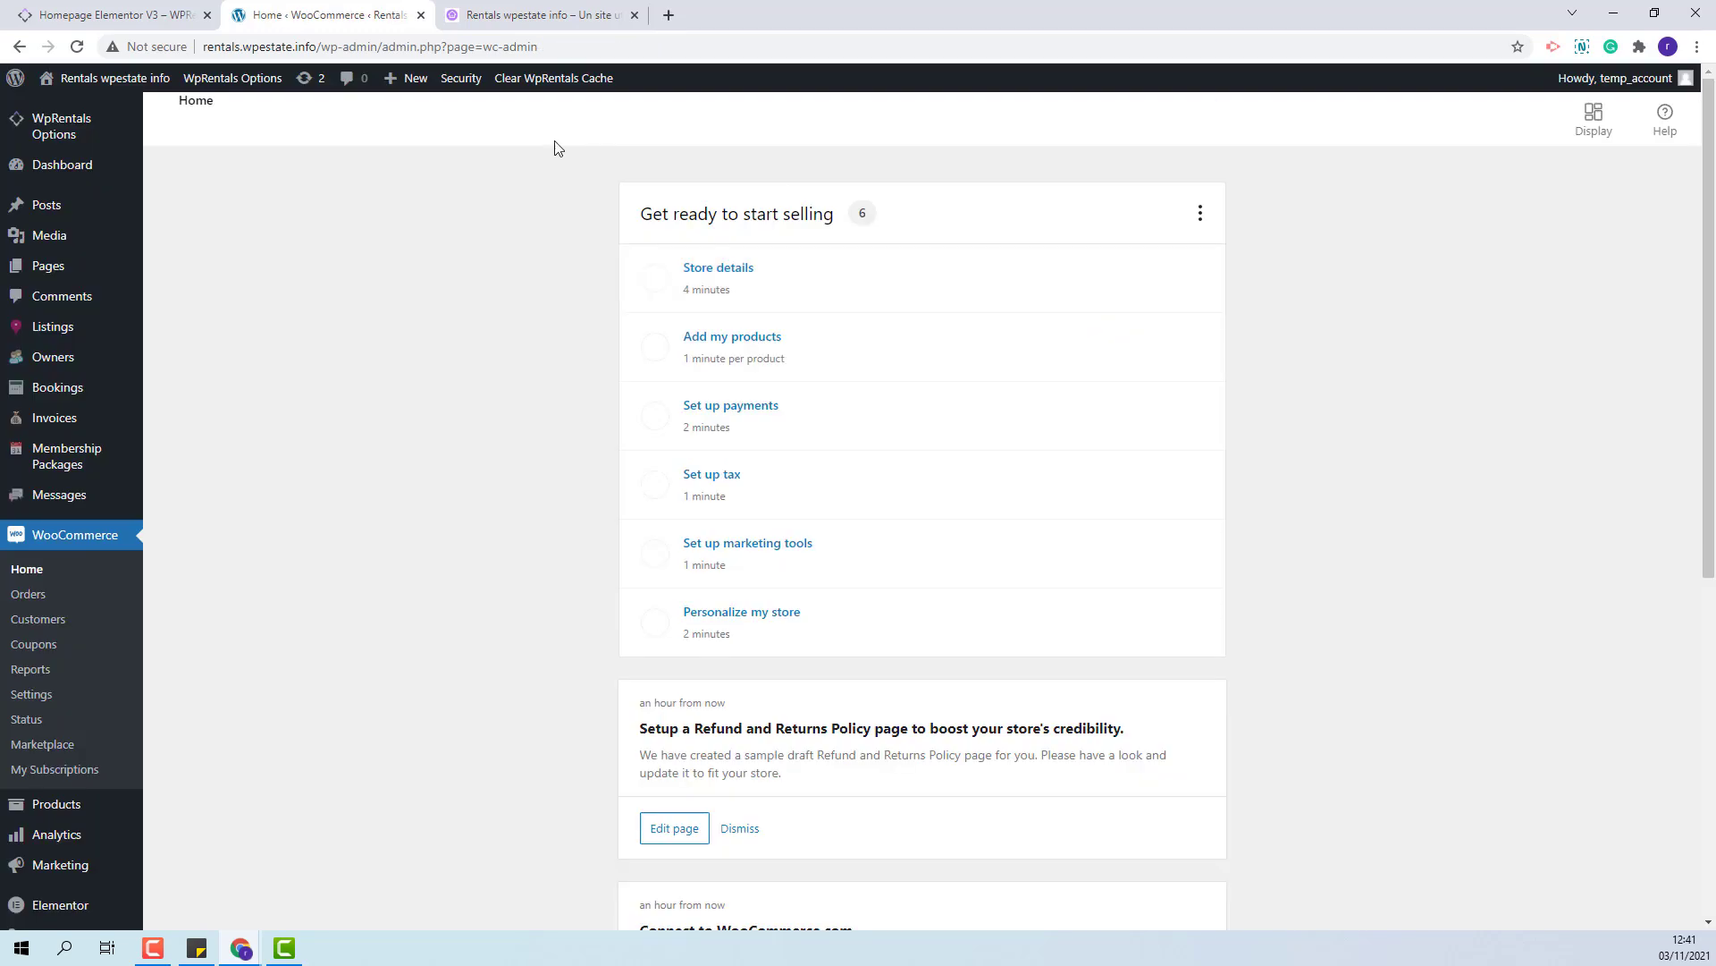
{"action": "left_click", "coordinate": [47, 267]}
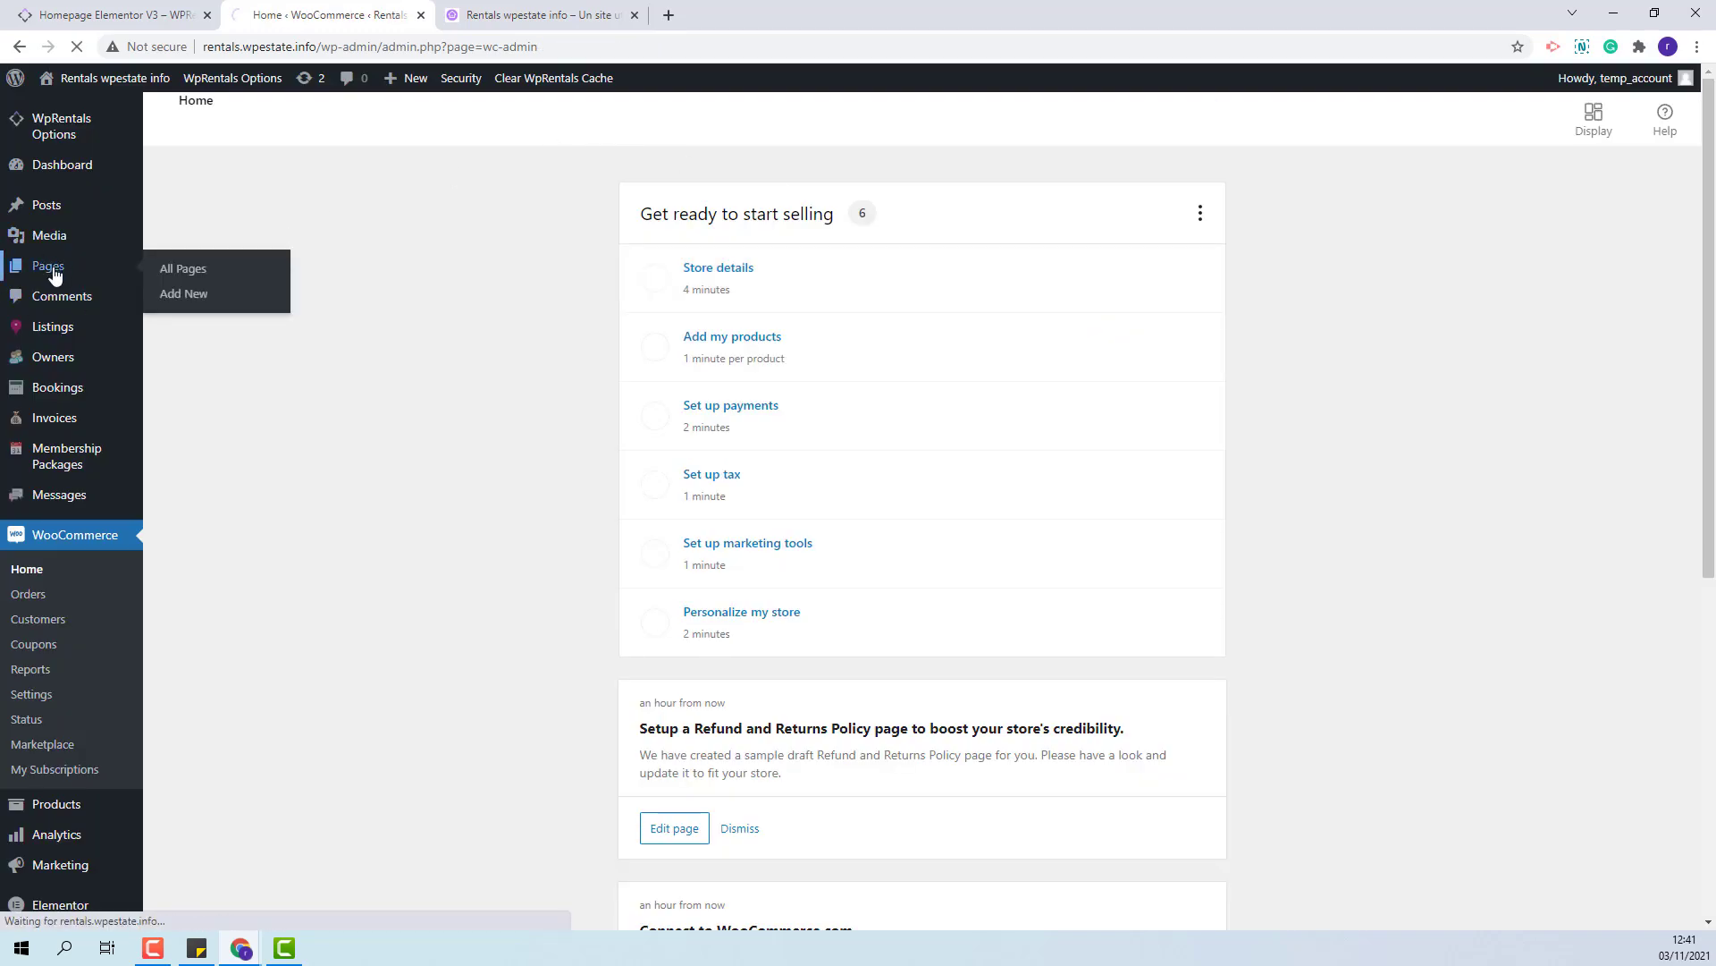
{"action": "left_click", "coordinate": [183, 270]}
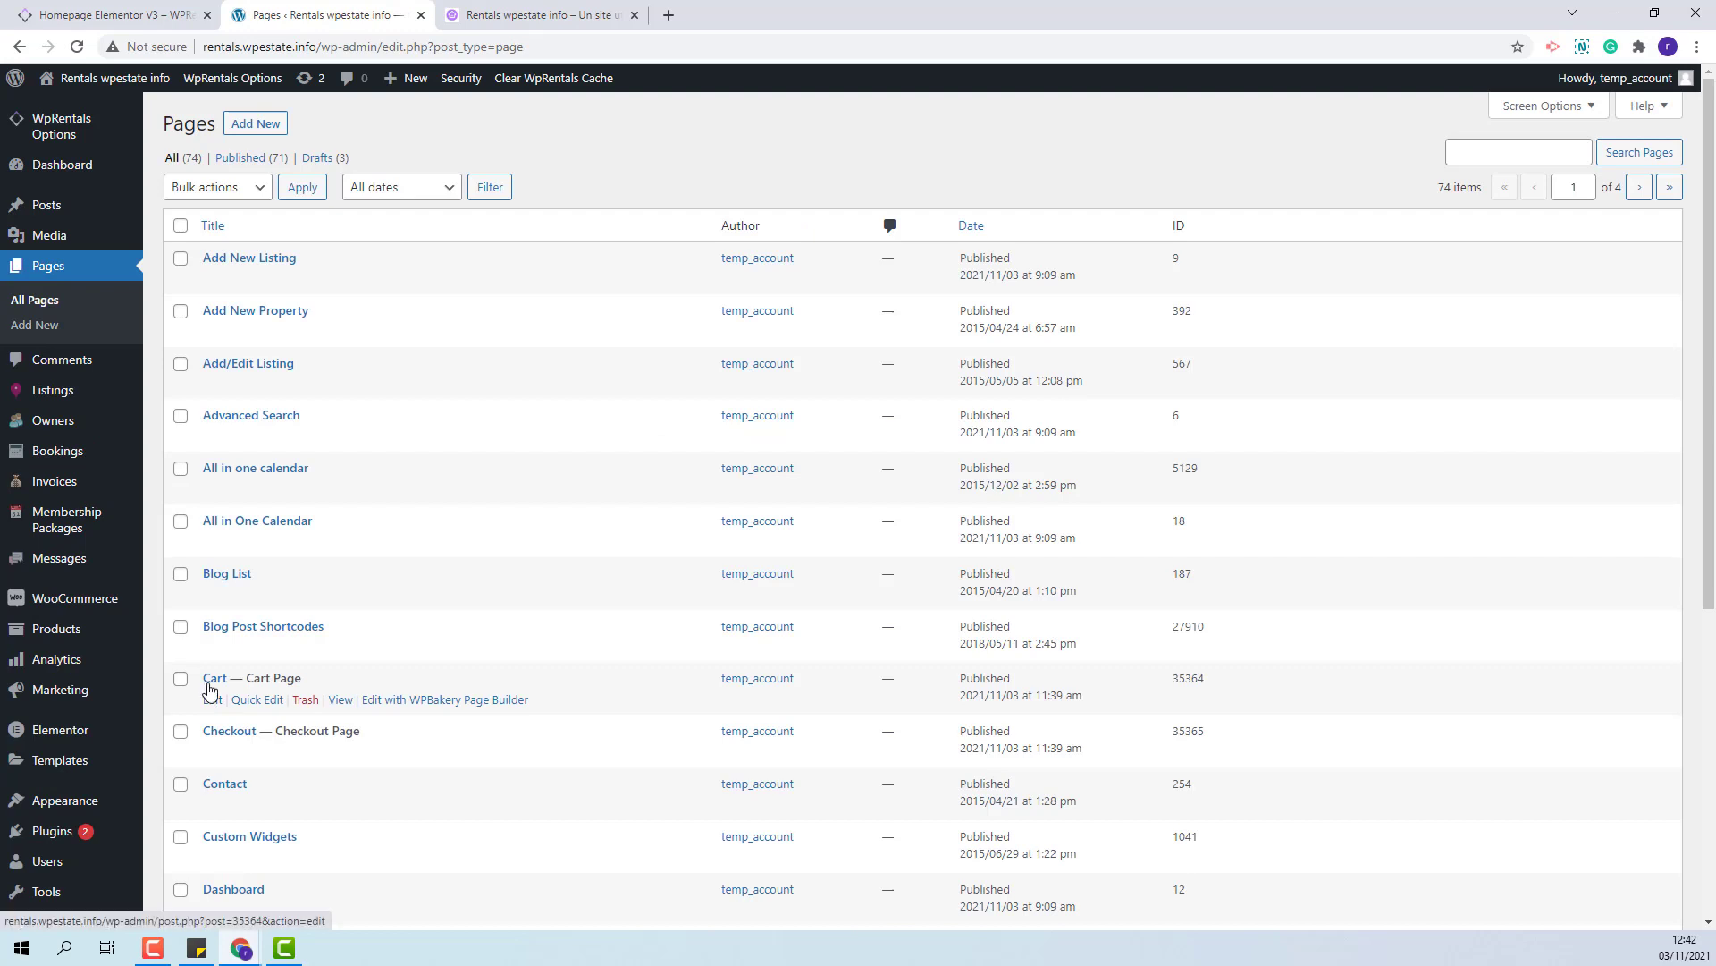
{"action": "scroll", "scroll_direction": "down", "scroll_amount": 3}
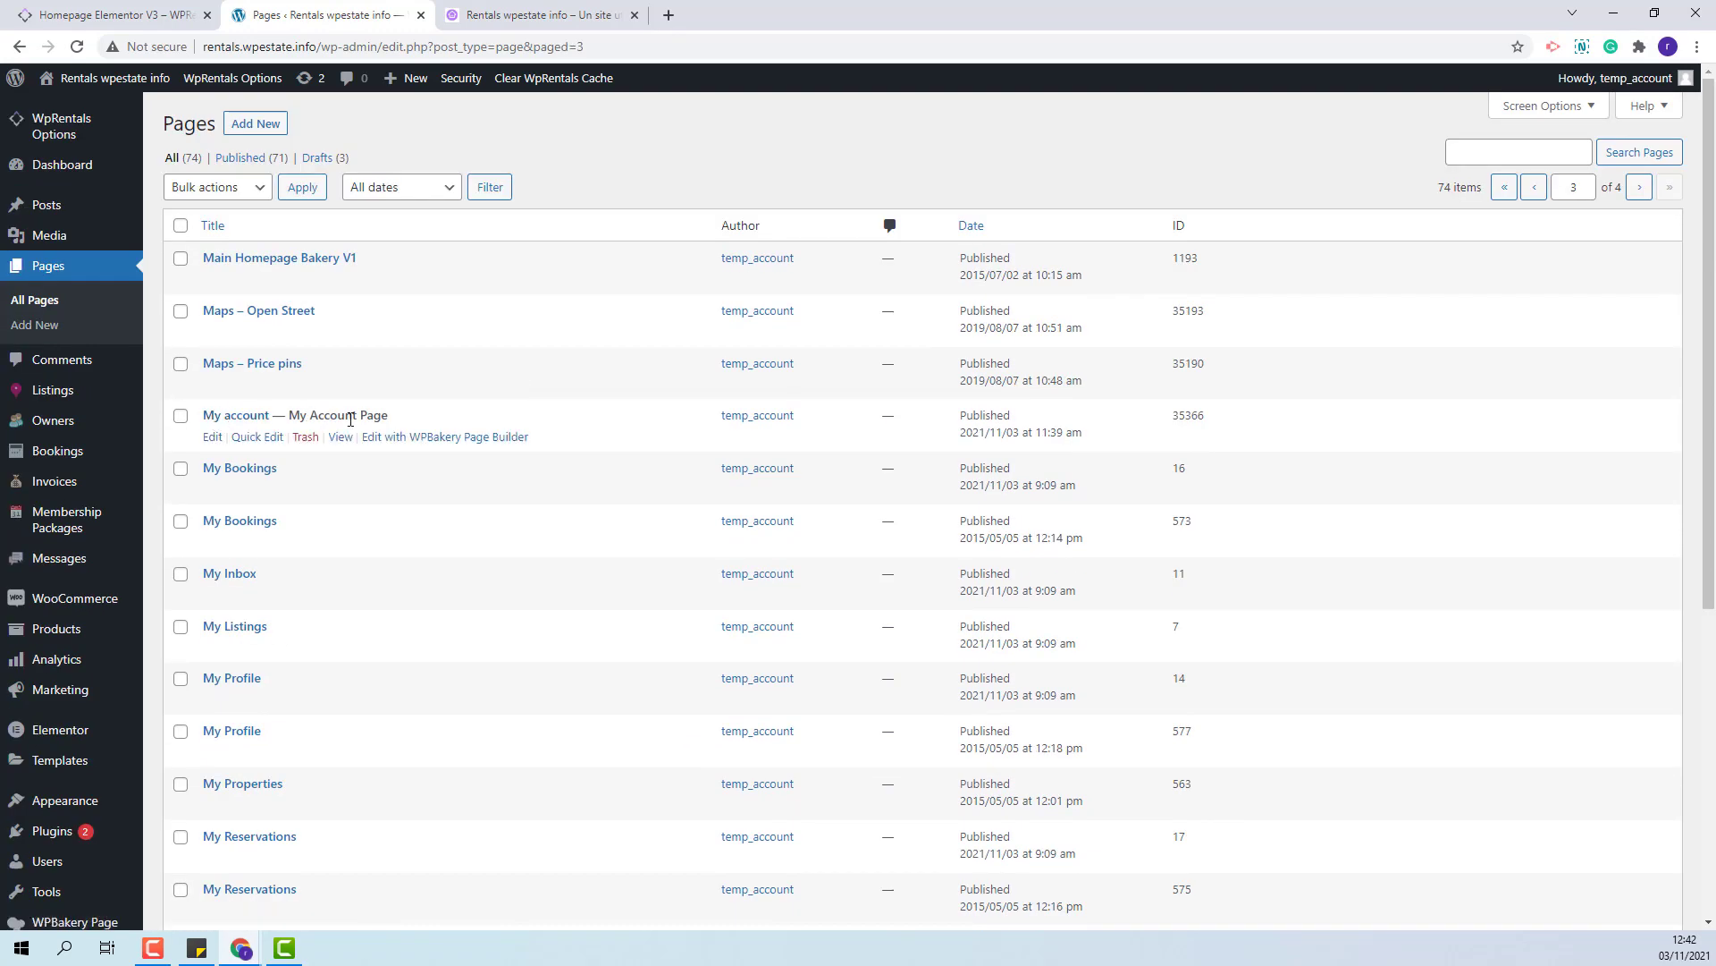
{"action": "left_click", "coordinate": [1639, 186]}
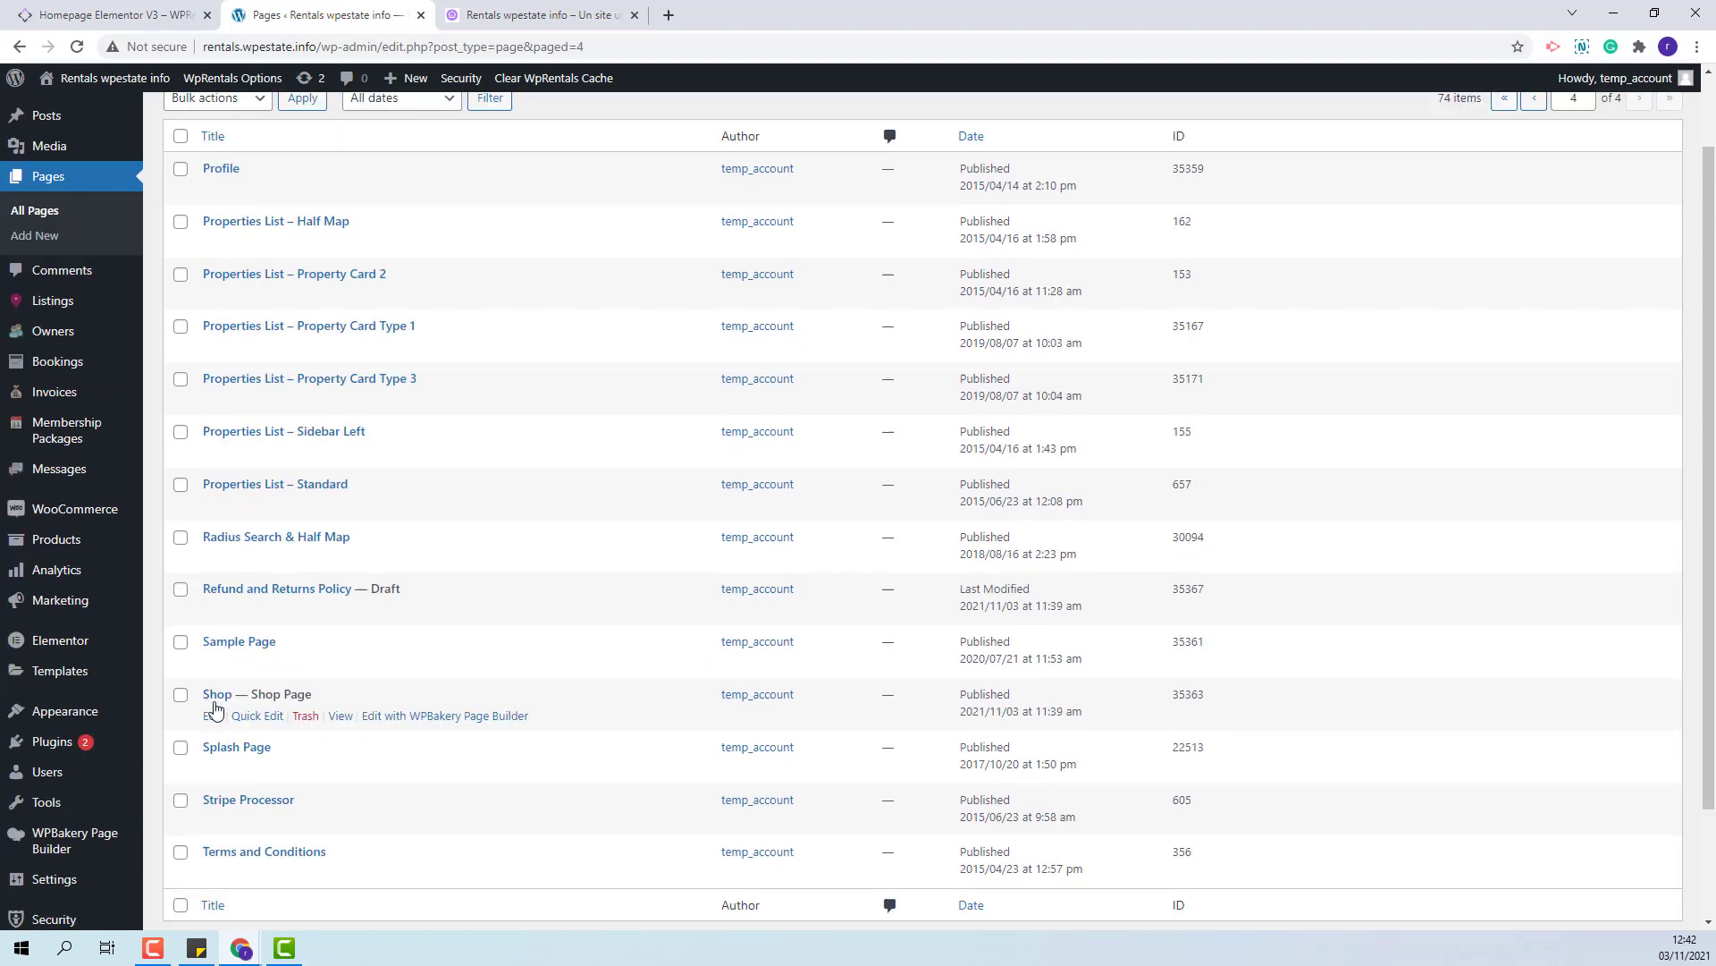
{"action": "mouse_move", "coordinate": [236, 747]}
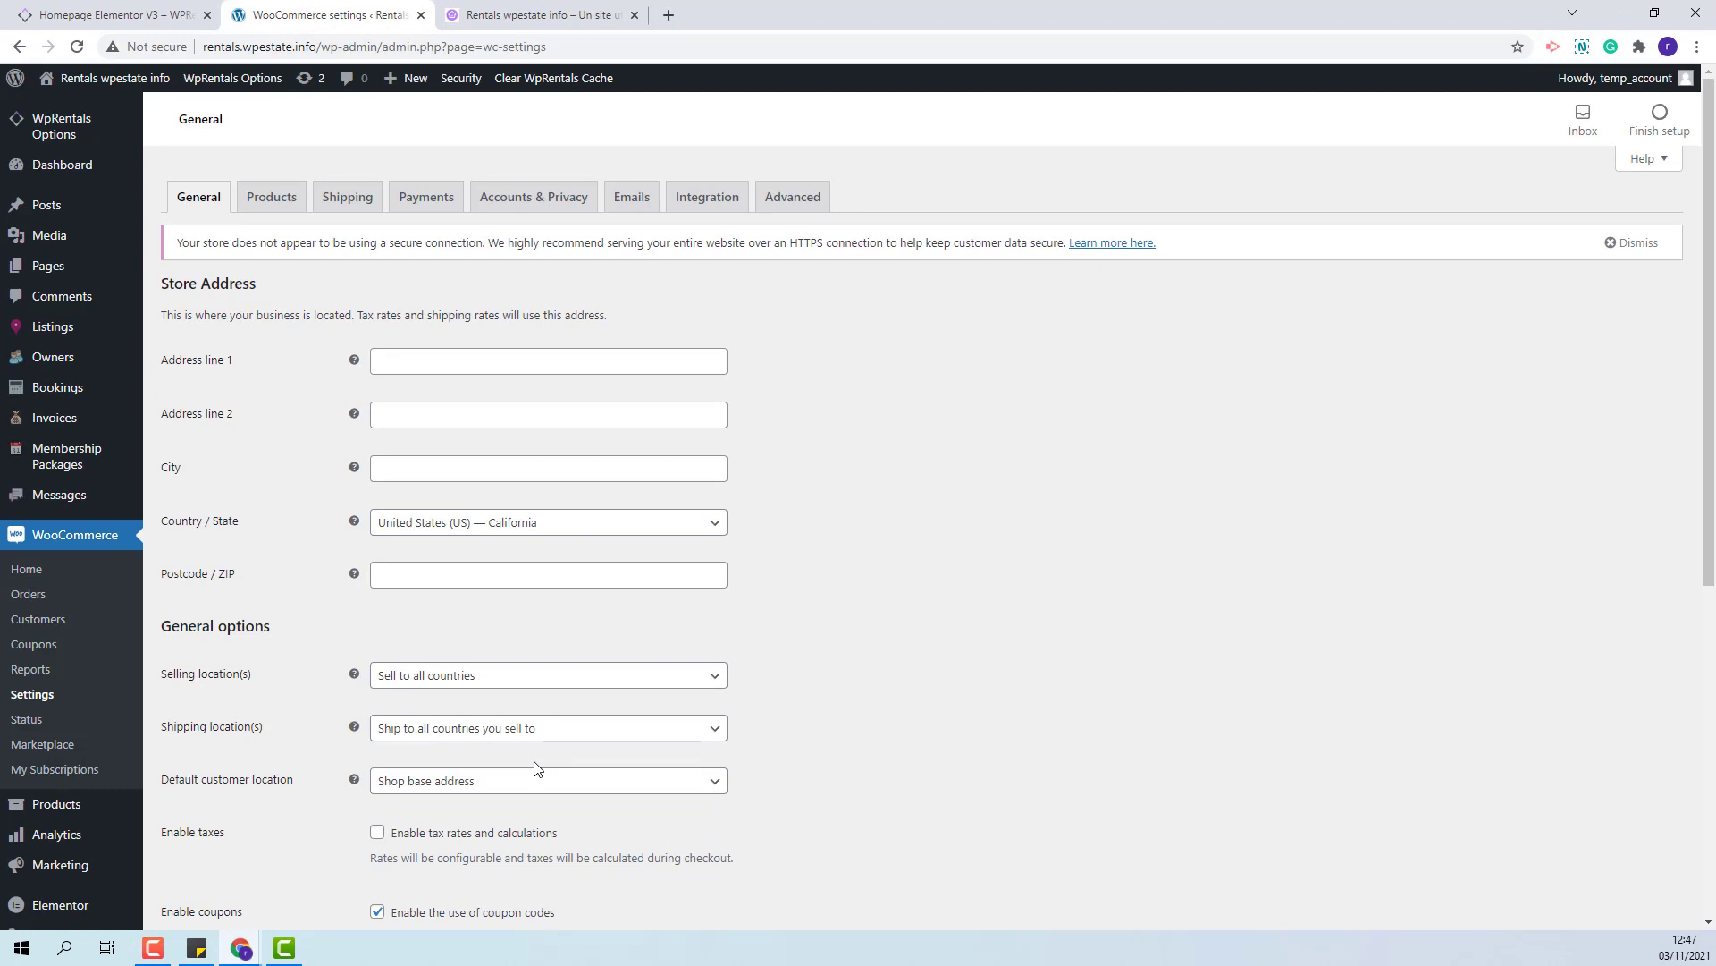
{"action": "mouse_move", "coordinate": [427, 465]}
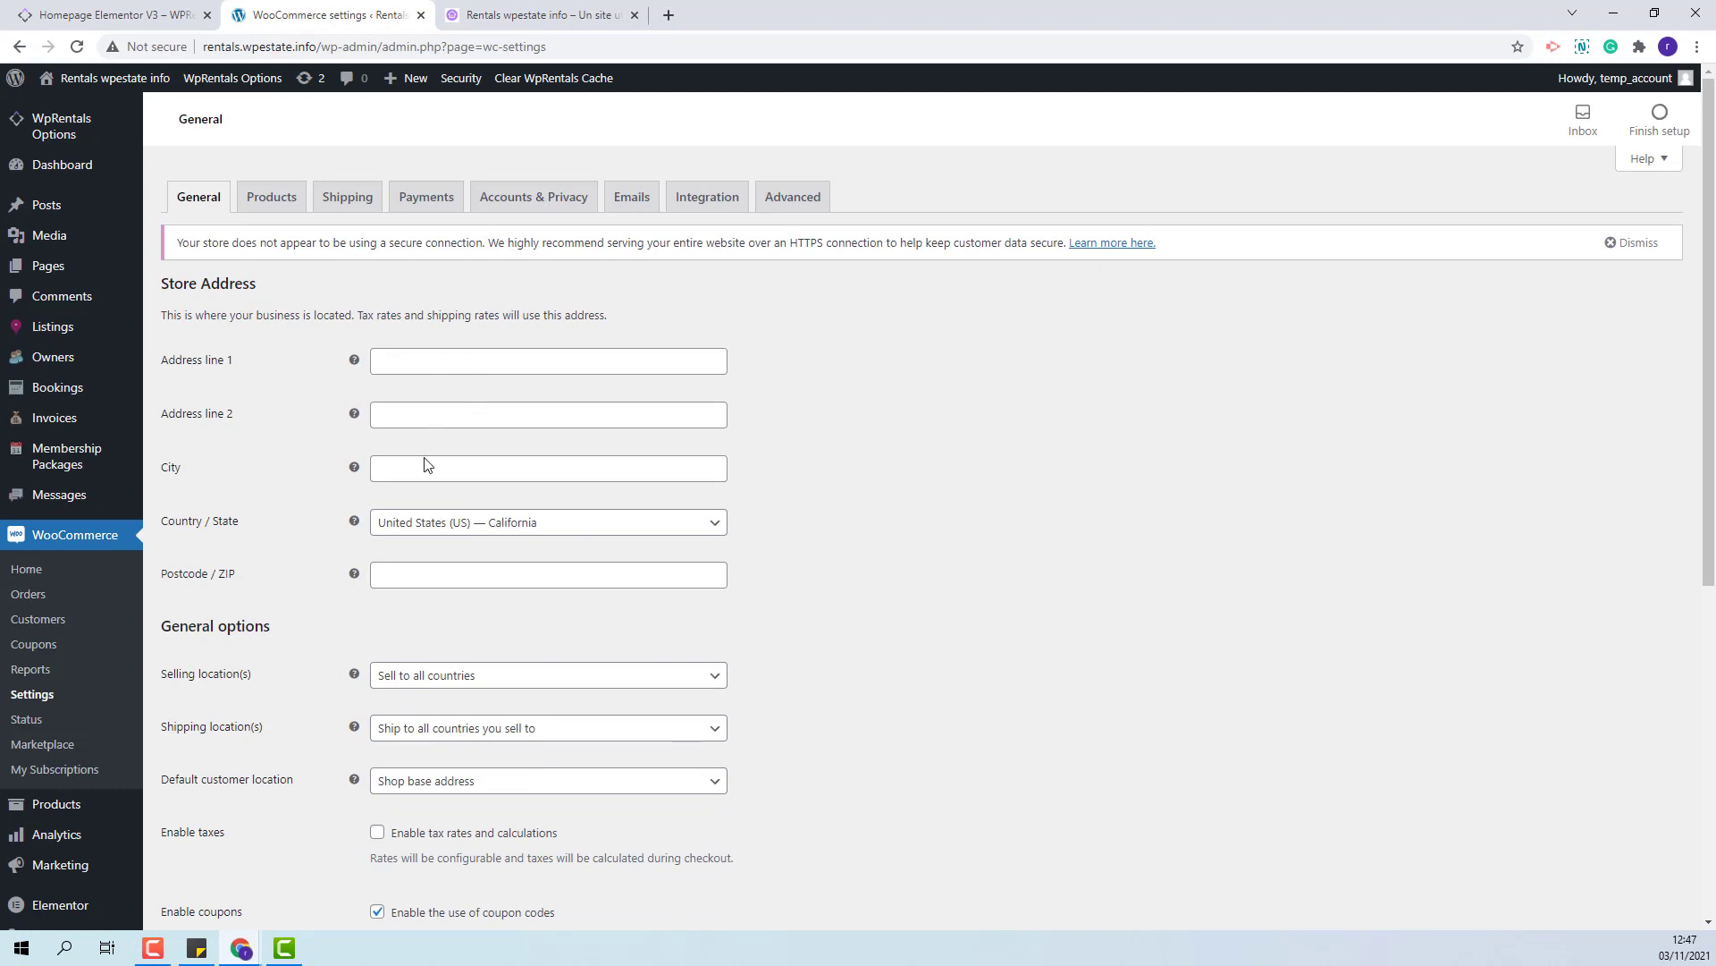
Scroll through the General store settings and switch to the Products settings with Shop as shop page.
{"action": "scroll", "scroll_direction": "down", "scroll_amount": 3}
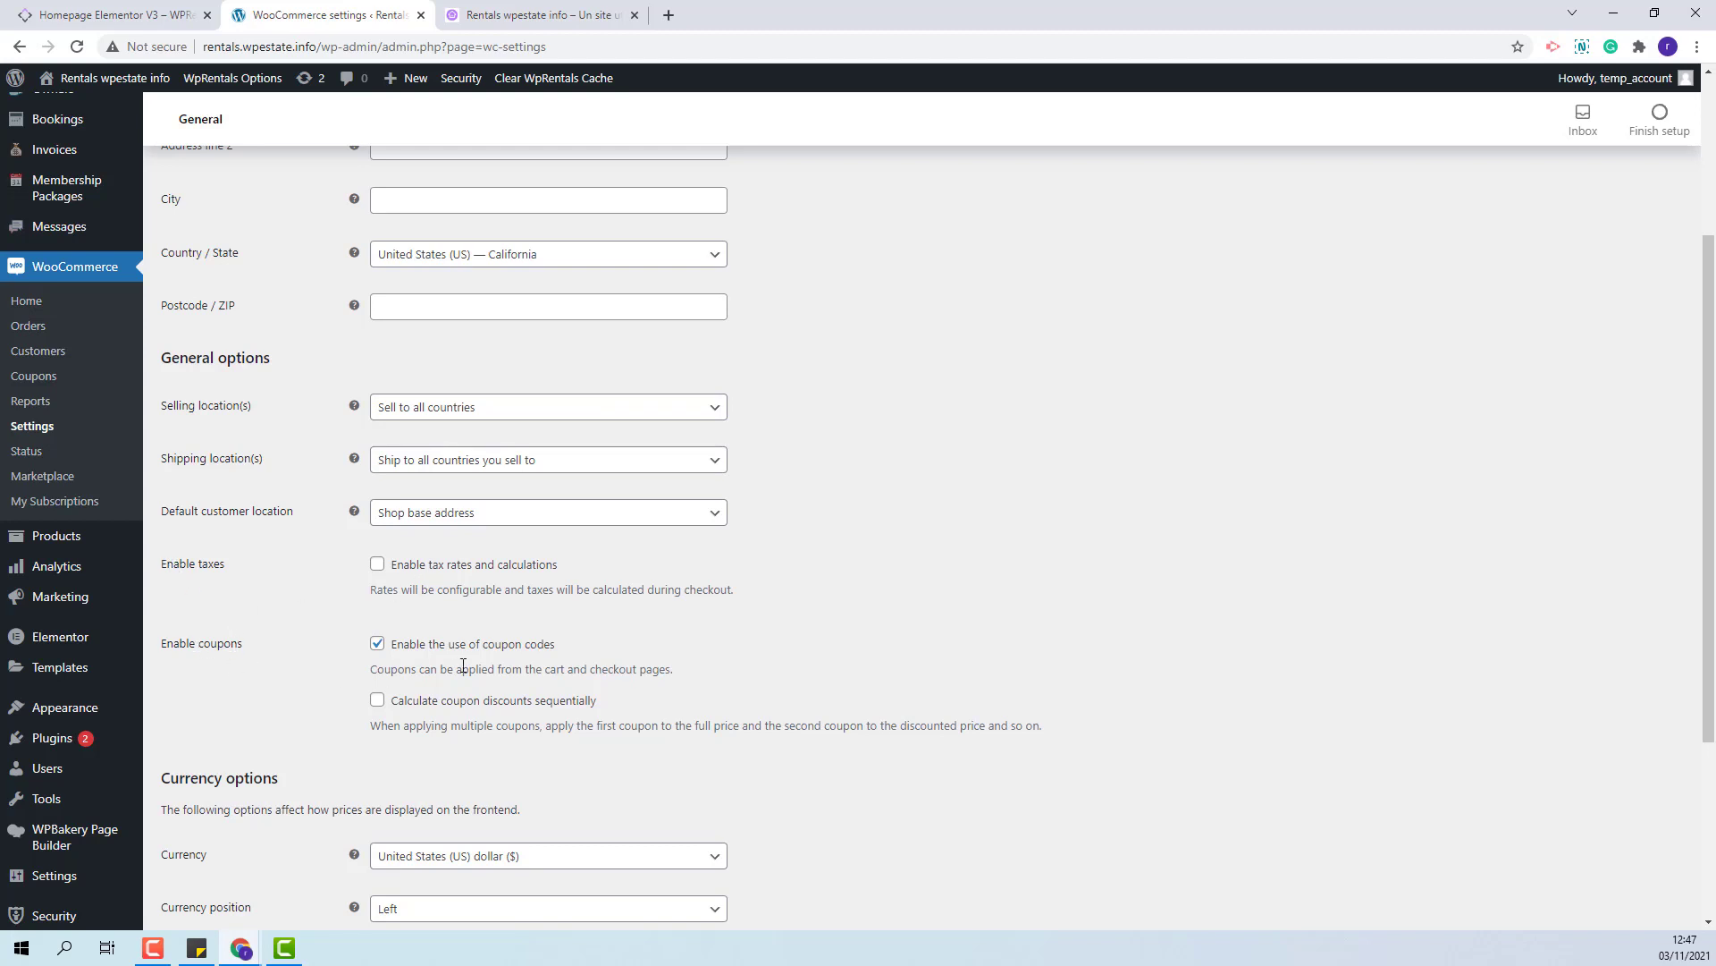
{"action": "scroll", "scroll_direction": "down", "scroll_amount": 3}
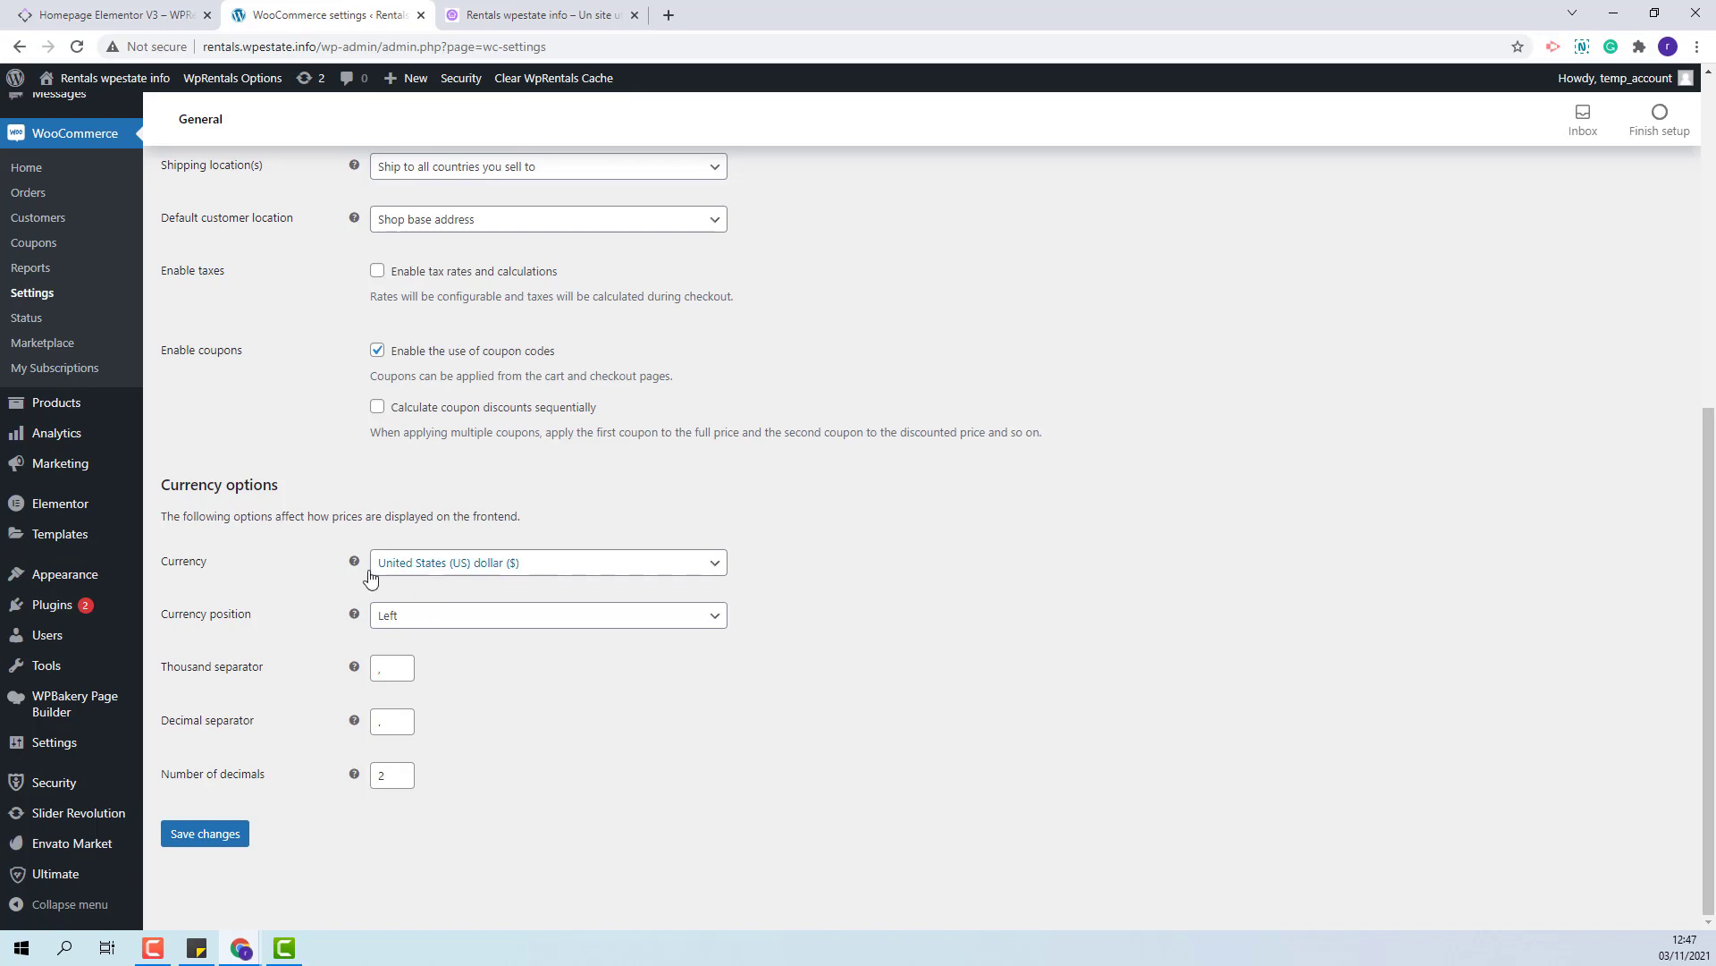
{"action": "mouse_move", "coordinate": [433, 578]}
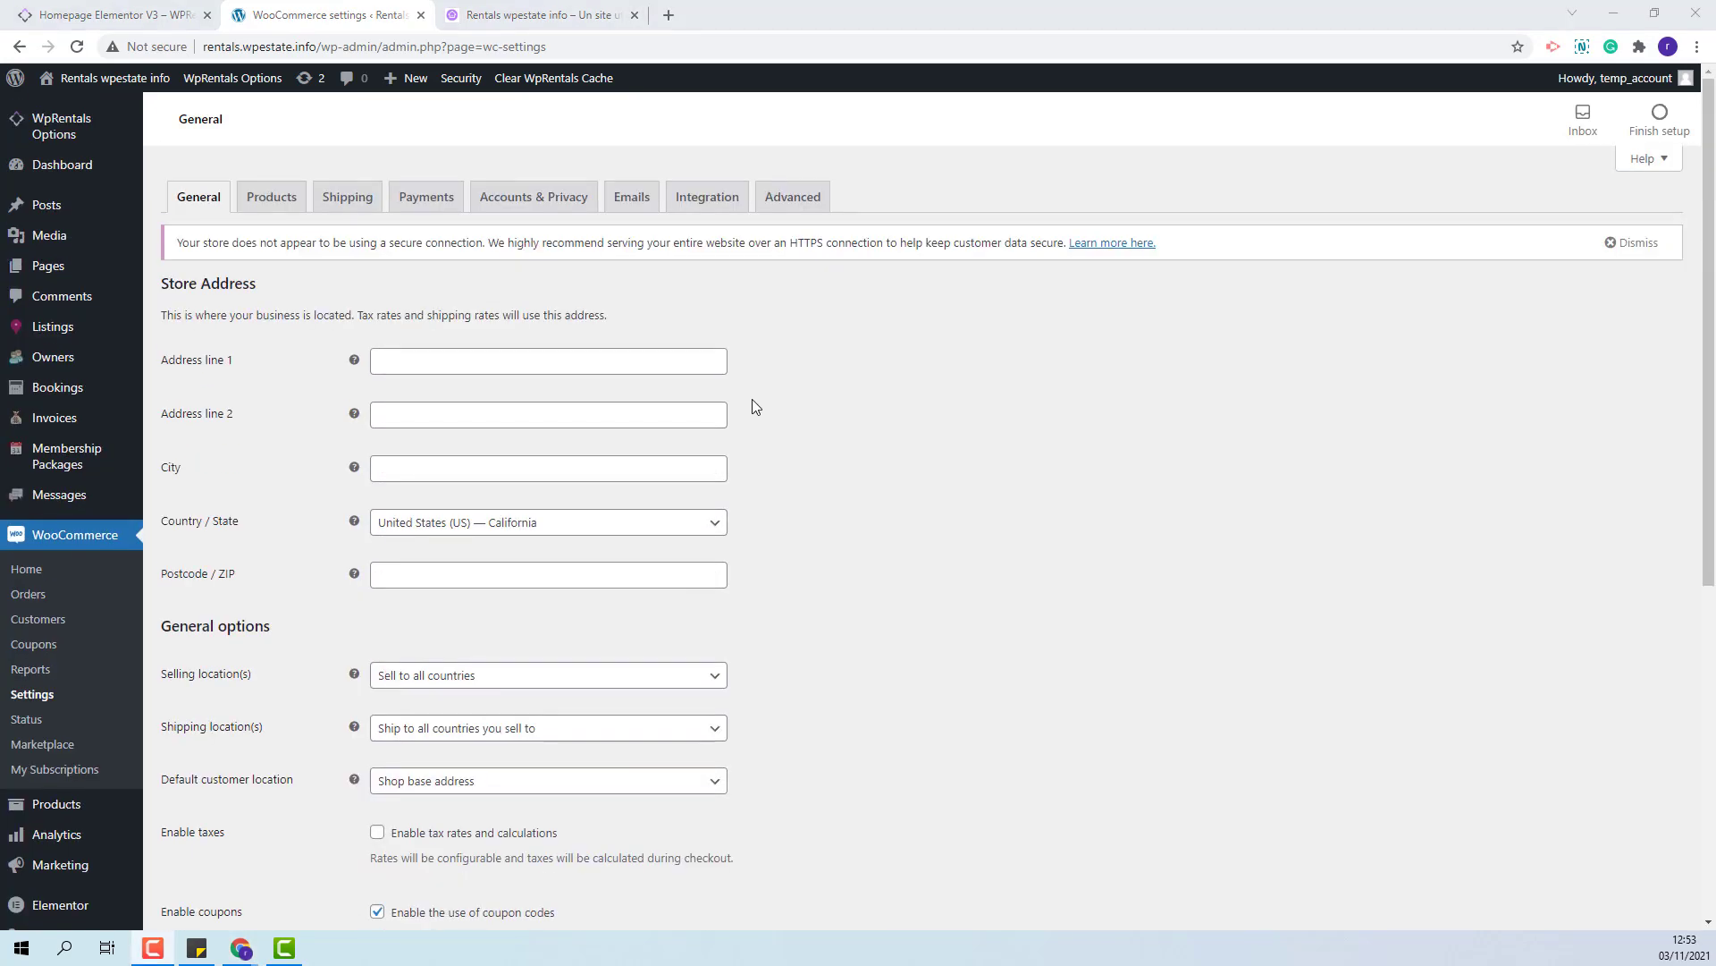
{"action": "left_click", "coordinate": [270, 197]}
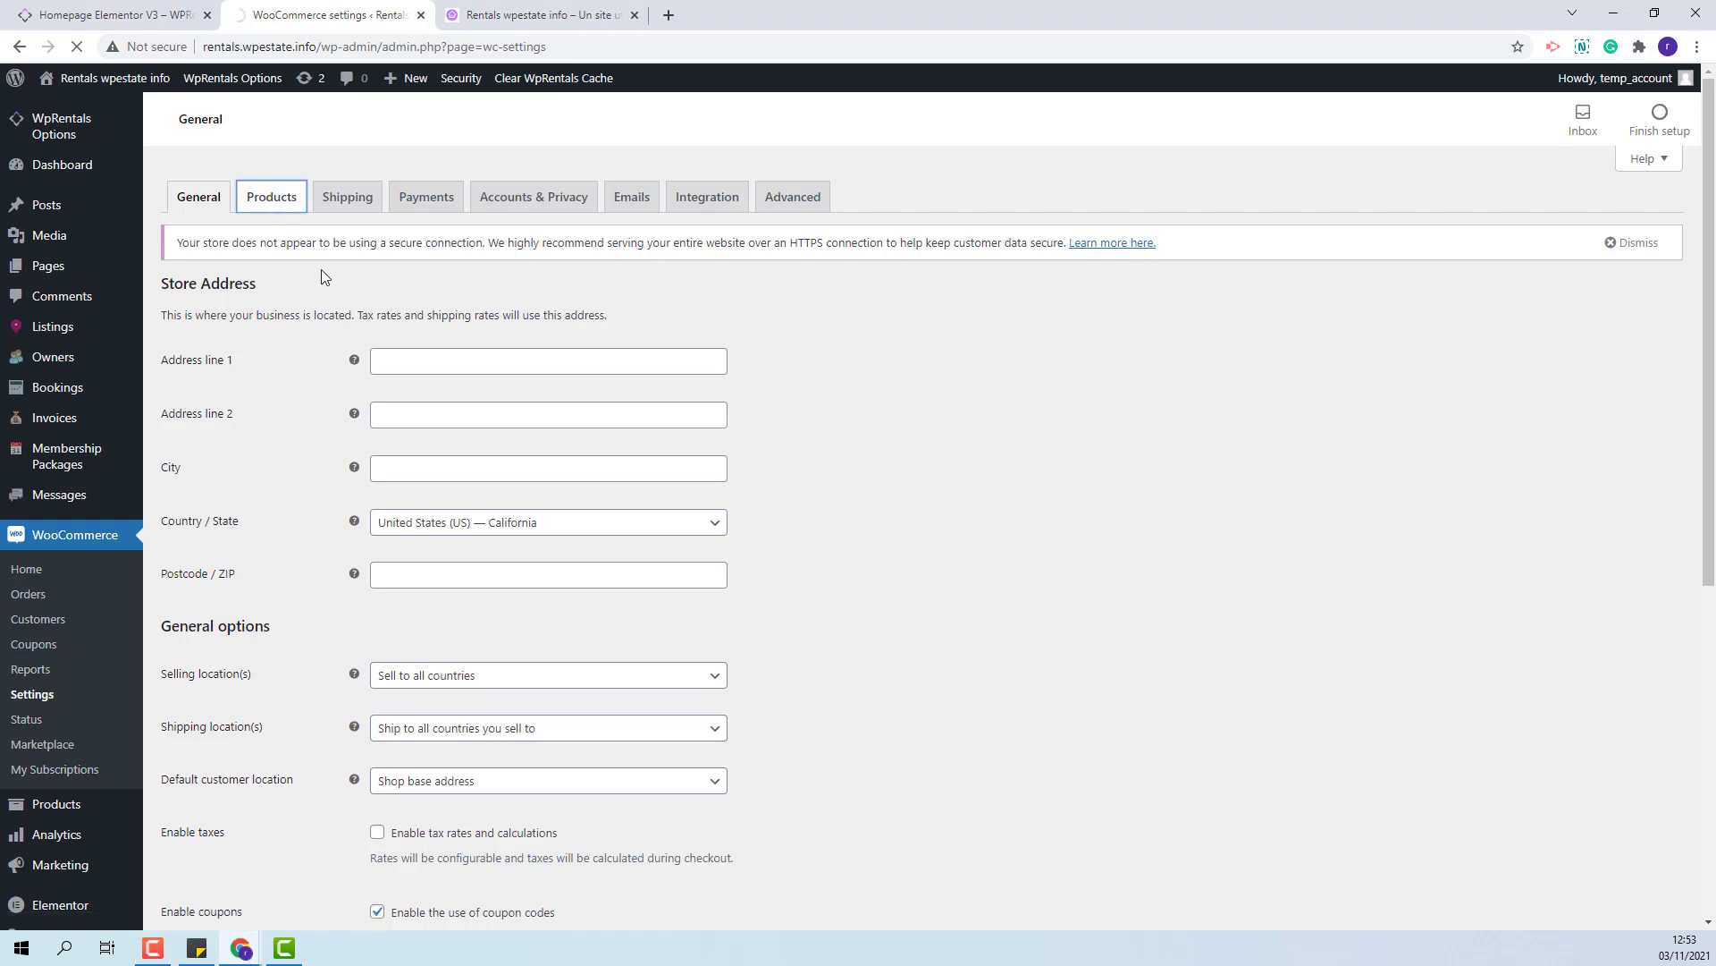
{"action": "left_click", "coordinate": [270, 196]}
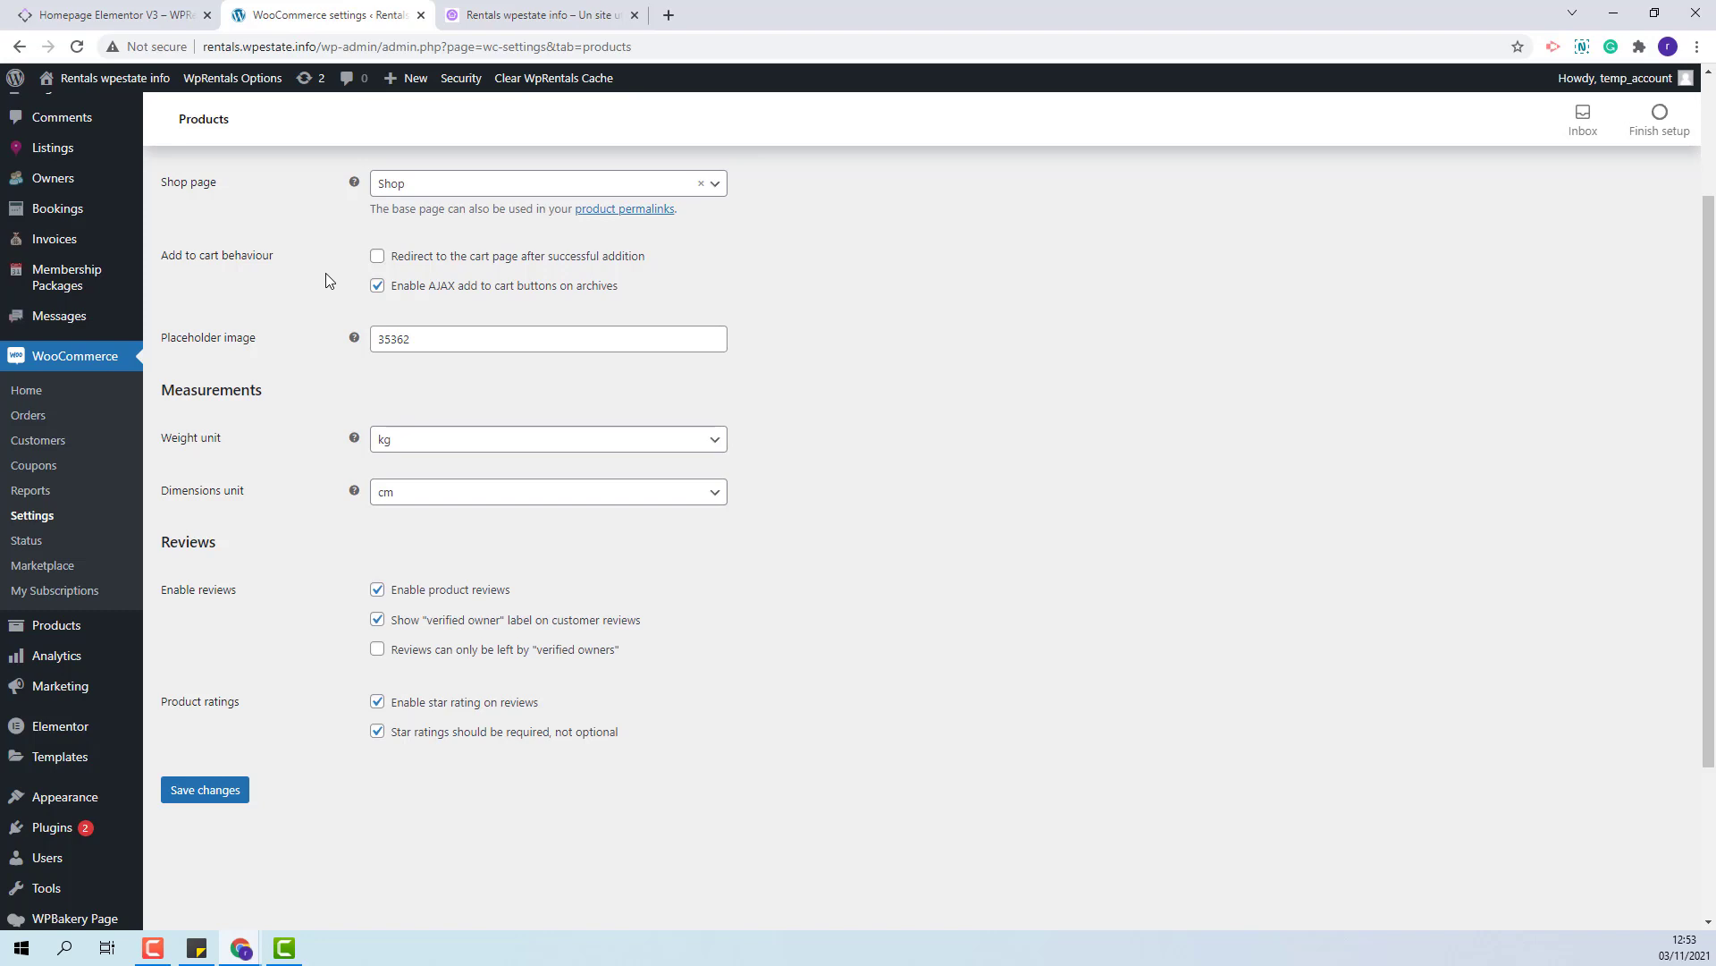
Show the Shipping settings with no zones yet, then head to the Payments settings.
{"action": "left_click", "coordinate": [346, 197]}
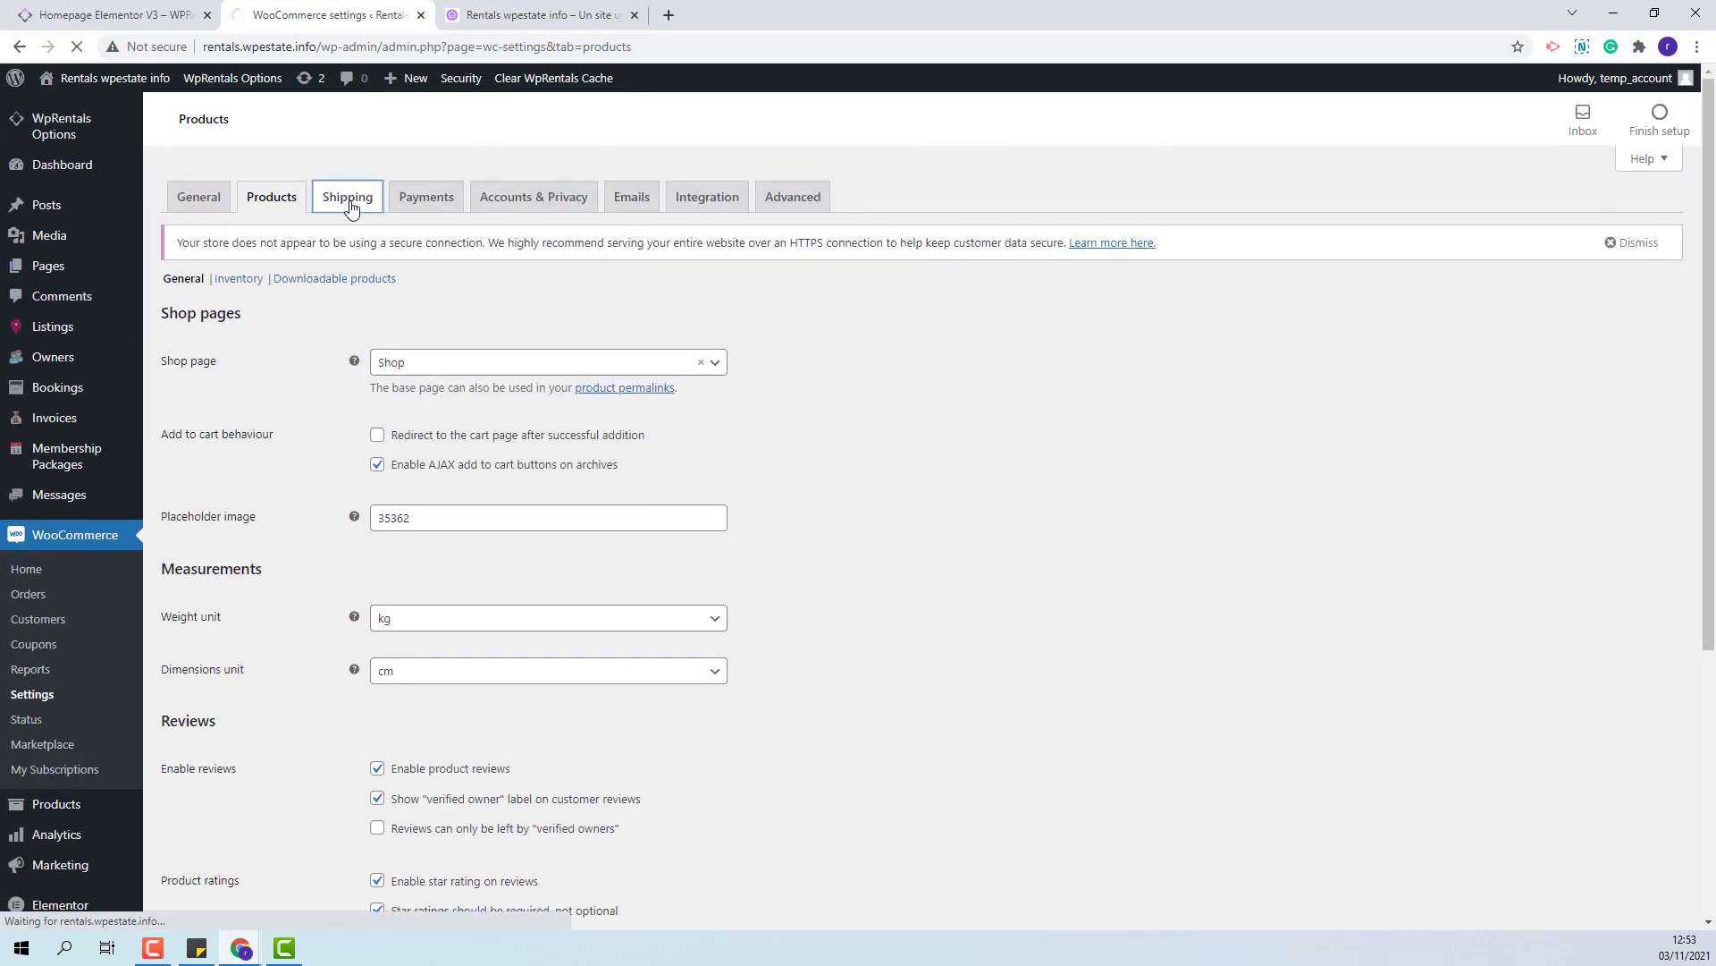
{"action": "left_click", "coordinate": [347, 196]}
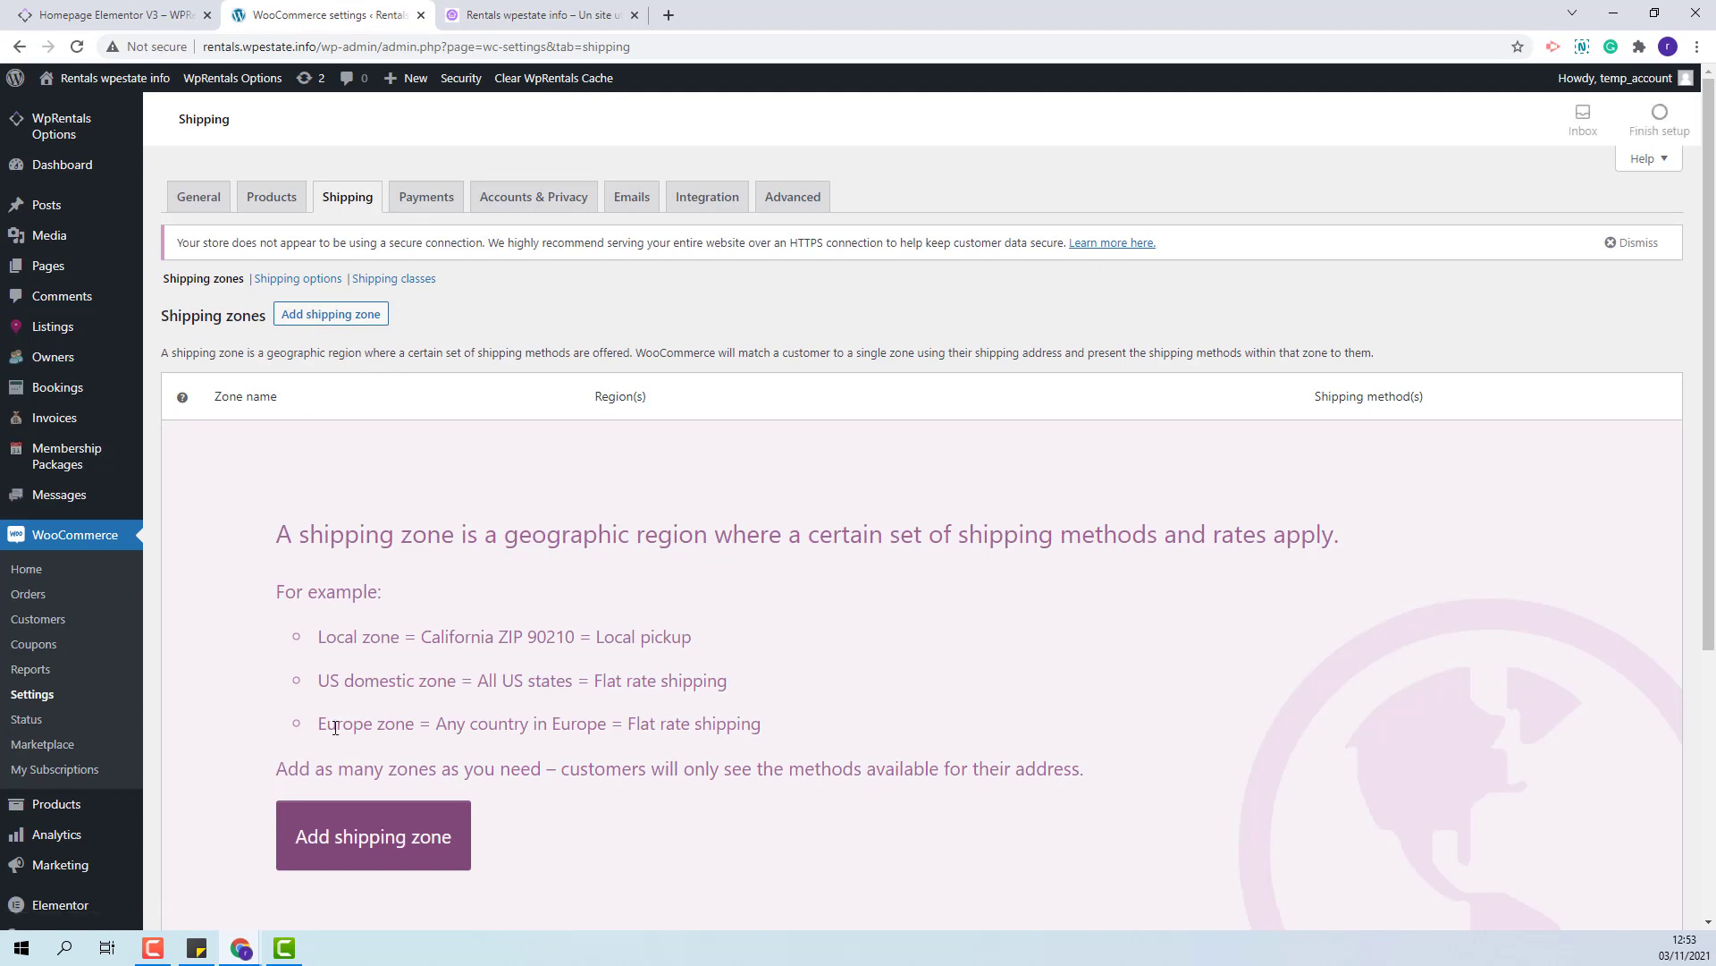
{"action": "left_click", "coordinate": [425, 197]}
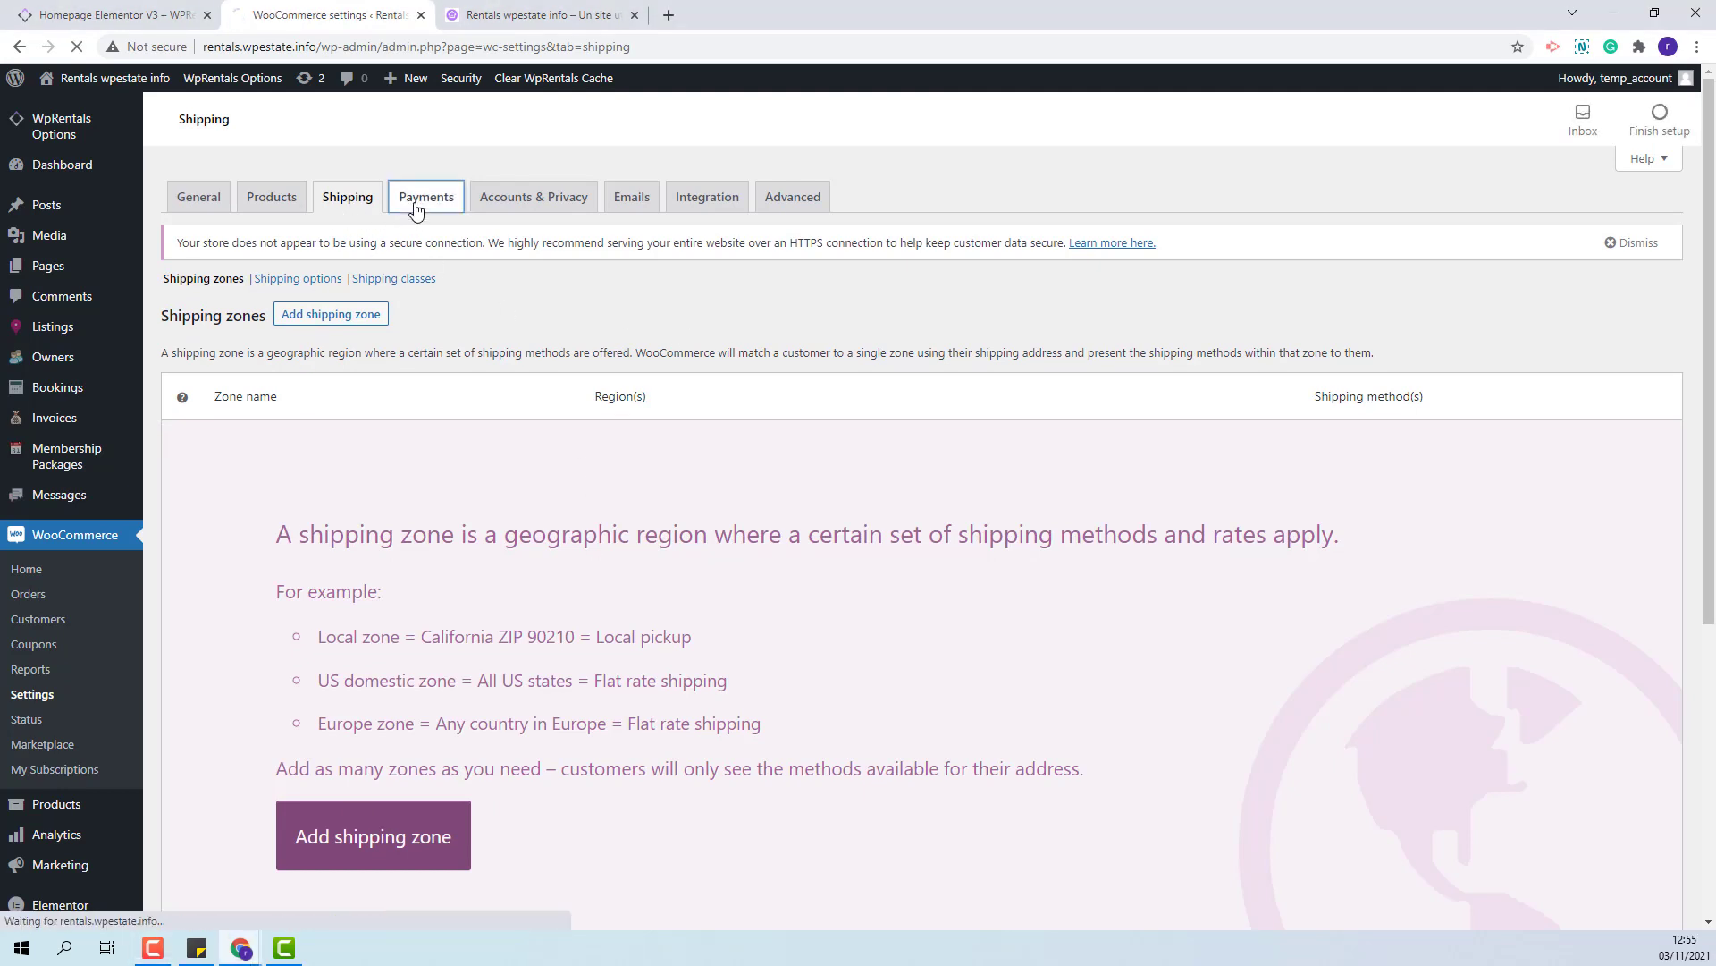
Review the Payments list of disabled offline methods and the recommended Stripe Payments gateway.
{"action": "left_click", "coordinate": [425, 196]}
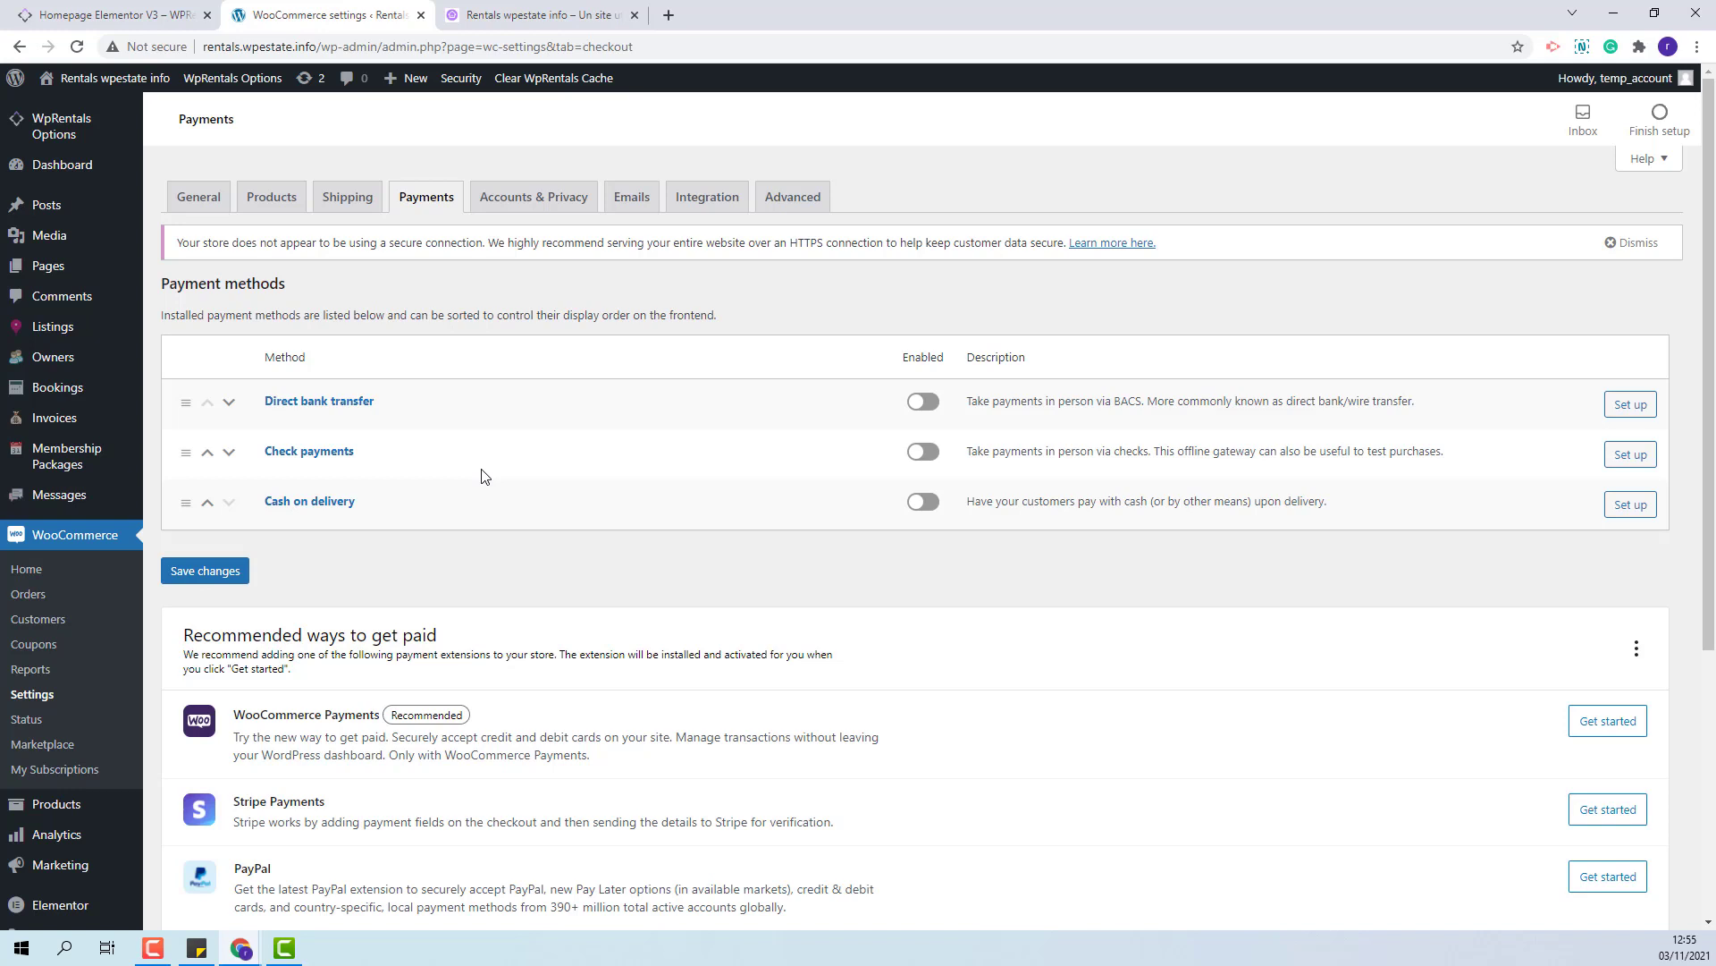
{"action": "scroll", "scroll_direction": "down", "scroll_amount": 3}
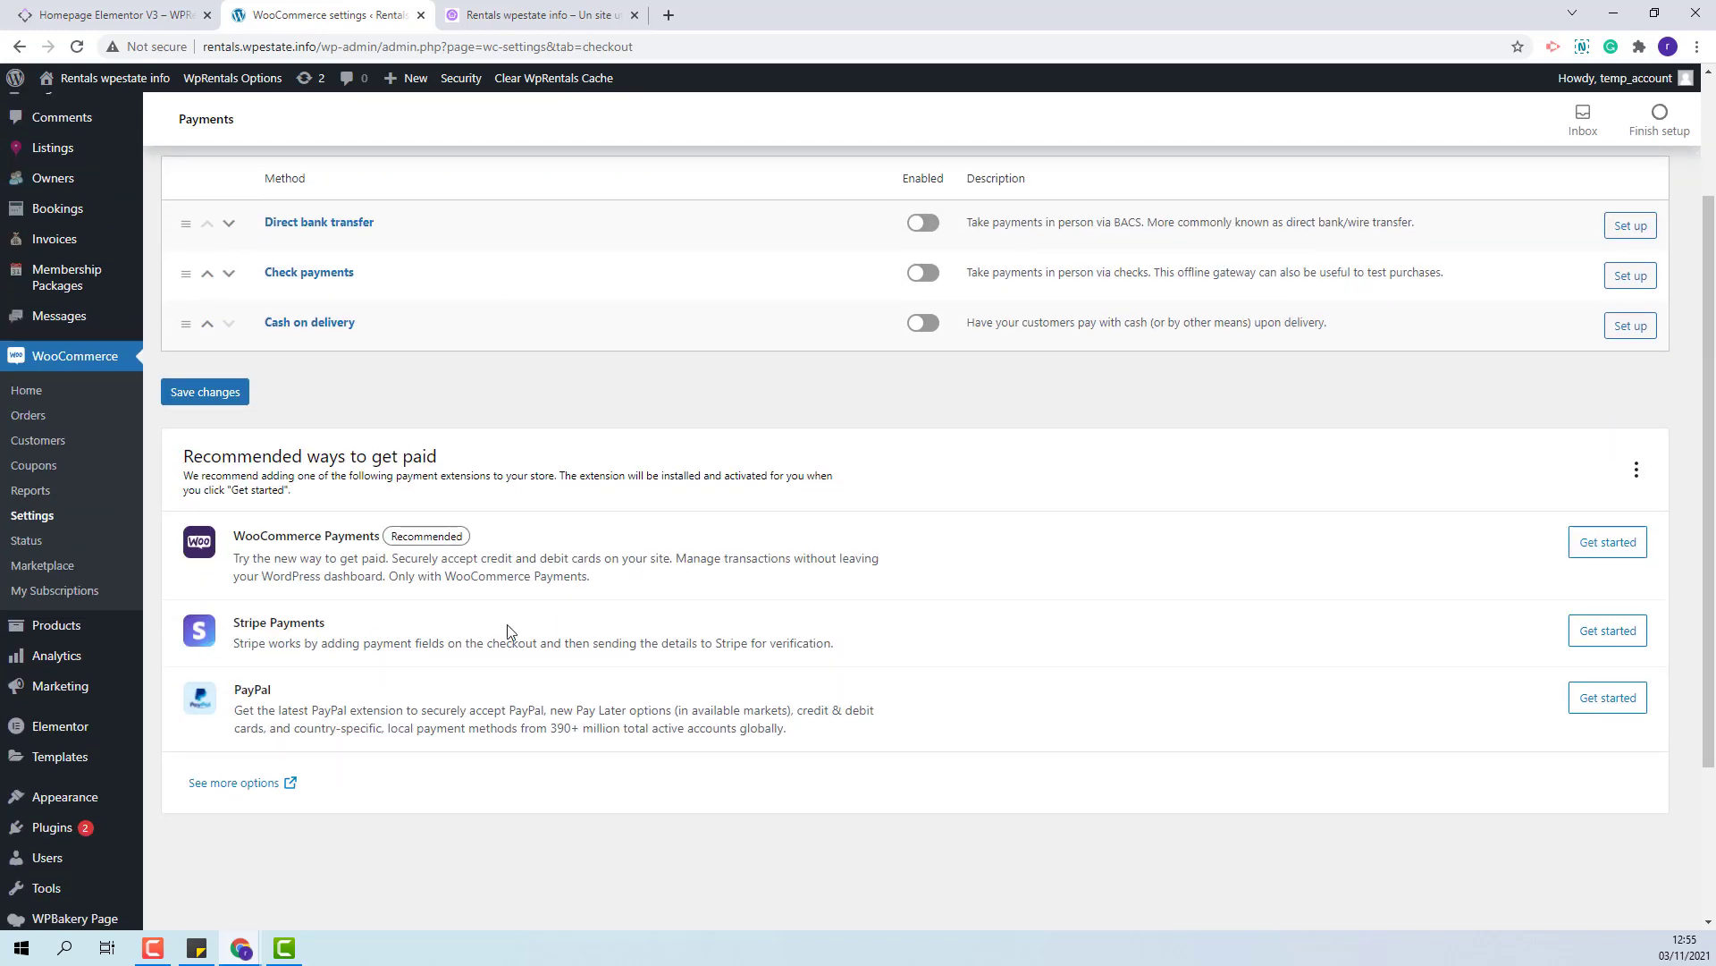
{"action": "mouse_move", "coordinate": [961, 688]}
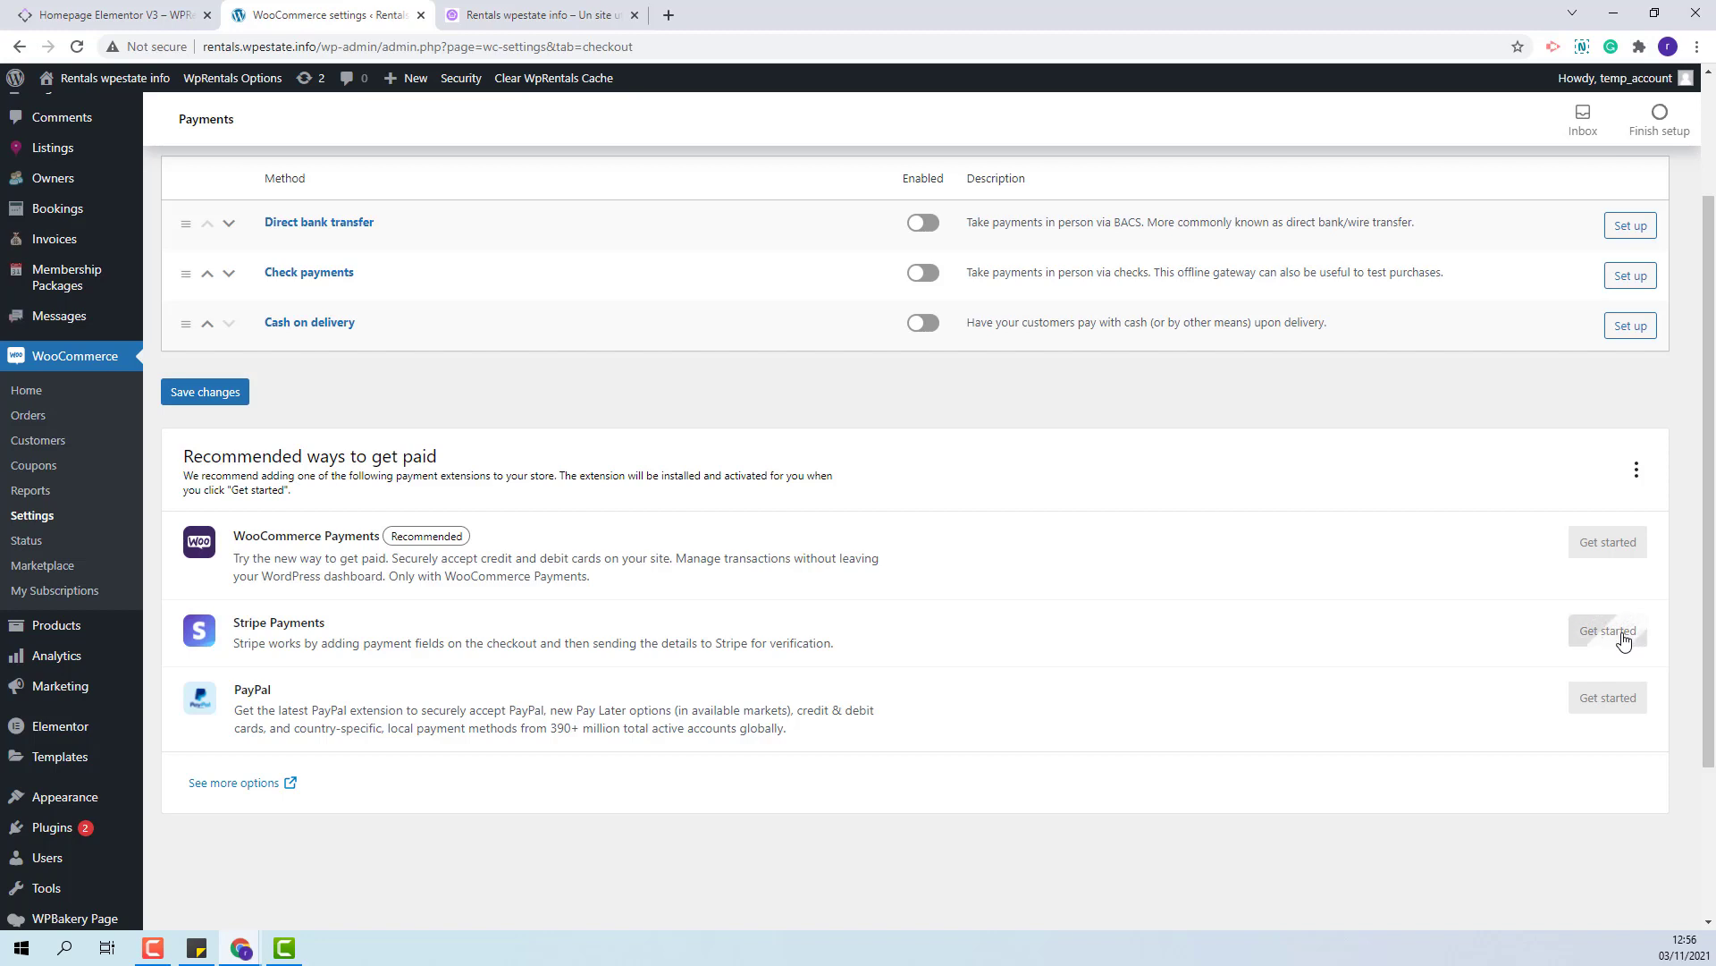
Enable Stripe in test mode with its test publishable, secret and webhook keys, dismissing the warning.
{"action": "left_click", "coordinate": [1606, 631]}
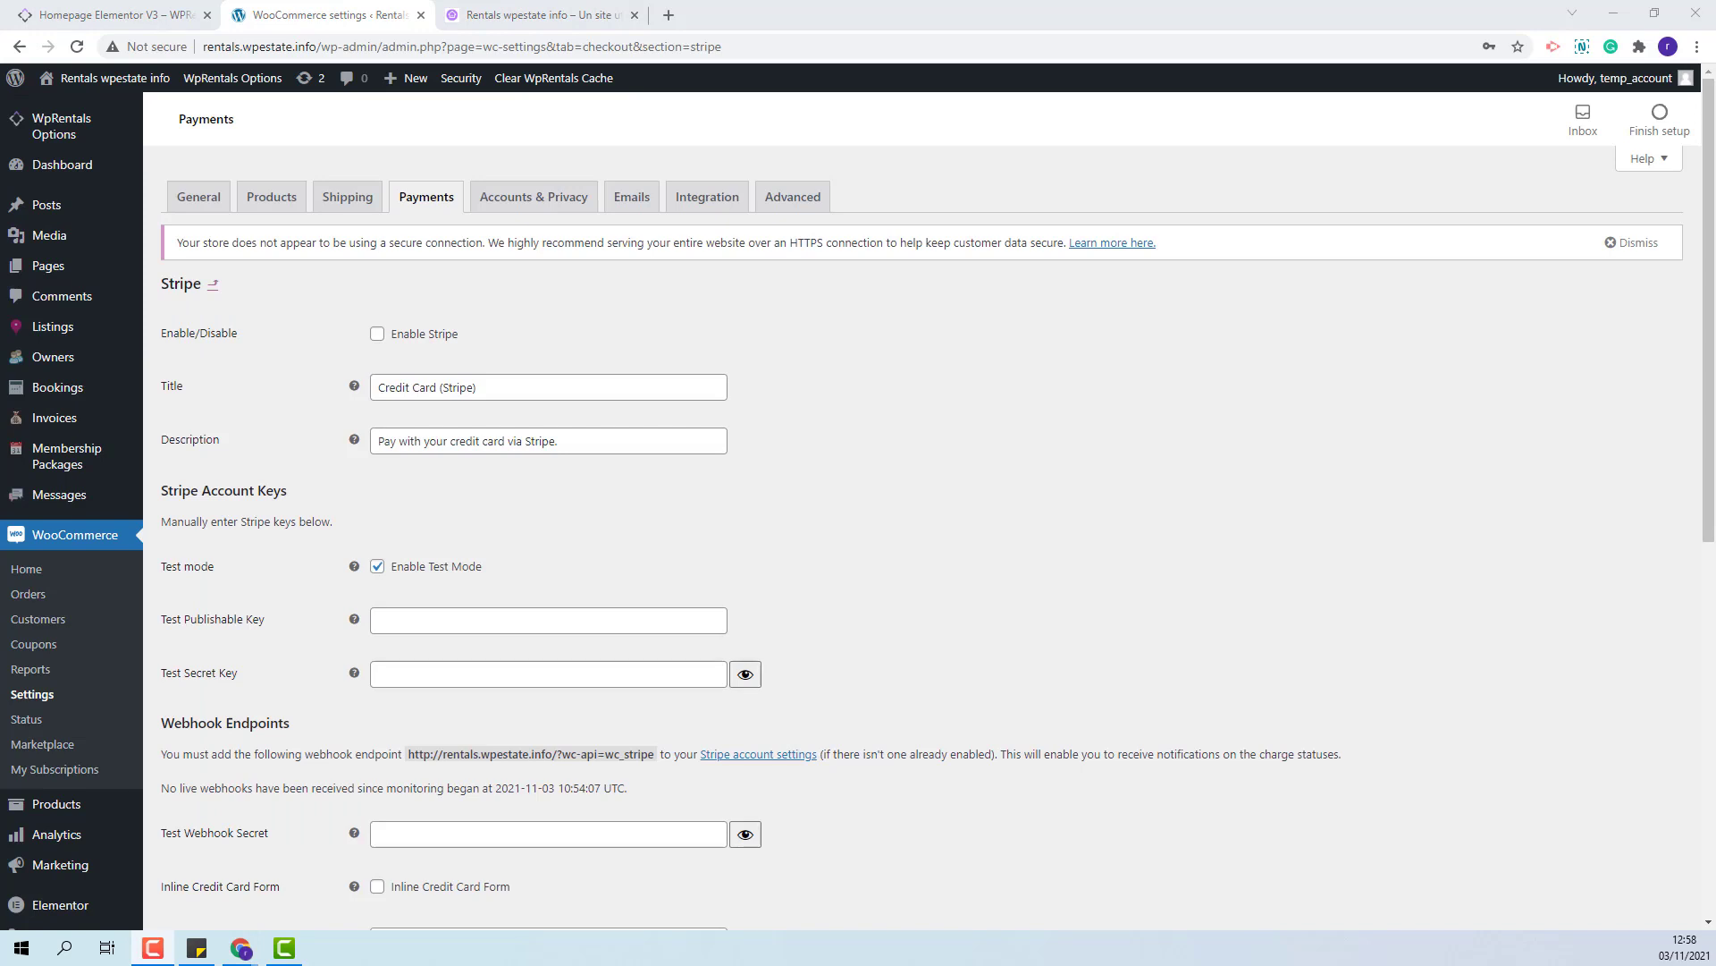
{"action": "mouse_move", "coordinate": [707, 197]}
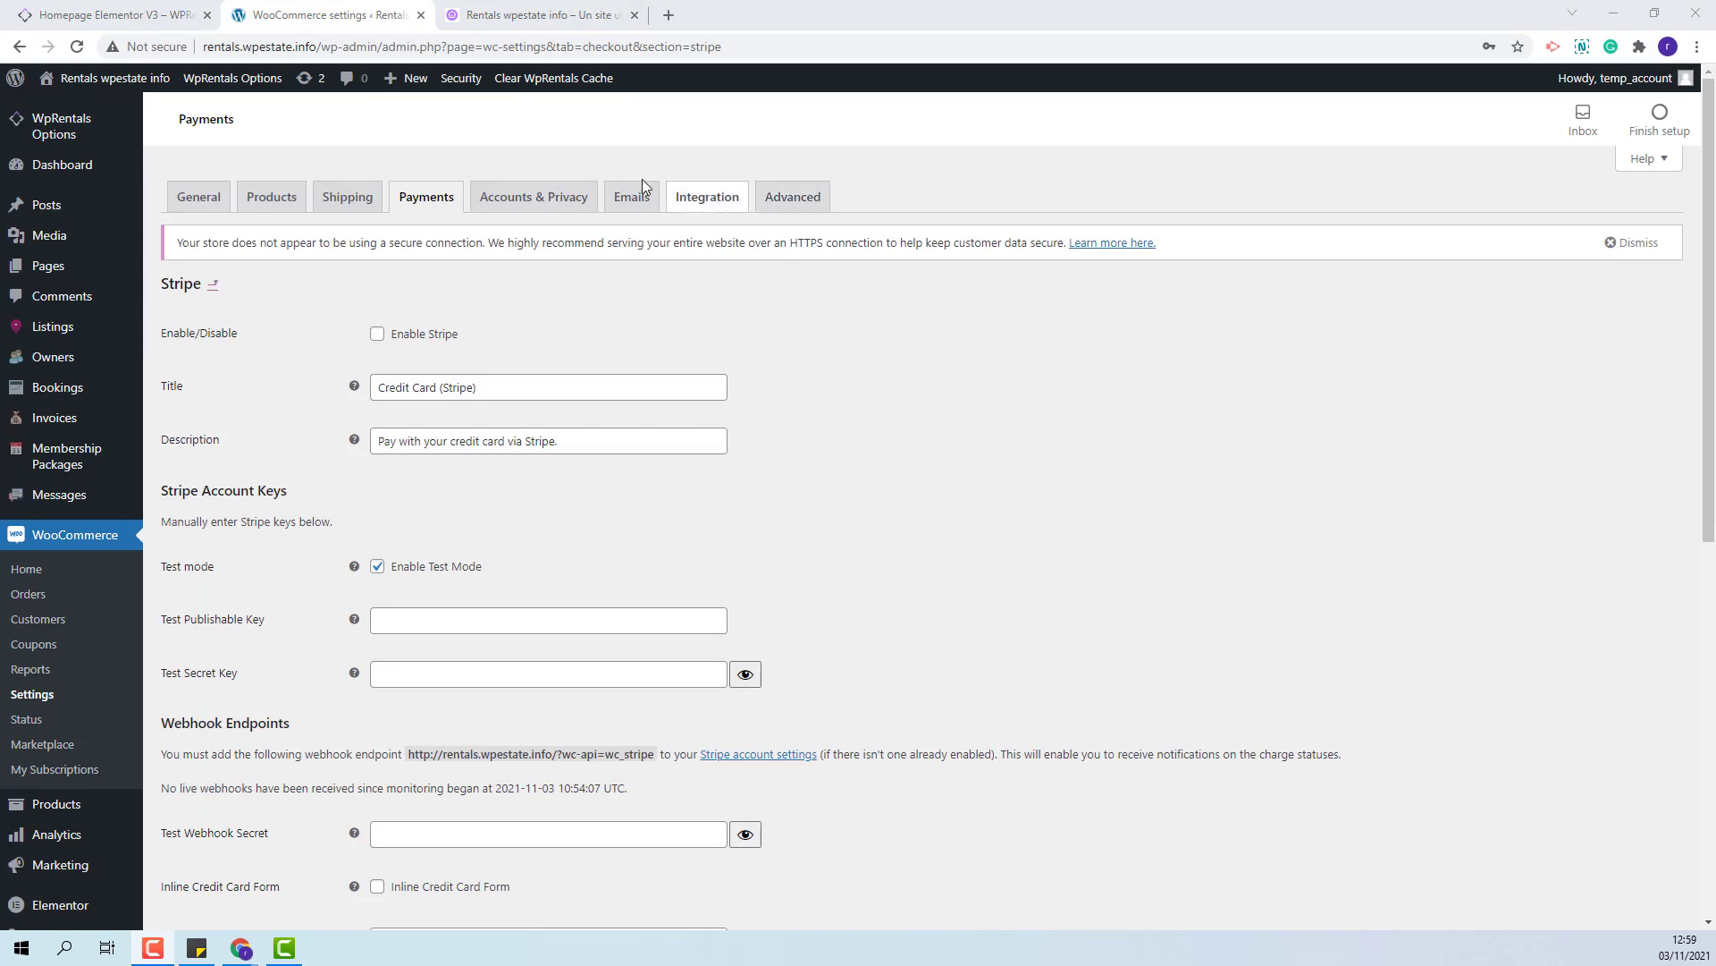
{"action": "left_click", "coordinate": [377, 335]}
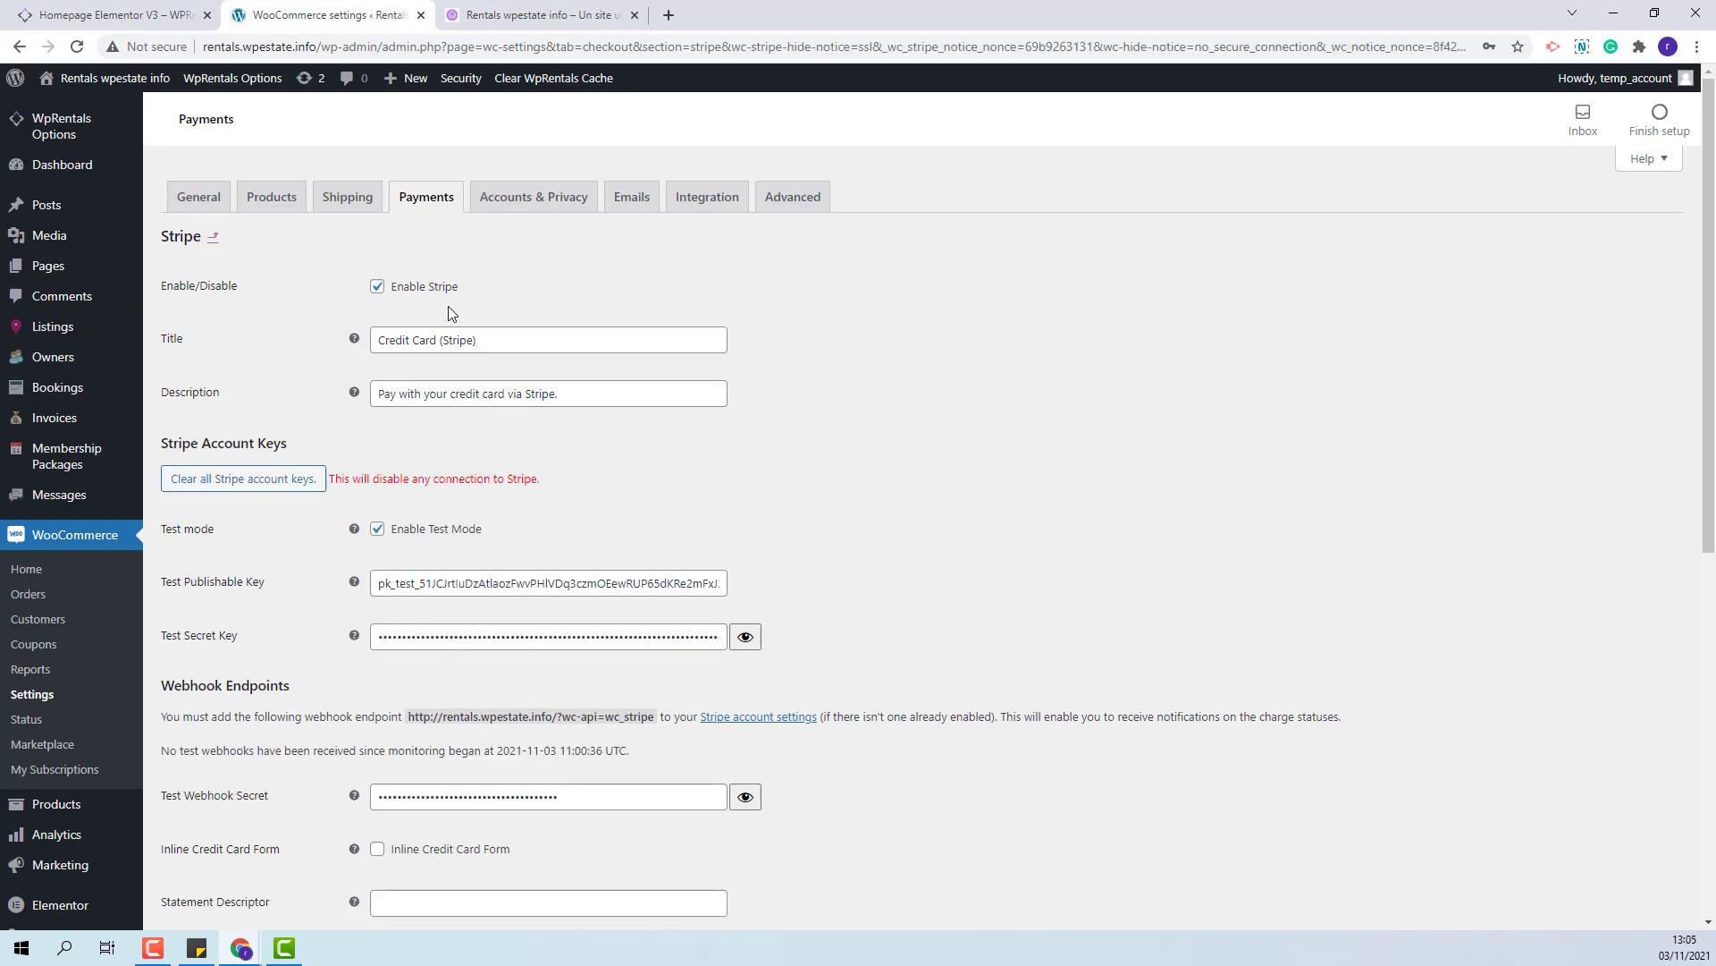
{"action": "mouse_move", "coordinate": [411, 526]}
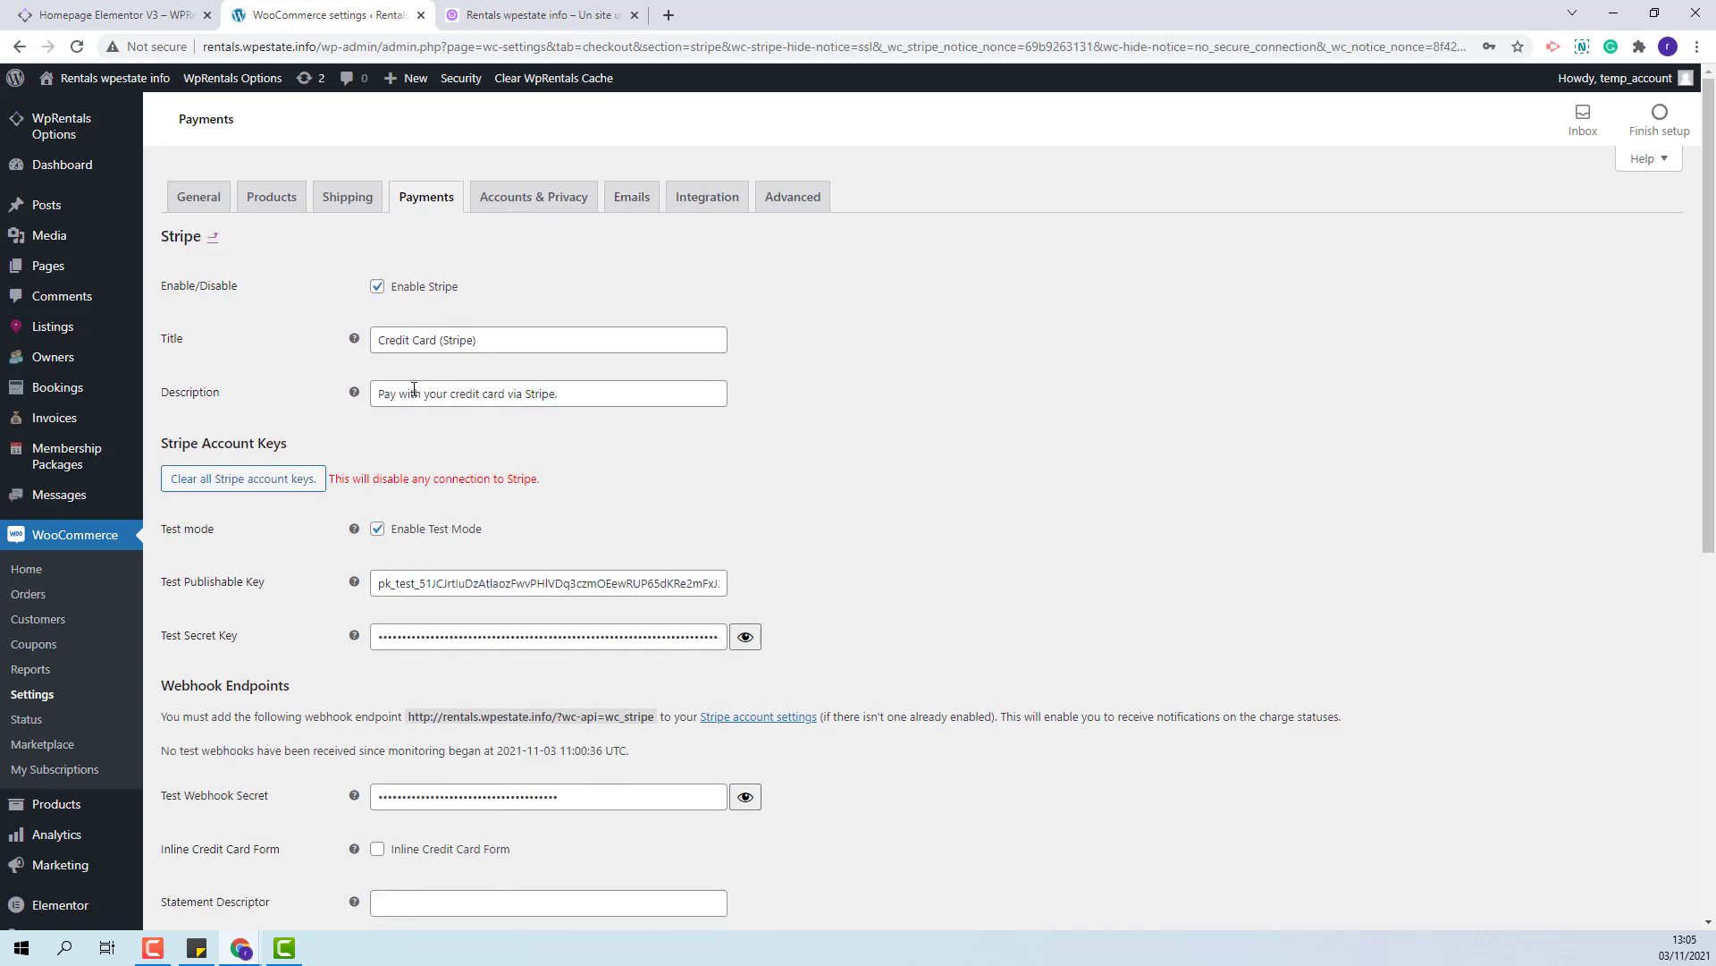
{"action": "left_click", "coordinate": [533, 197]}
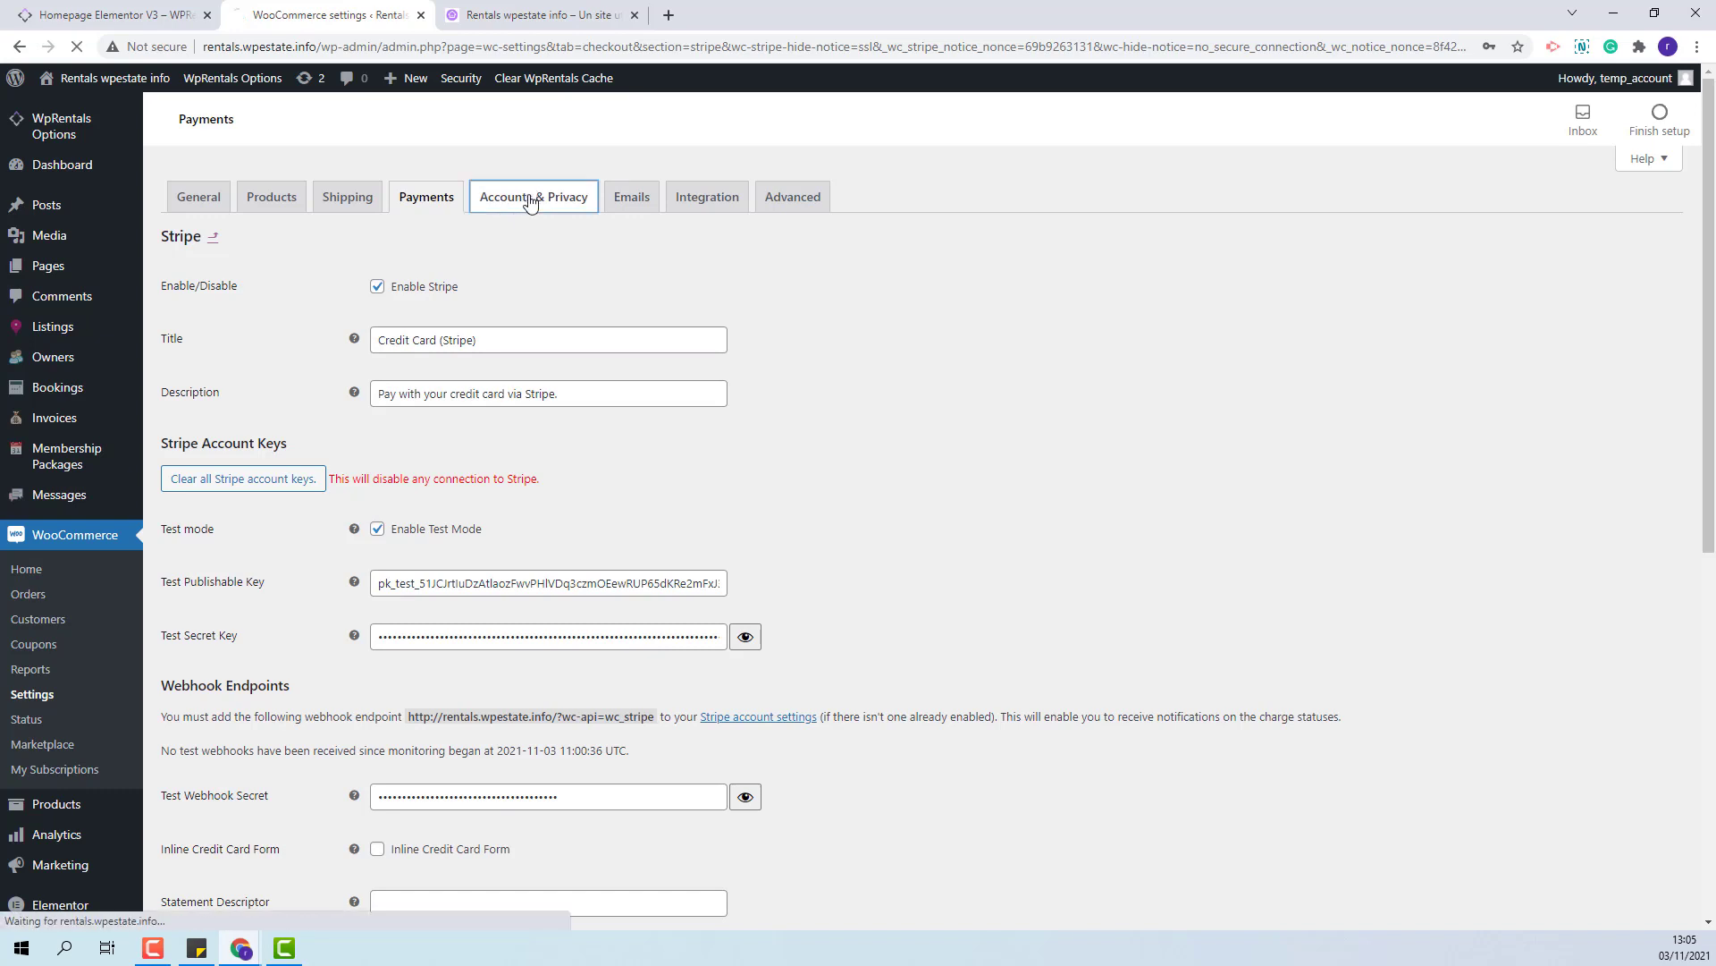
Allow checkout login and account creation in Accounts & Privacy, then review the Emails notification list.
{"action": "left_click", "coordinate": [533, 197]}
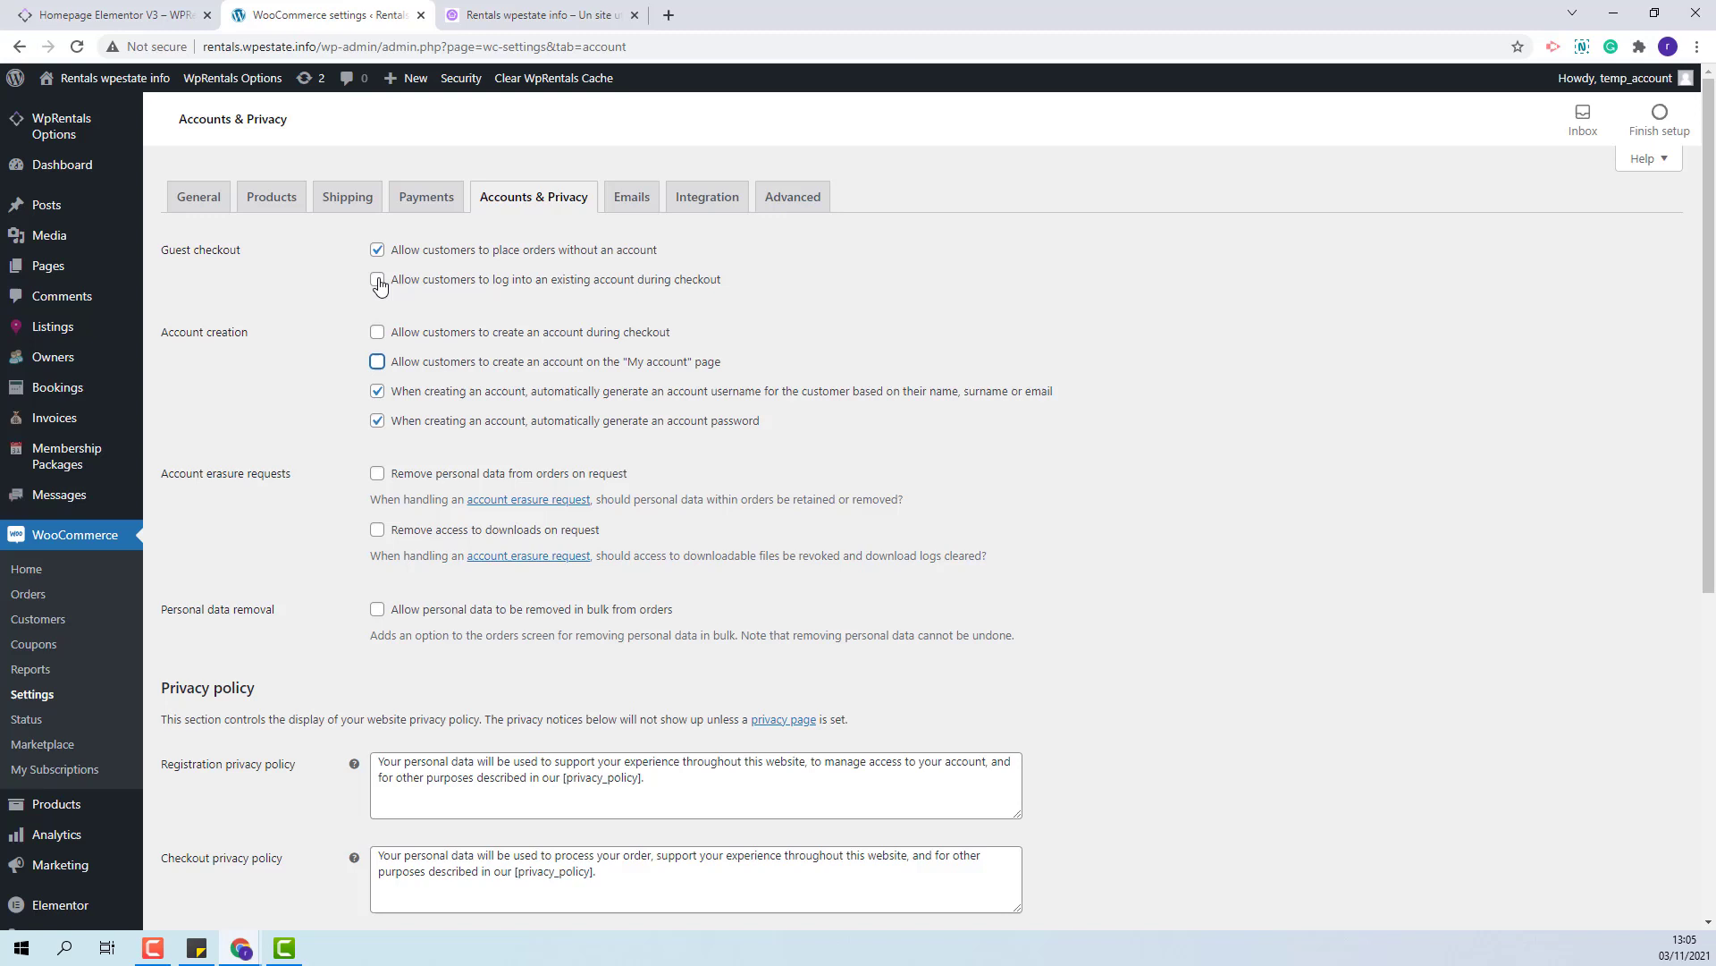
{"action": "left_click", "coordinate": [378, 362]}
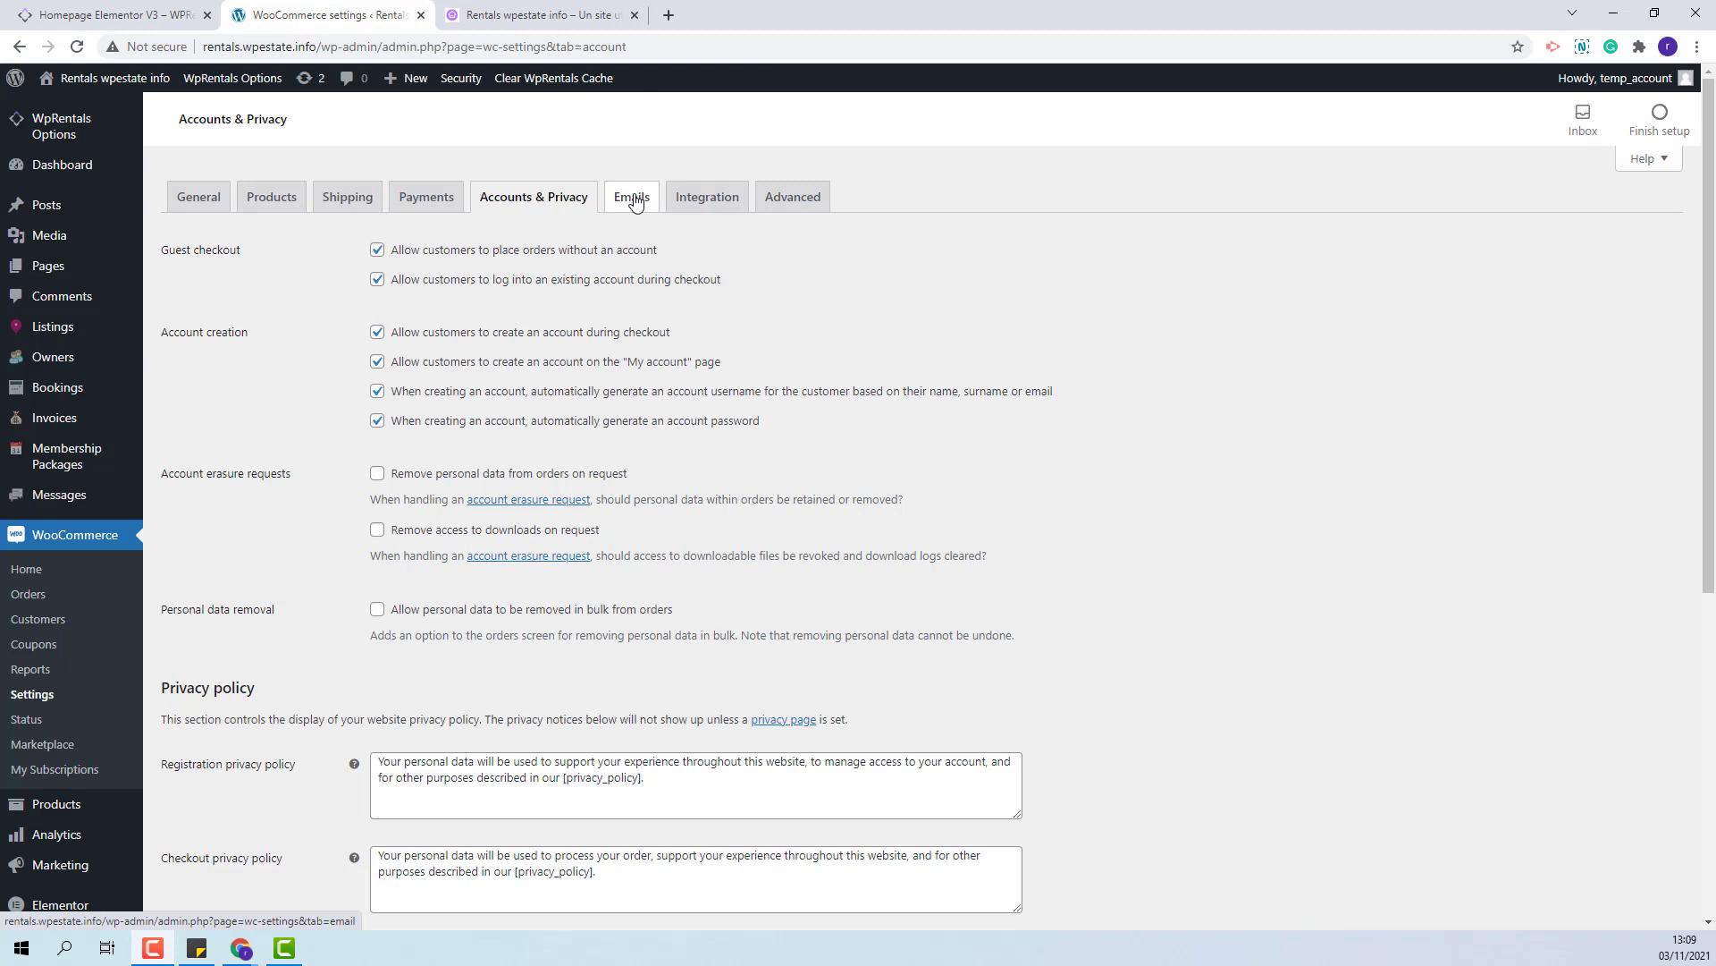
{"action": "left_click", "coordinate": [631, 196]}
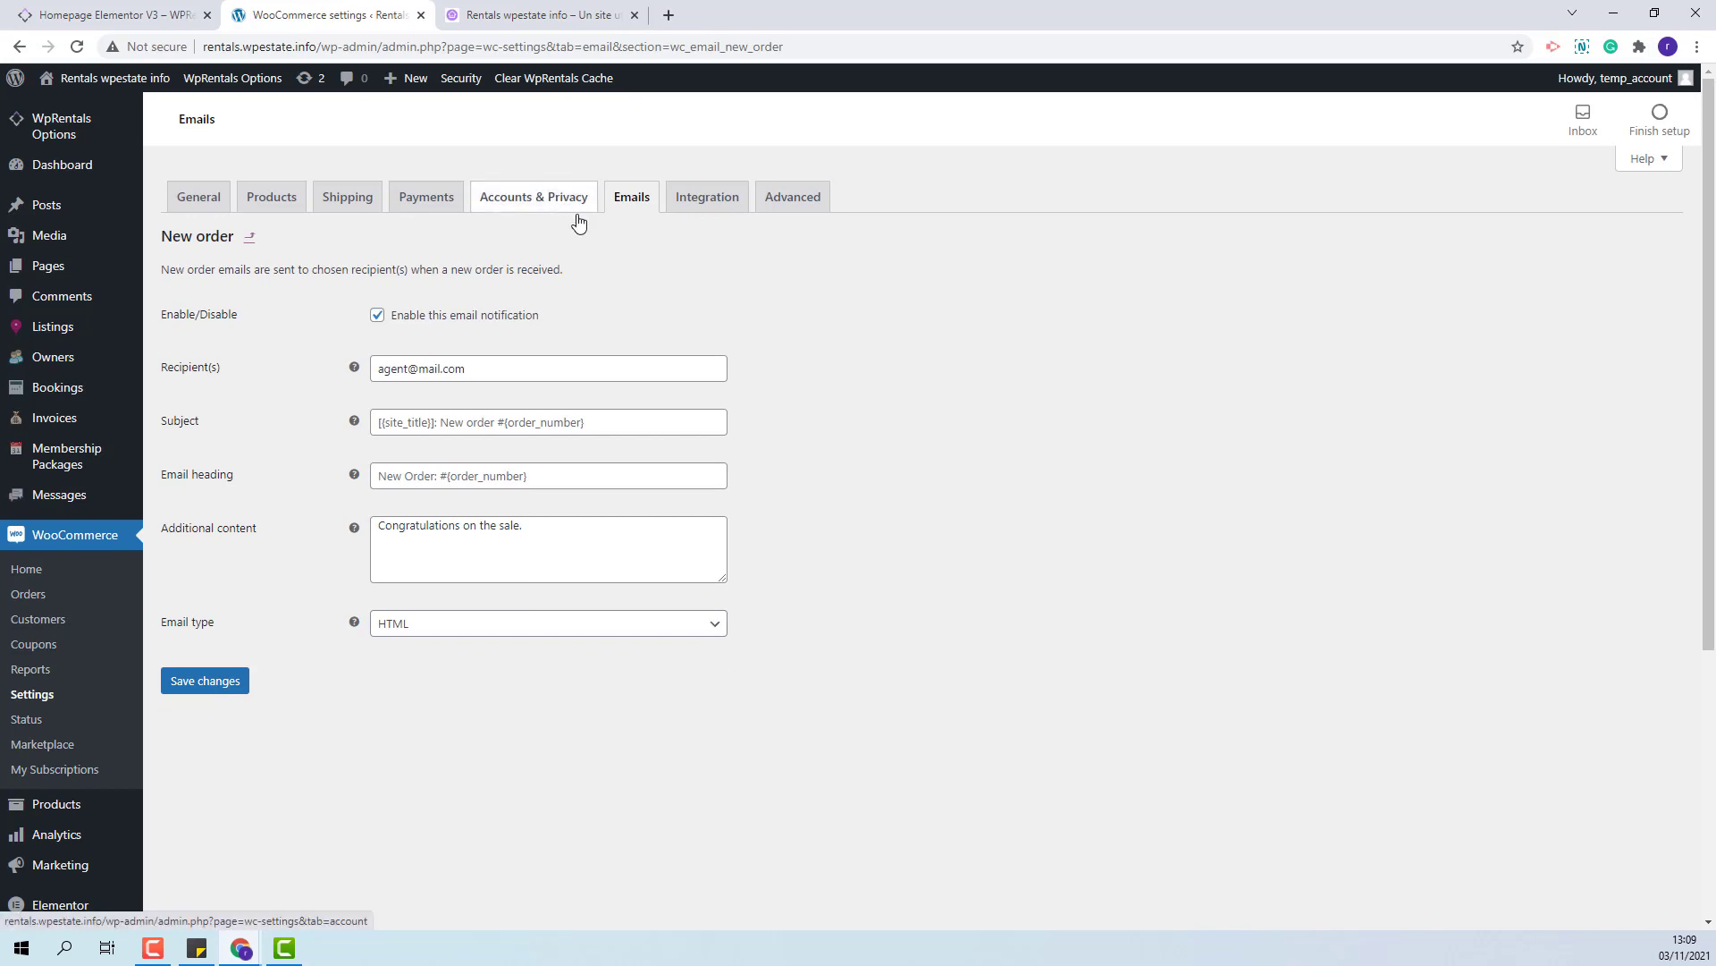
{"action": "left_click", "coordinate": [792, 197]}
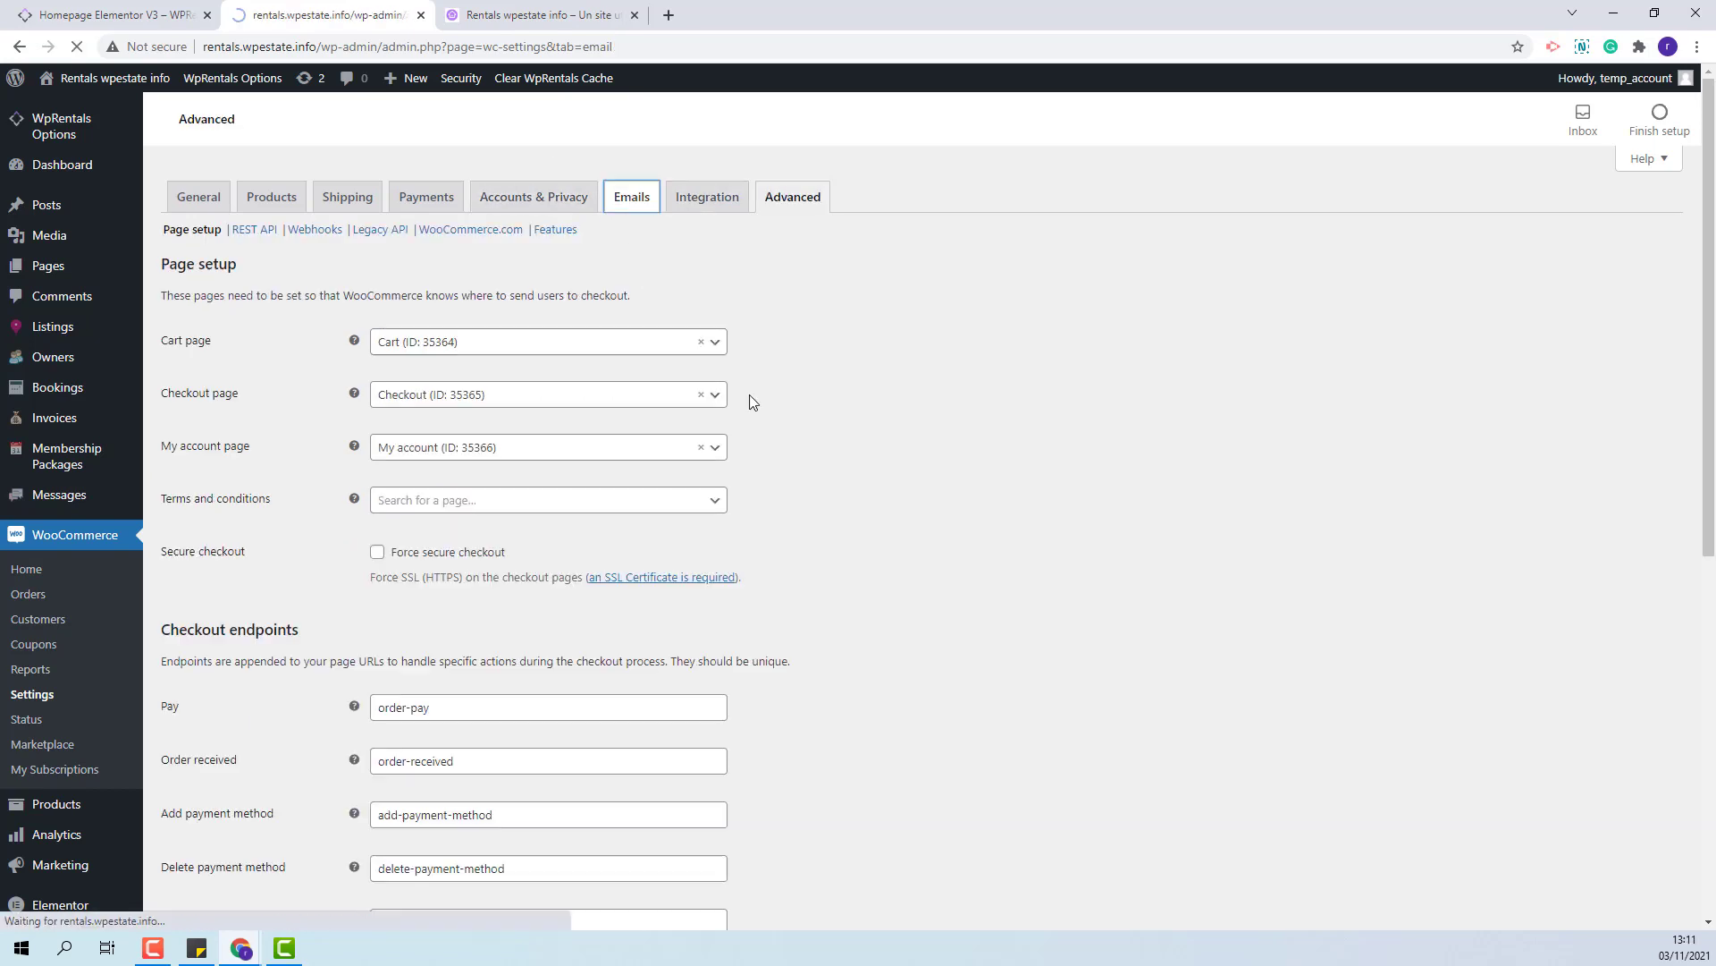
Open WpRentals Options > Payments & Submit and its WooCommerce Settings section.
{"action": "left_click", "coordinate": [631, 197]}
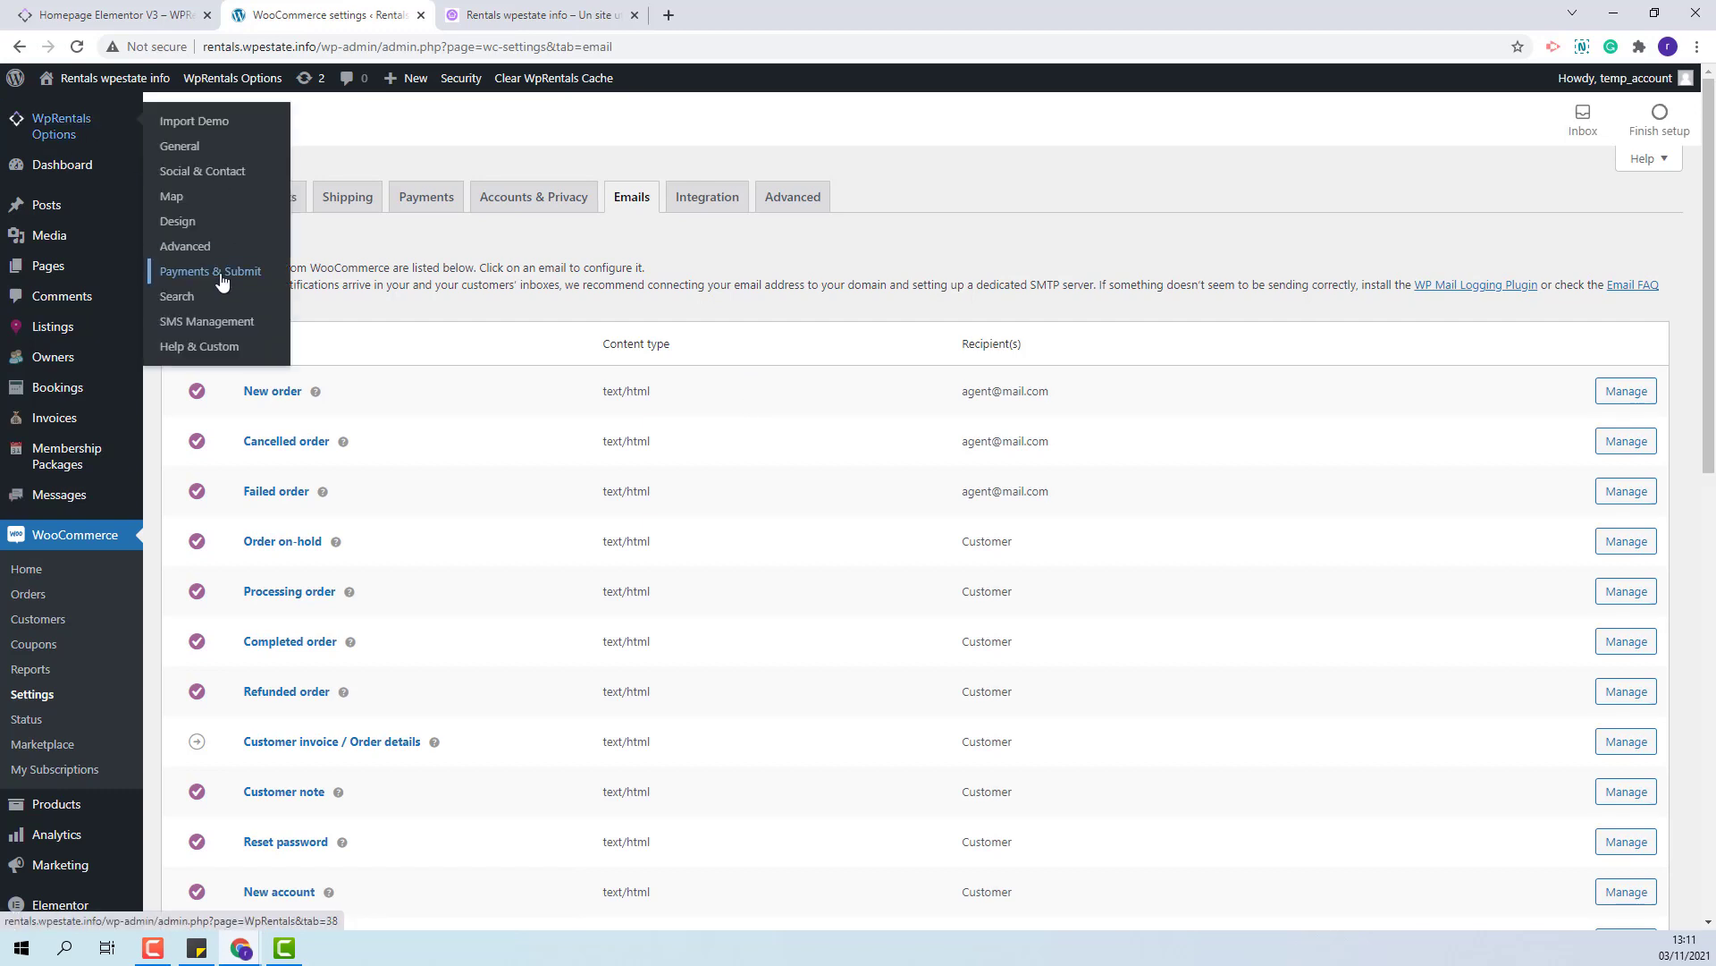
{"action": "left_click", "coordinate": [209, 270]}
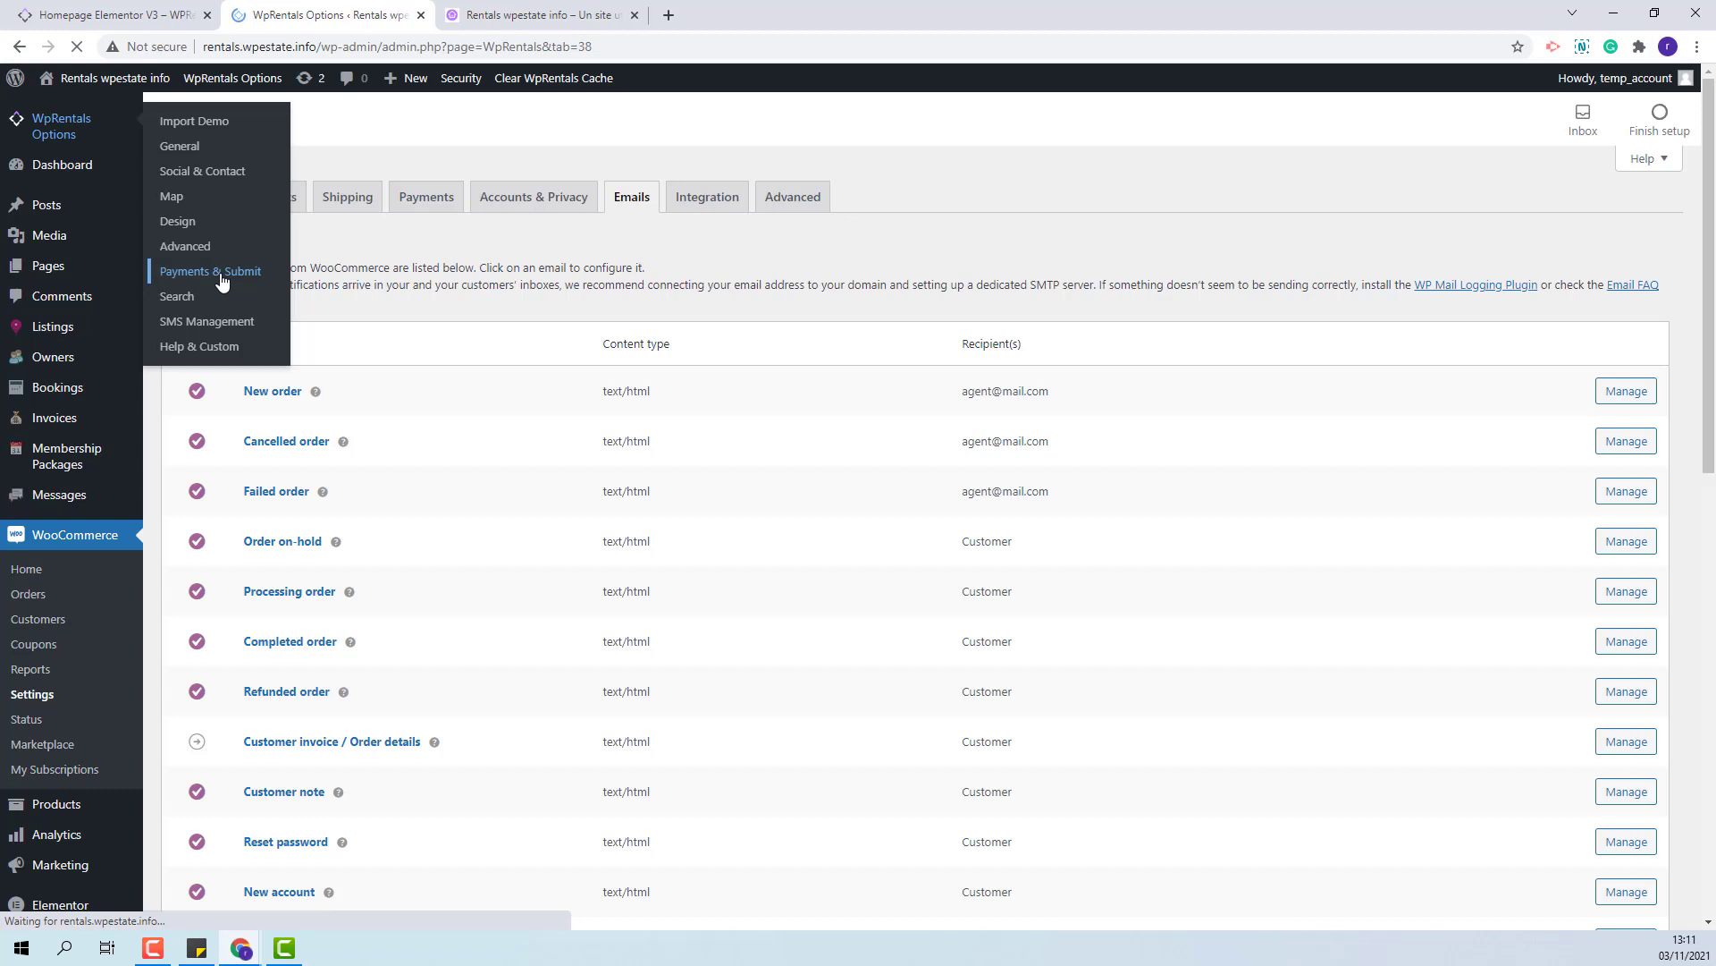
{"action": "left_click", "coordinate": [209, 270]}
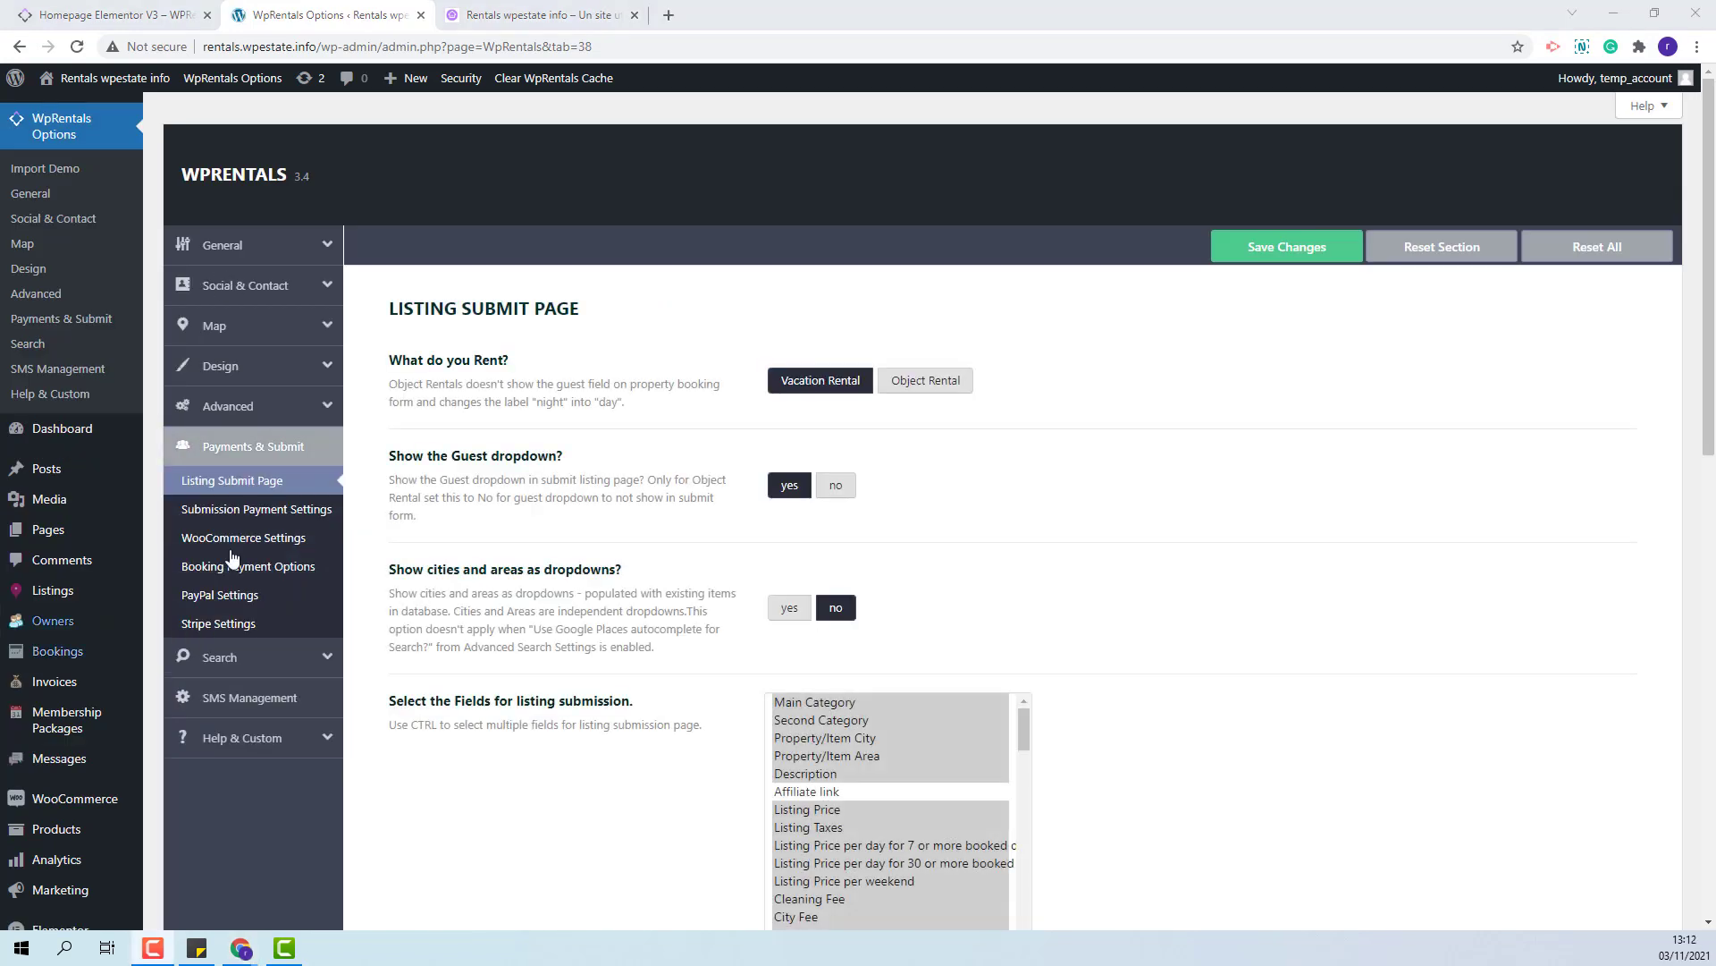
{"action": "left_click", "coordinate": [243, 536]}
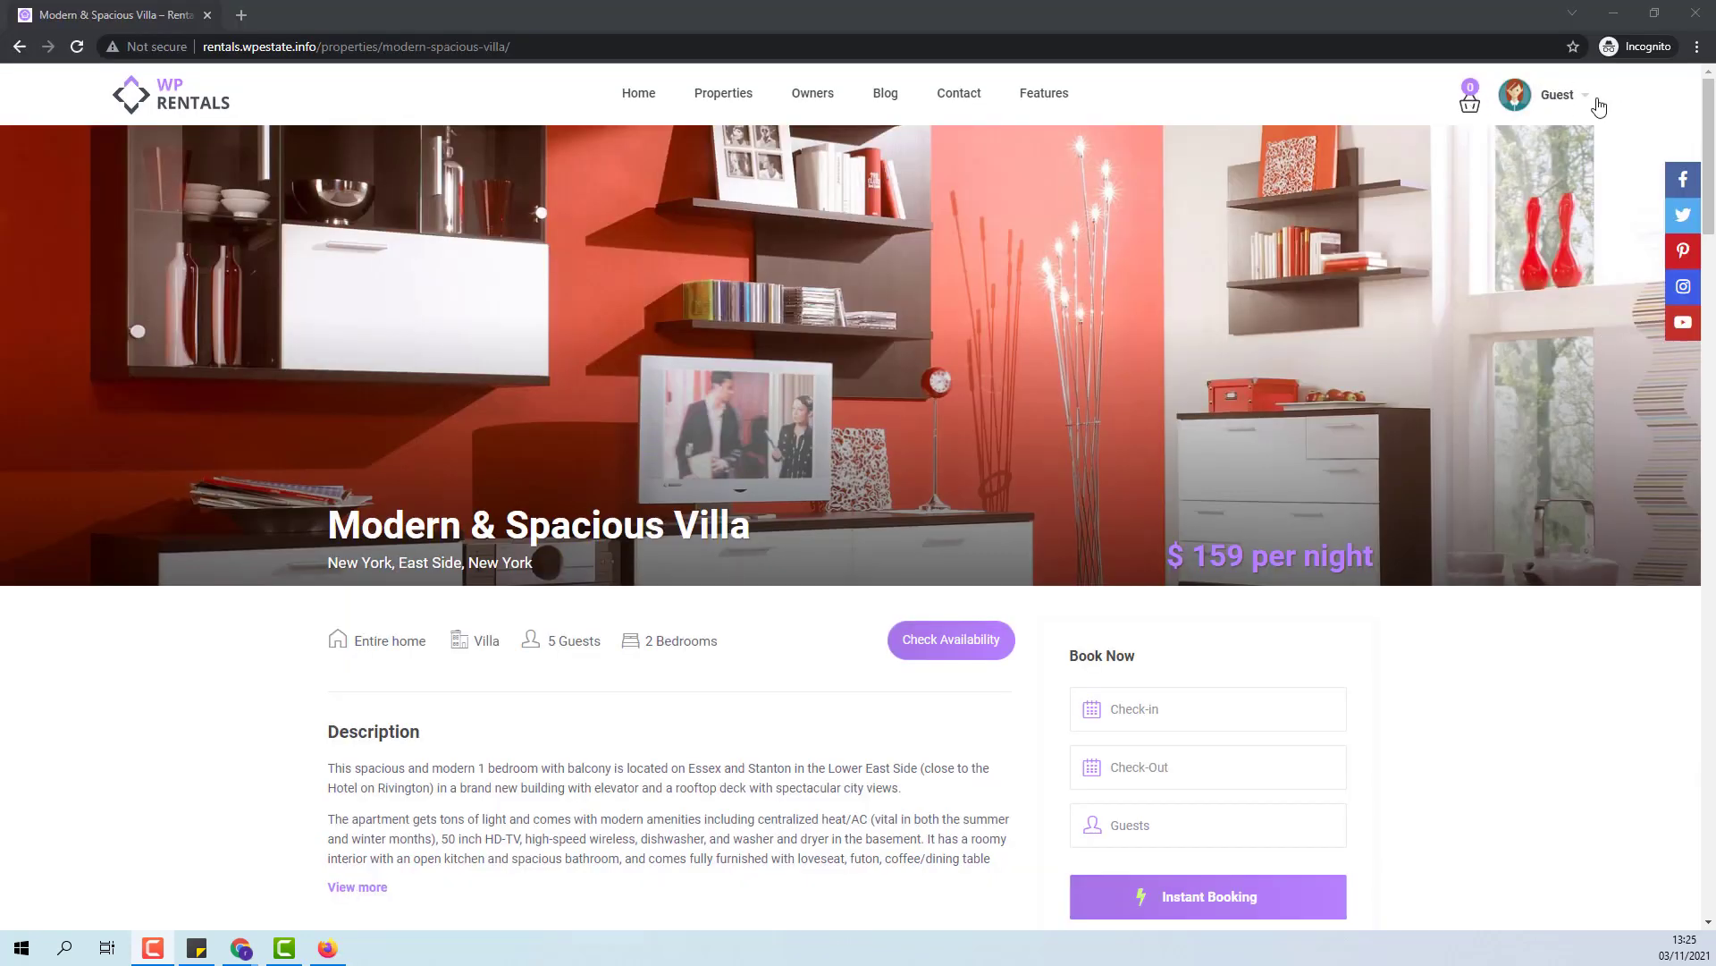
Book Modern & Spacious Villa 20–26 December 2021 for 2 adults via Instant Booking, totaling USD 1,104.
{"action": "scroll", "scroll_direction": "down", "scroll_amount": 3}
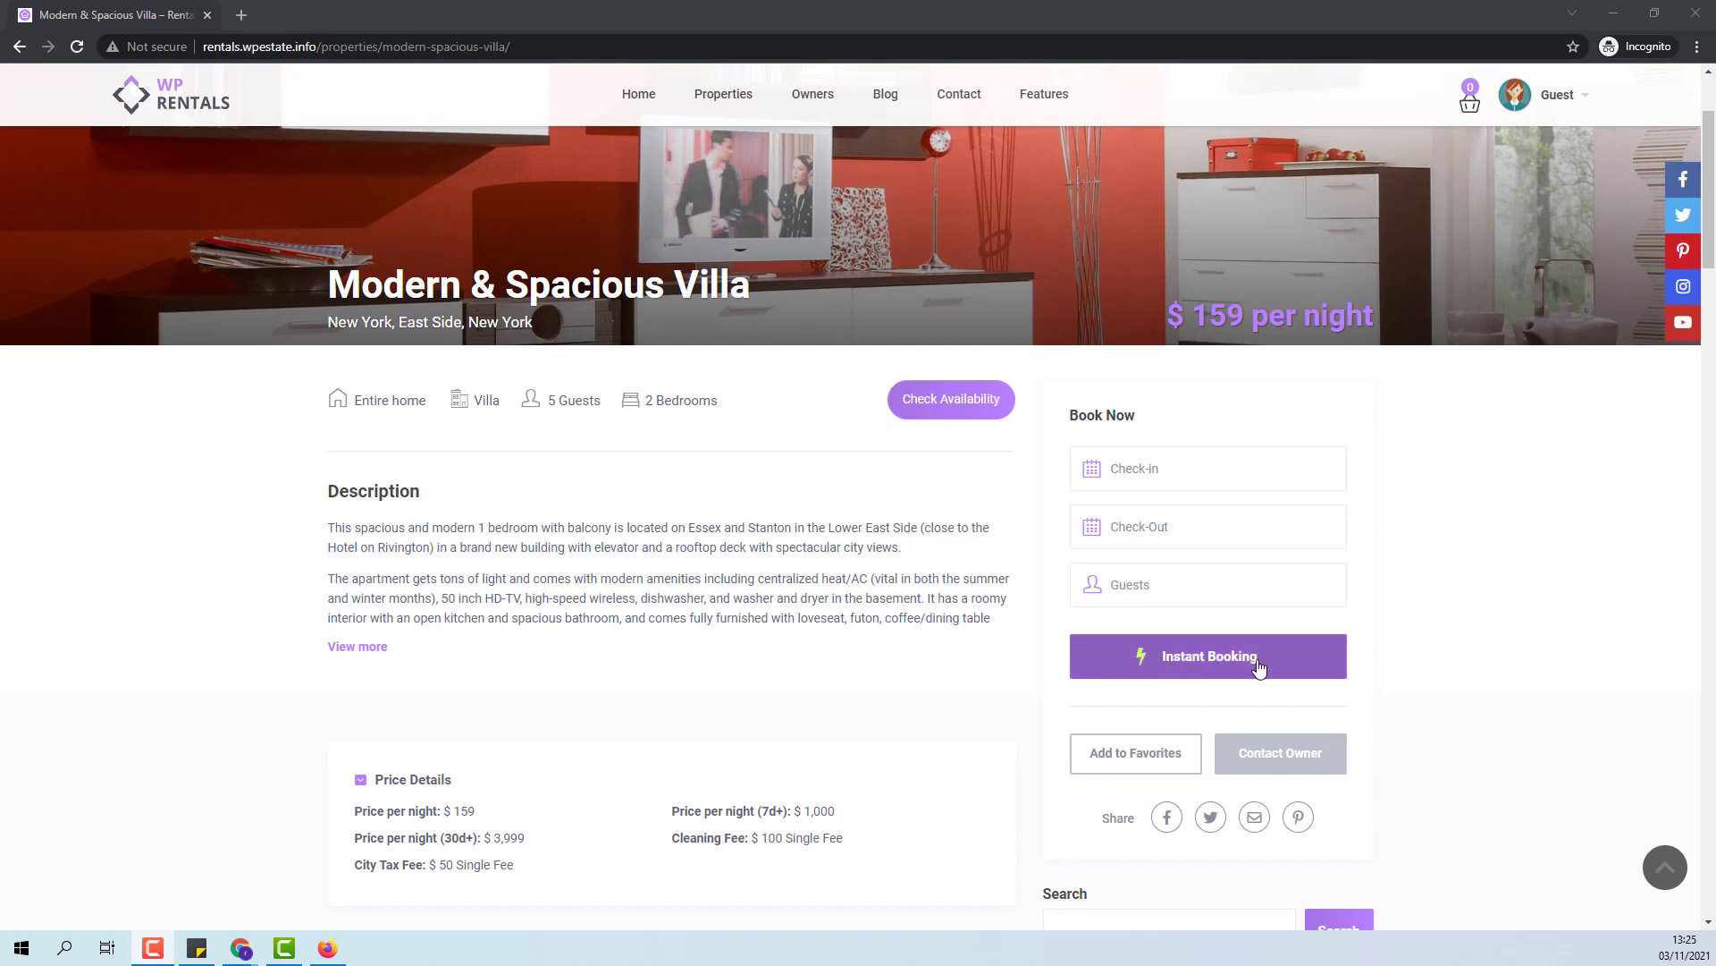
{"action": "mouse_move", "coordinate": [1297, 690]}
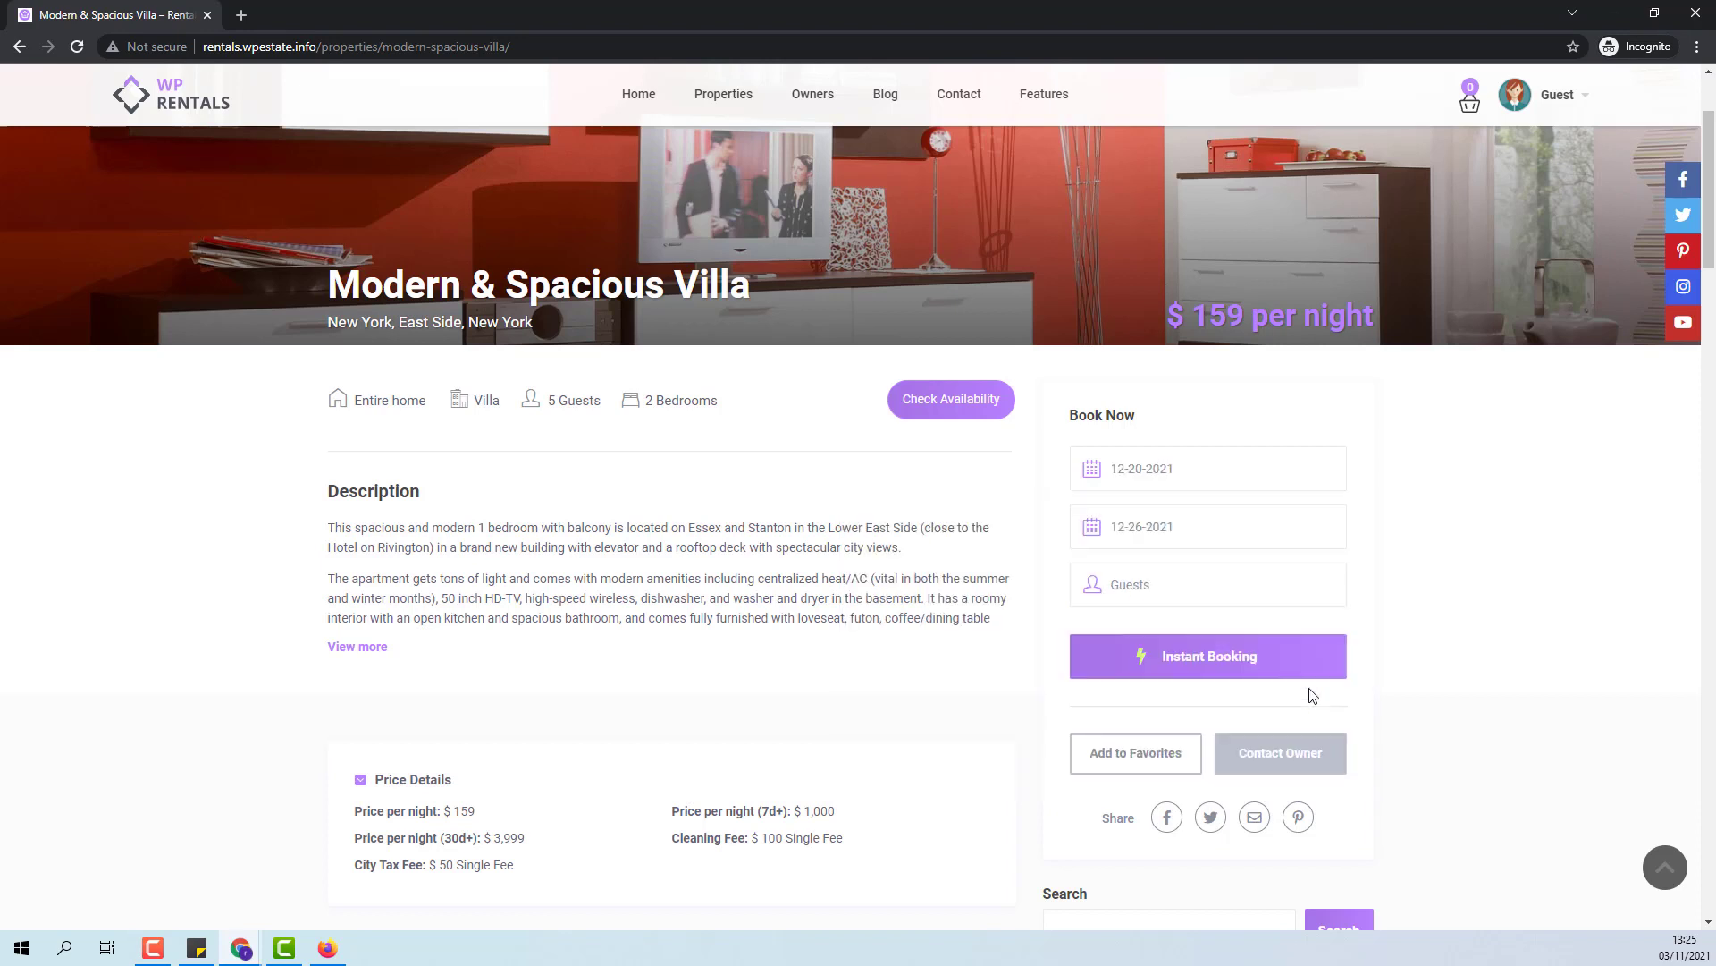
{"action": "left_click", "coordinate": [1207, 583]}
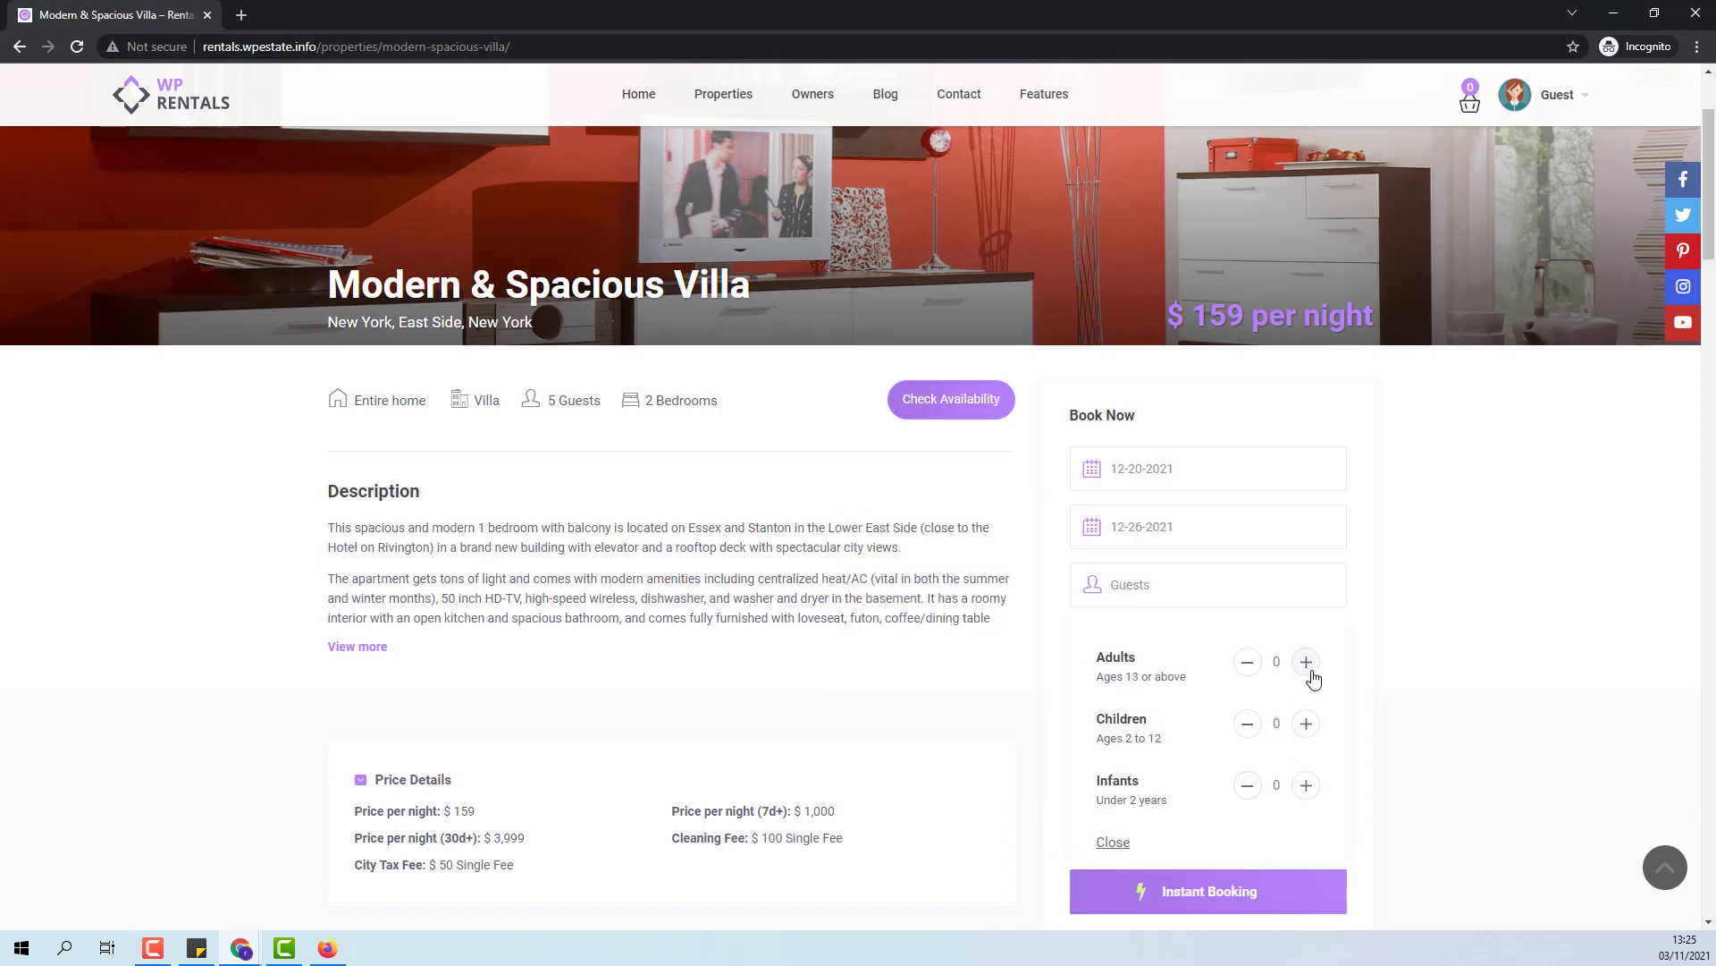
{"action": "left_click", "coordinate": [1207, 890]}
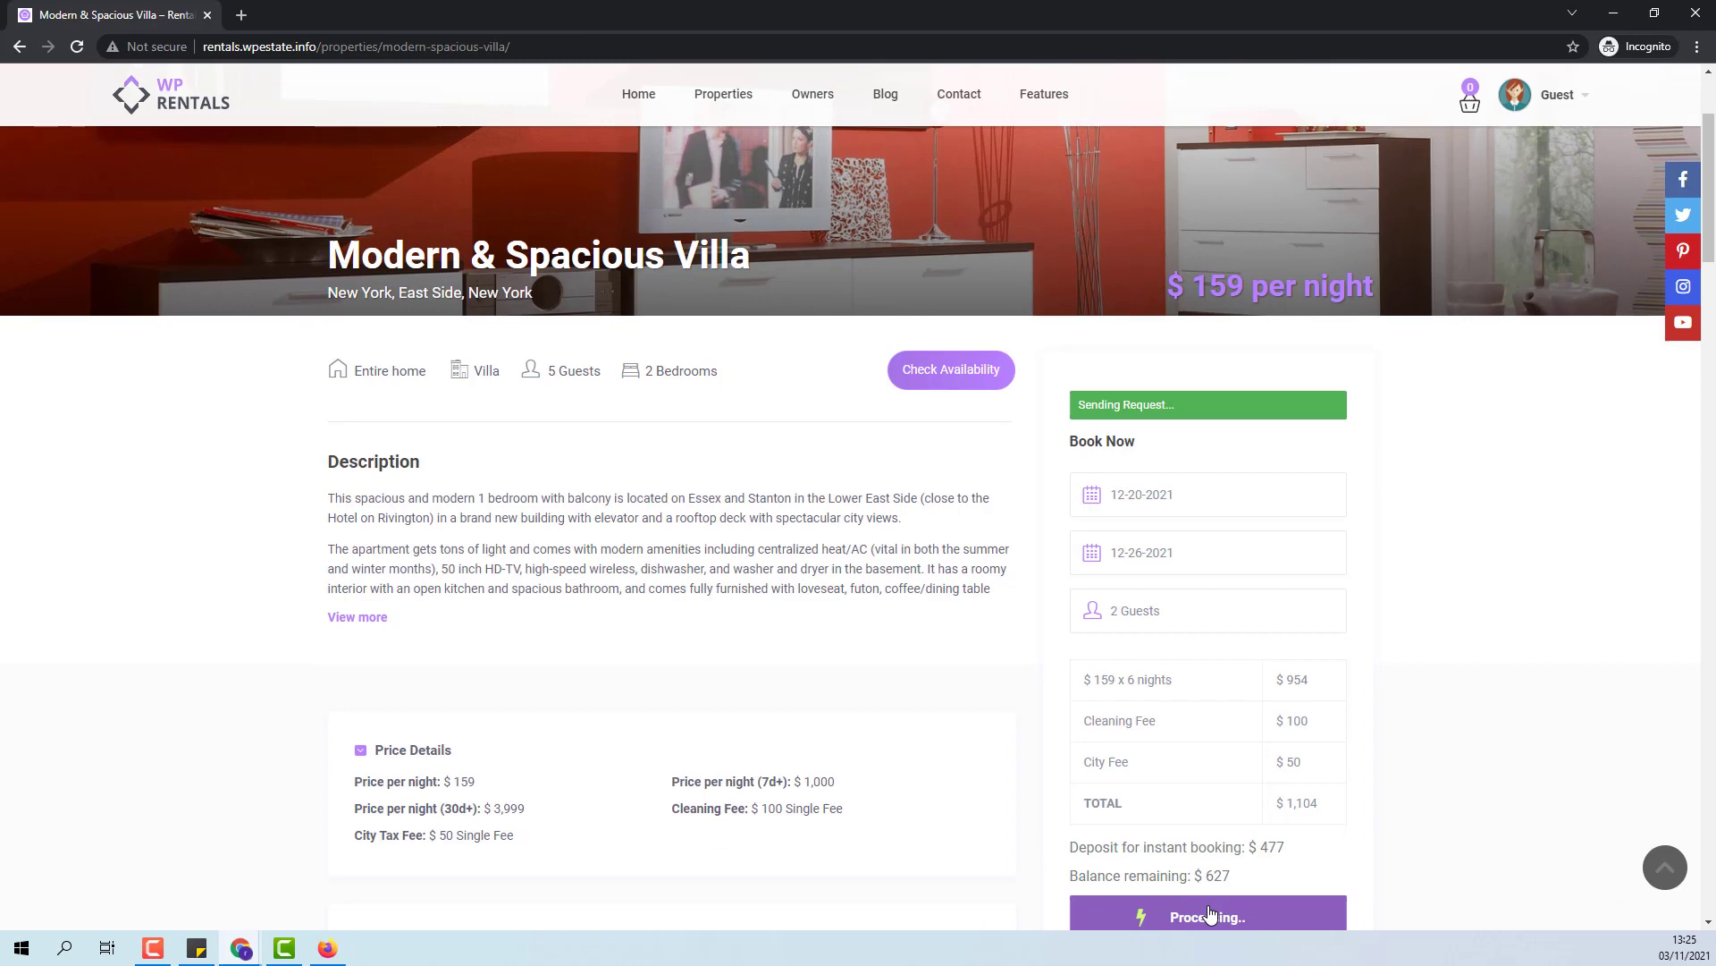
{"action": "left_click", "coordinate": [1207, 916]}
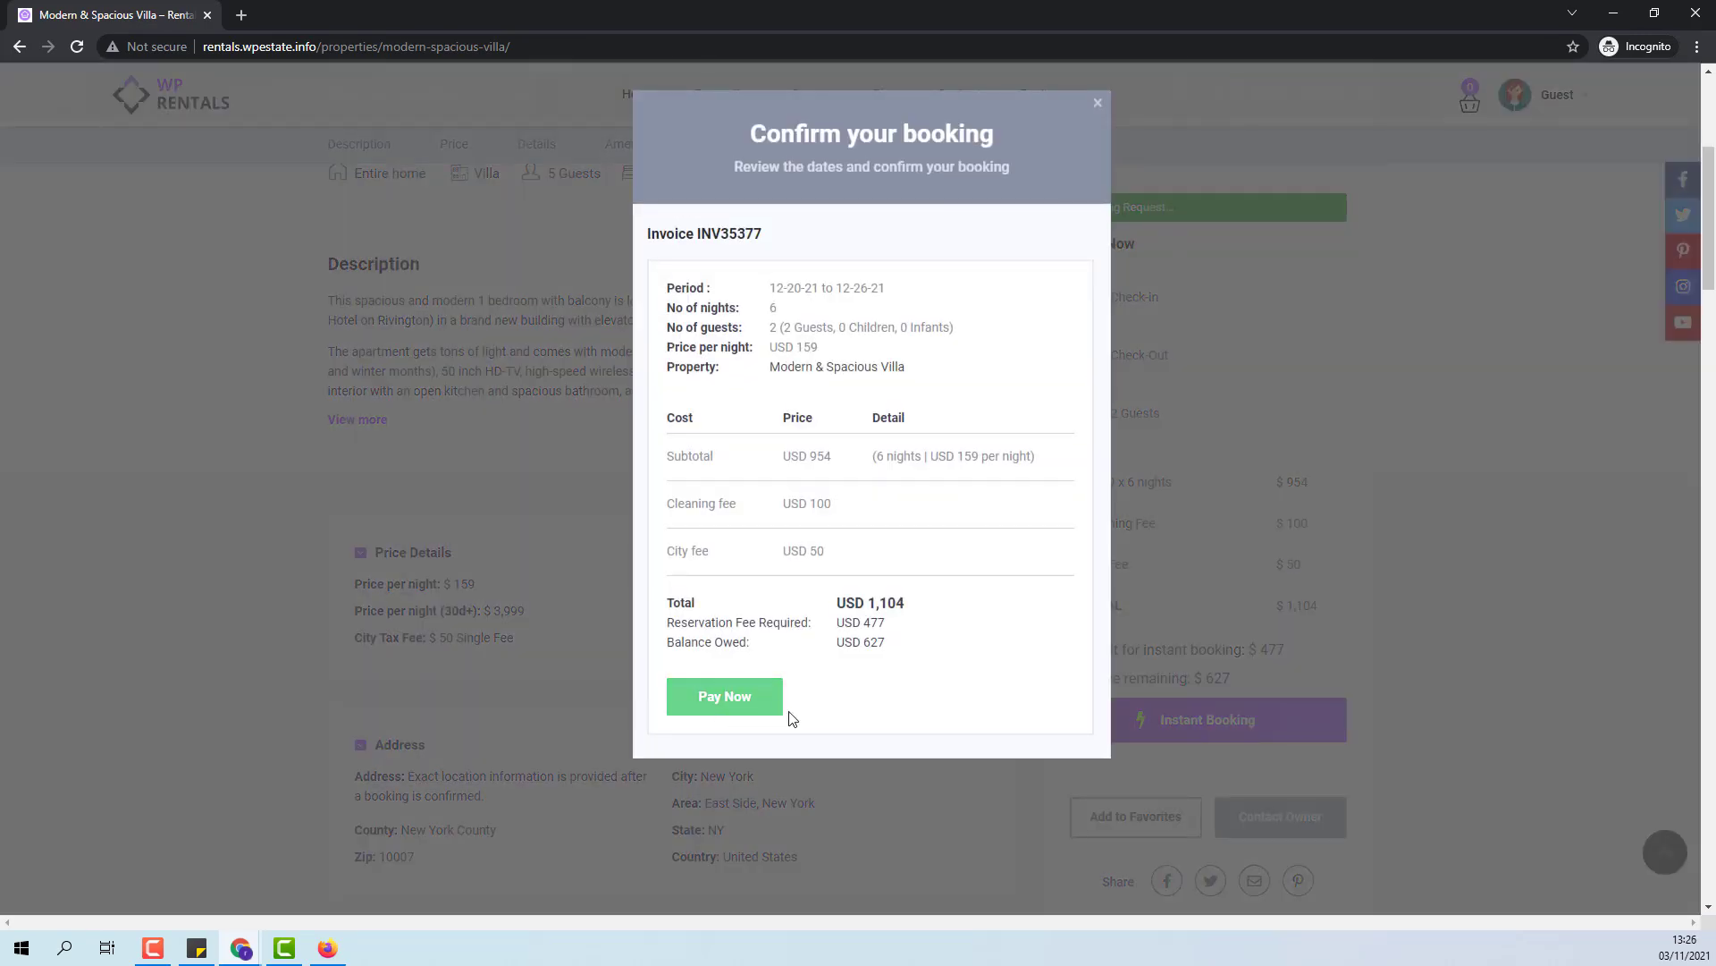
Pay Now on the booking confirmation and reach the Credit Card (Stripe) section of the $477 checkout.
{"action": "left_click", "coordinate": [724, 695]}
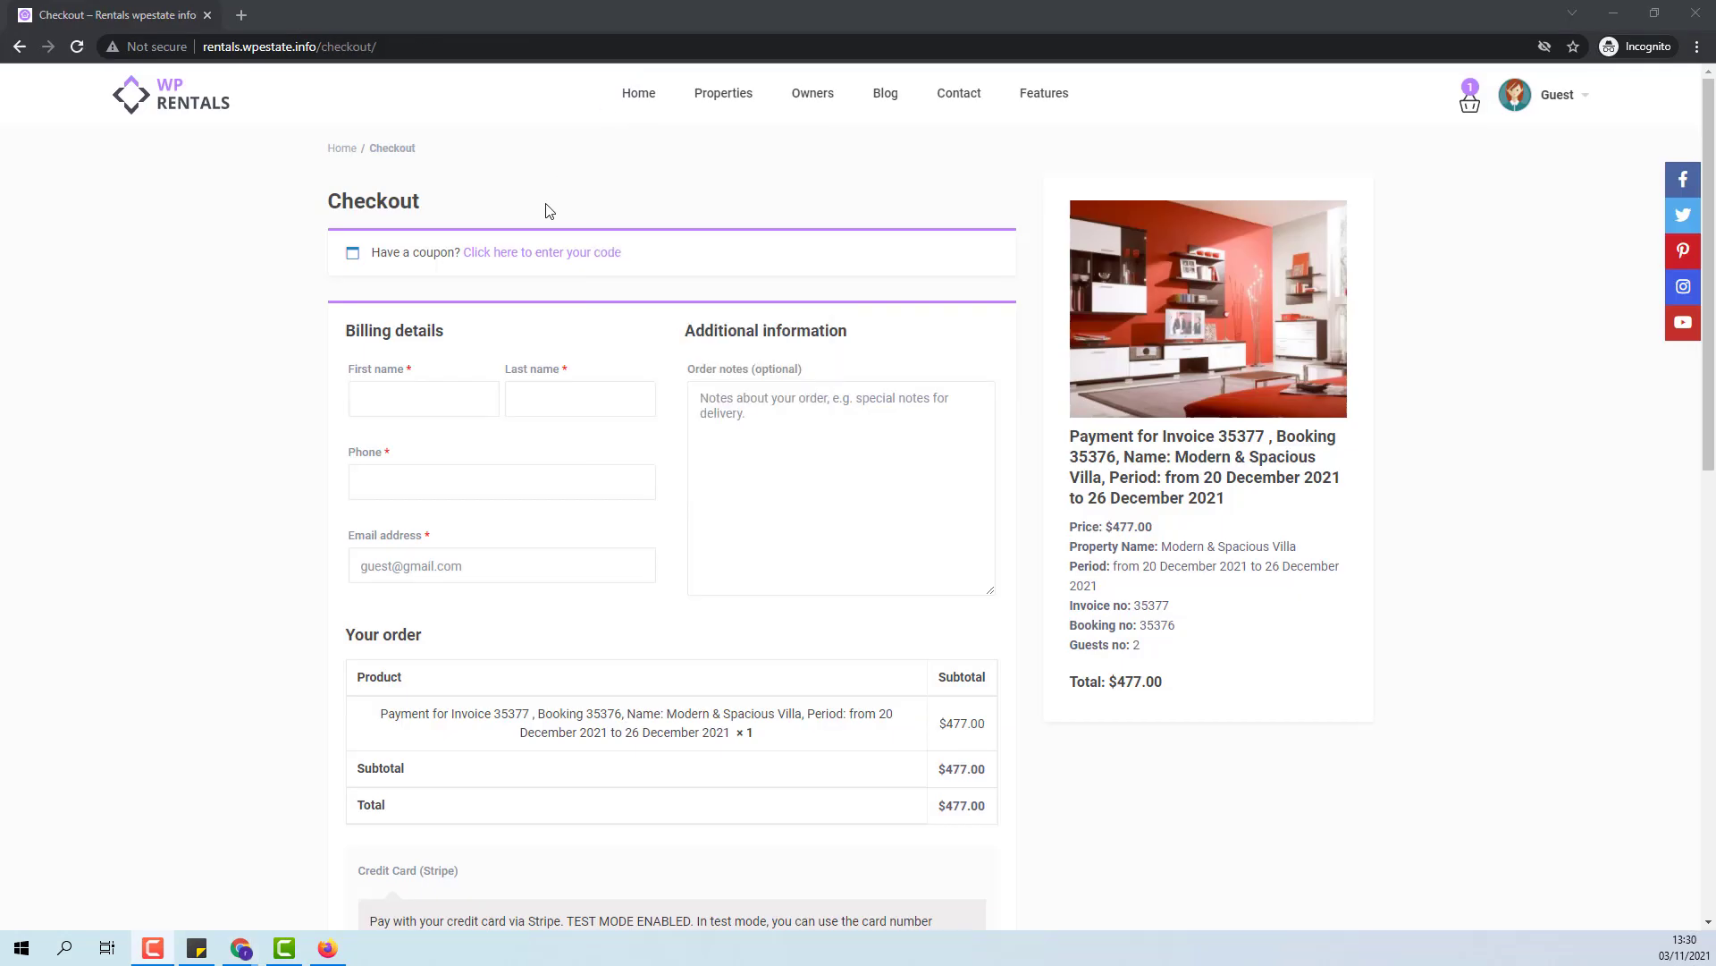
{"action": "mouse_move", "coordinate": [353, 279]}
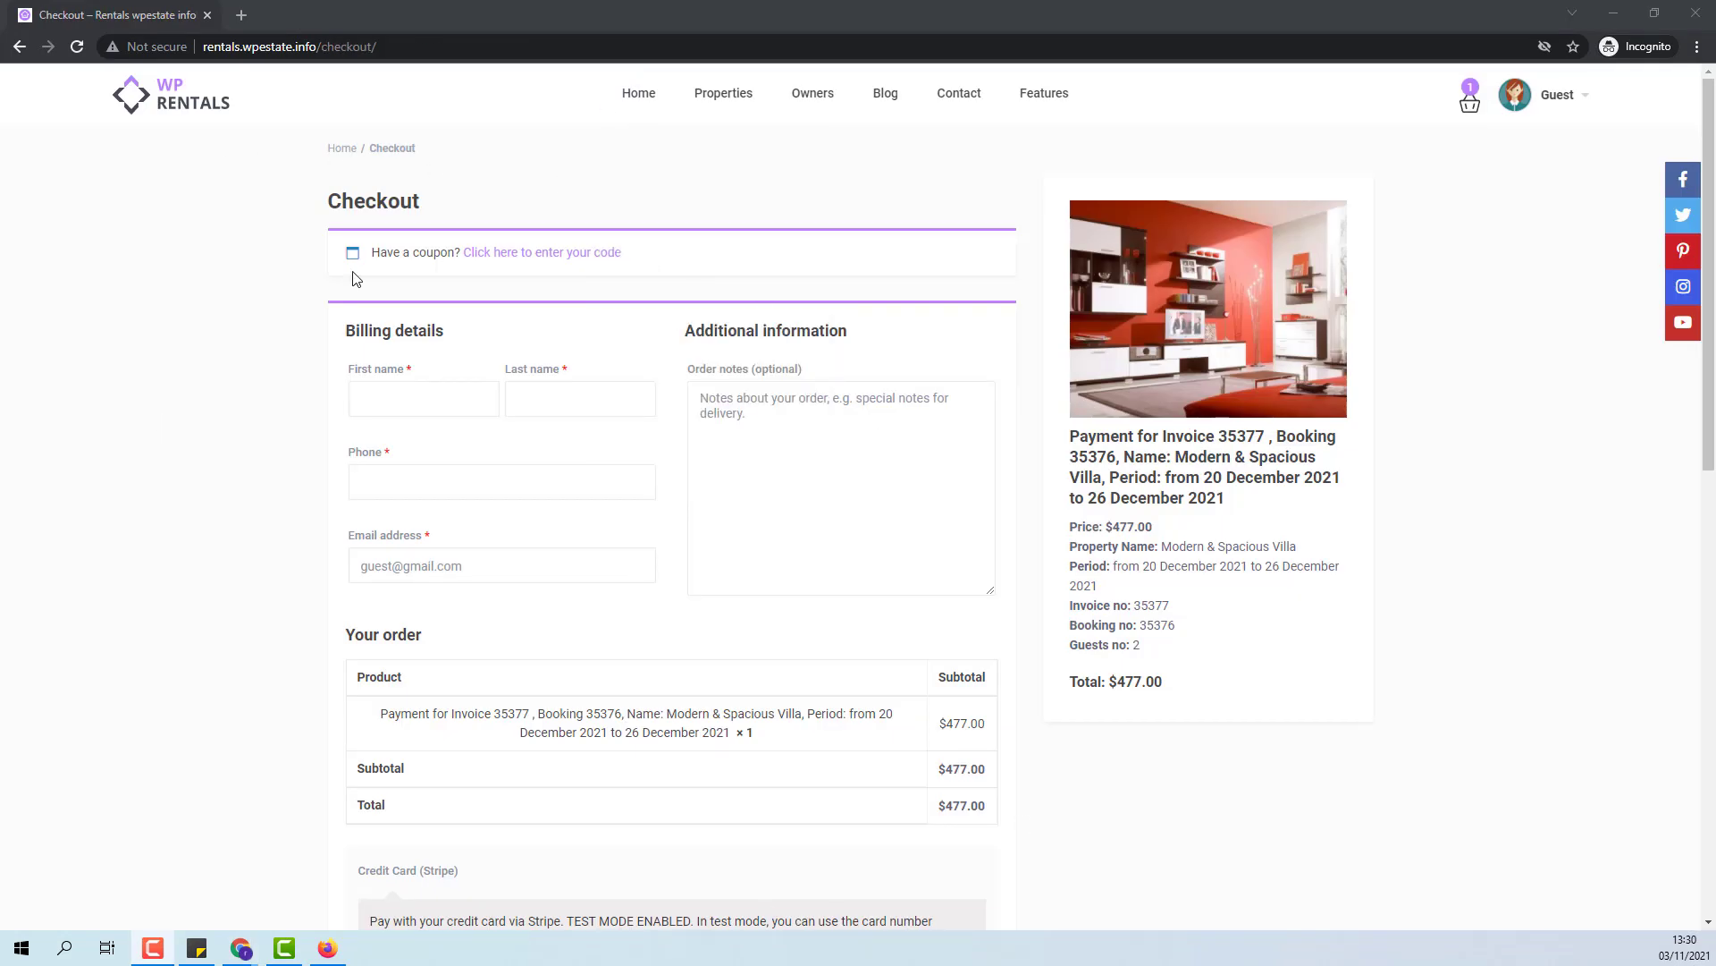
{"action": "mouse_move", "coordinate": [631, 451]}
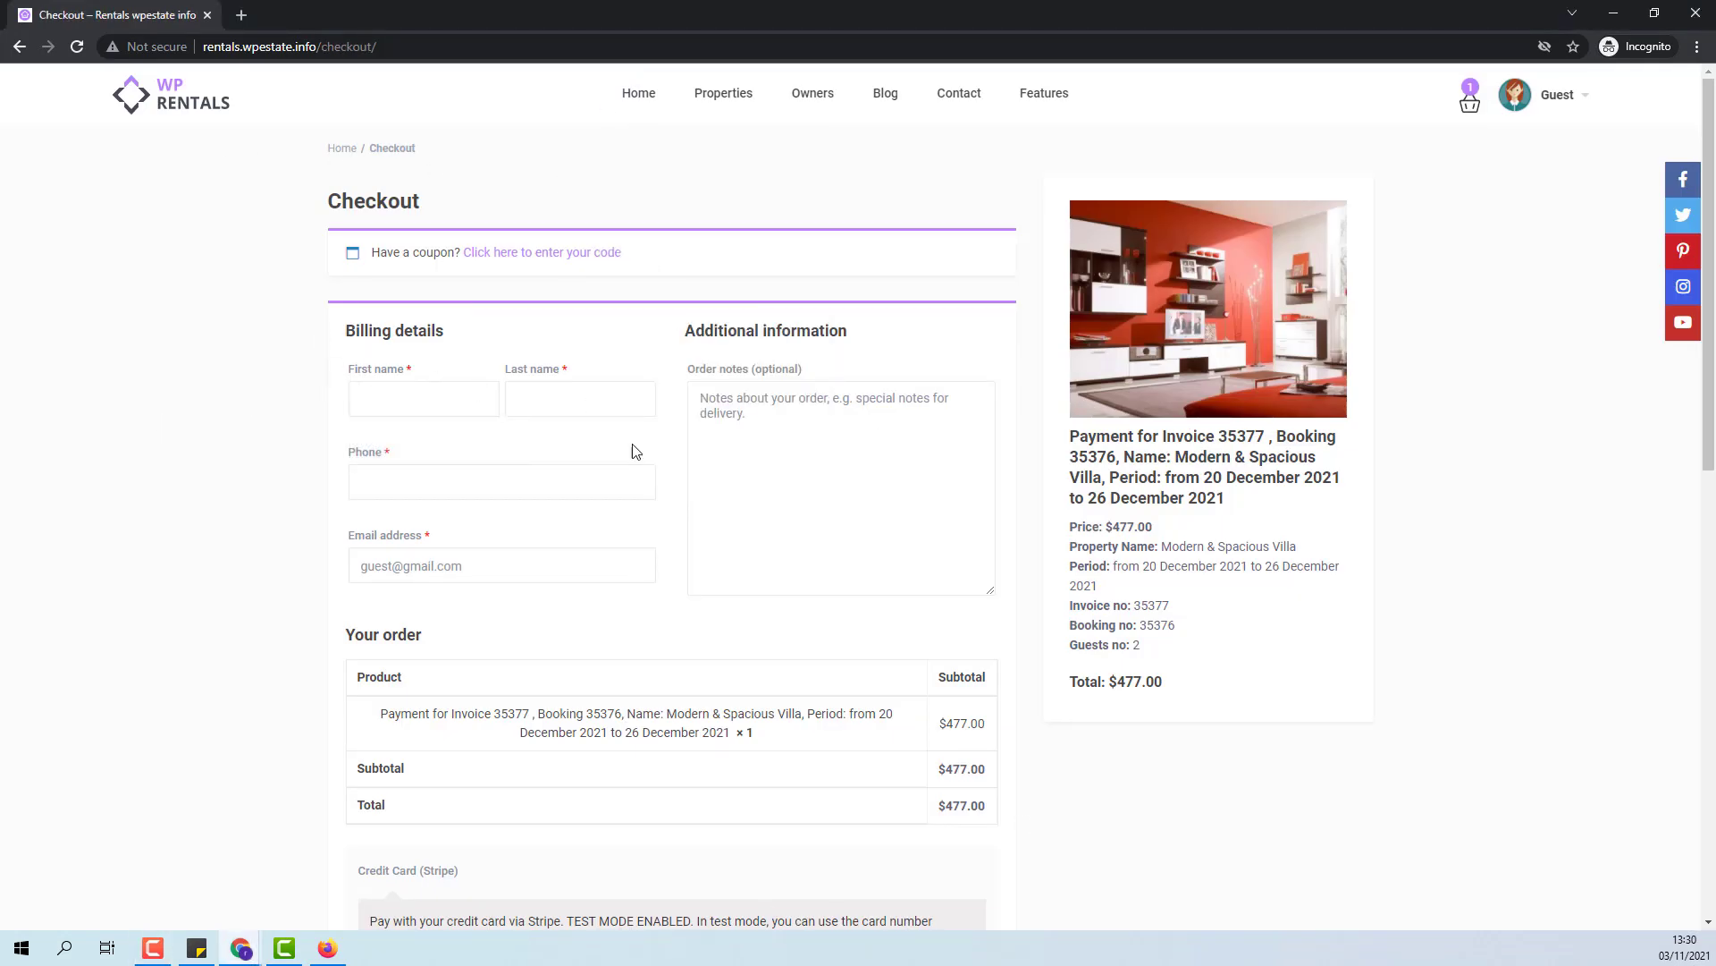
{"action": "scroll", "scroll_direction": "down", "scroll_amount": 3}
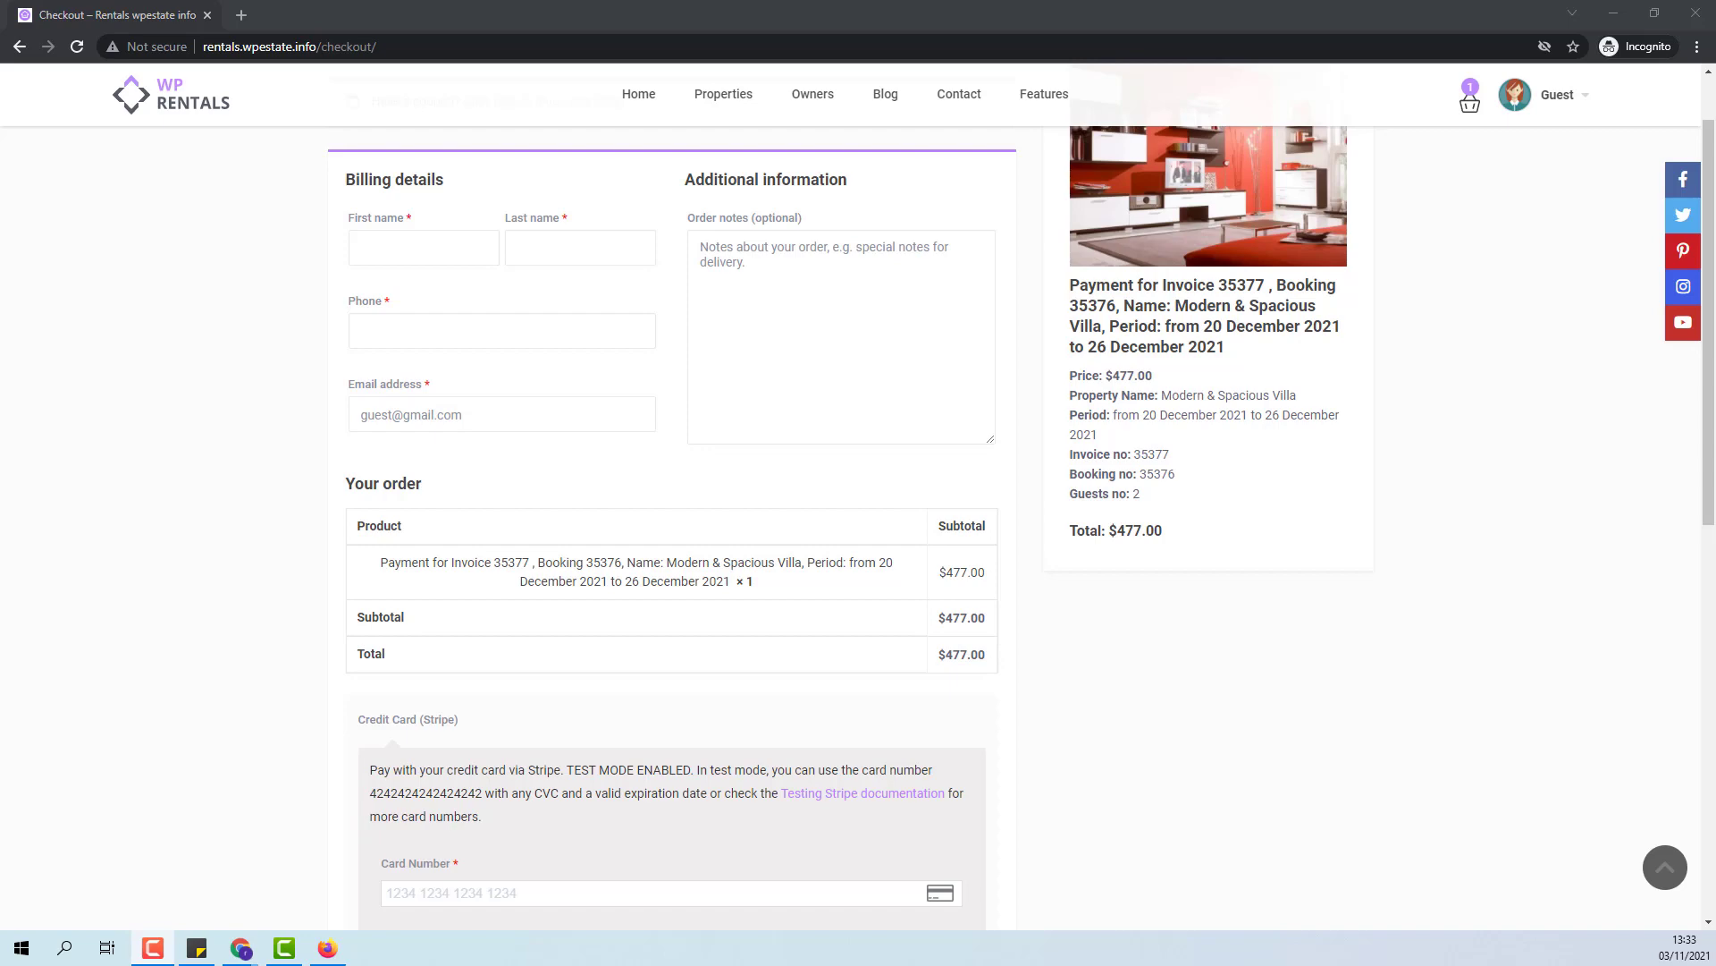
{"action": "mouse_move", "coordinate": [588, 719]}
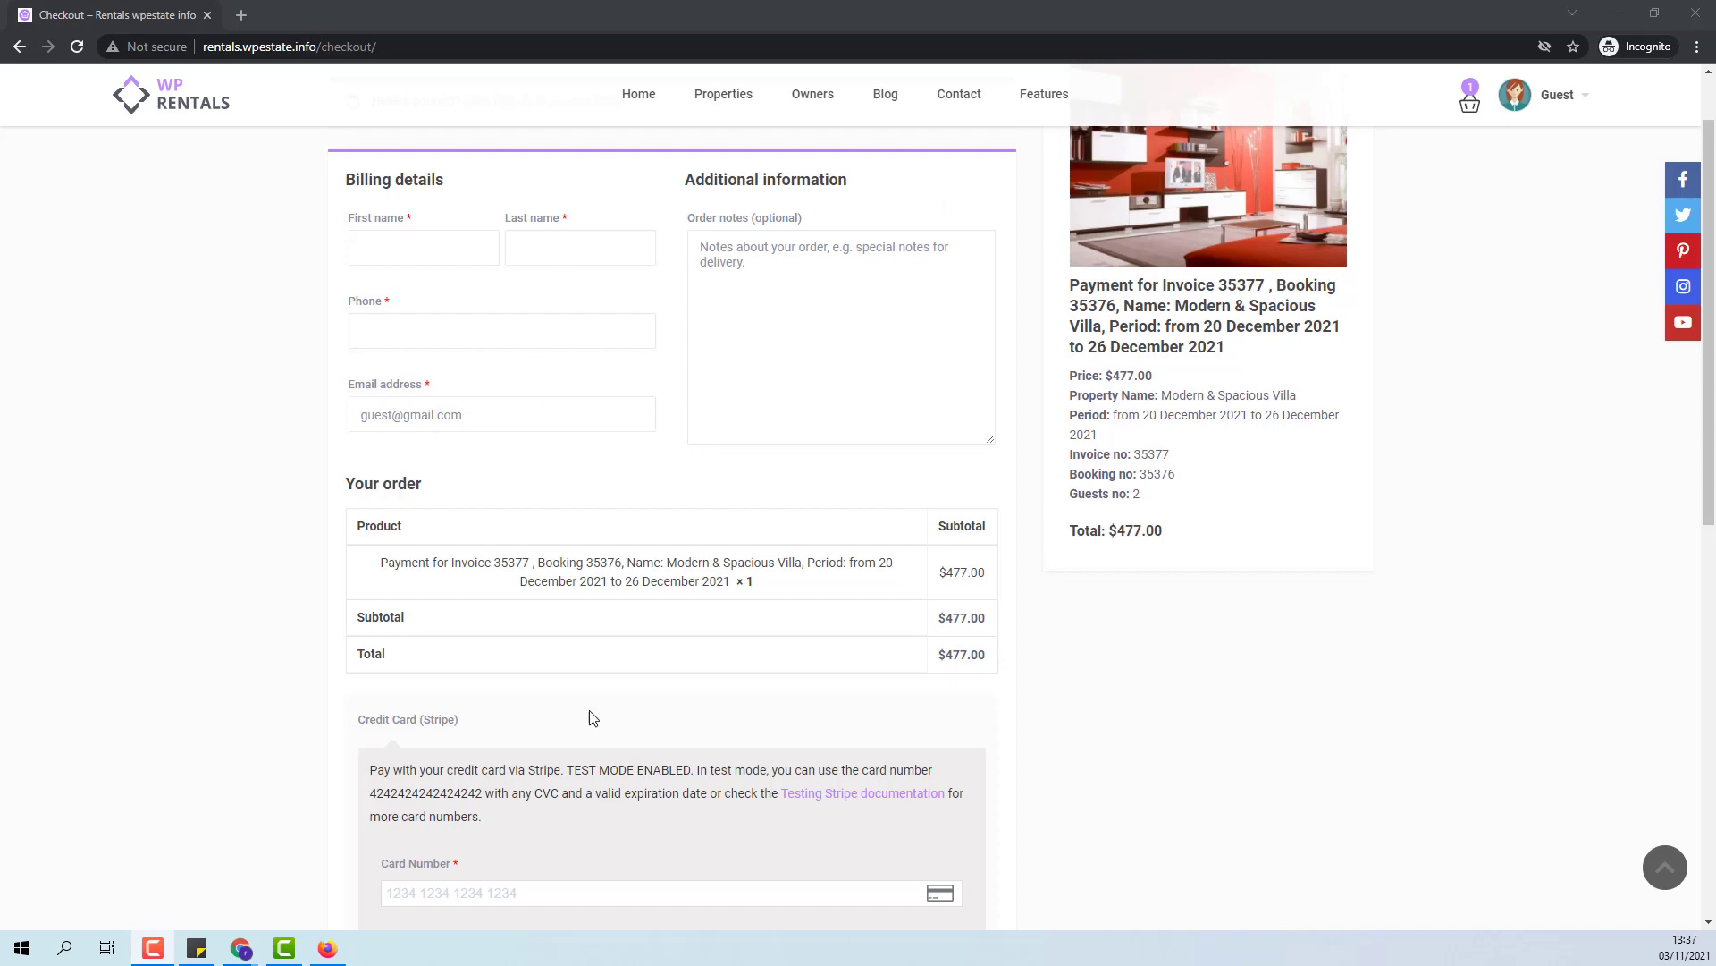
{"action": "scroll", "scroll_direction": "down", "scroll_amount": 3}
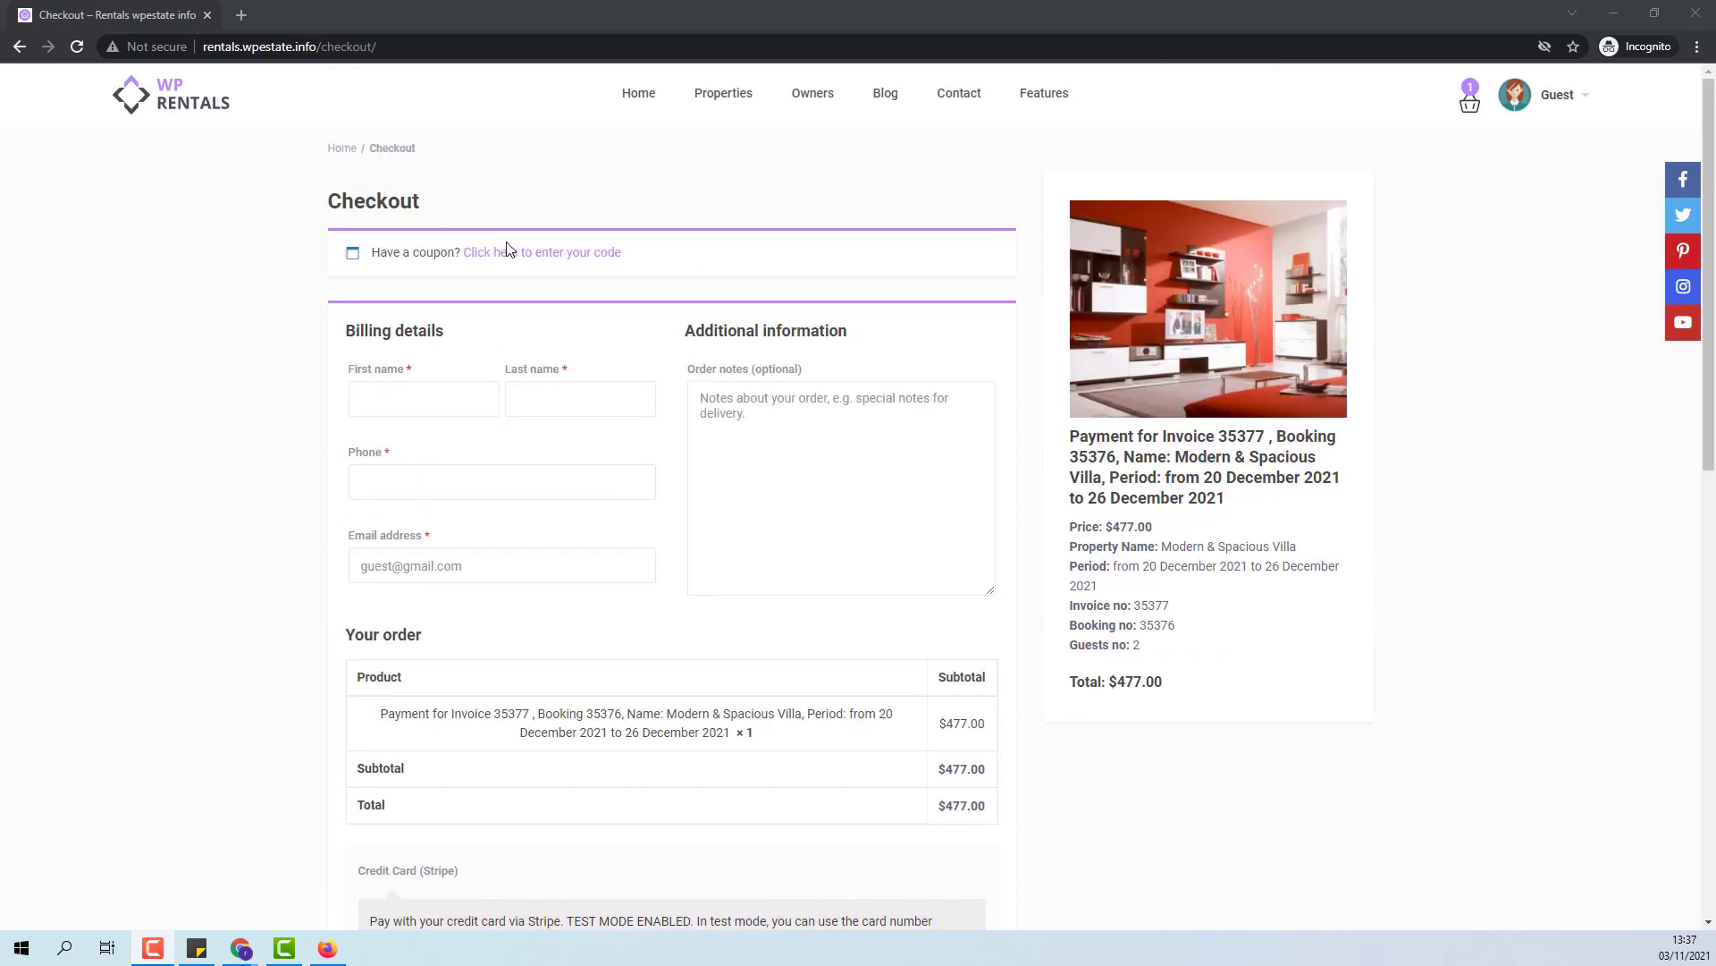
{"action": "mouse_move", "coordinate": [244, 622]}
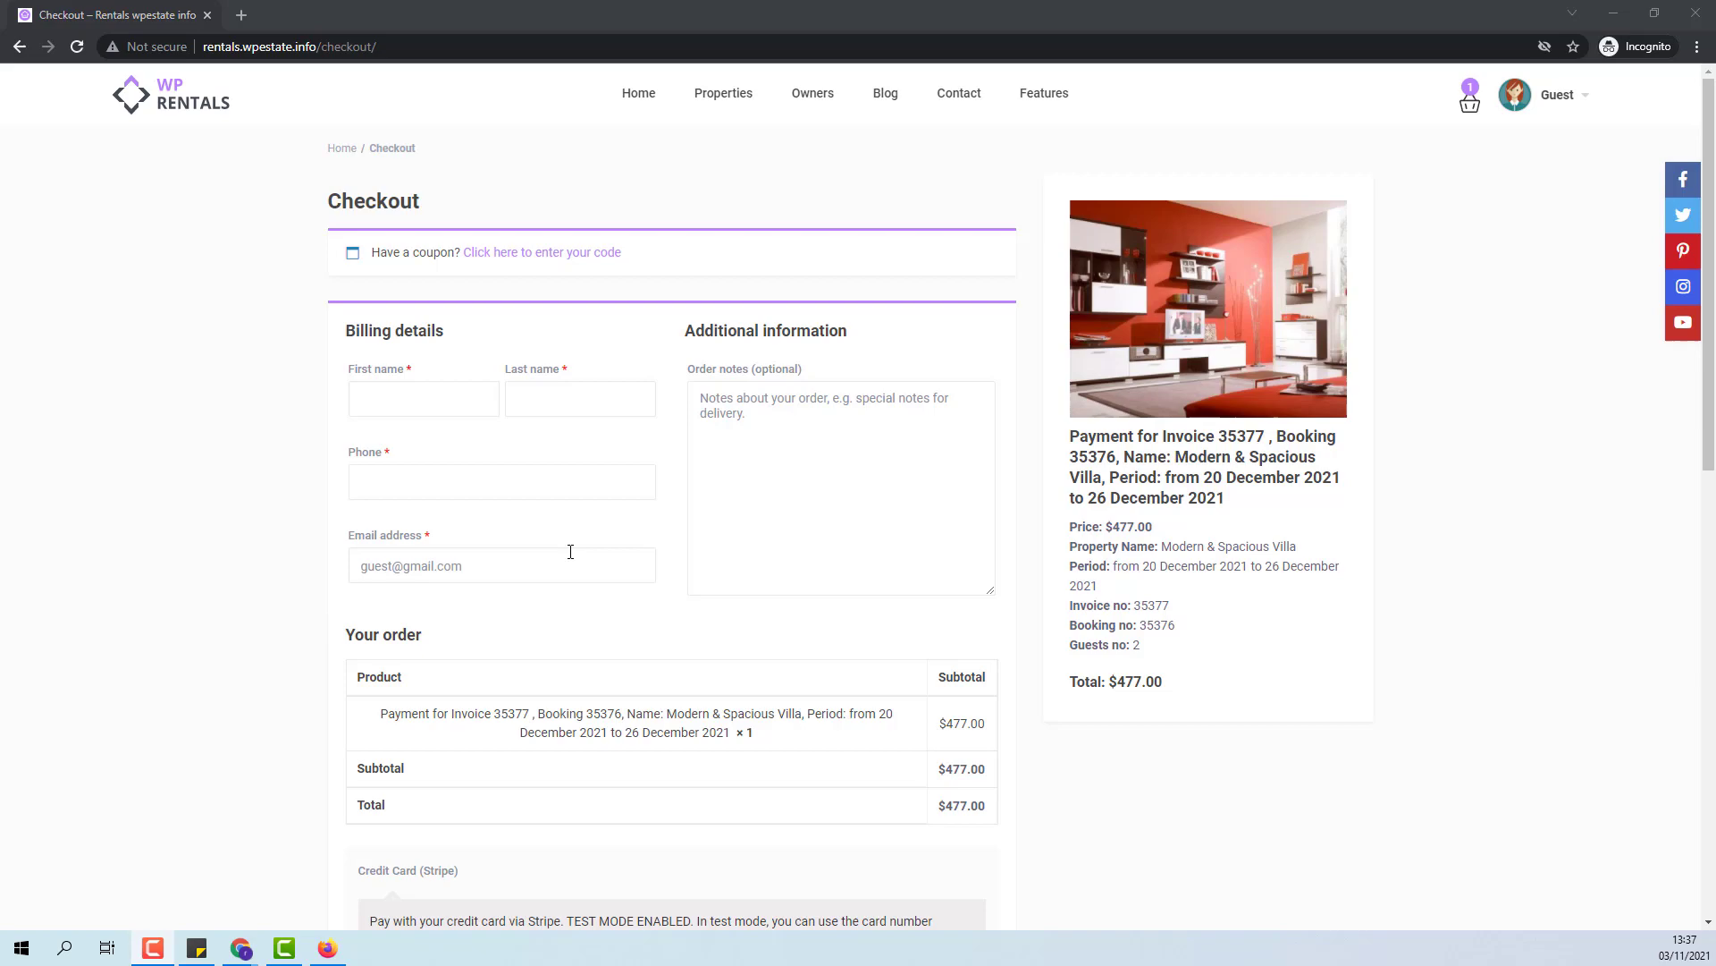
{"action": "scroll", "scroll_direction": "down", "scroll_amount": 3}
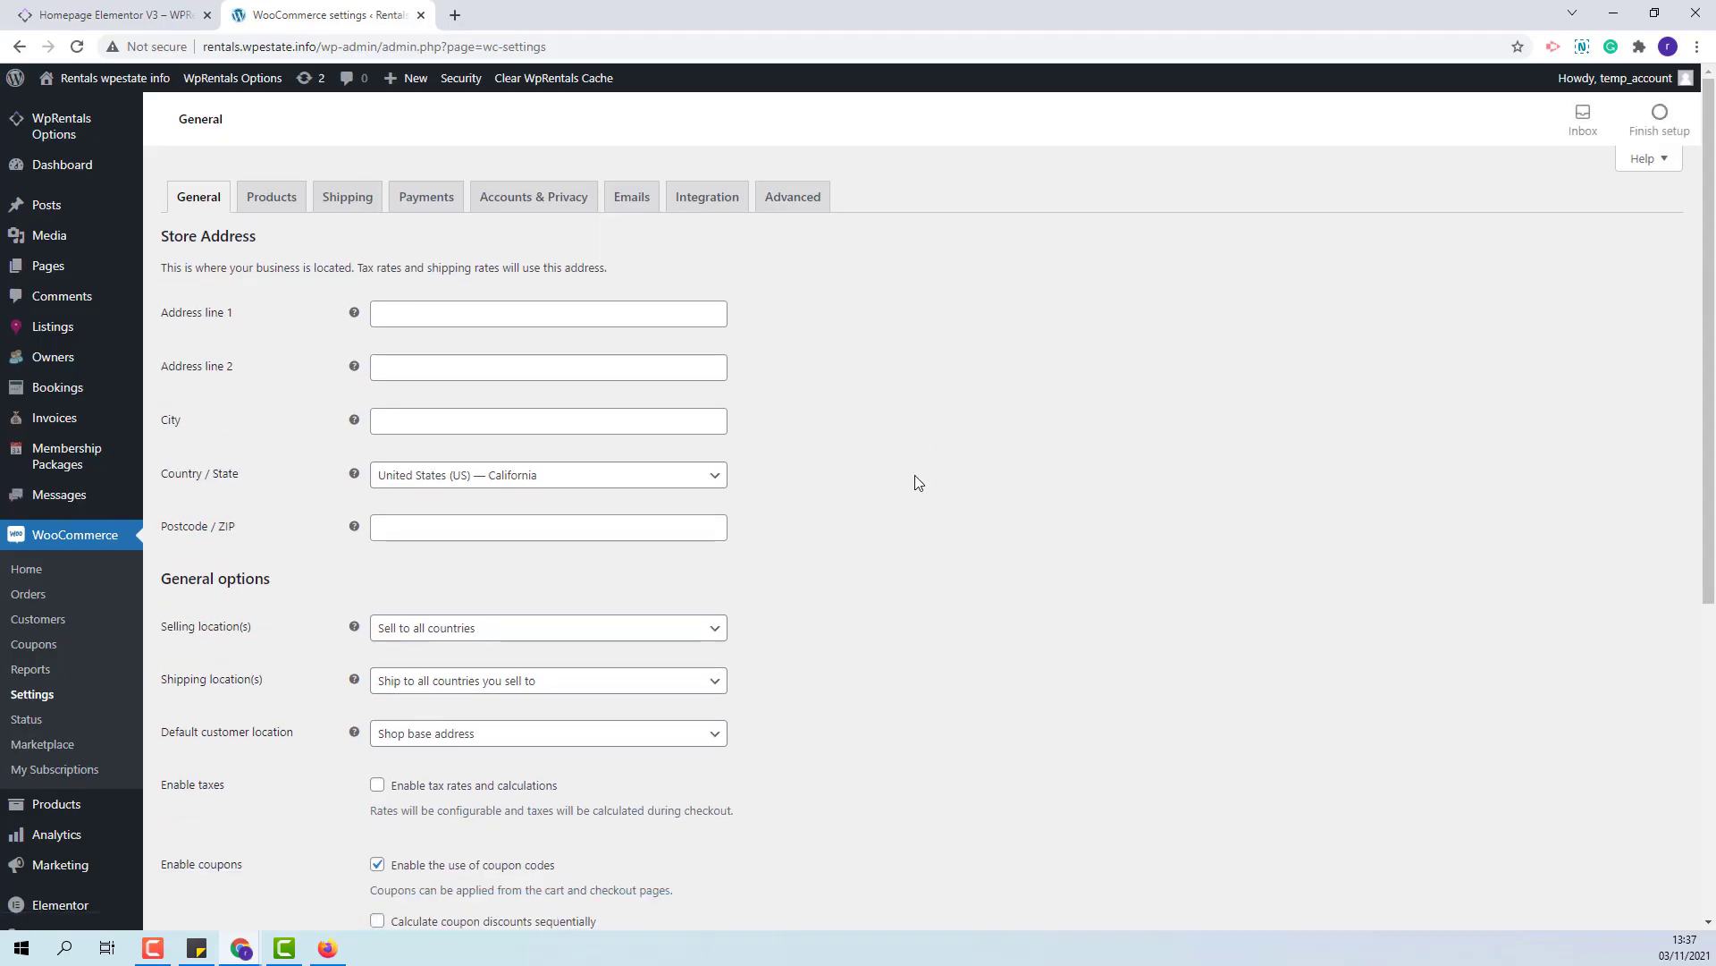
Enable tax rates and calculations in WooCommerce General settings and save.
{"action": "scroll", "scroll_direction": "down", "scroll_amount": 3}
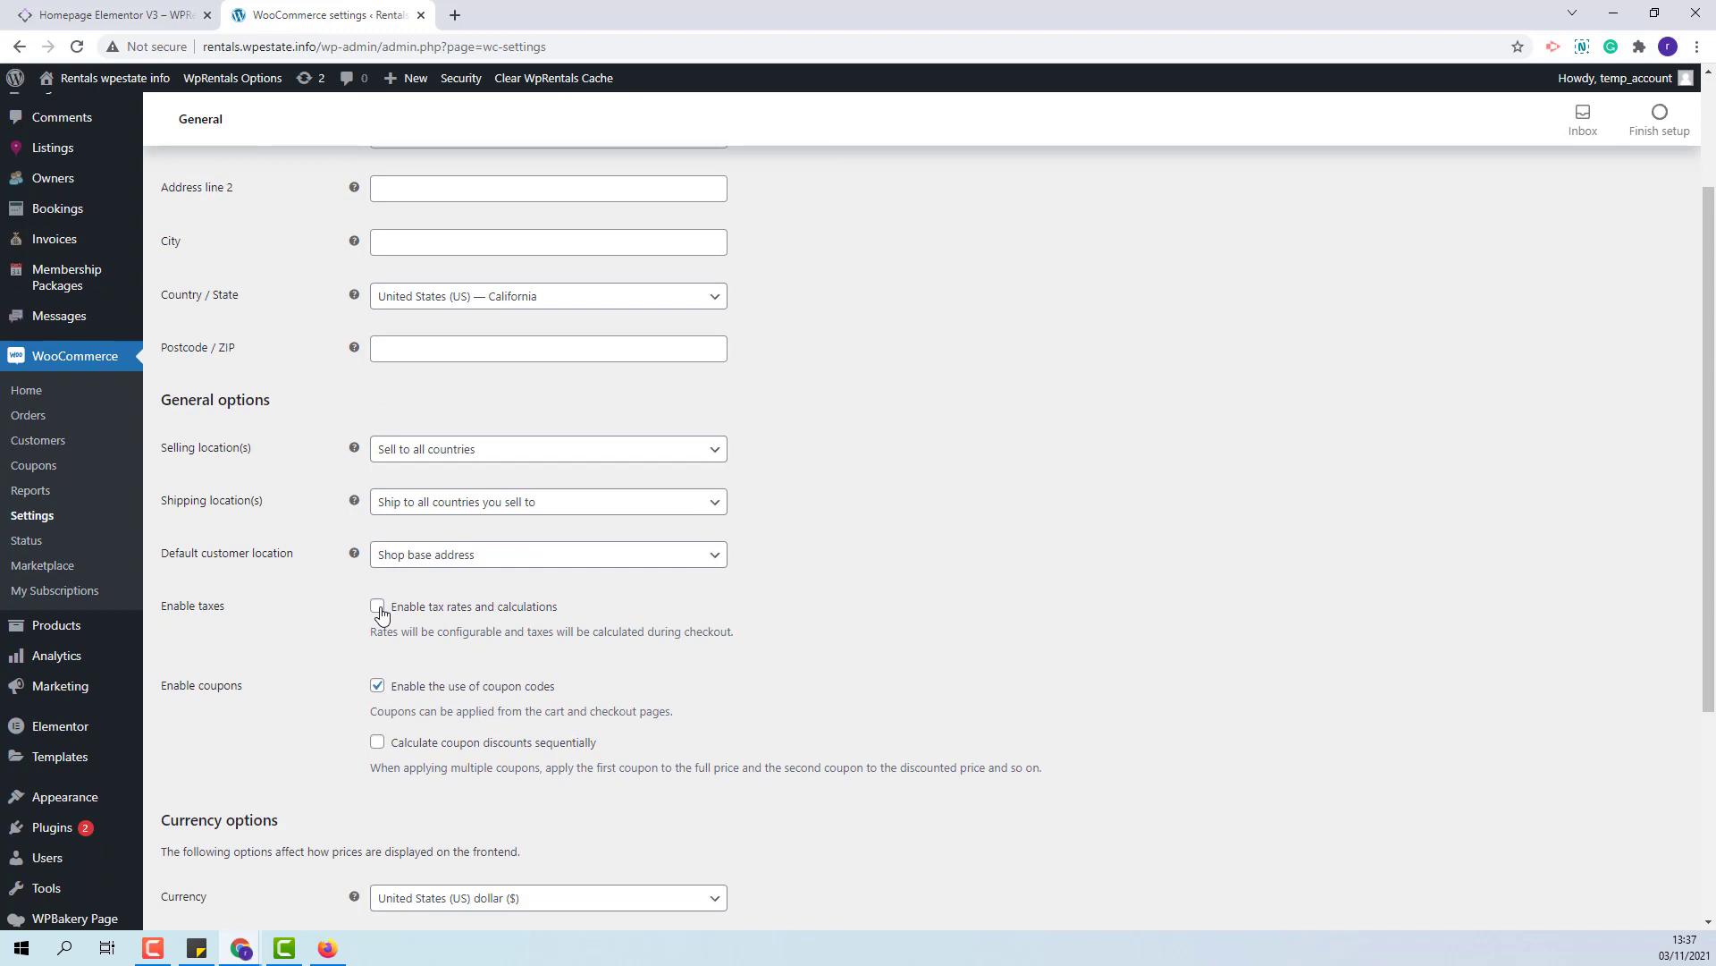
{"action": "left_click", "coordinate": [377, 606]}
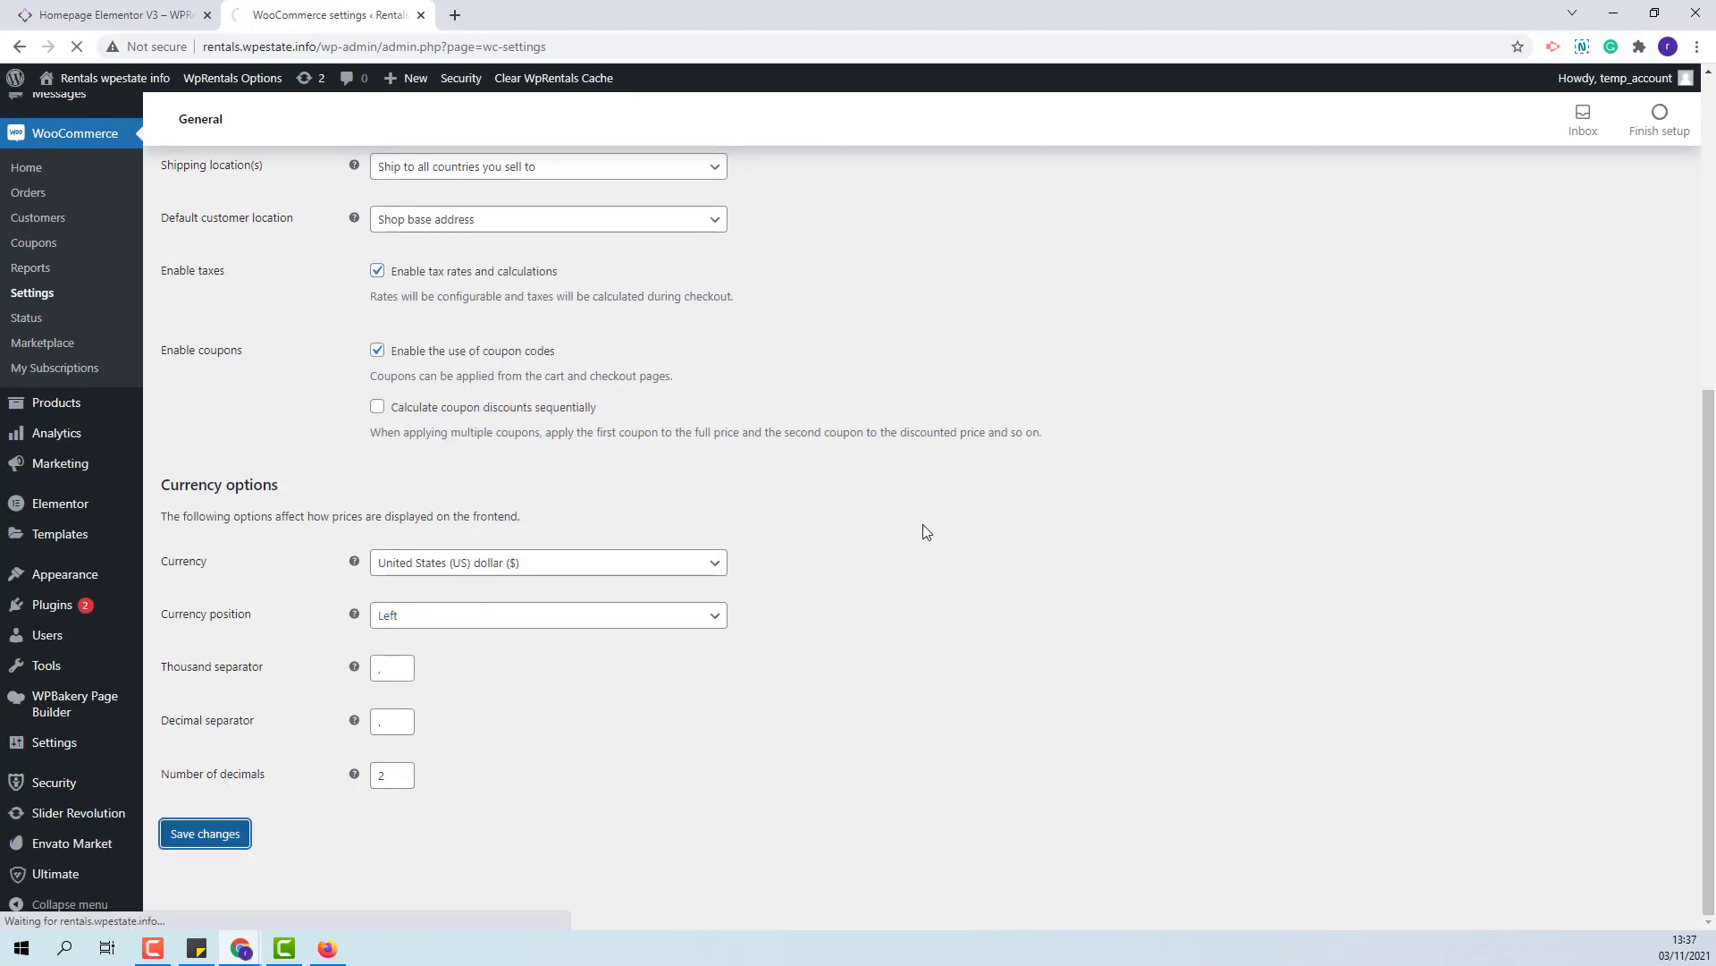
{"action": "left_click", "coordinate": [204, 834]}
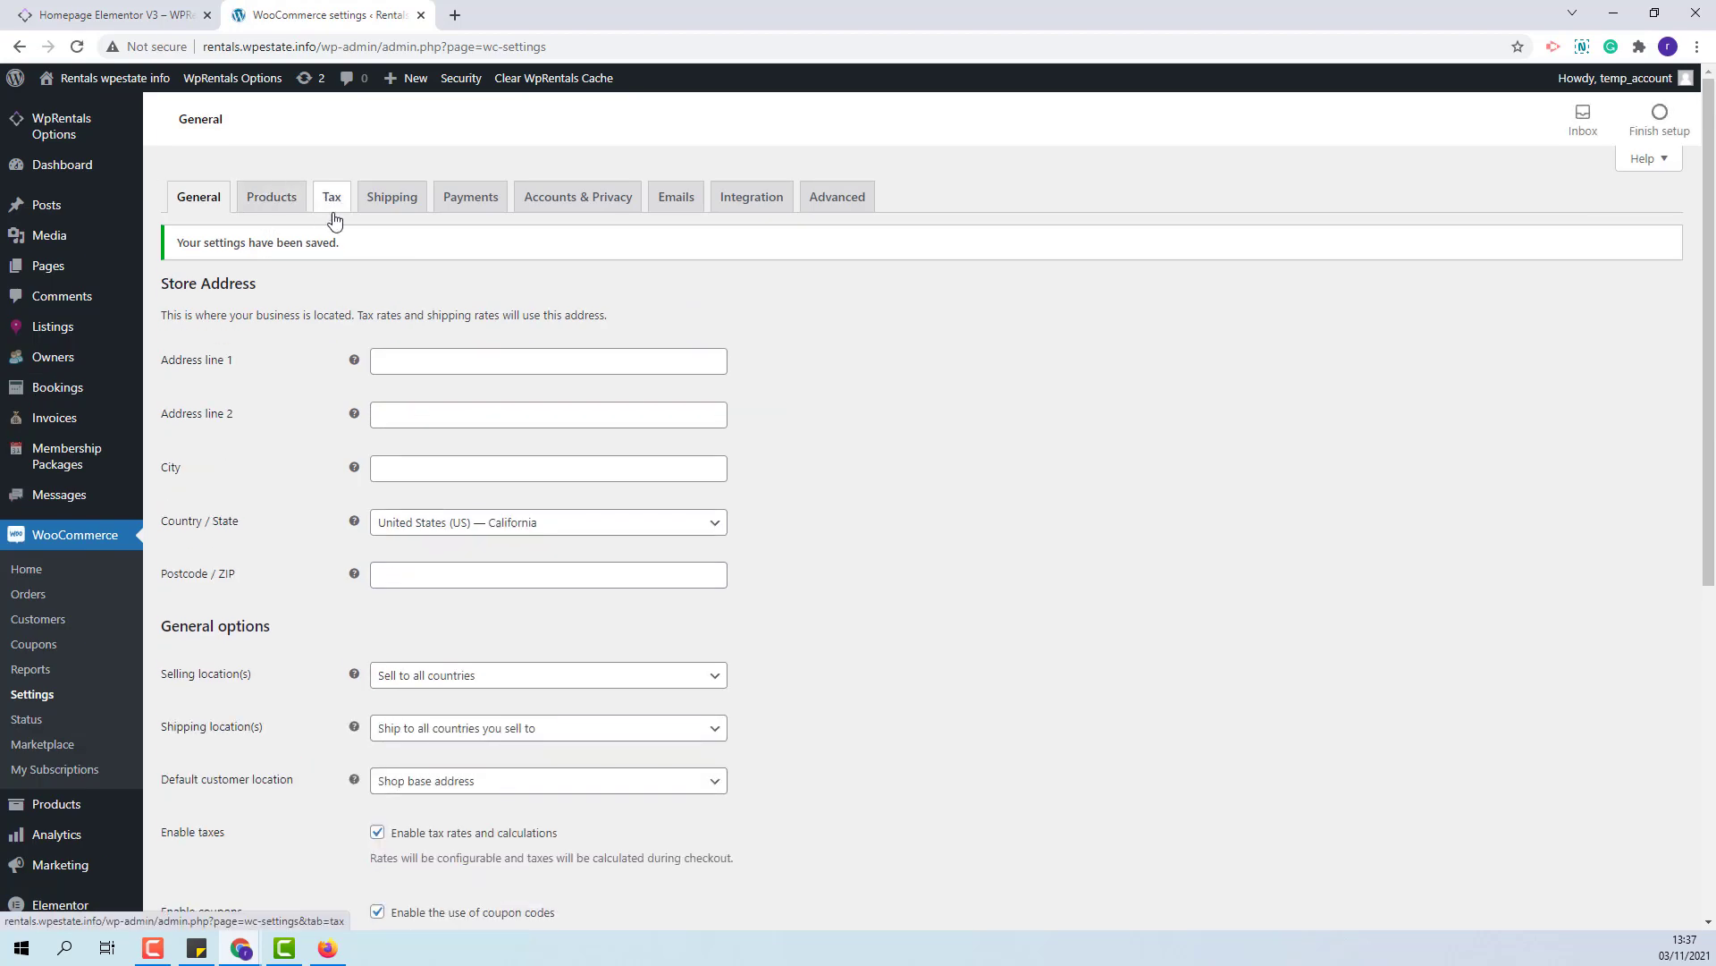
{"action": "mouse_move", "coordinate": [335, 207]}
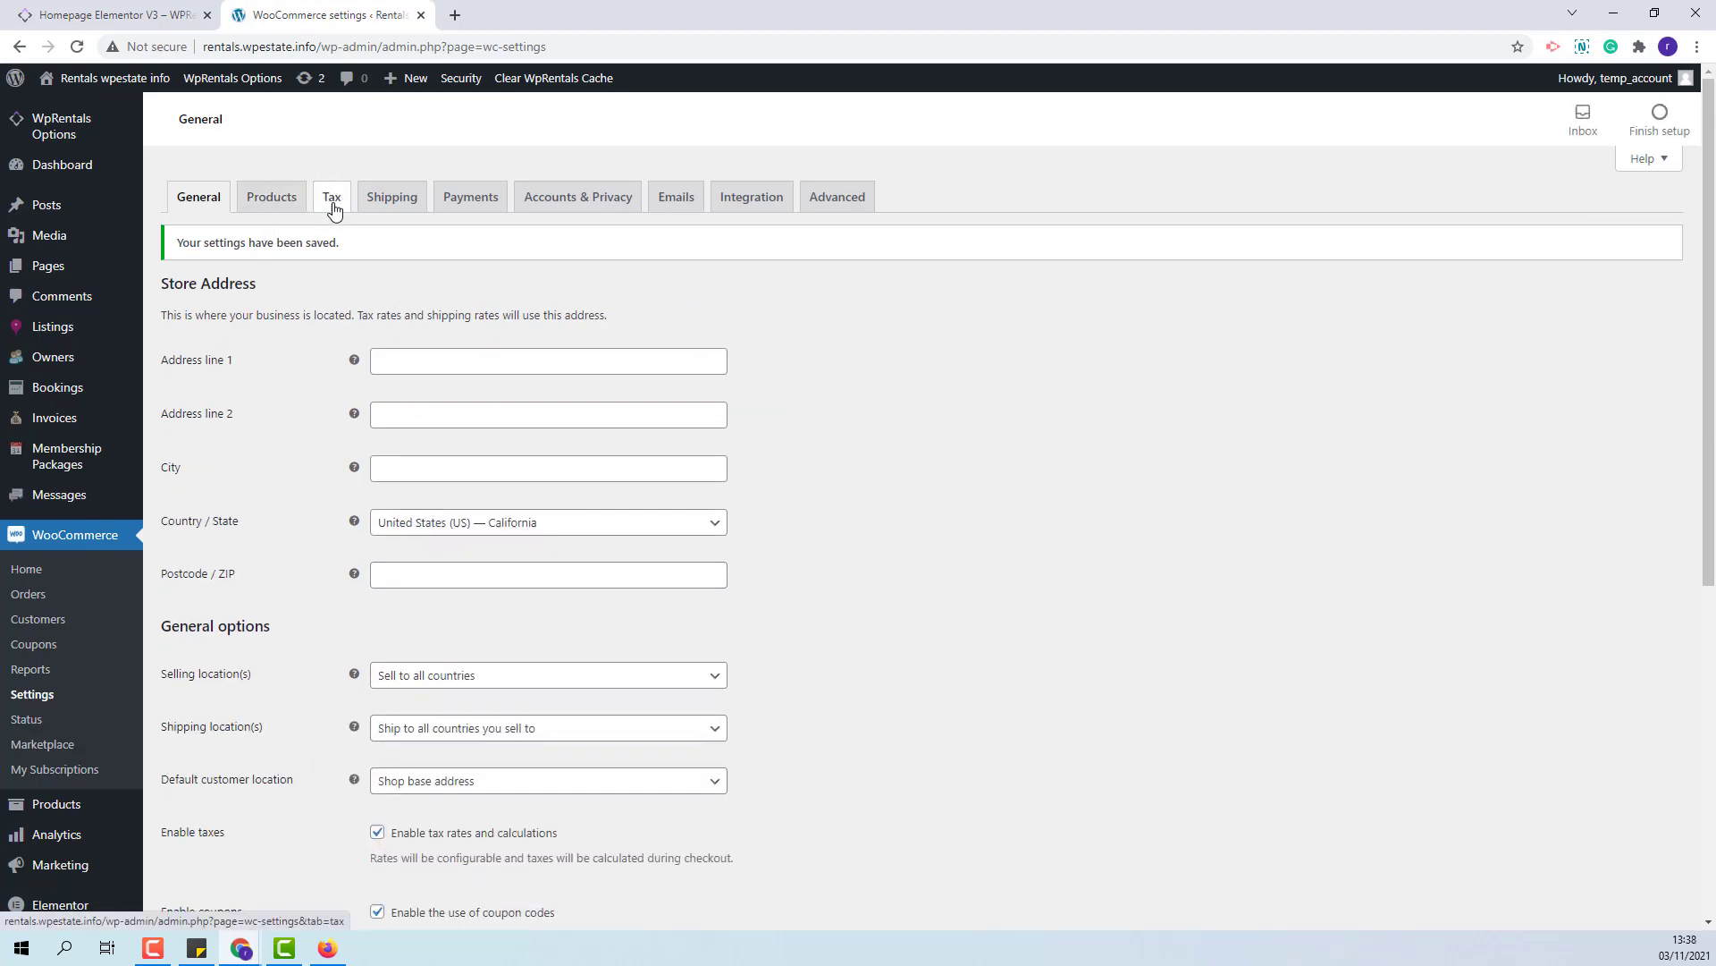
Review the Standard rates and Reduced rate tax tables under the Tax settings.
{"action": "left_click", "coordinate": [333, 197]}
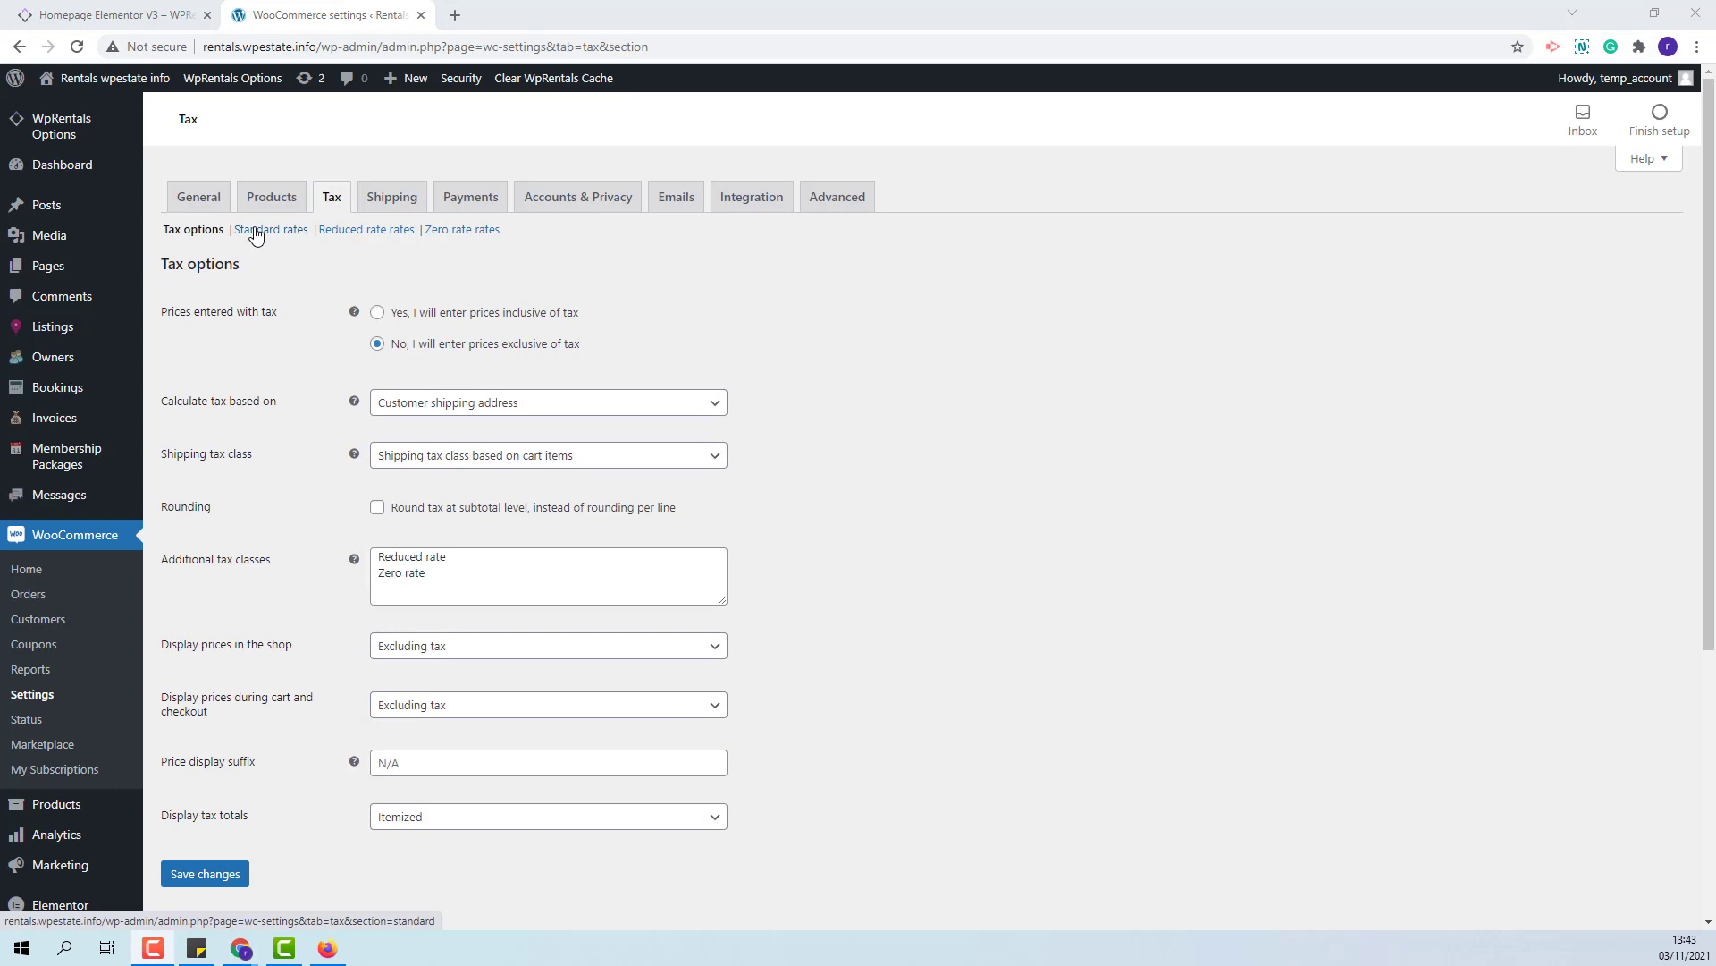
{"action": "mouse_move", "coordinate": [268, 234]}
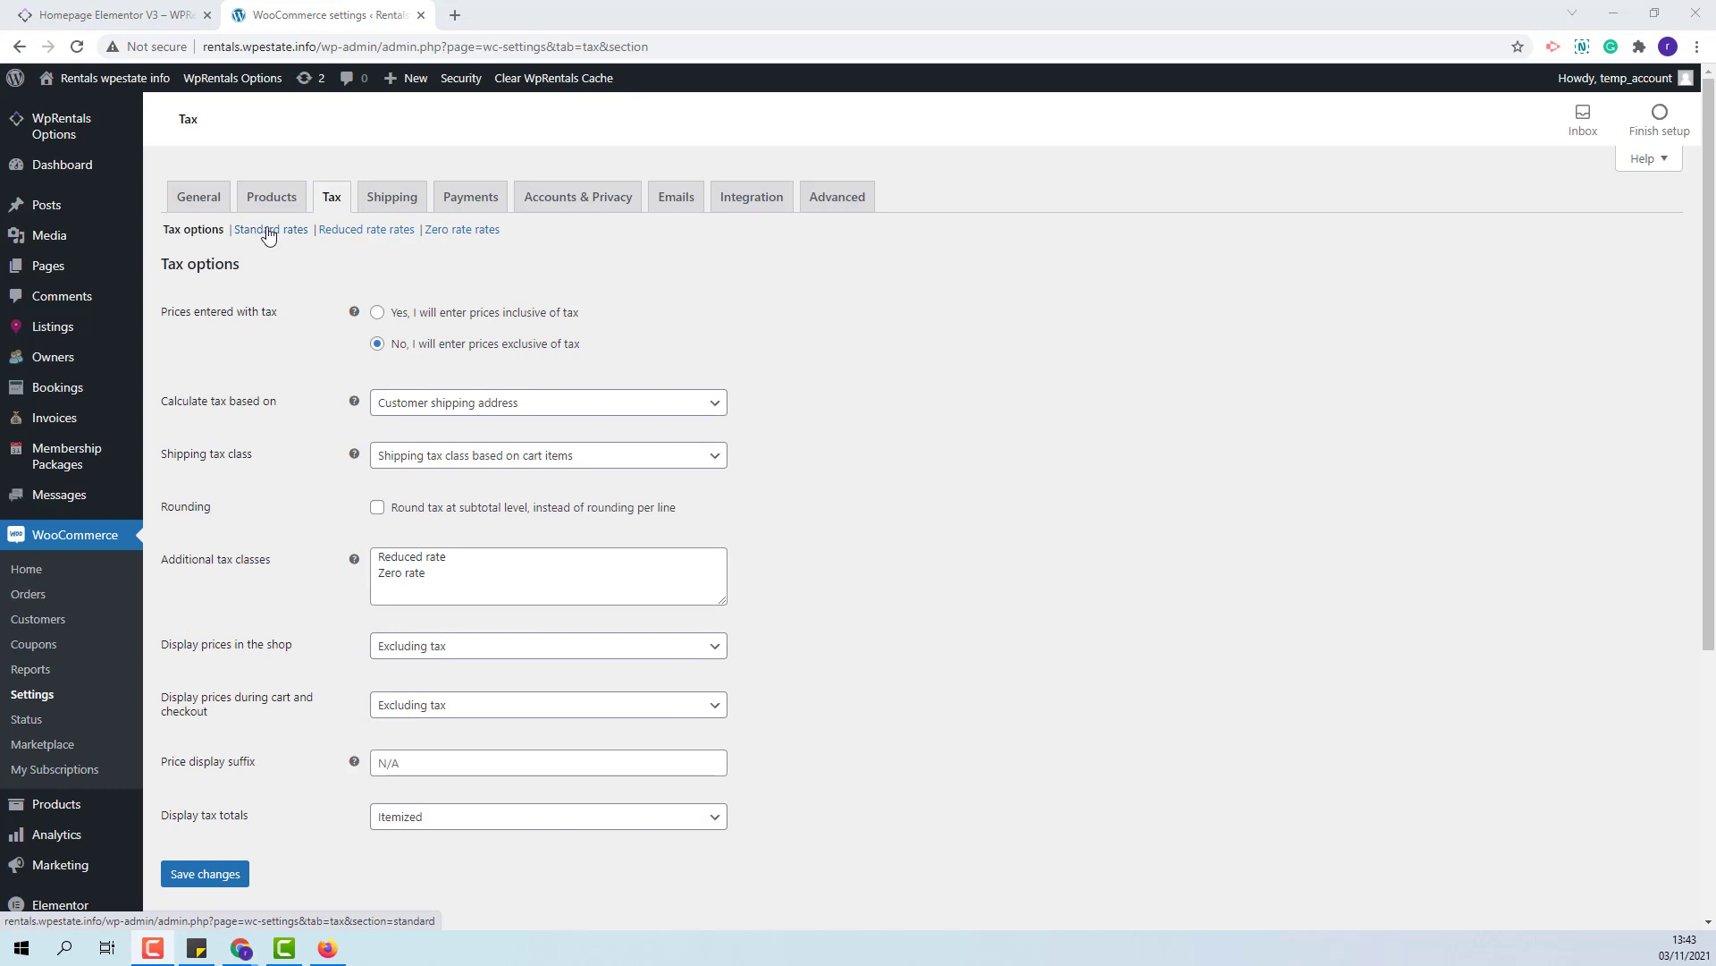
{"action": "left_click", "coordinate": [270, 229]}
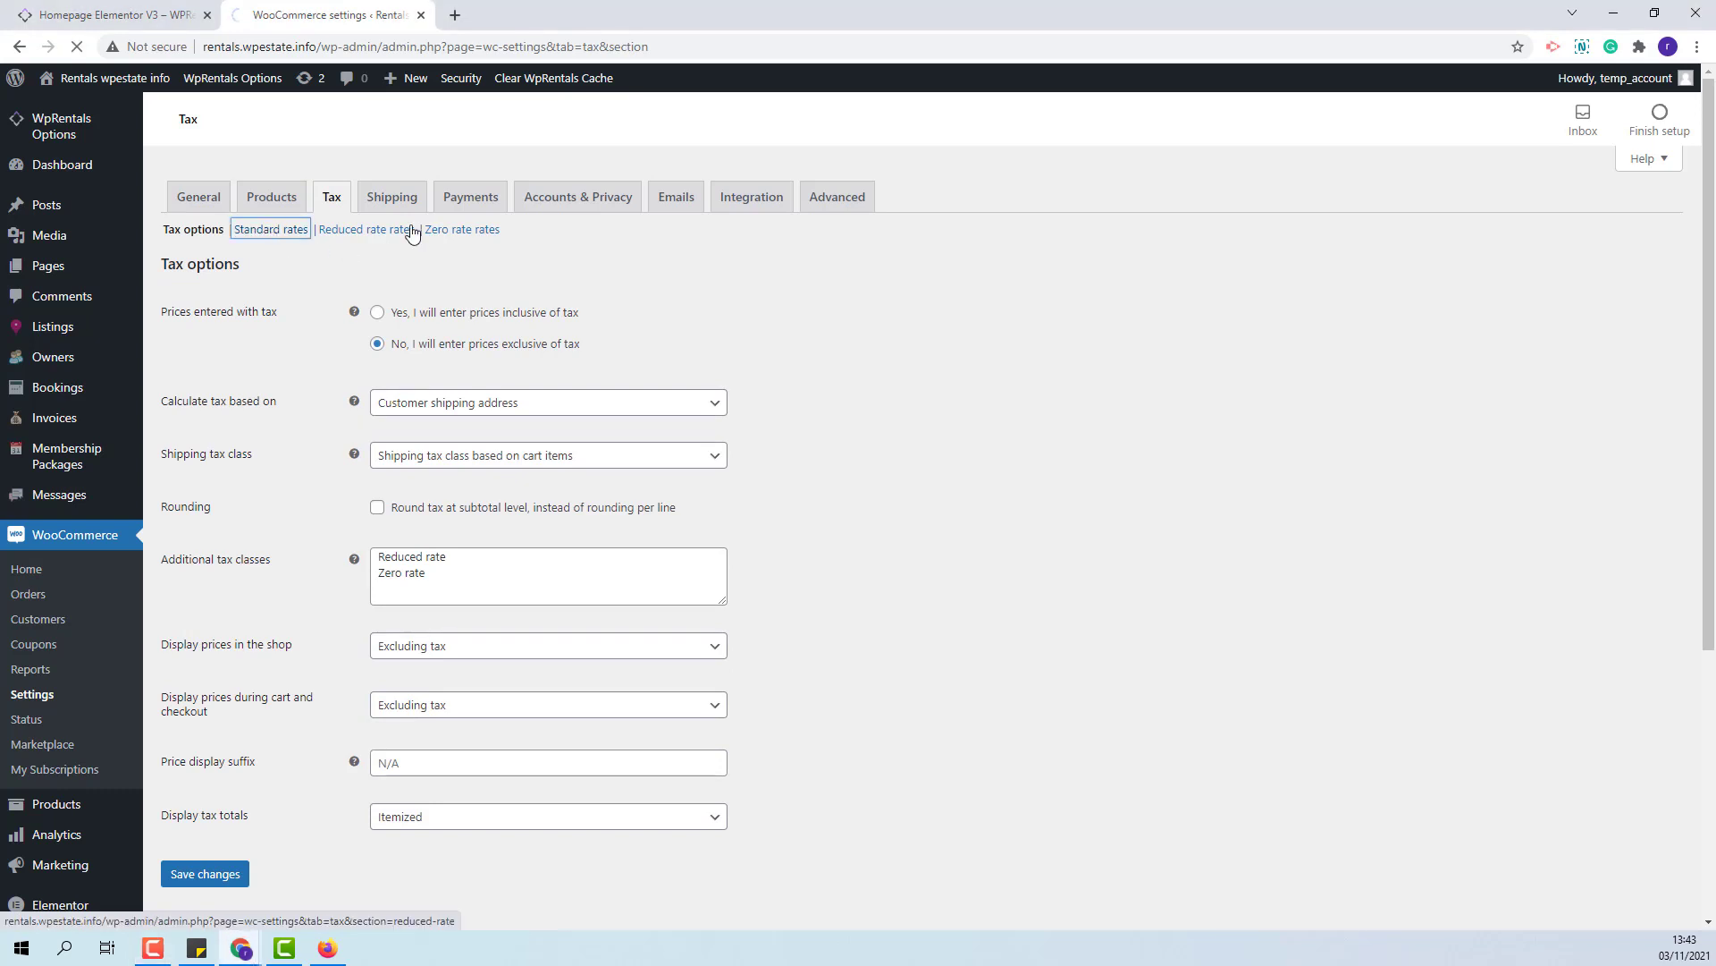
{"action": "left_click", "coordinate": [365, 229]}
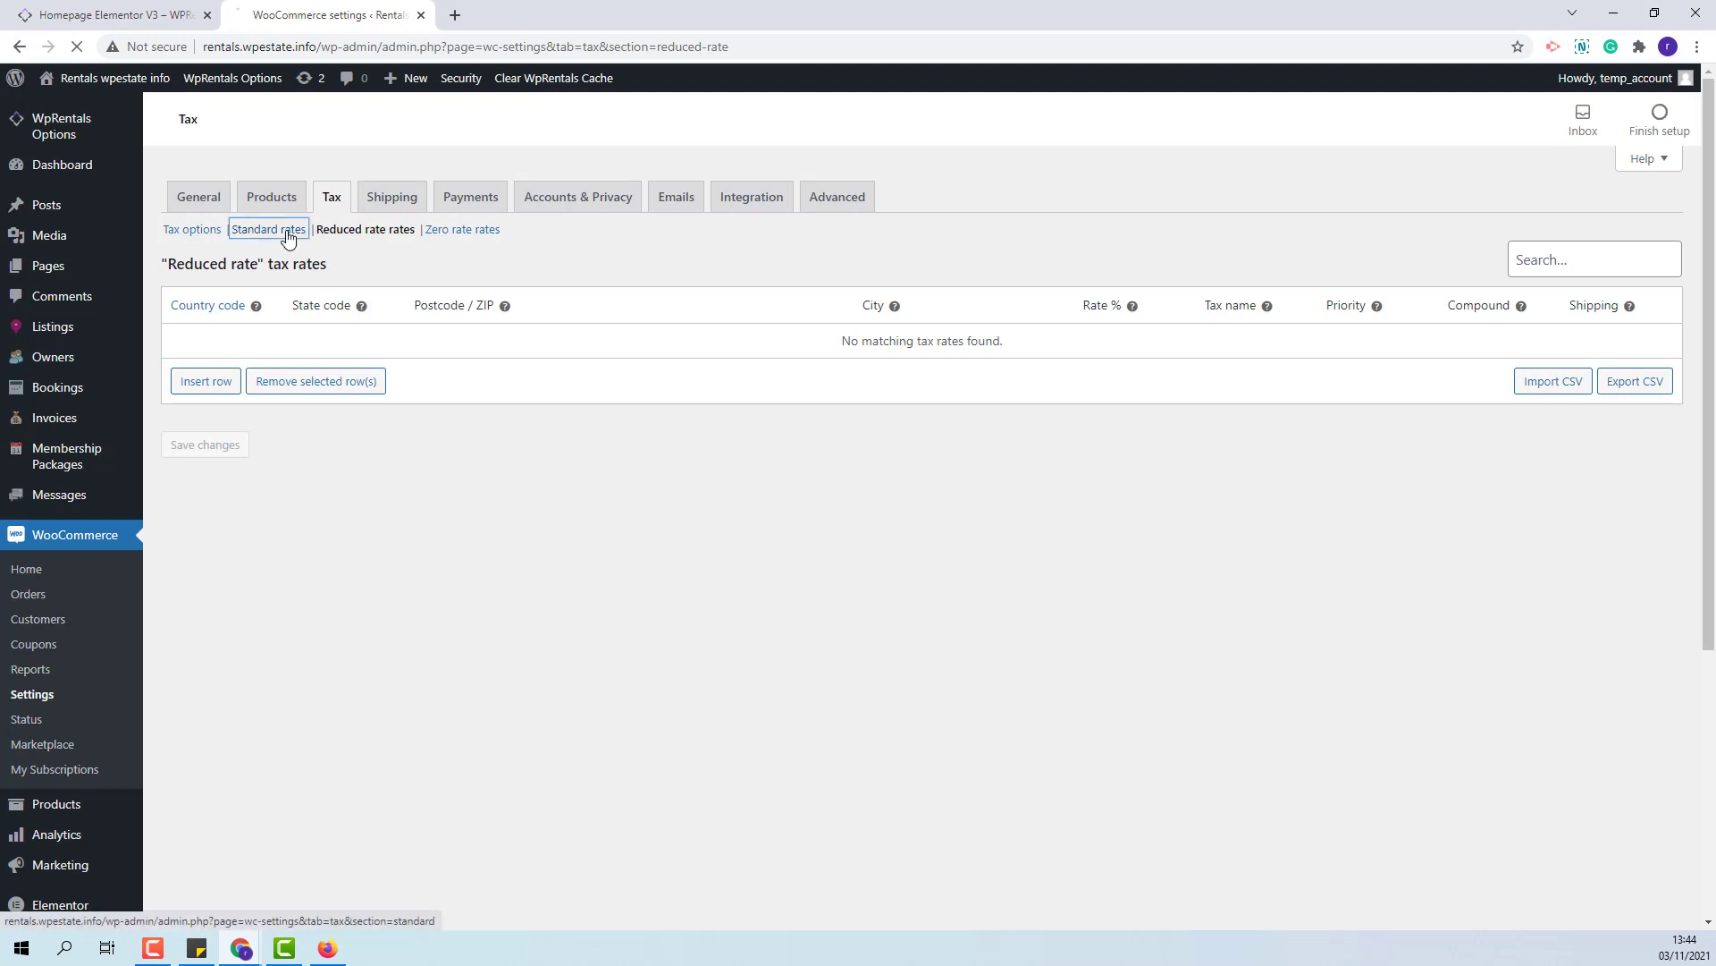
{"action": "left_click", "coordinate": [269, 229]}
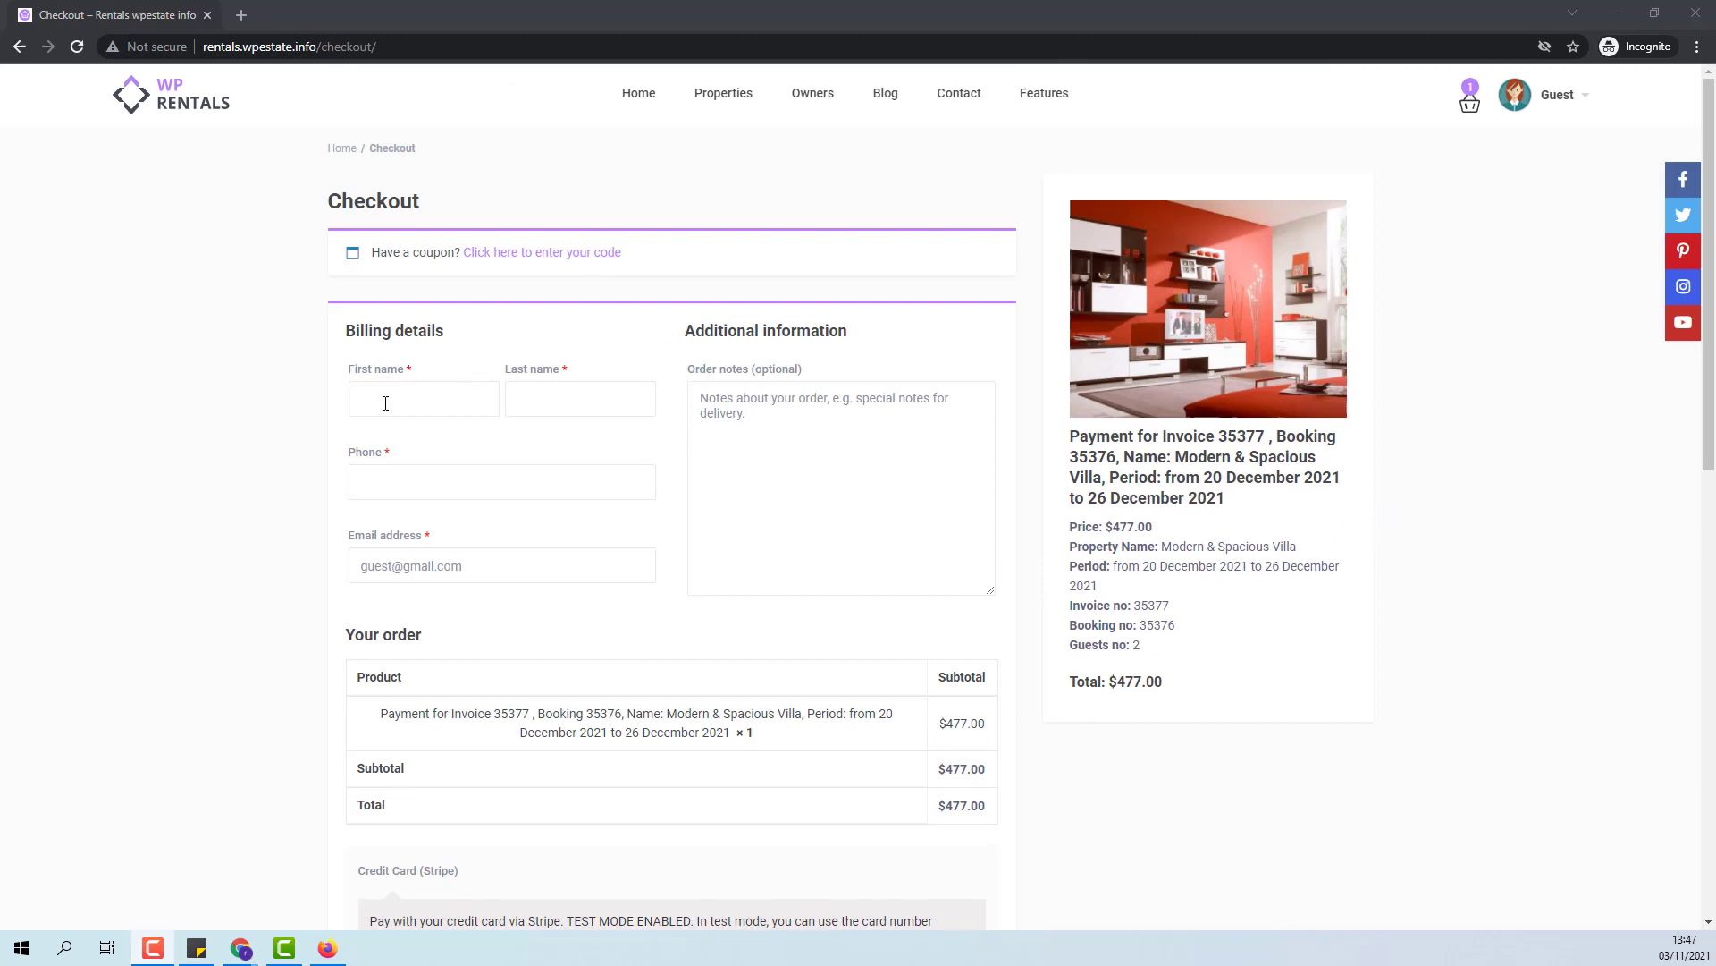
{"action": "type", "text": "WP"}
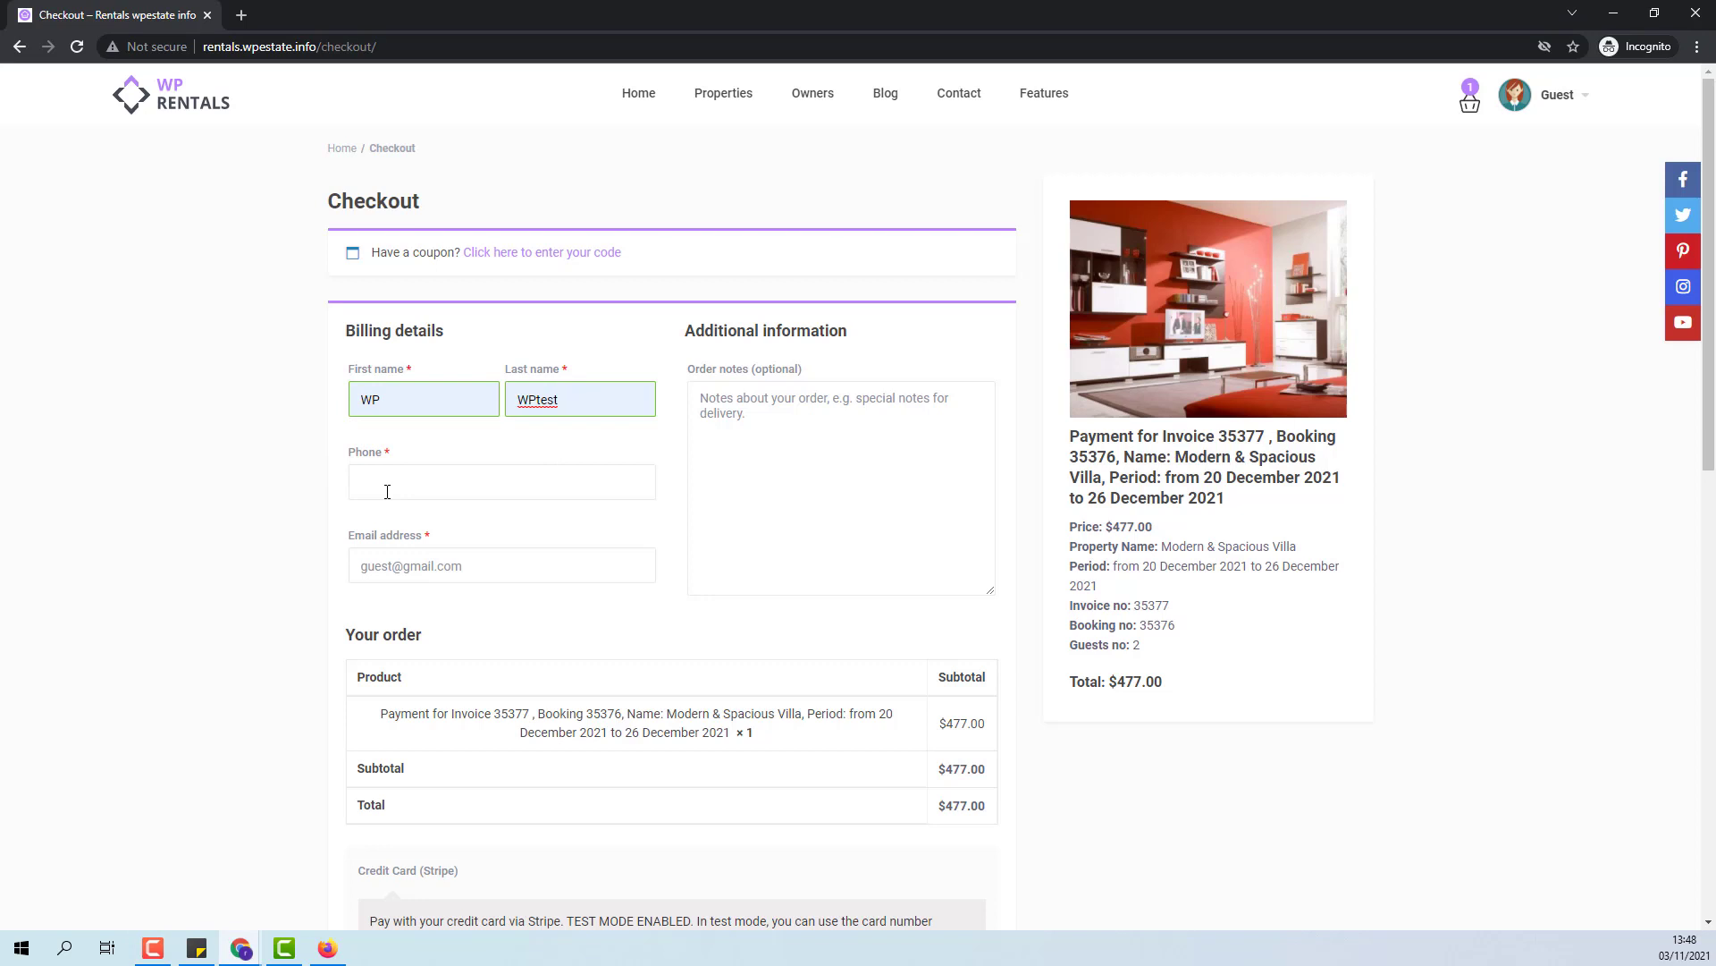
{"action": "type", "text": "5555555"}
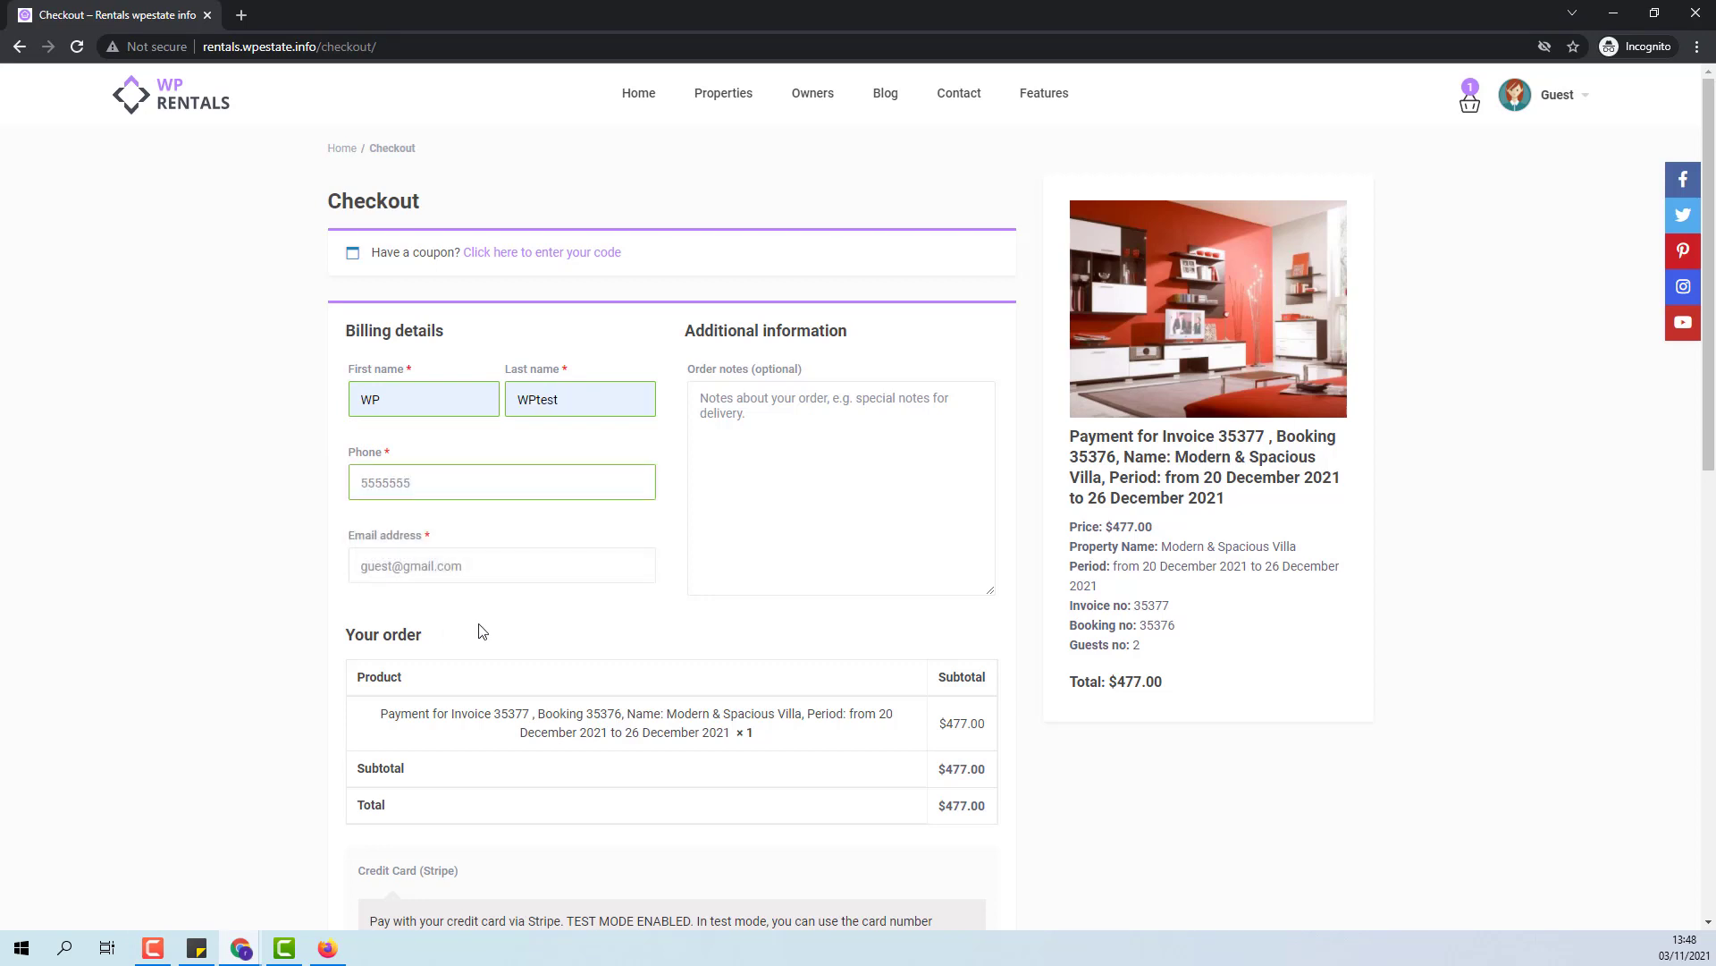
{"action": "scroll", "scroll_direction": "down", "scroll_amount": 3}
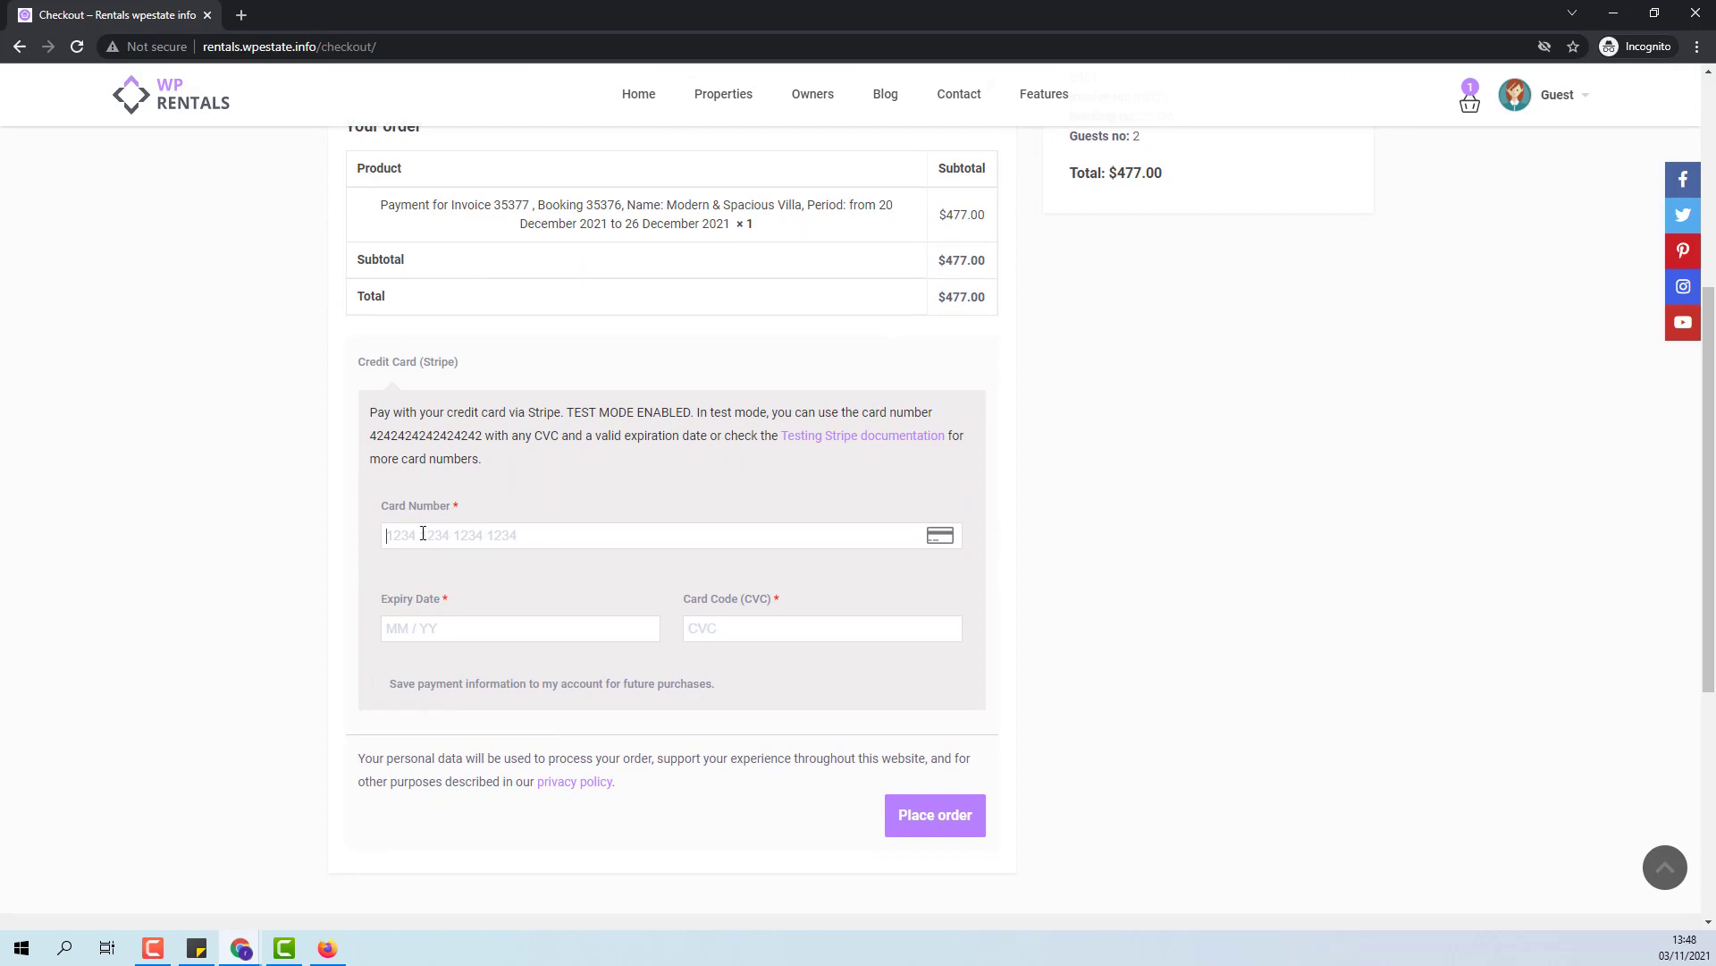
{"action": "type", "text": "4242 4242 4242 4242"}
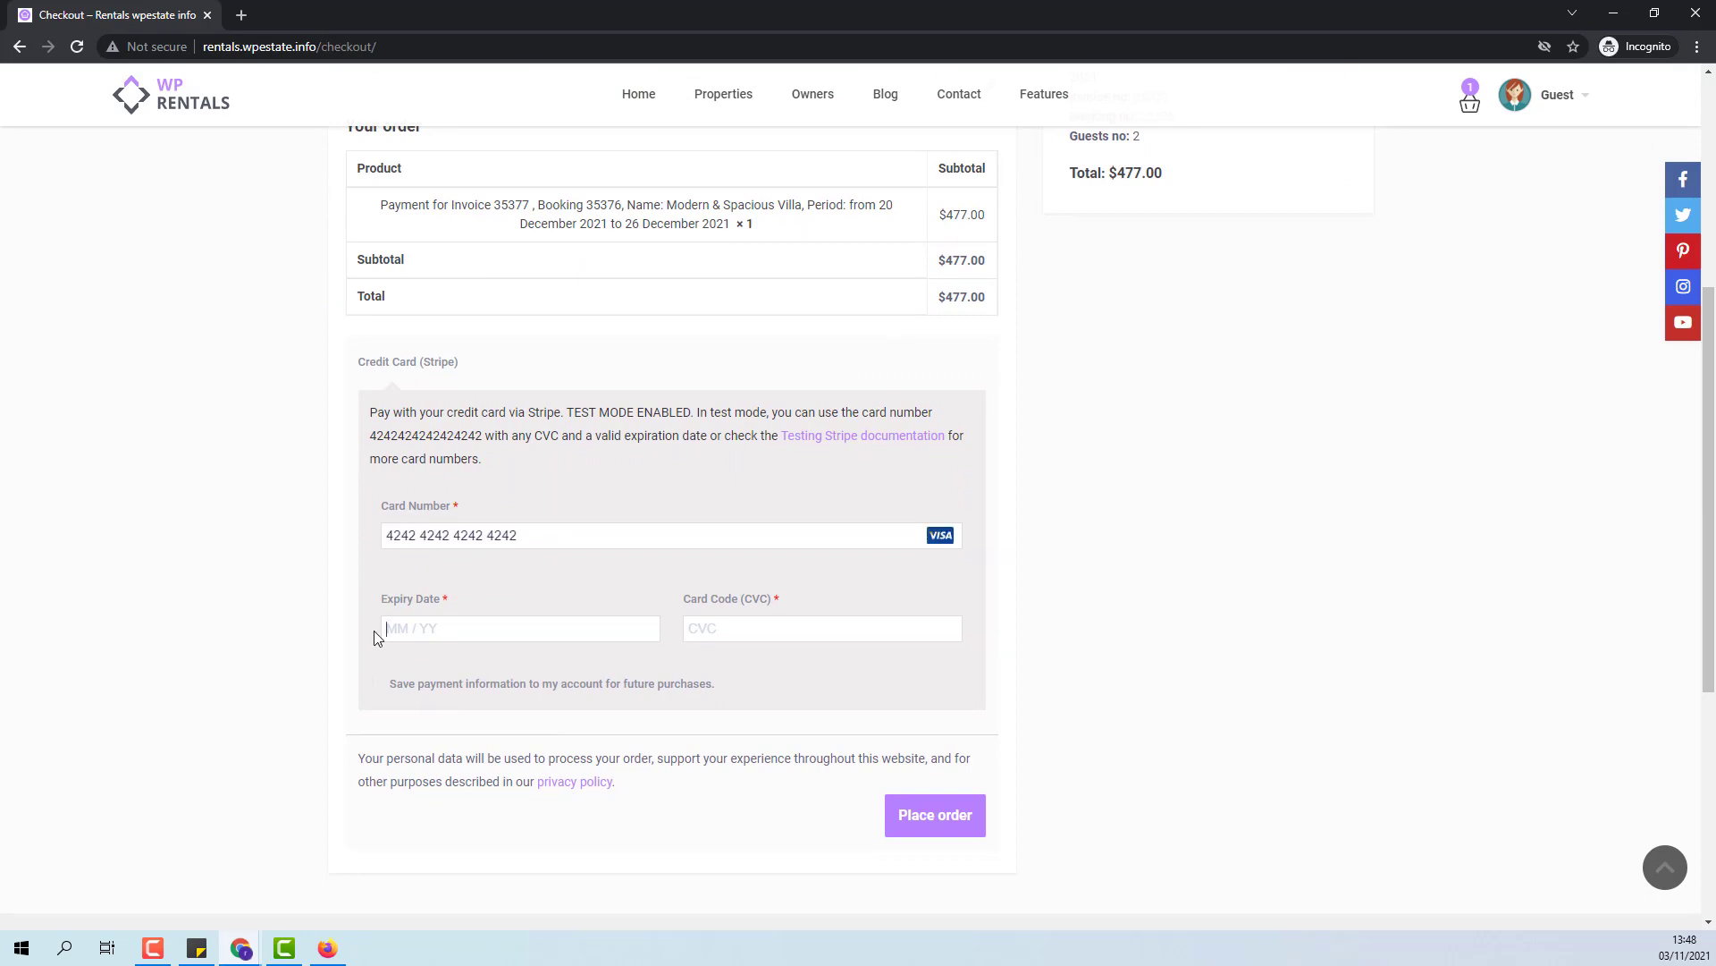
{"action": "type", "text": "000"}
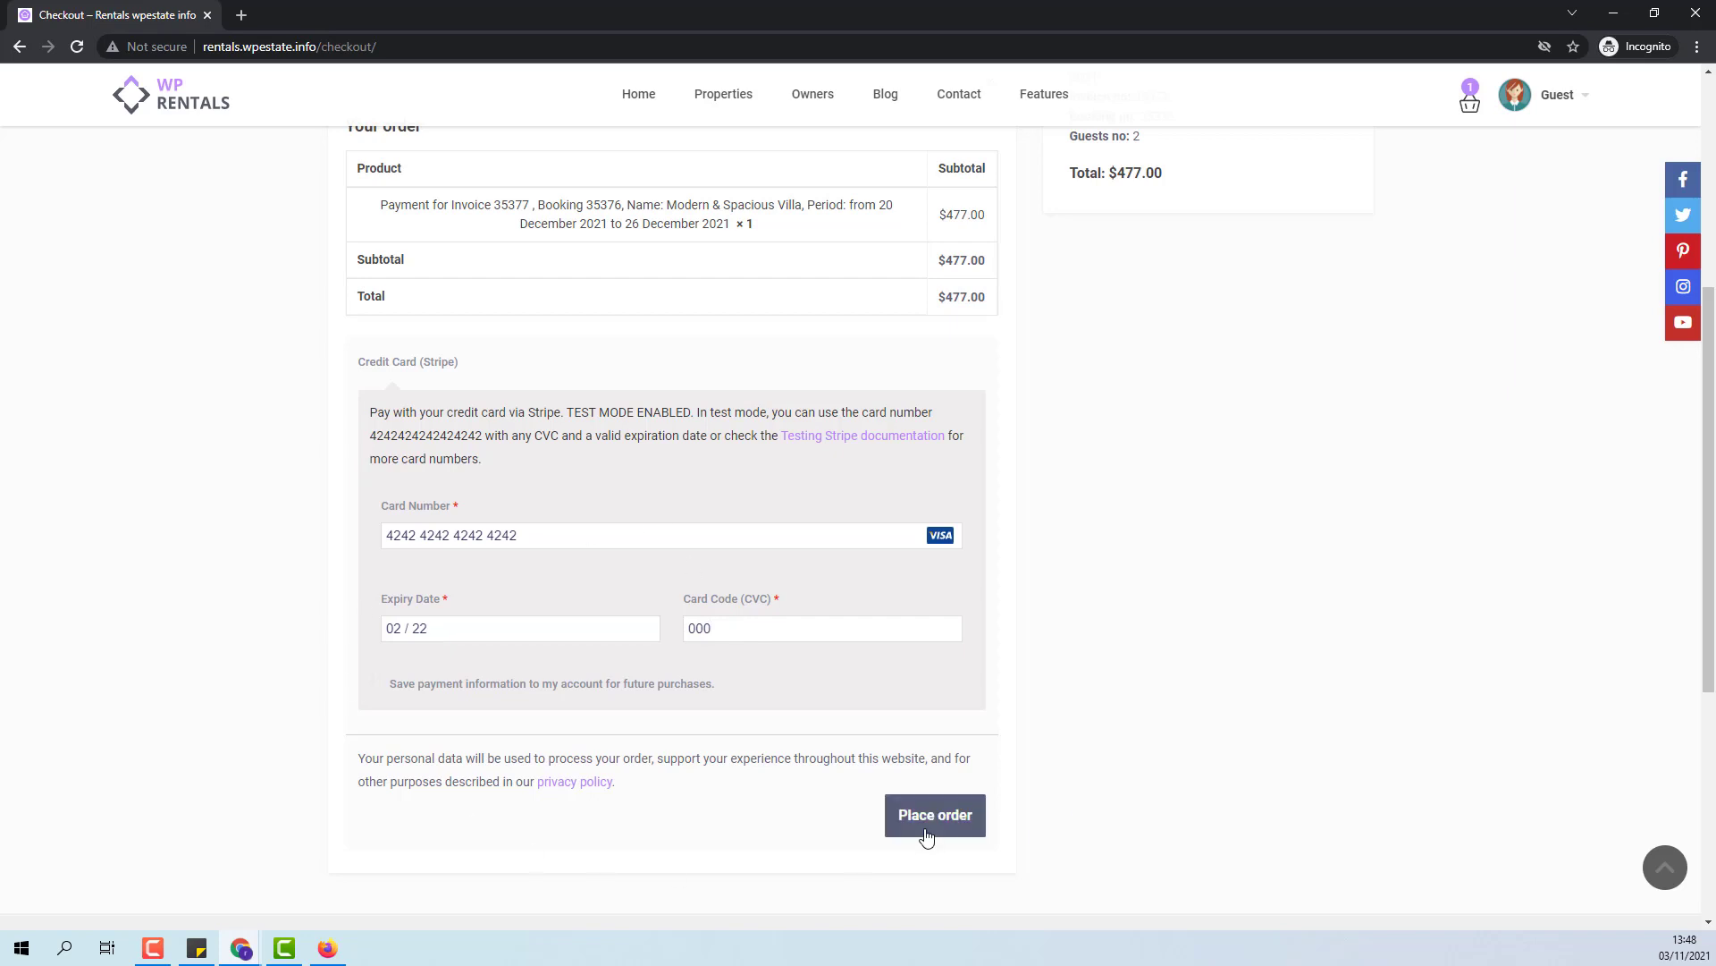
{"action": "left_click", "coordinate": [933, 815]}
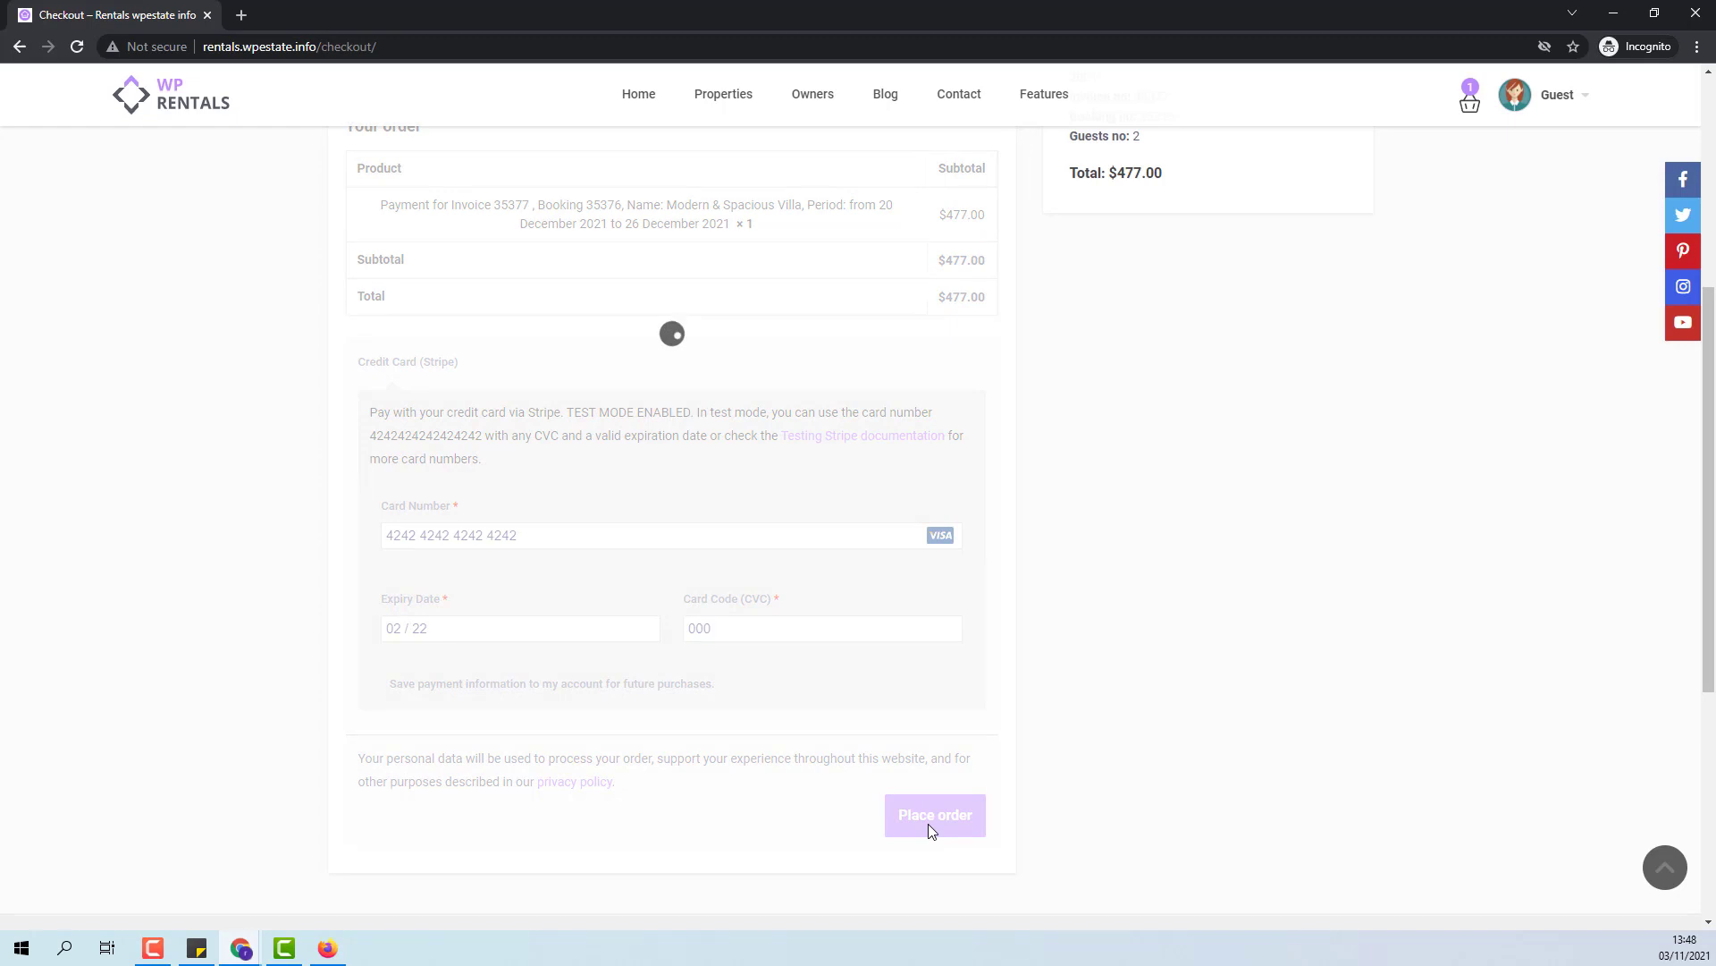
Review the $477 Stripe order received page and return to My Reservations.
{"action": "left_click", "coordinate": [933, 815]}
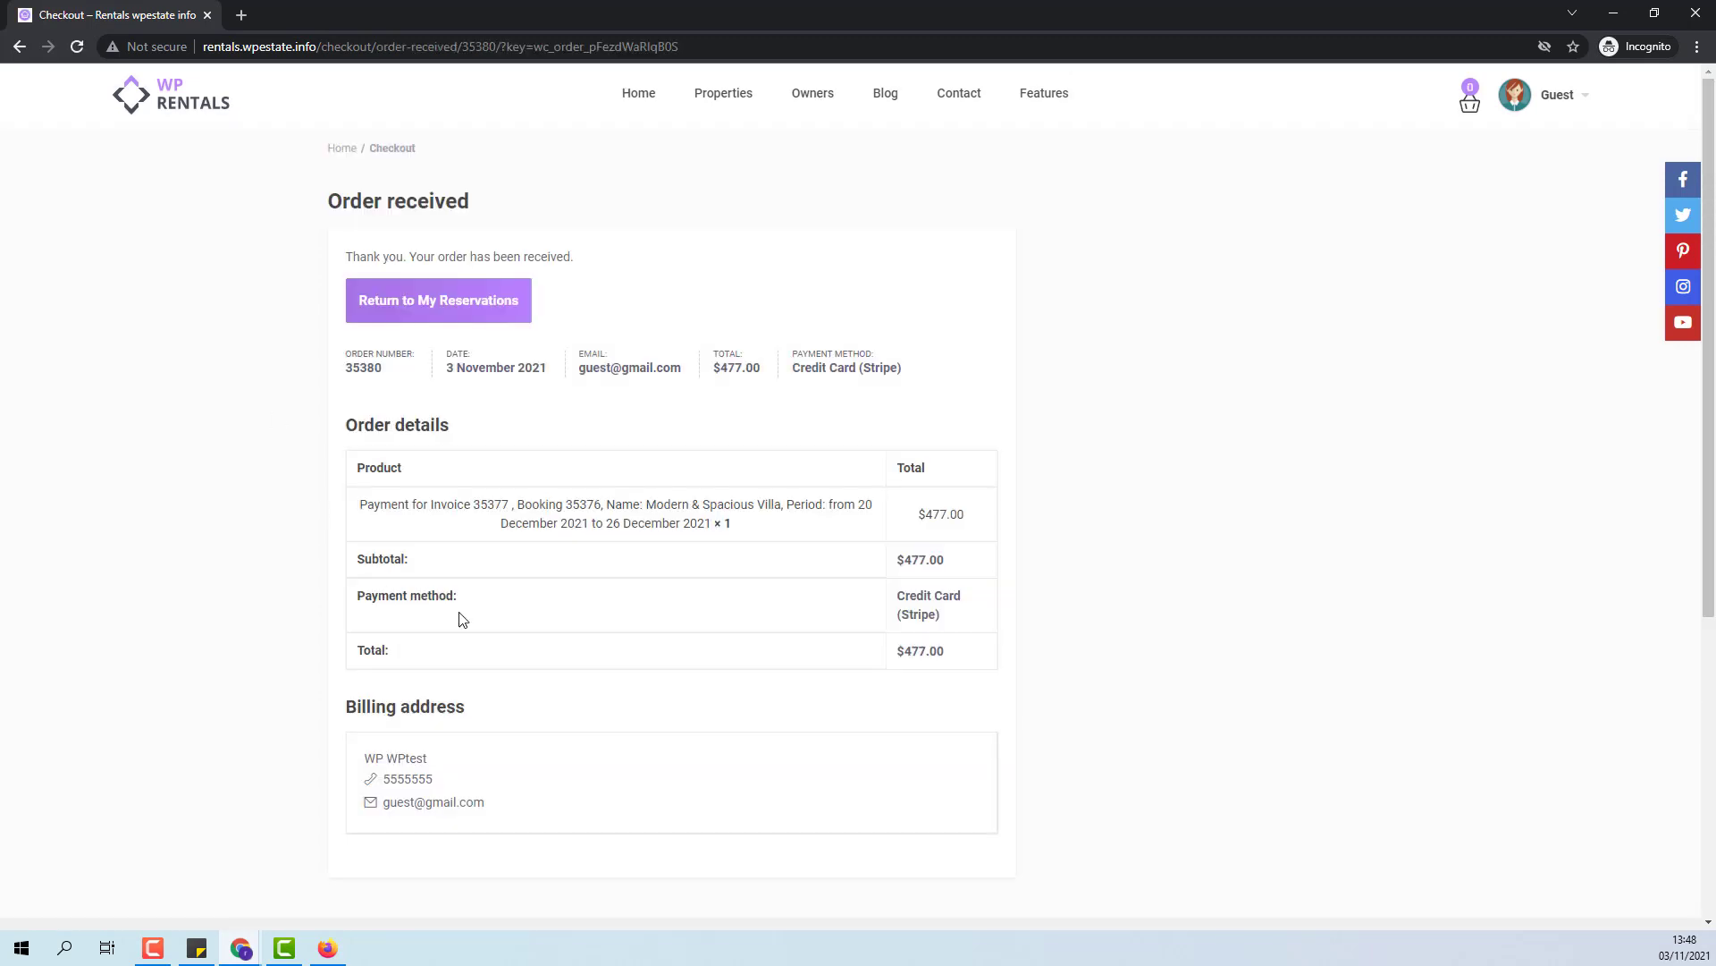
{"action": "mouse_move", "coordinate": [155, 513]}
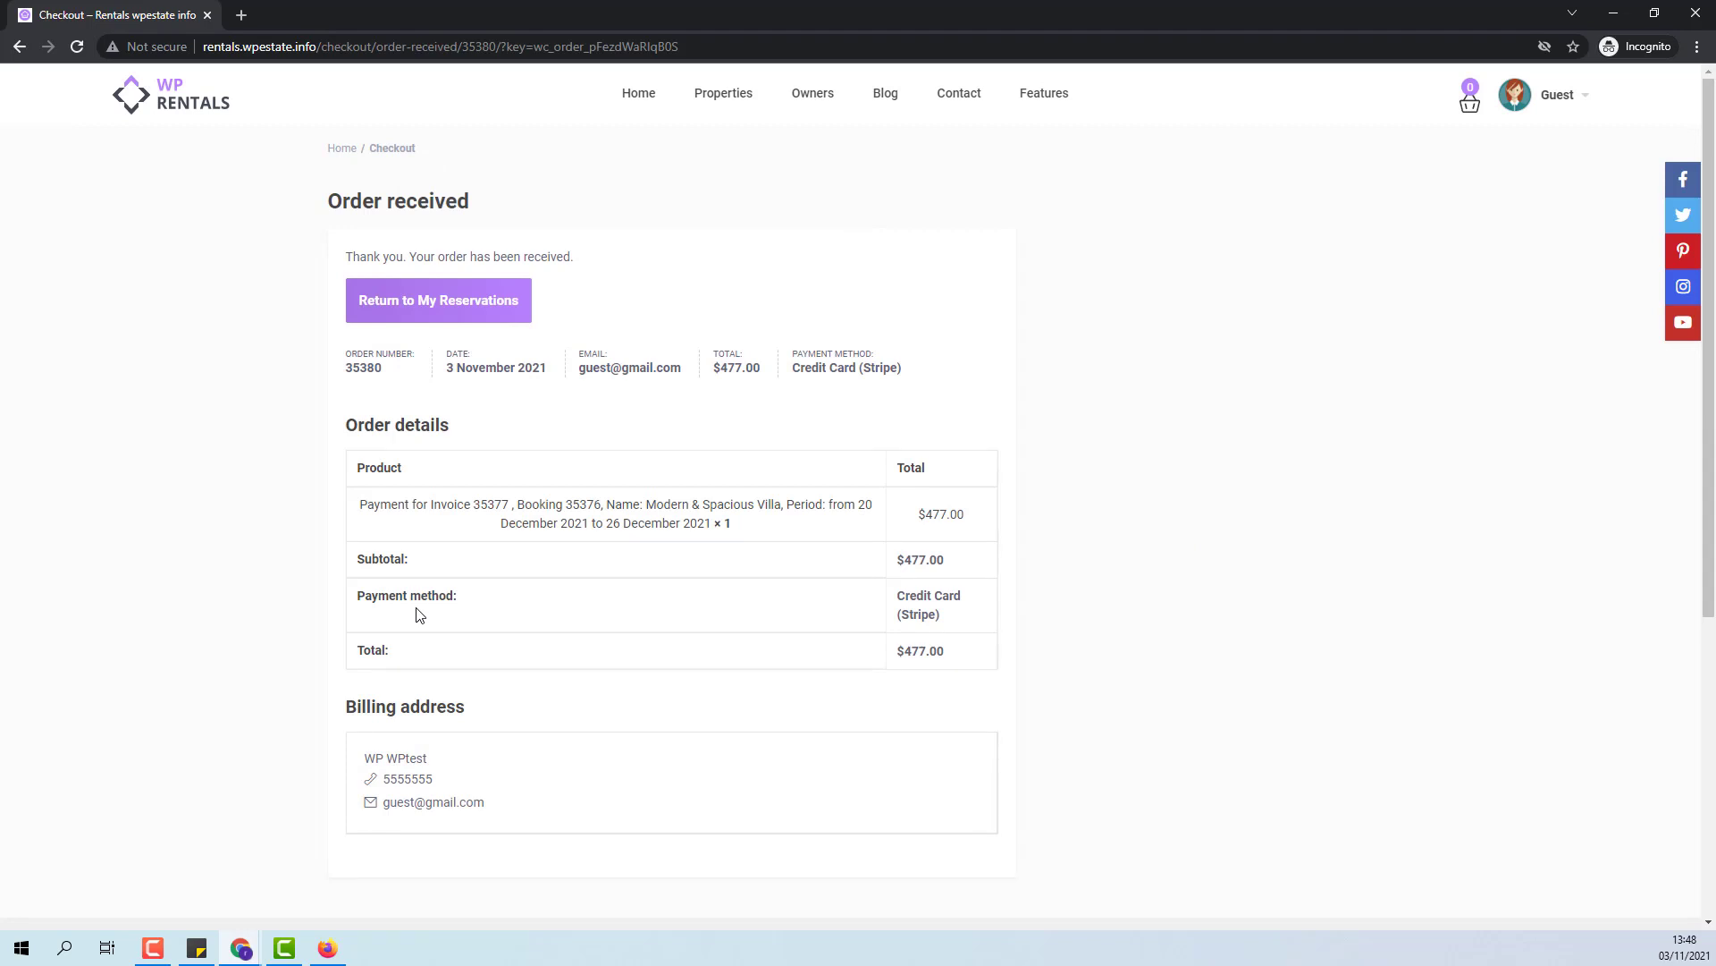
{"action": "left_click", "coordinate": [438, 300]}
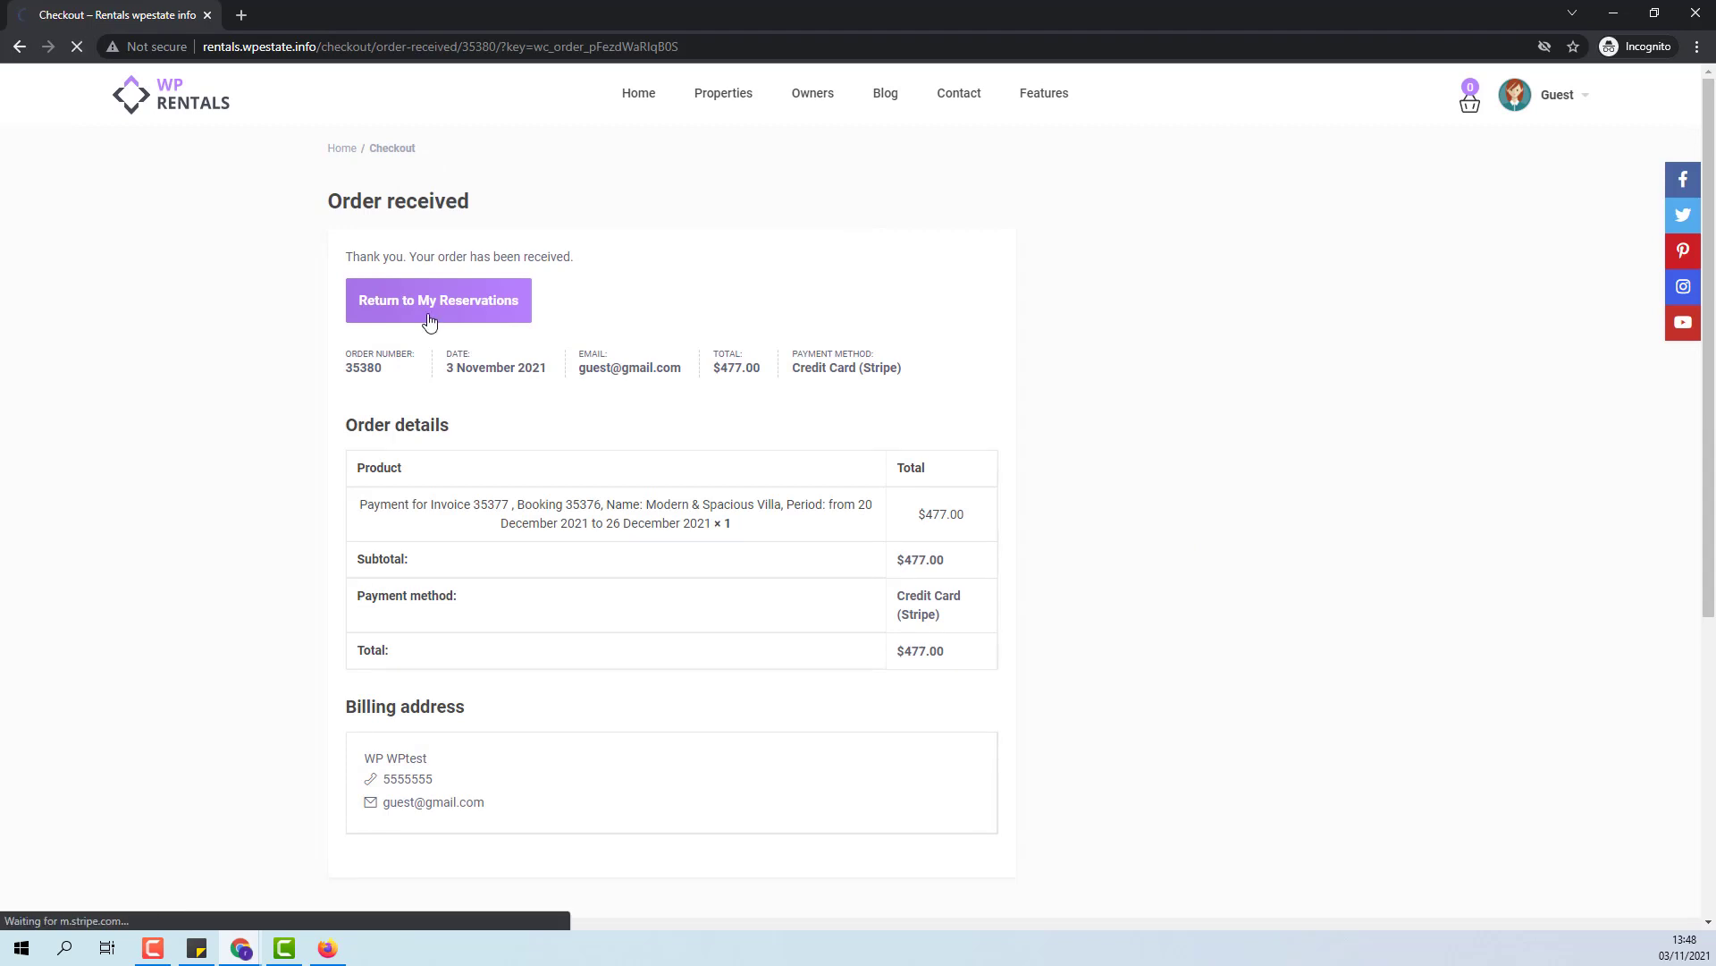
{"action": "left_click", "coordinate": [438, 300]}
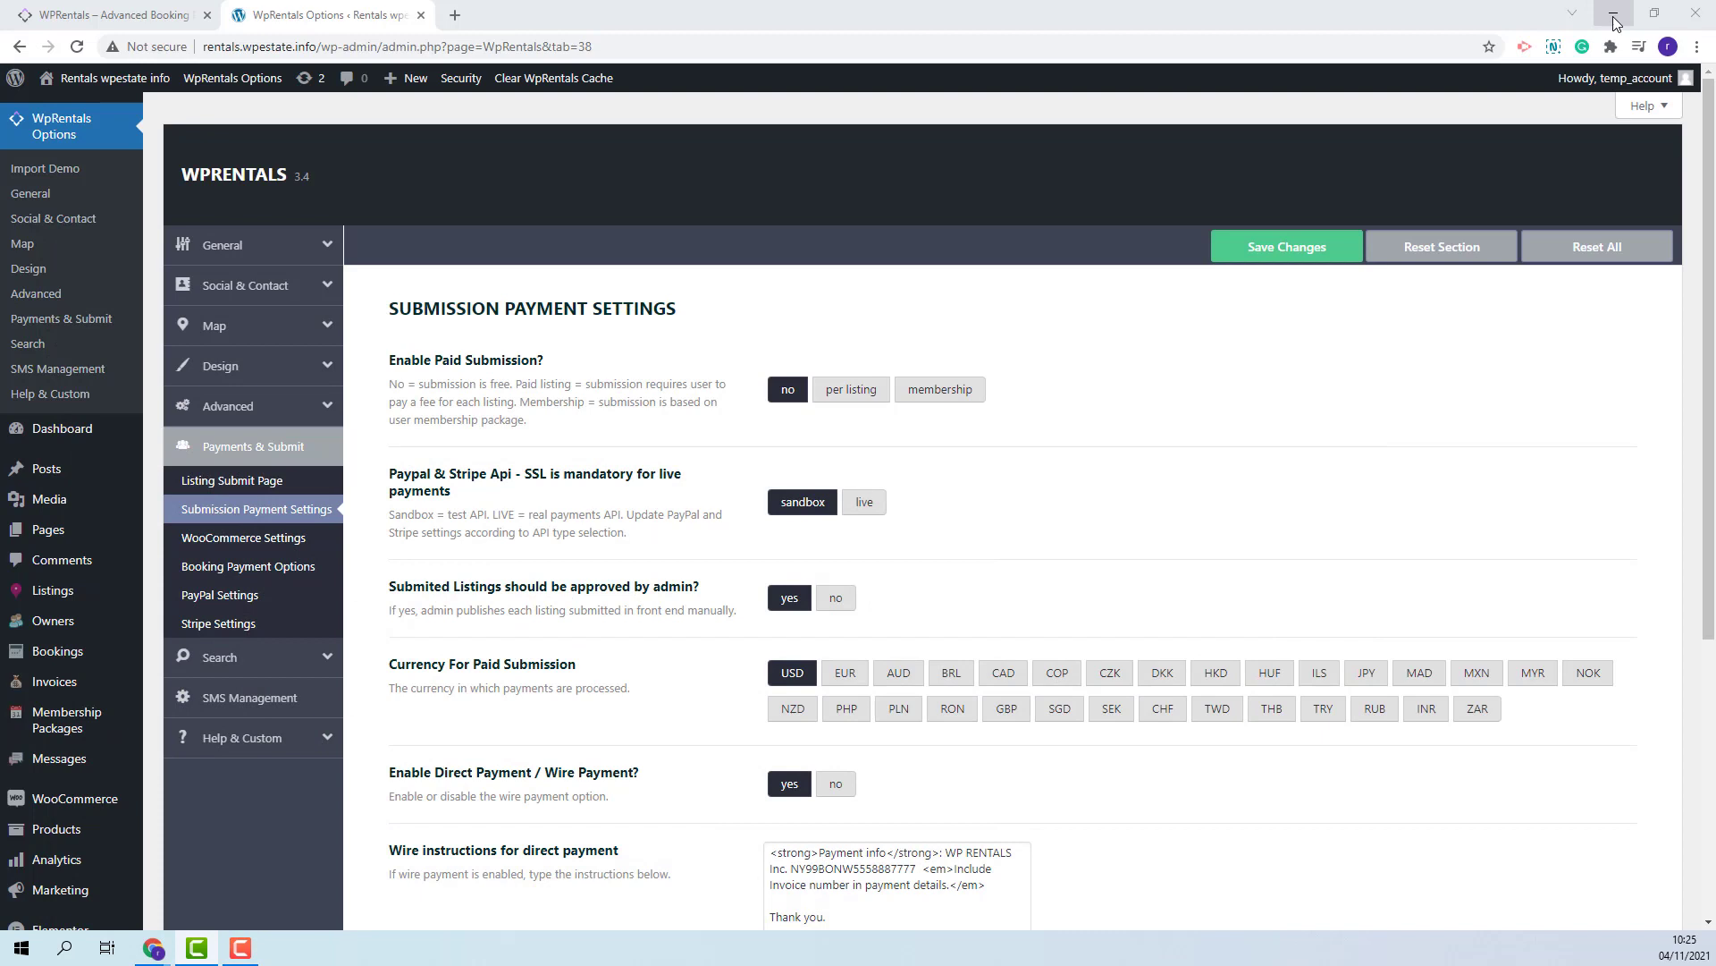
{"action": "mouse_move", "coordinate": [318, 454]}
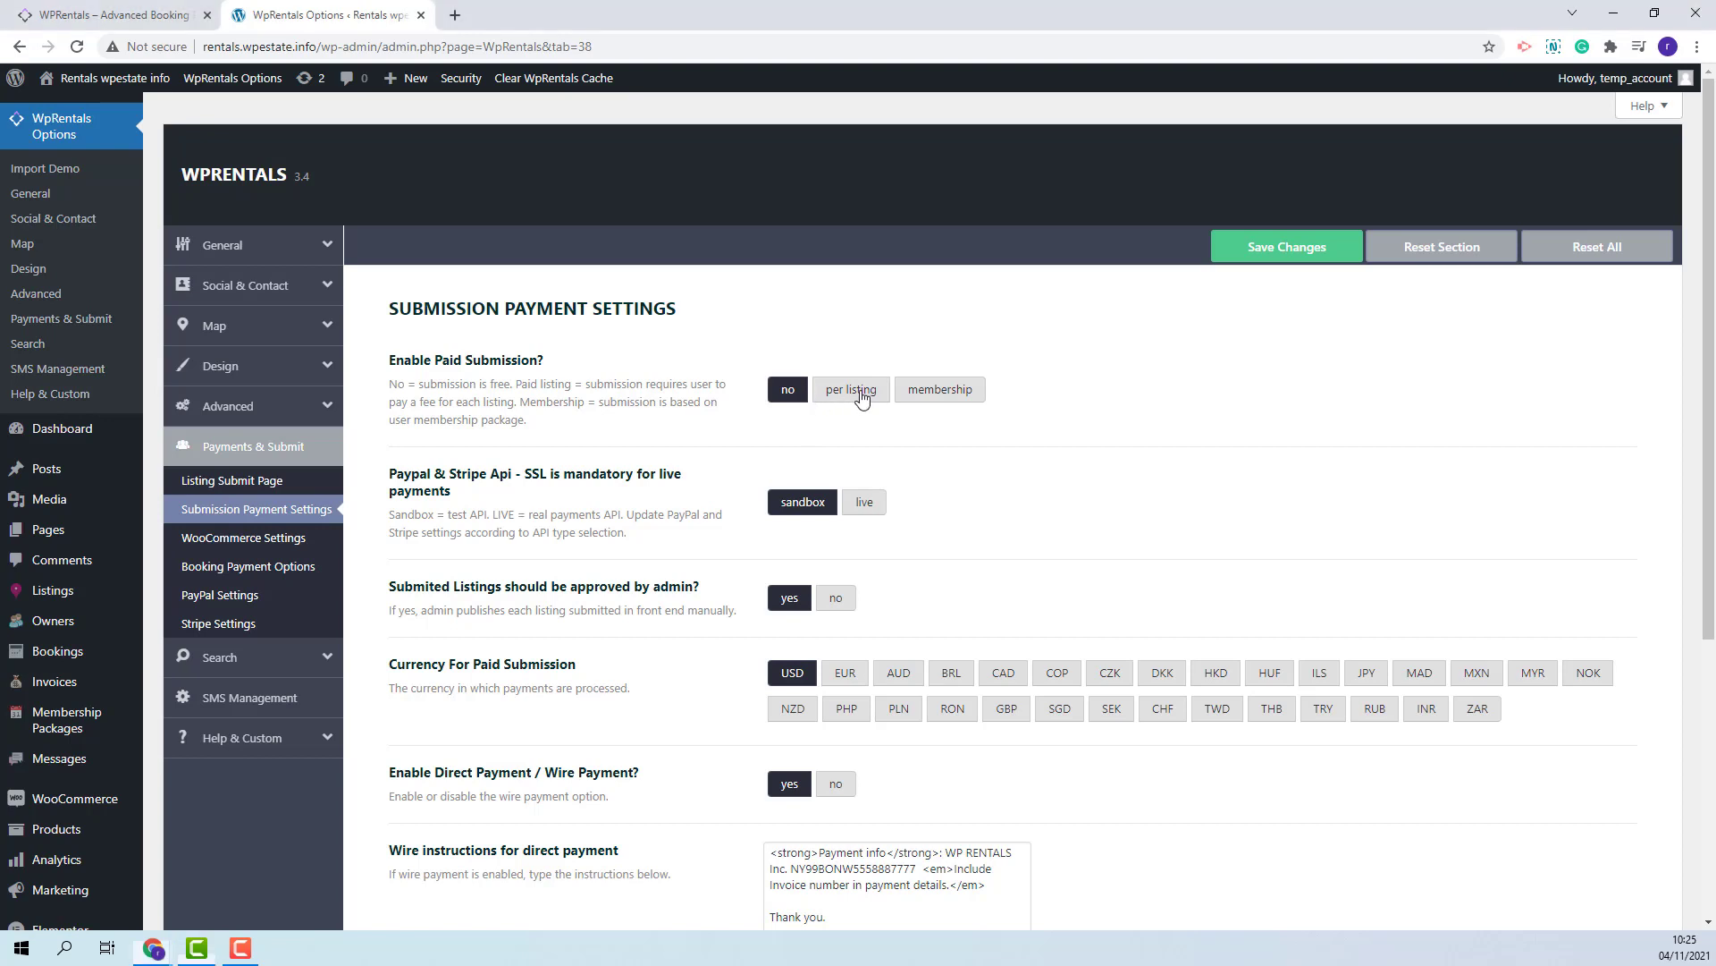
Set Enable Paid Submission to 'per listing' in Submission Payment Settings.
{"action": "left_click", "coordinate": [851, 388]}
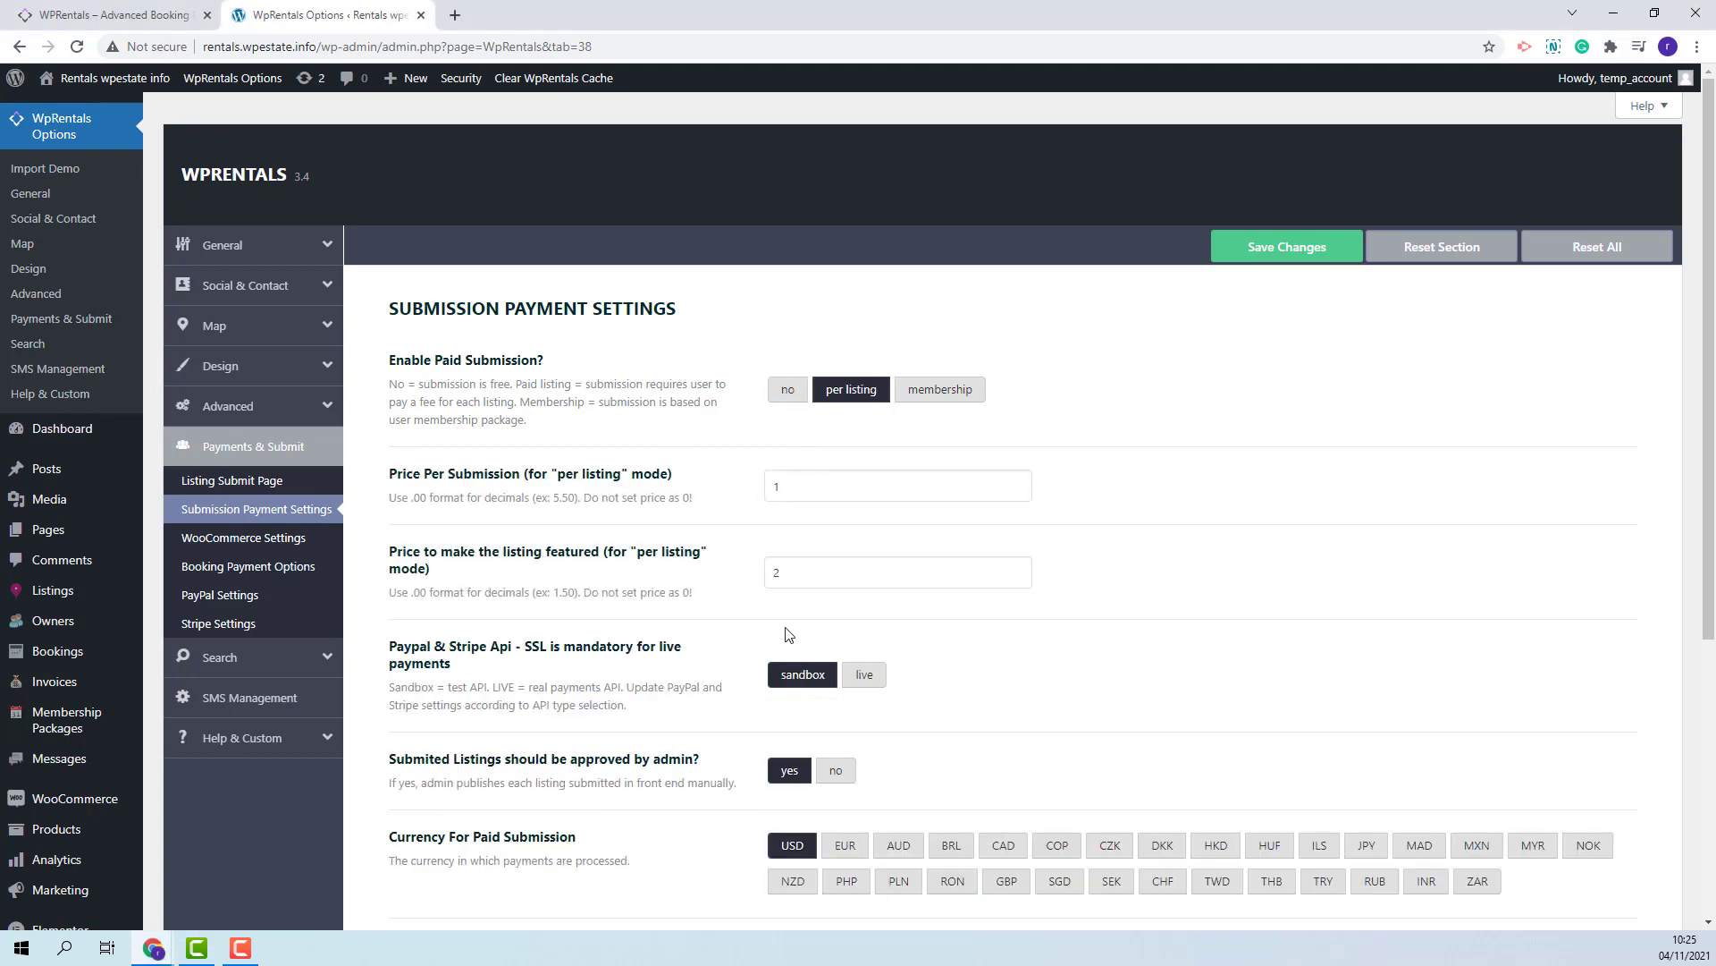
{"action": "mouse_move", "coordinate": [720, 490]}
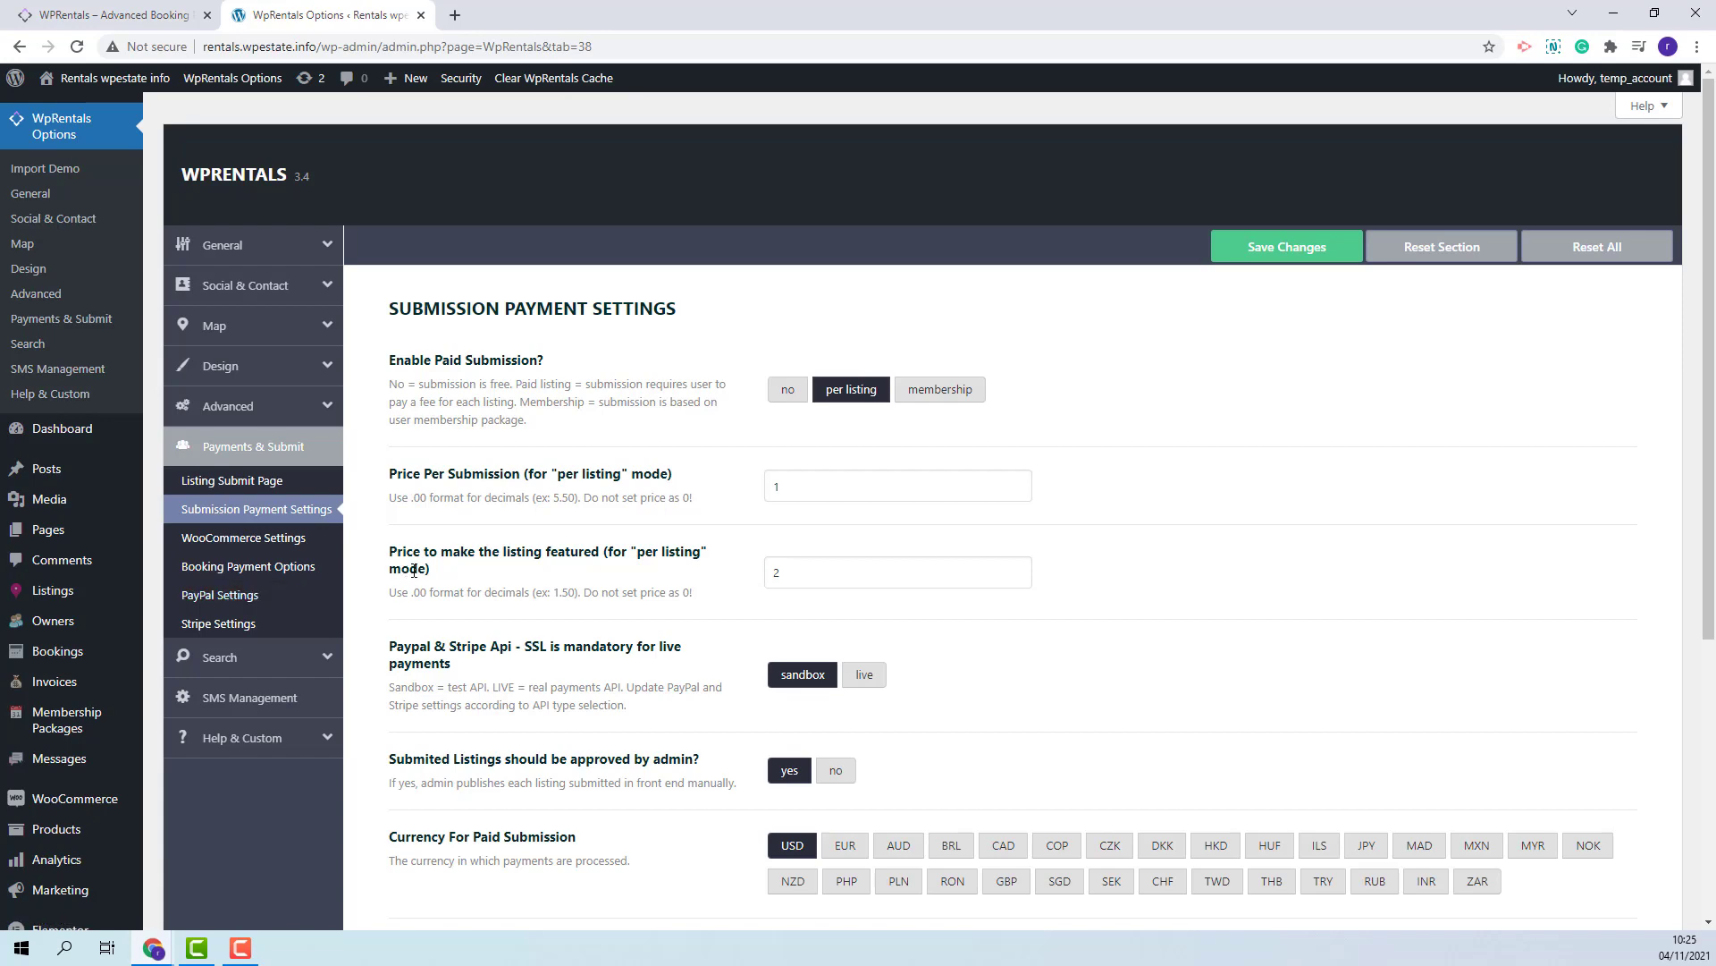
{"action": "left_click", "coordinate": [1286, 245]}
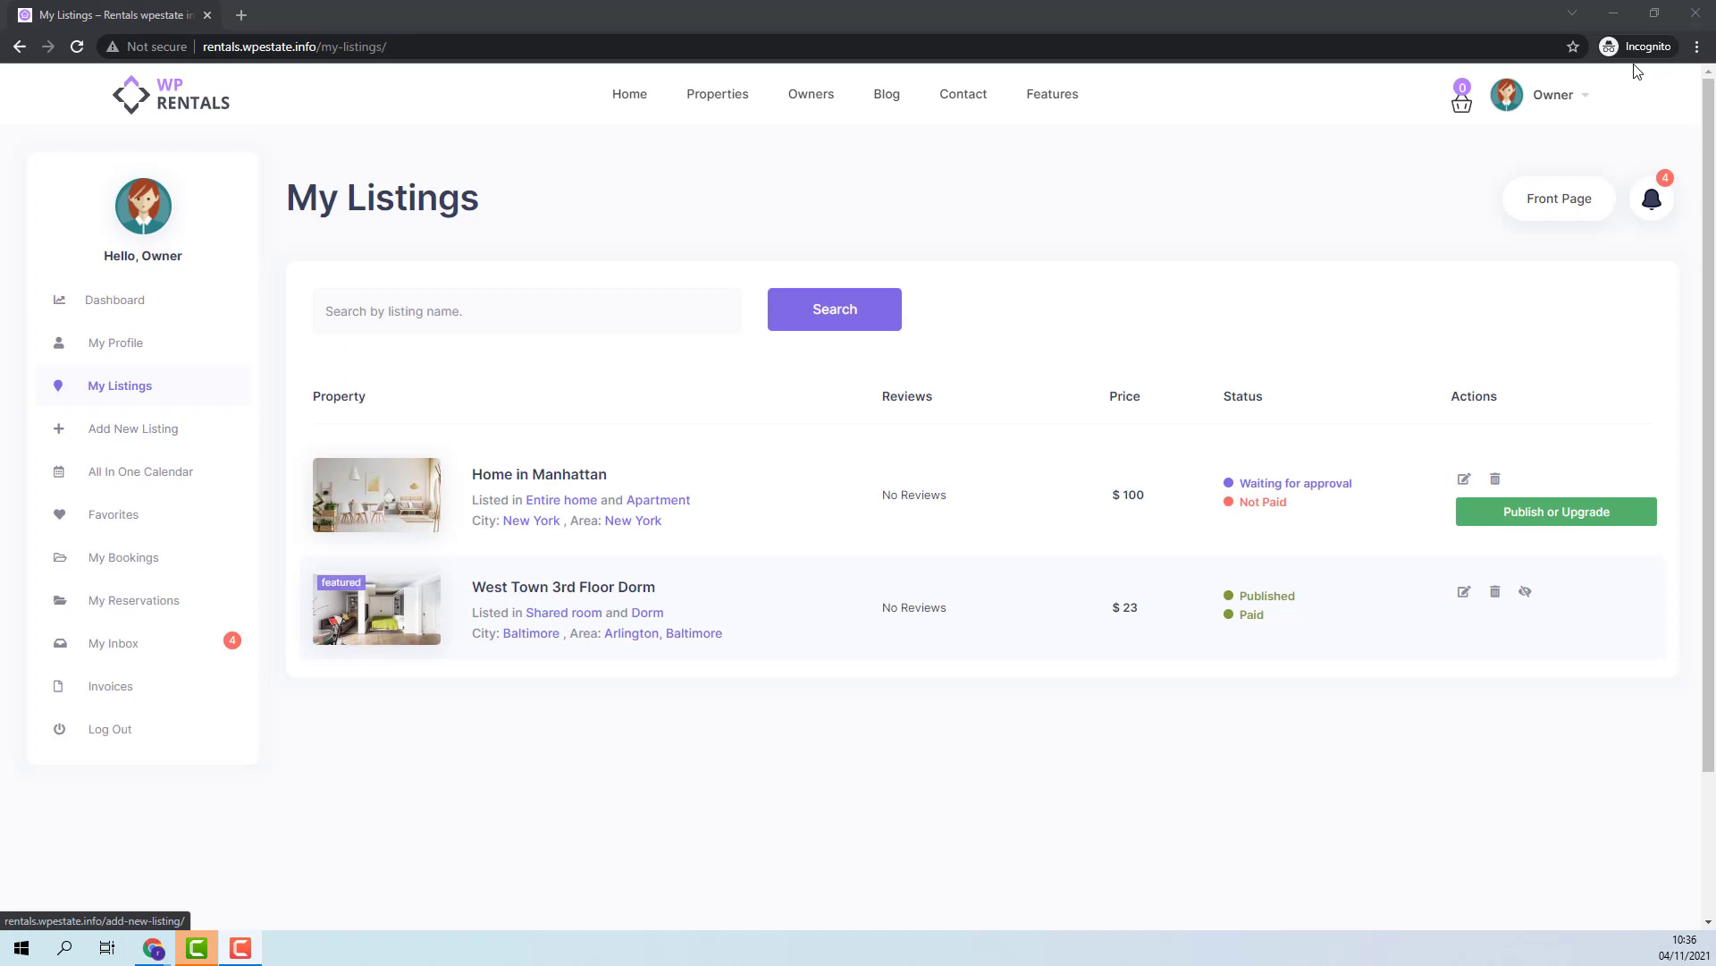
{"action": "mouse_move", "coordinate": [436, 481]}
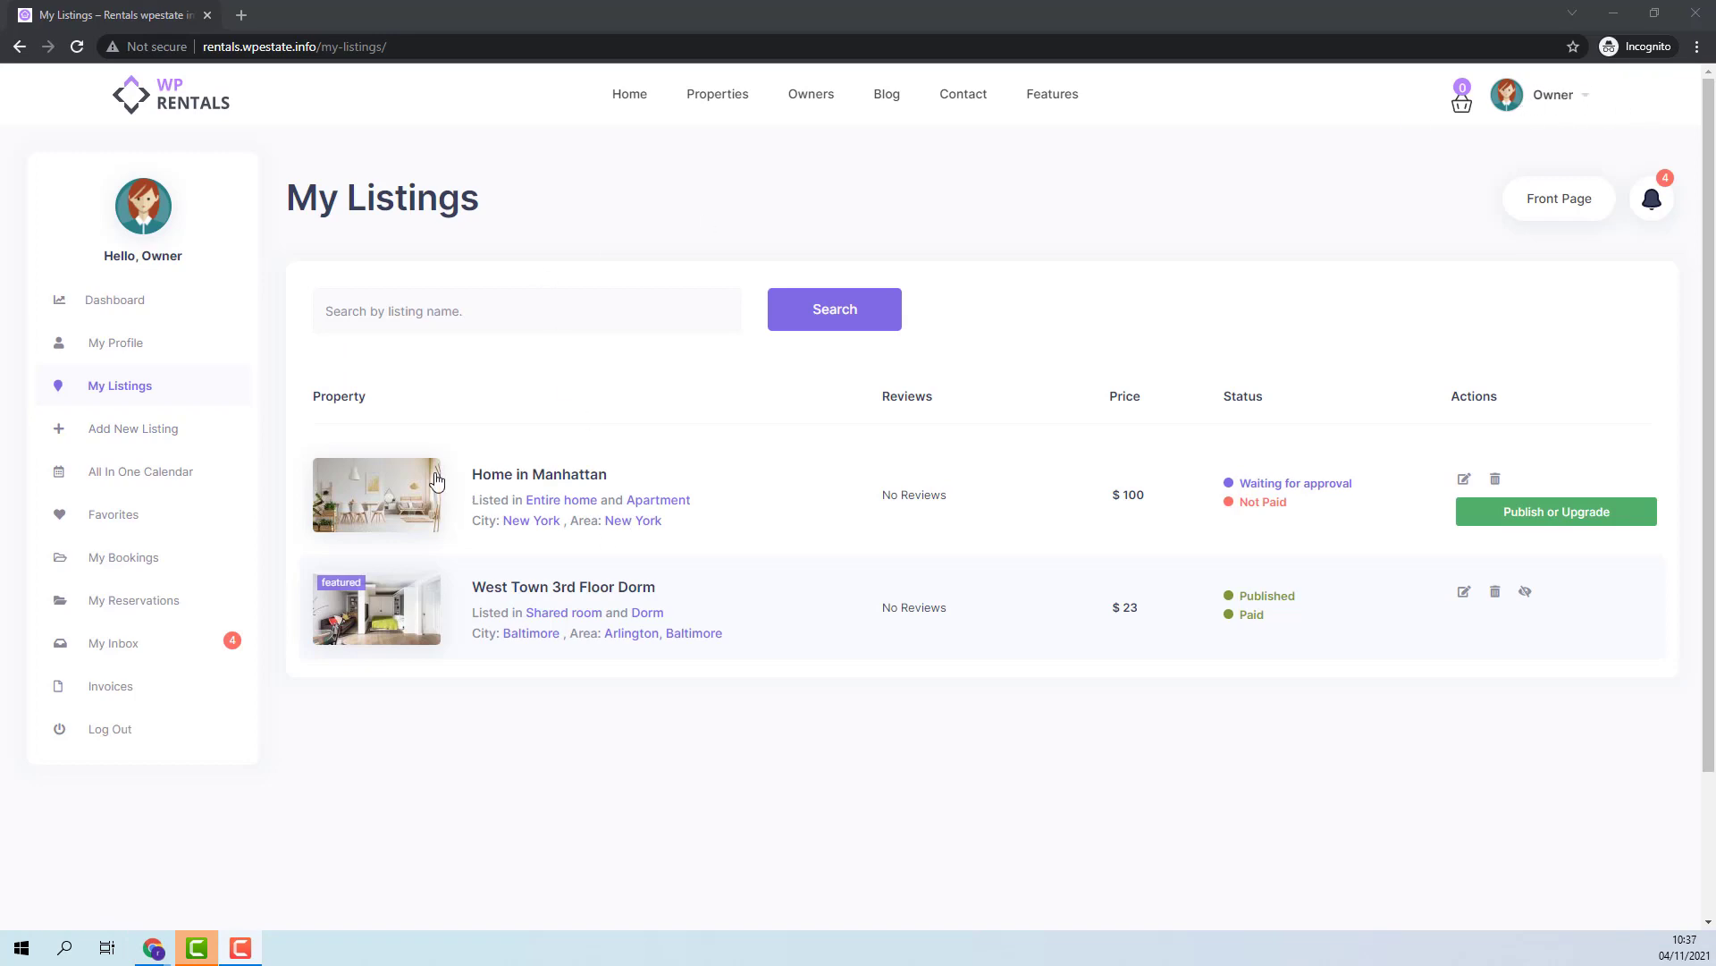
{"action": "mouse_move", "coordinate": [142, 470]}
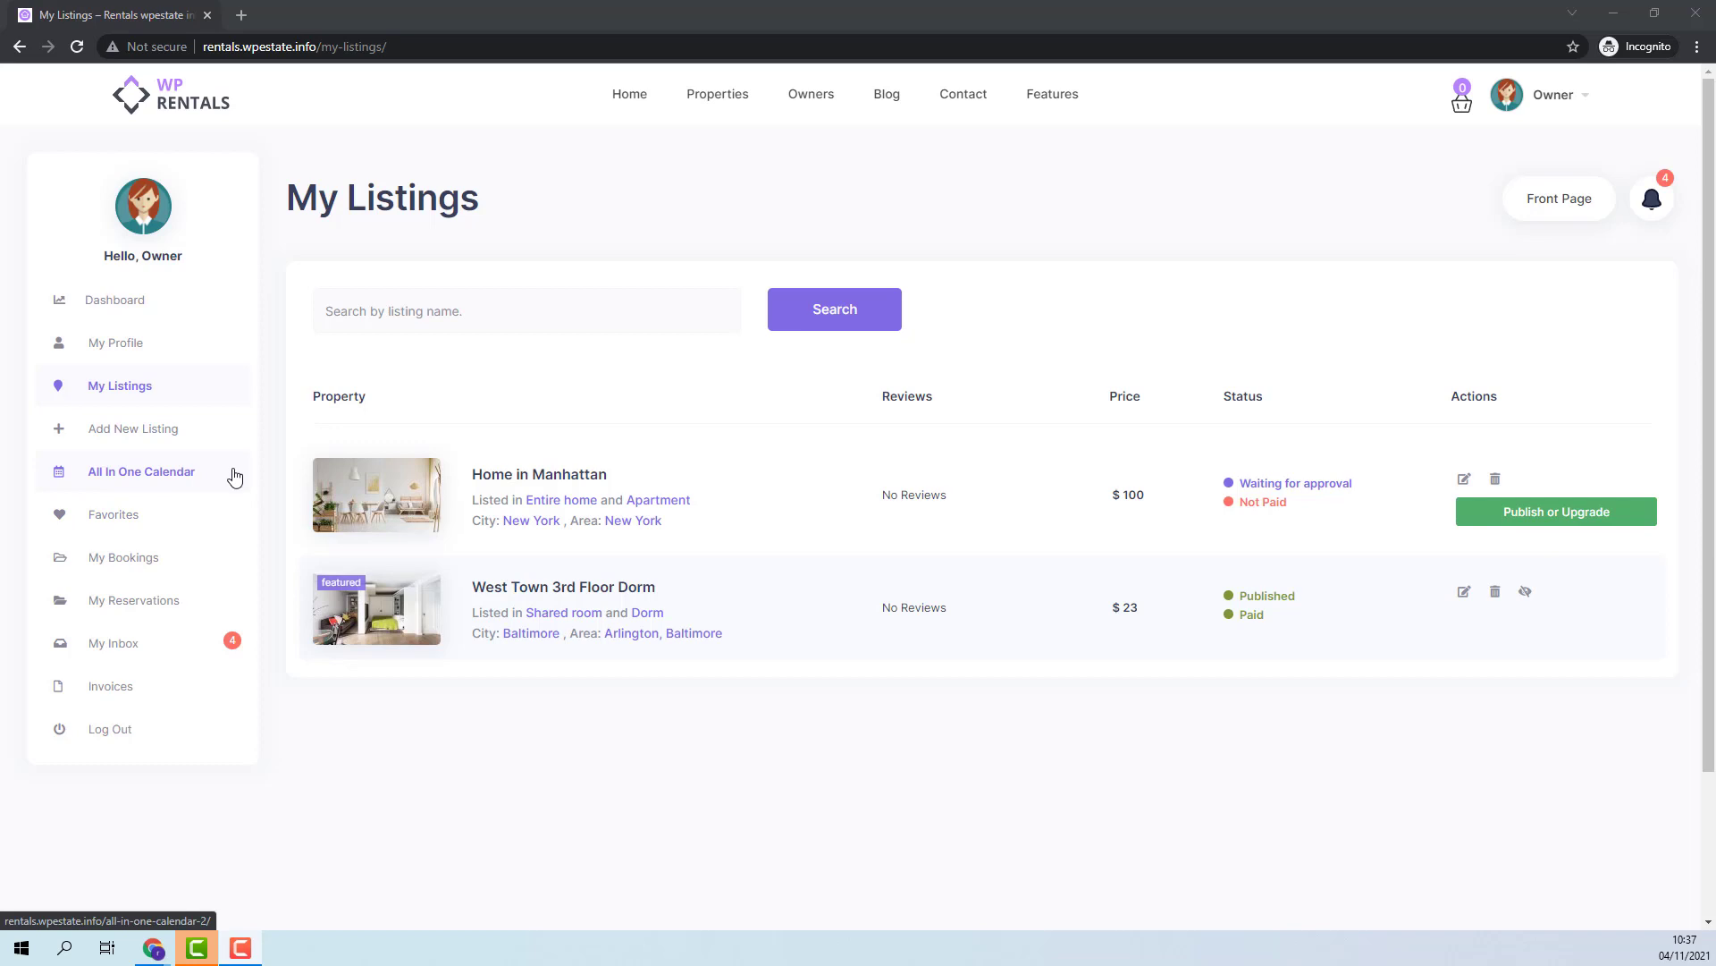
{"action": "mouse_move", "coordinate": [1531, 523]}
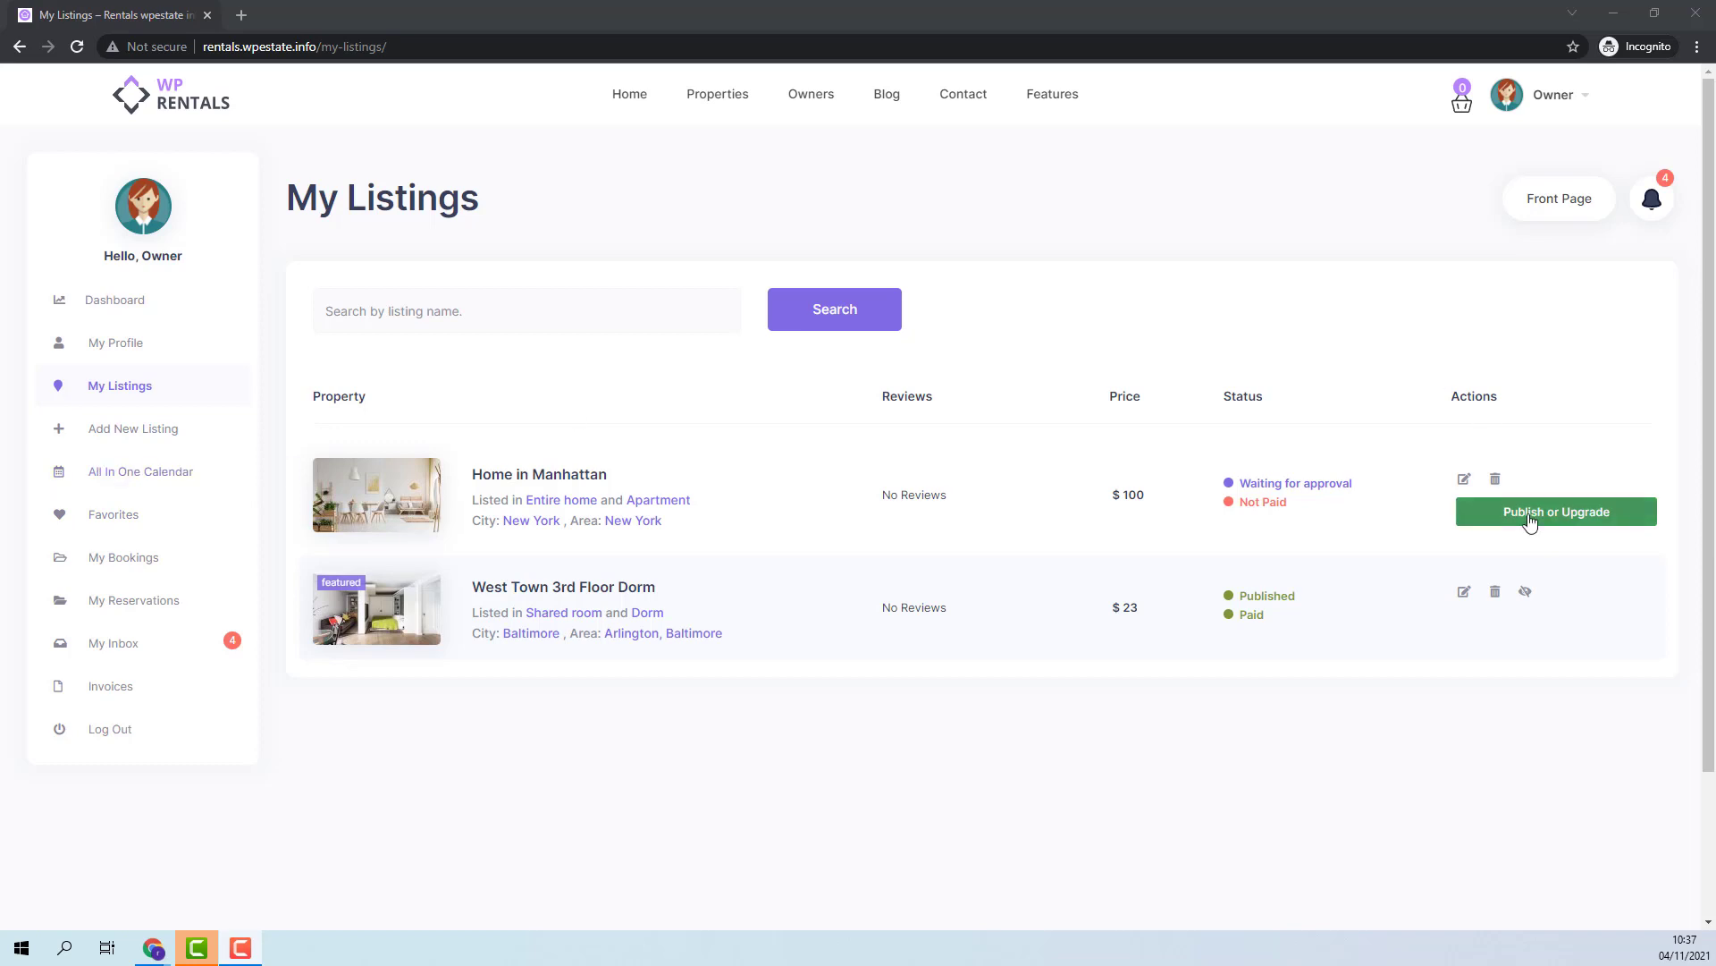
Choose Publish or Upgrade for Home in Manhattan and Pay Now for the $1.00 submission fee.
{"action": "left_click", "coordinate": [1554, 511]}
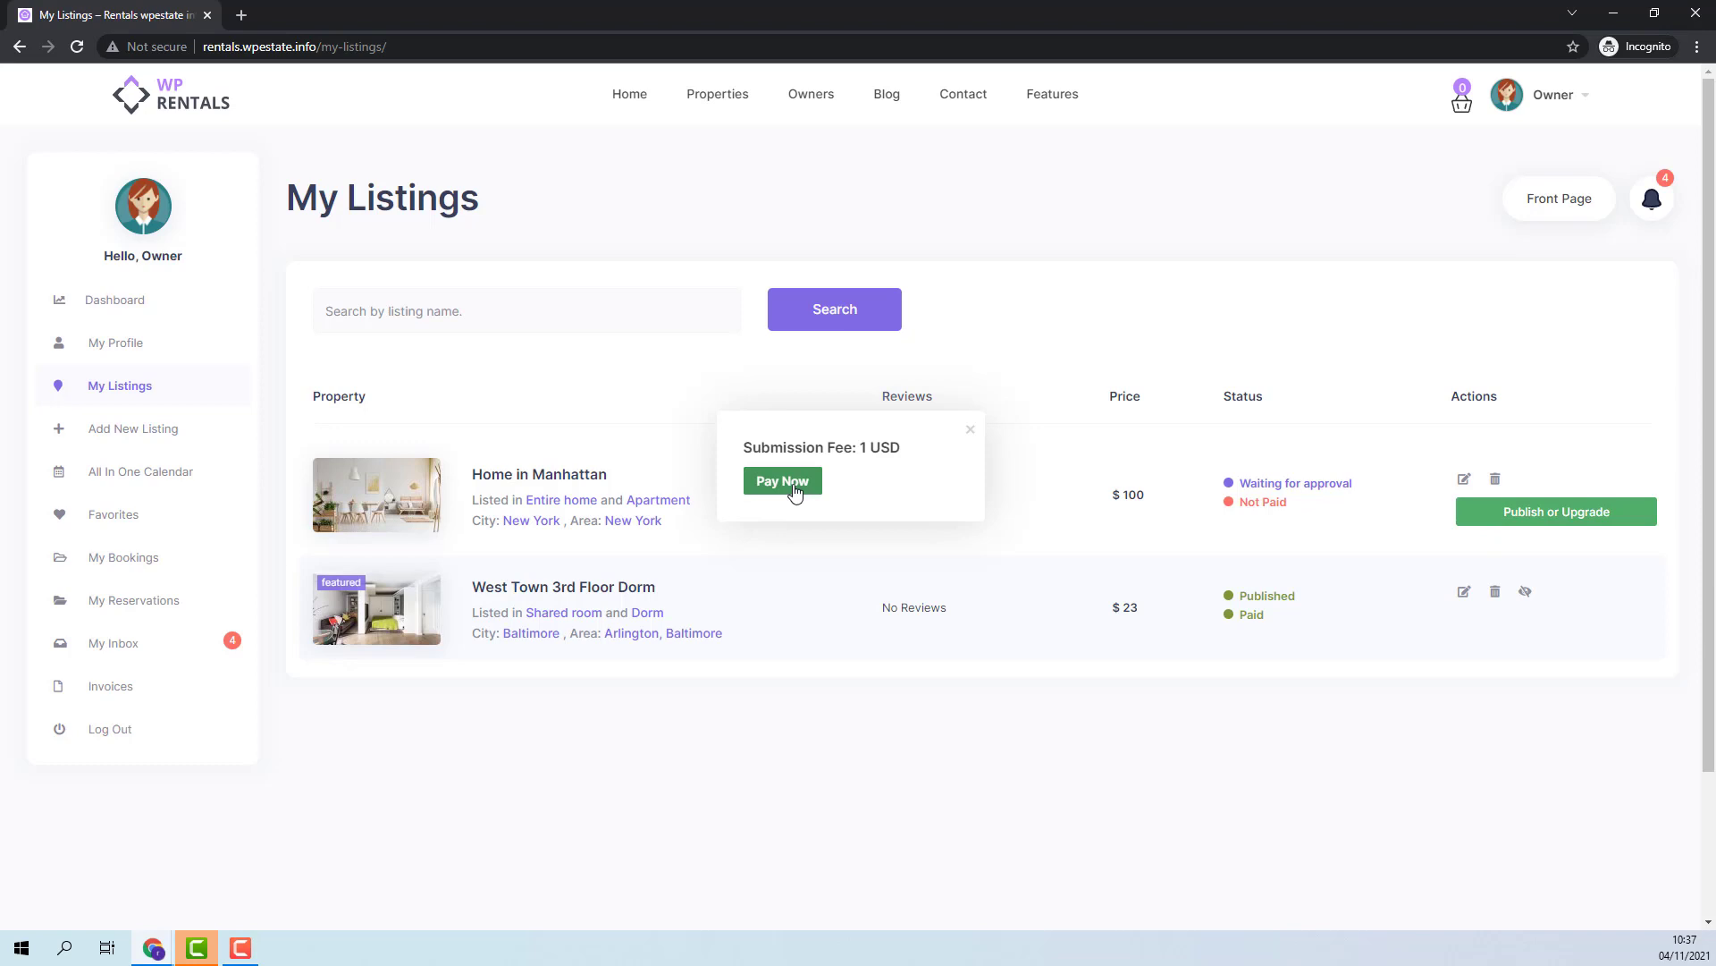
{"action": "left_click", "coordinate": [781, 481]}
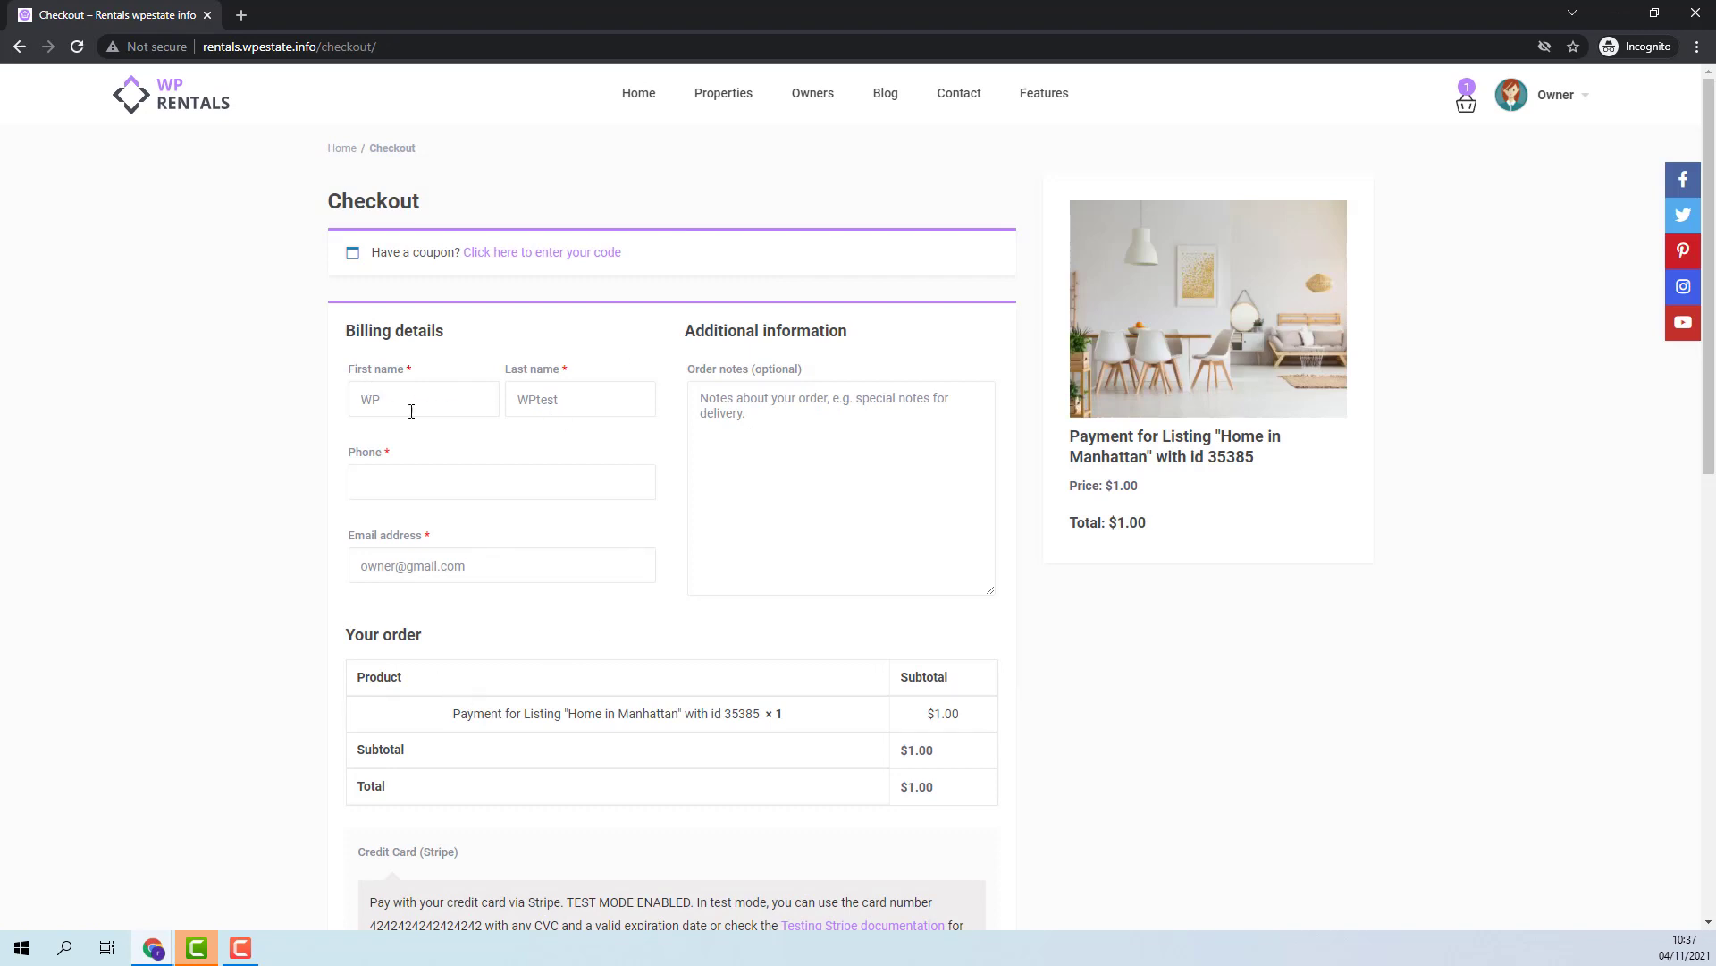
{"action": "mouse_move", "coordinate": [567, 526]}
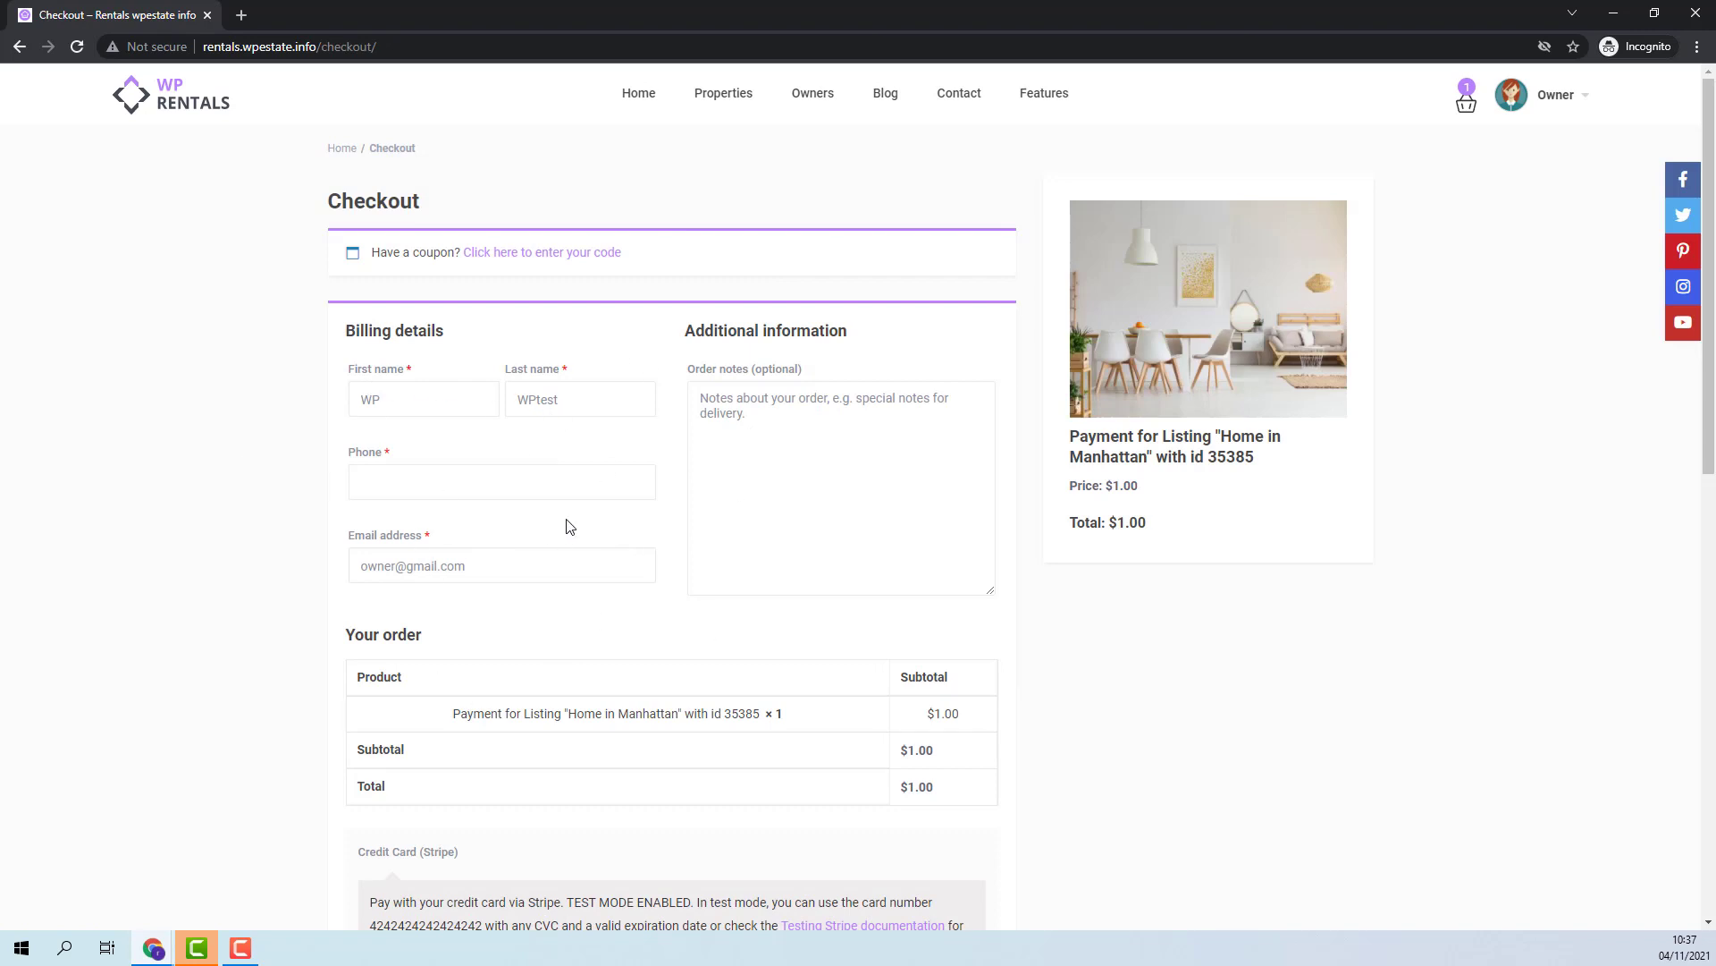
Enter phone 5555555, card expiry 3 / 22 and CVC 000, and place the $1.00 order.
{"action": "type", "text": "5555555"}
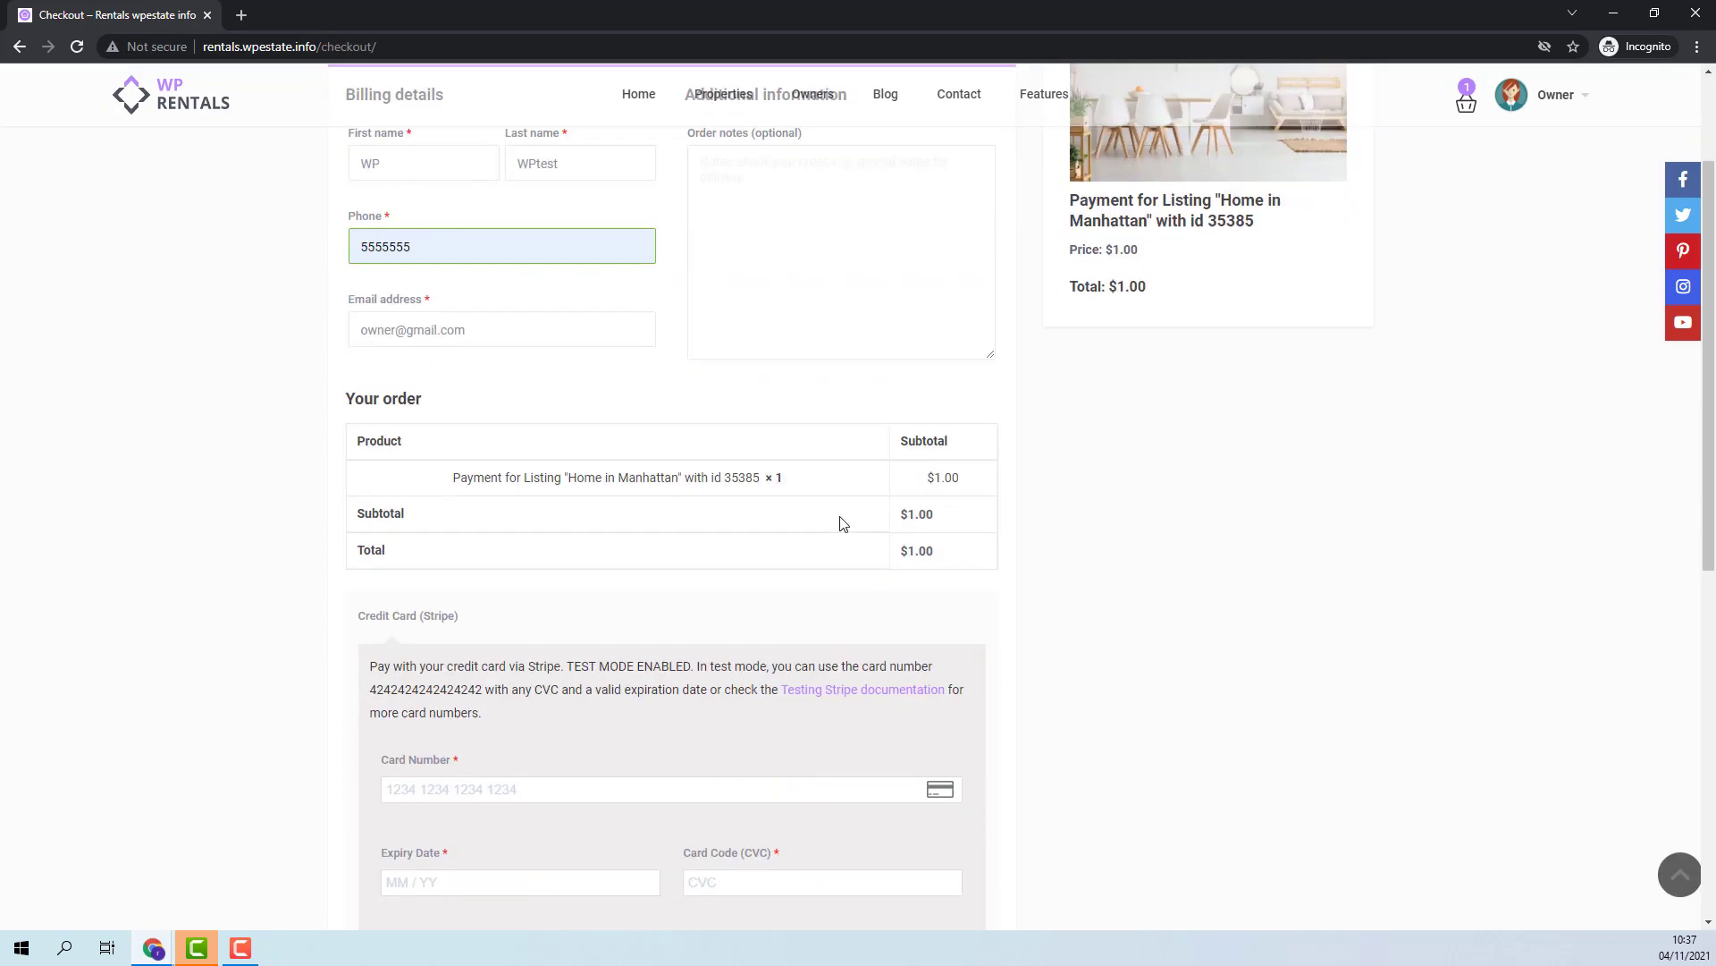
{"action": "scroll", "scroll_direction": "down", "scroll_amount": 3}
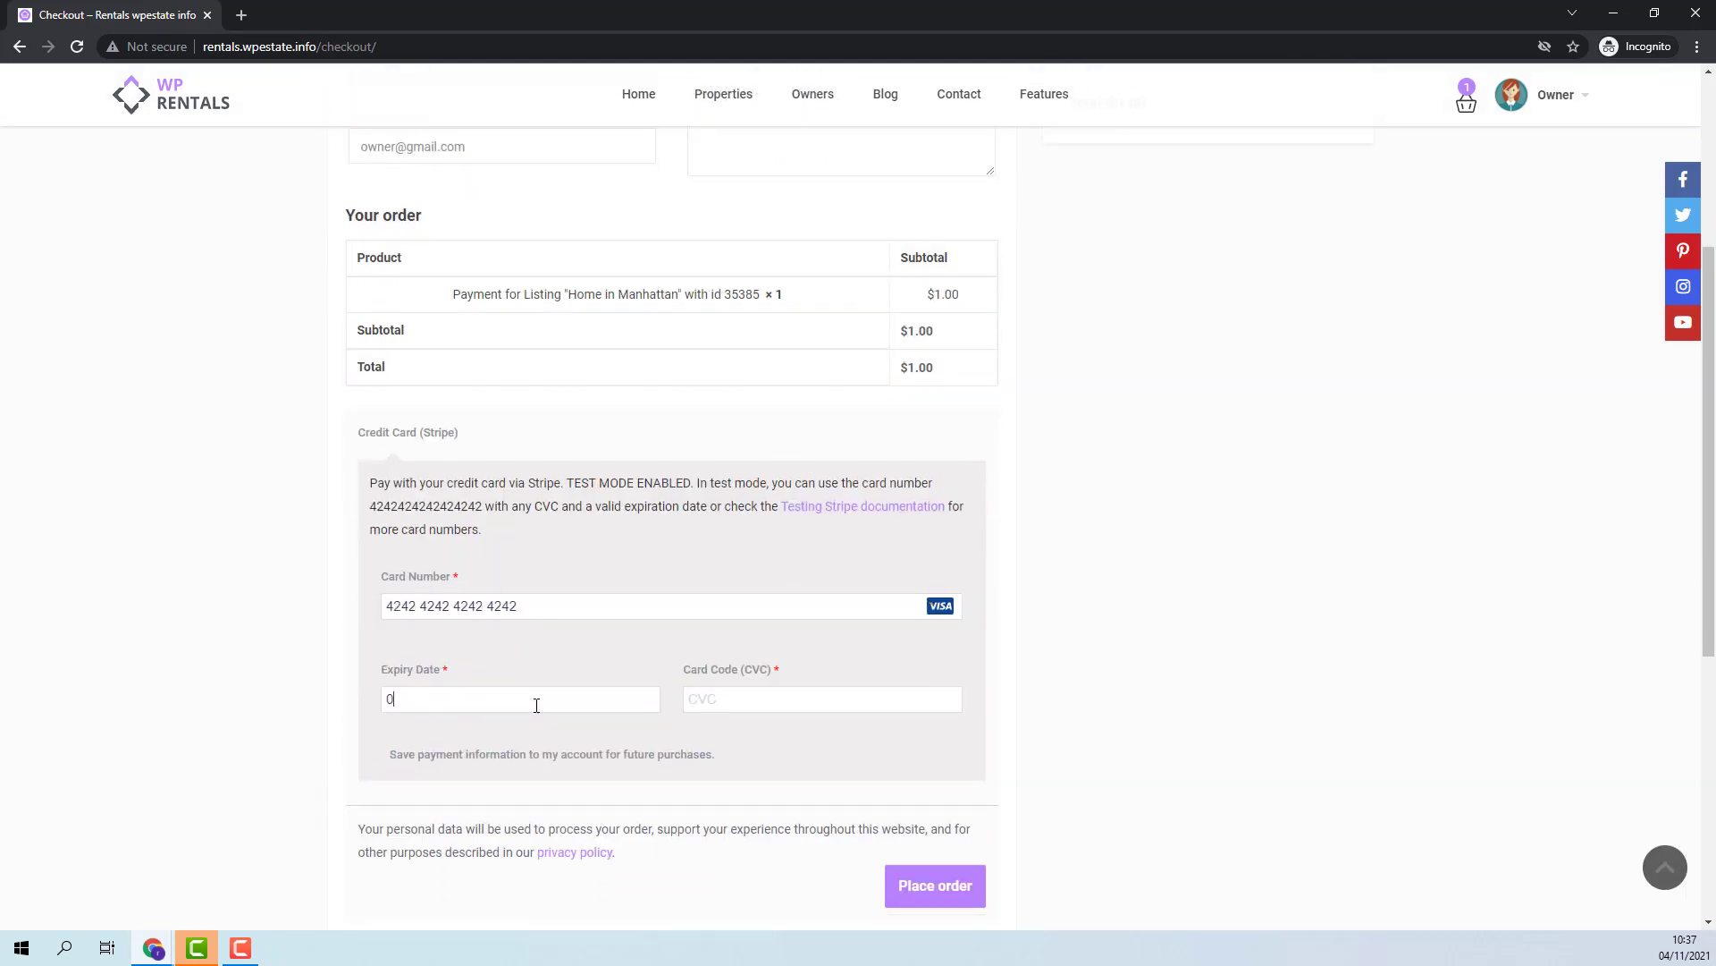
{"action": "type", "text": "3 / 22"}
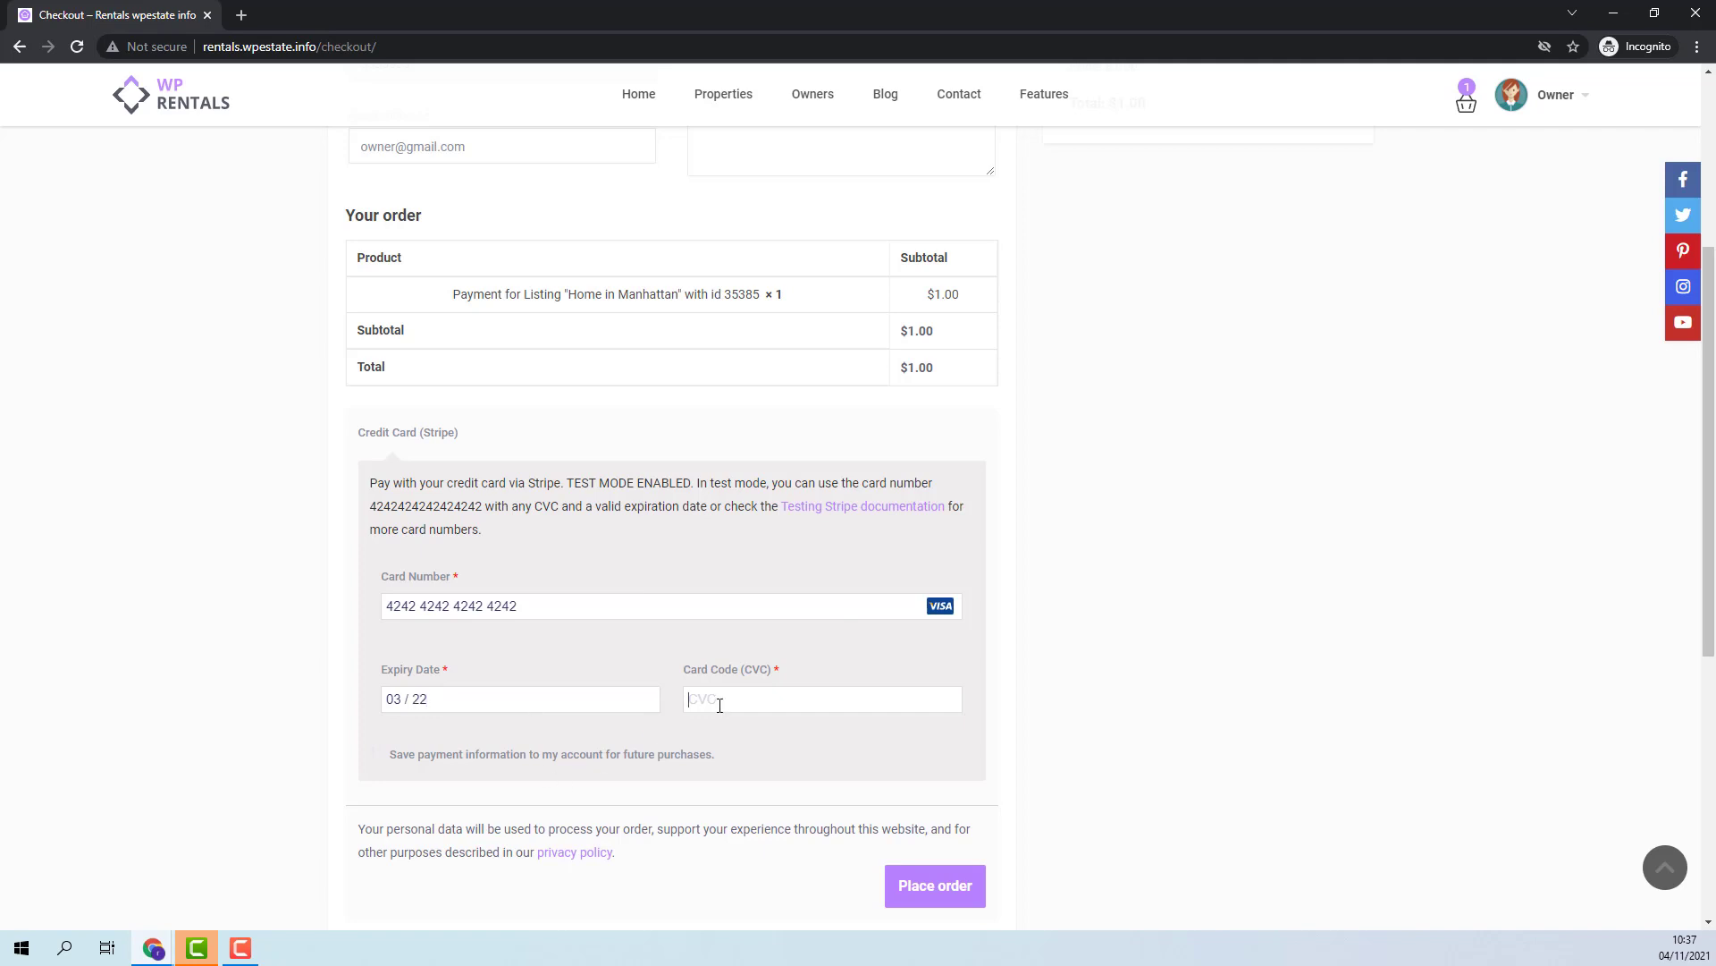
{"action": "type", "text": "000"}
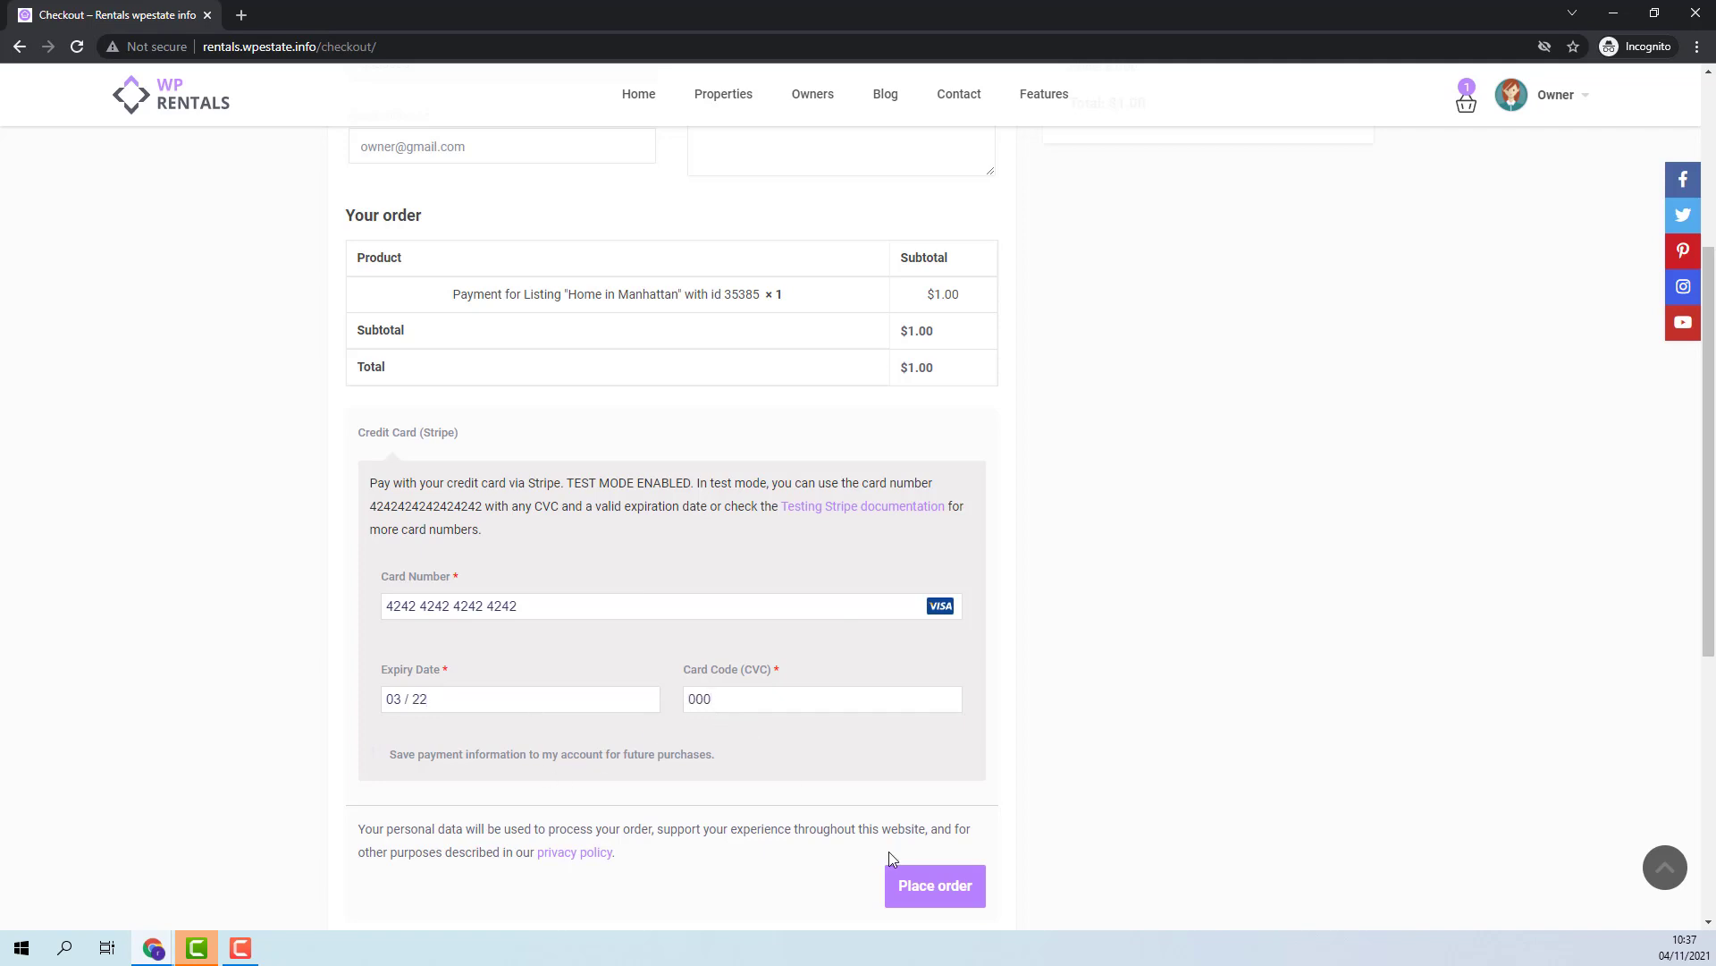
{"action": "left_click", "coordinate": [933, 885]}
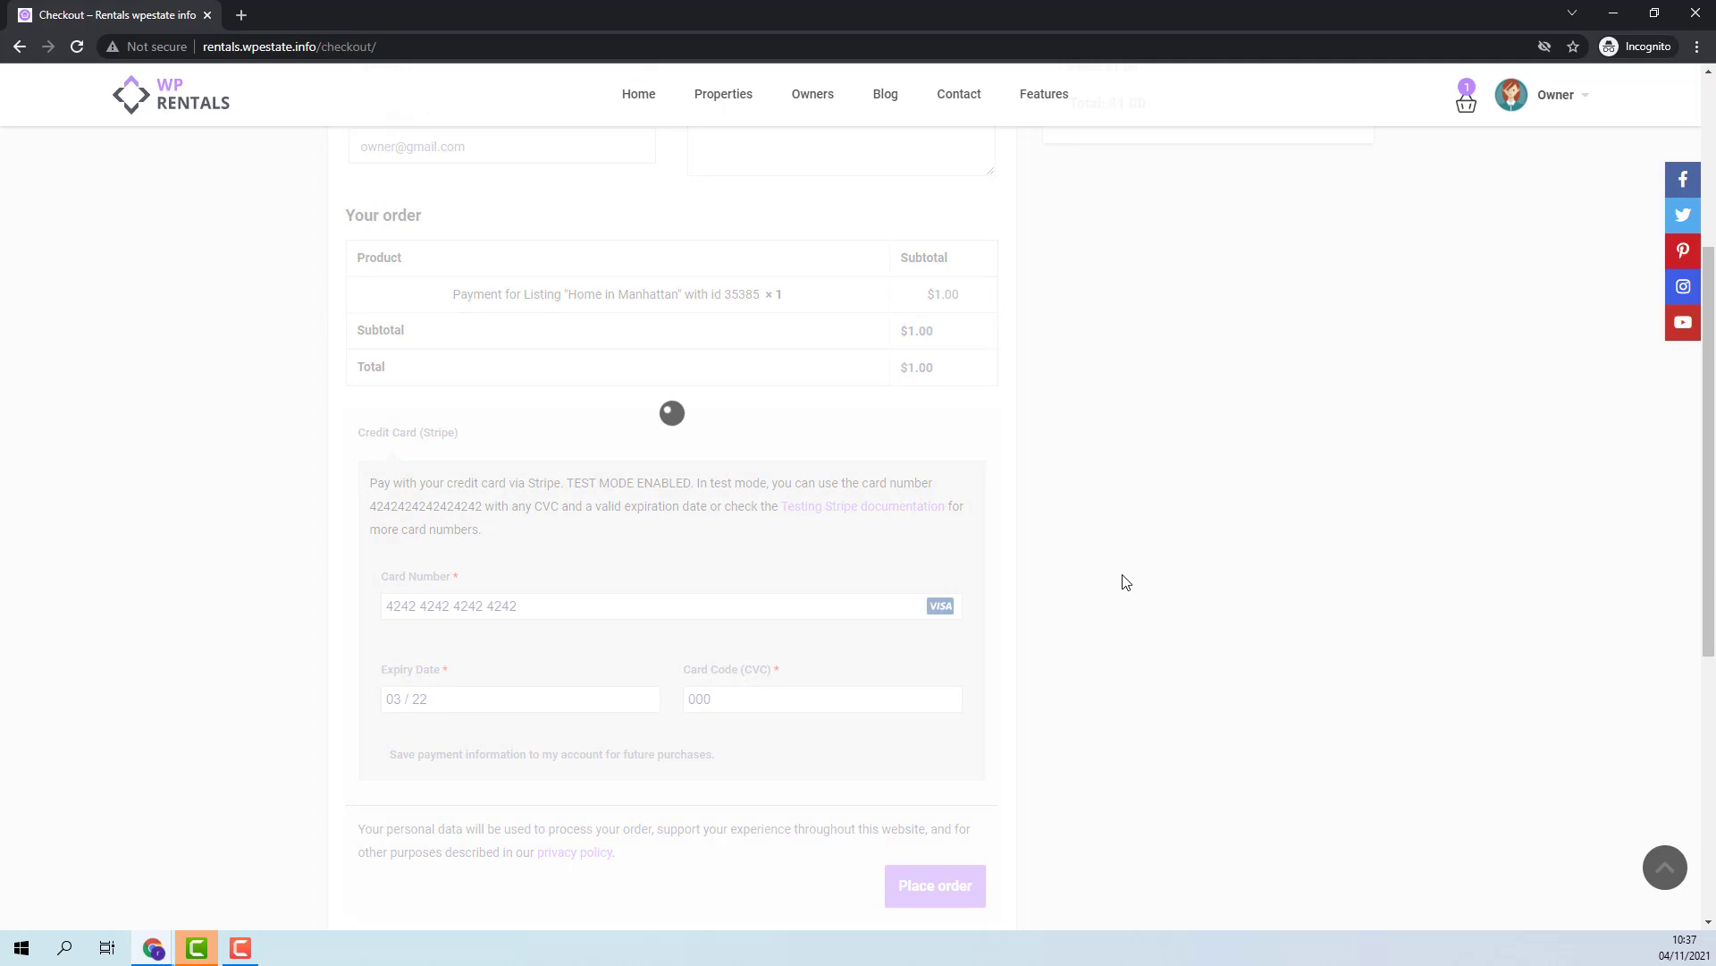
{"action": "left_click", "coordinate": [933, 885]}
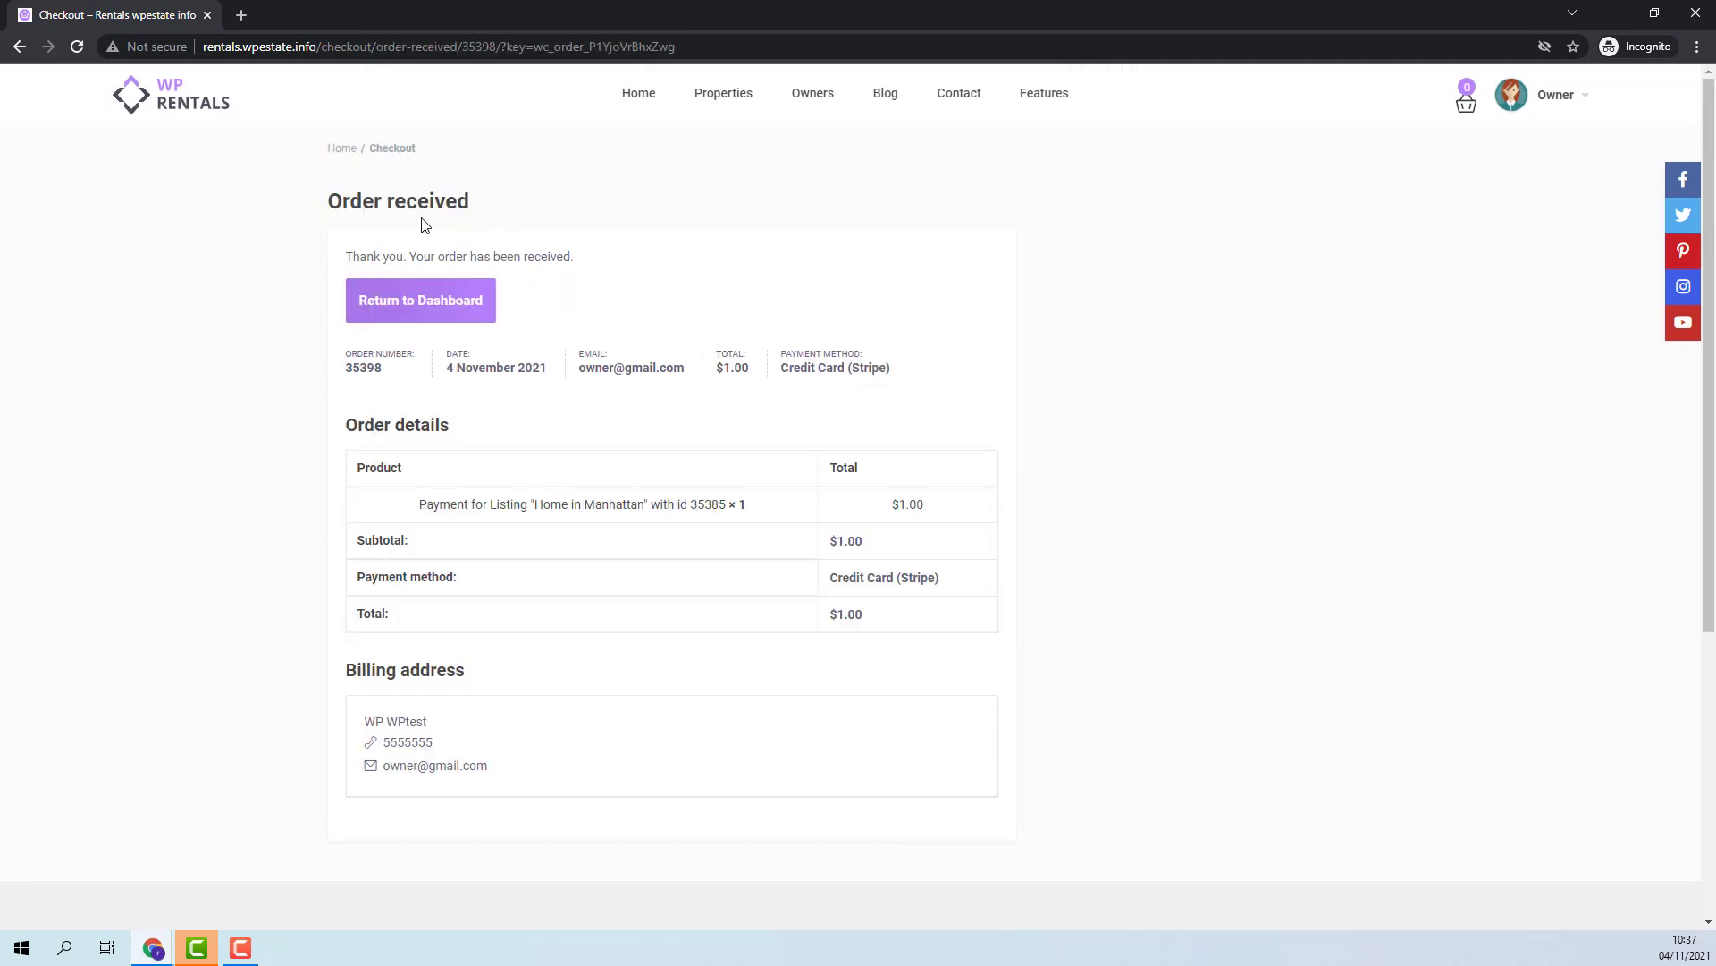
{"action": "mouse_move", "coordinate": [427, 306]}
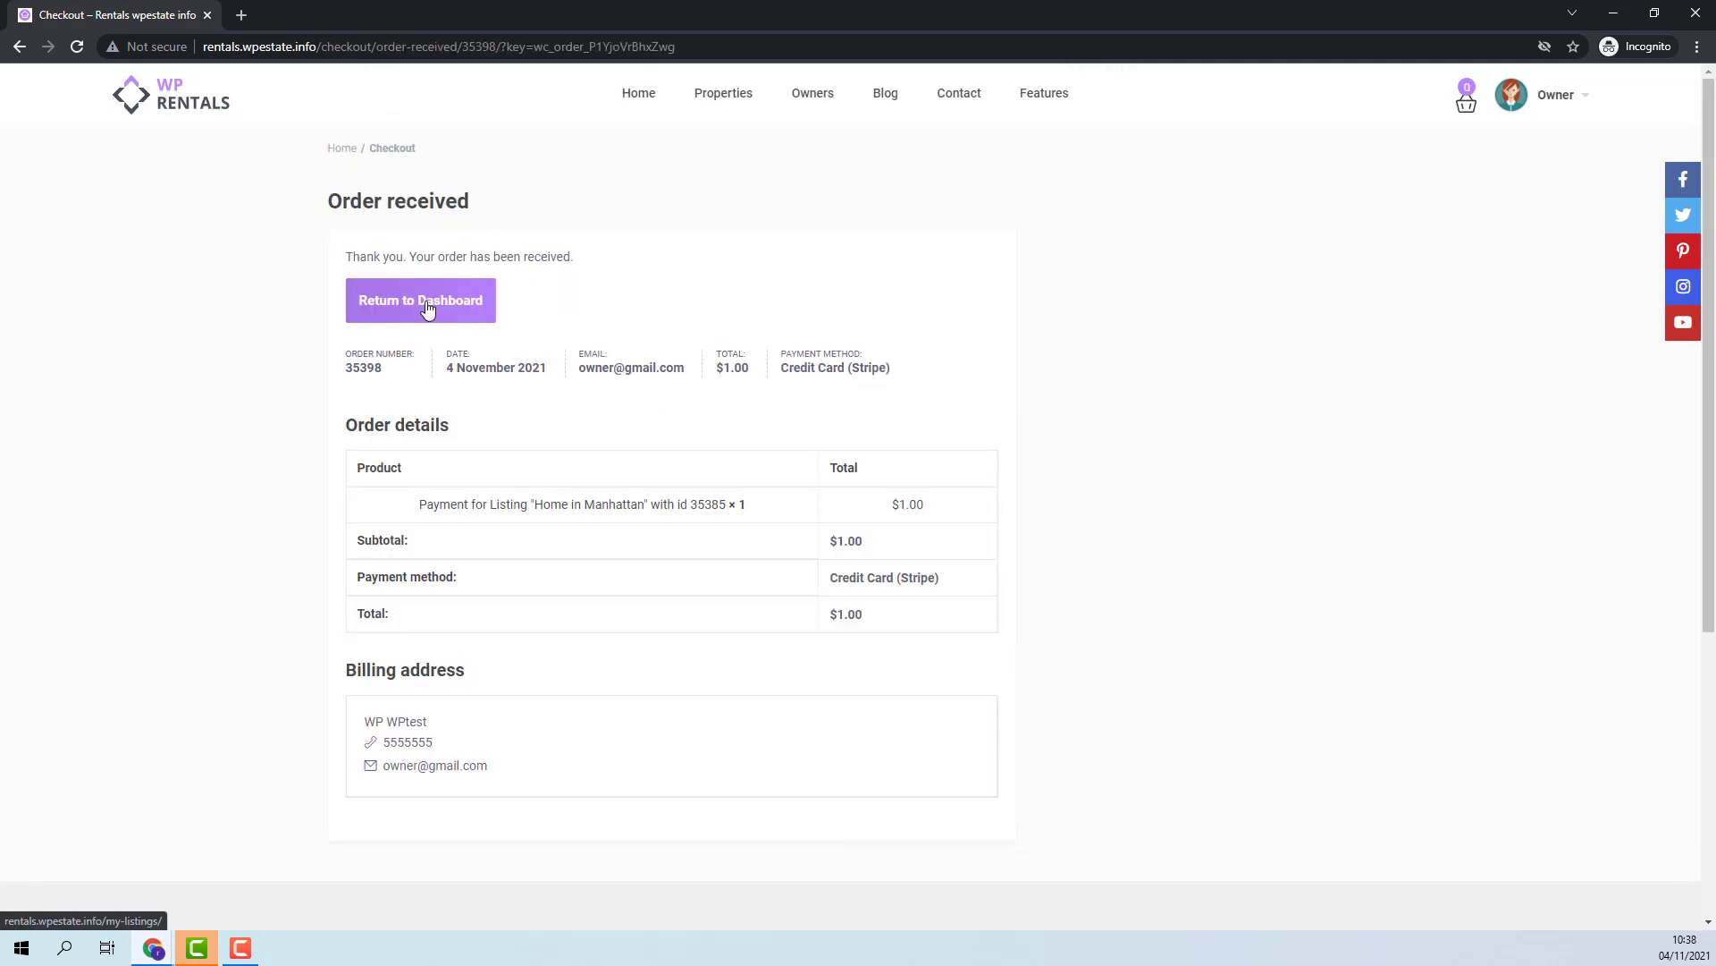
Return to the listings dashboard and start the Featured upgrade for Home in Manhattan.
{"action": "left_click", "coordinate": [420, 300]}
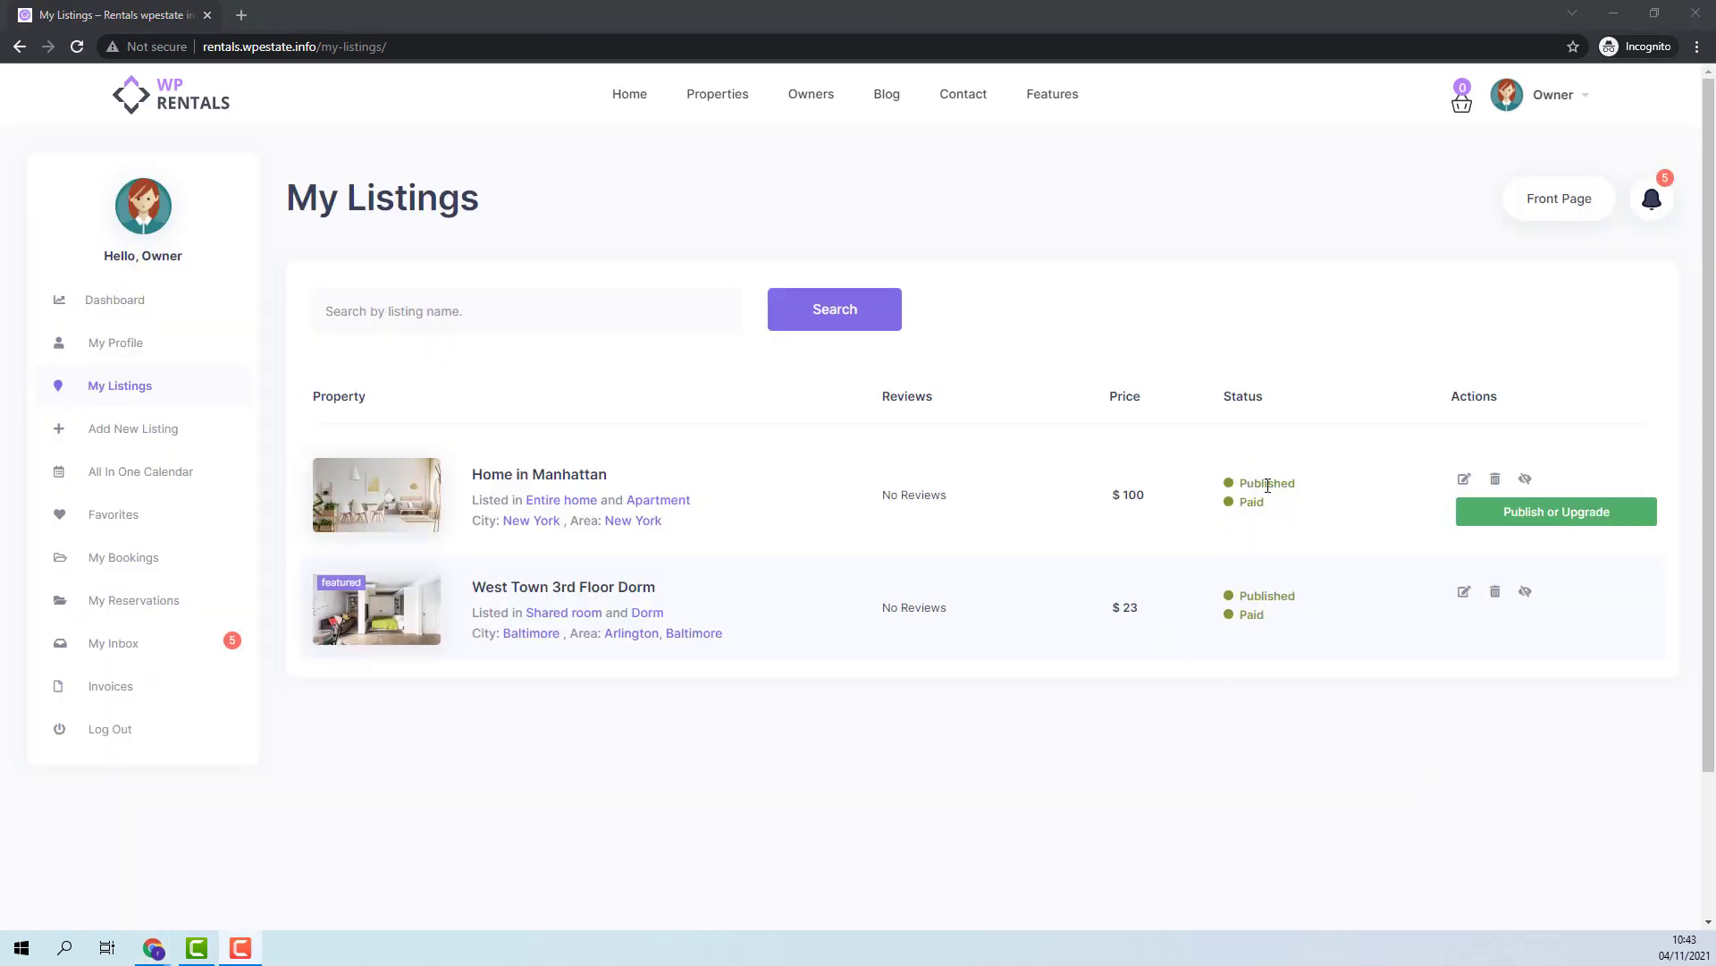
{"action": "mouse_move", "coordinate": [1269, 515]}
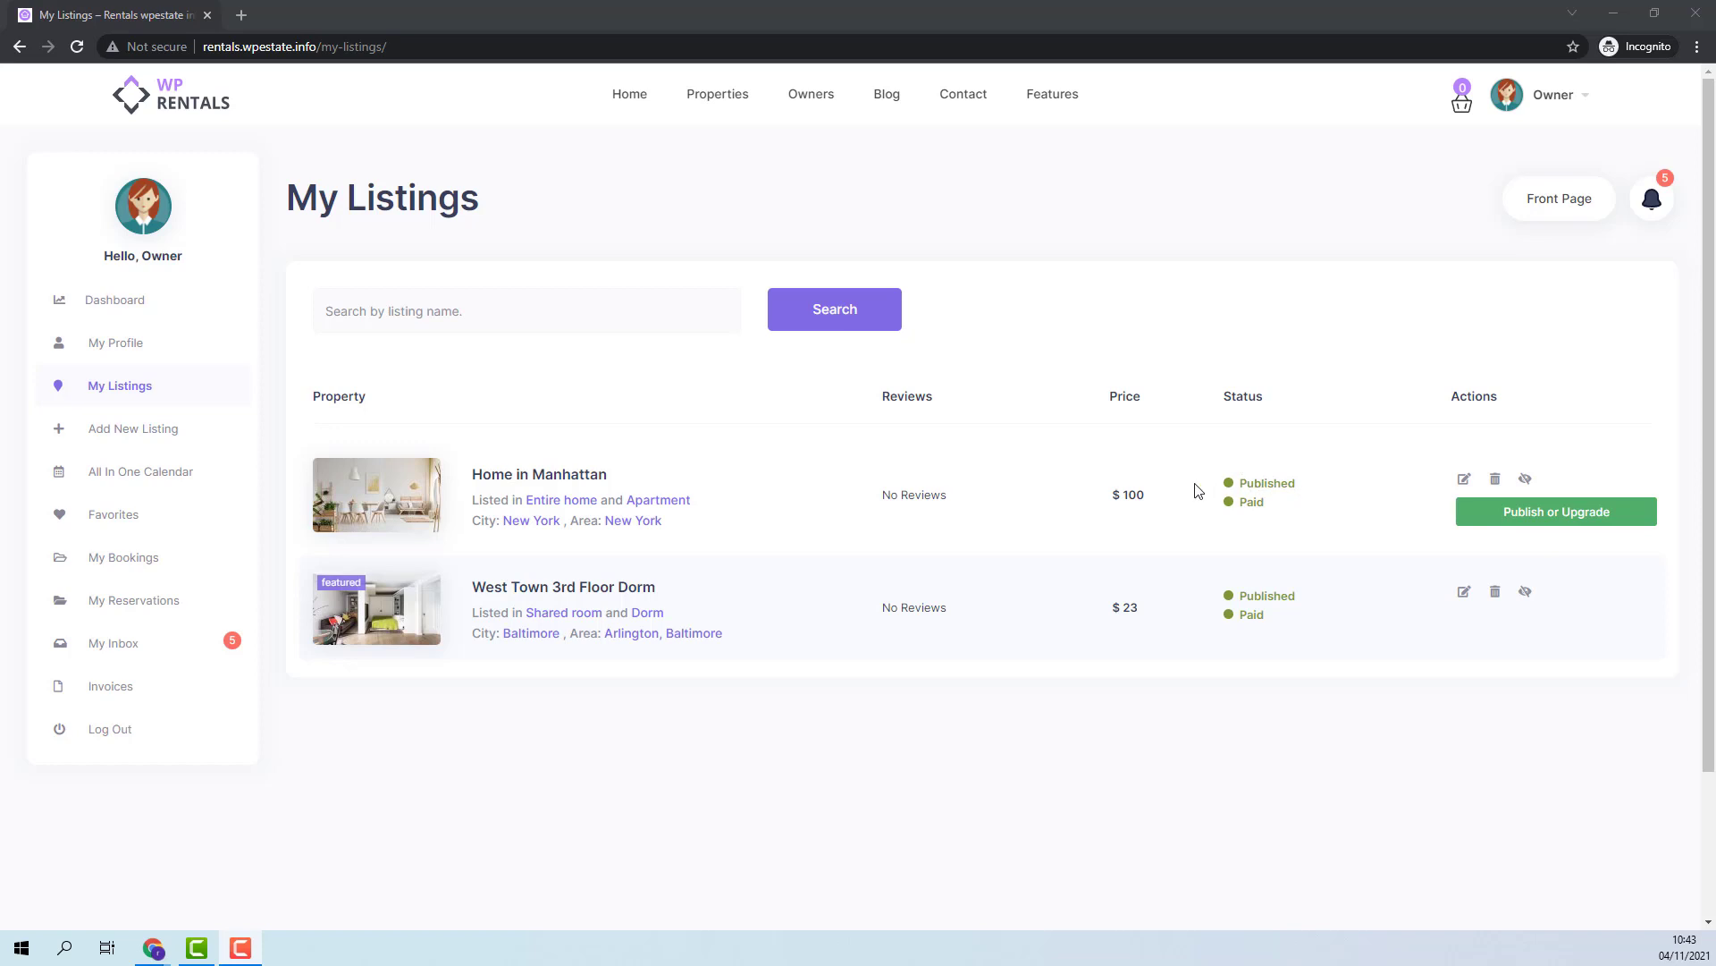
{"action": "mouse_move", "coordinate": [1554, 512]}
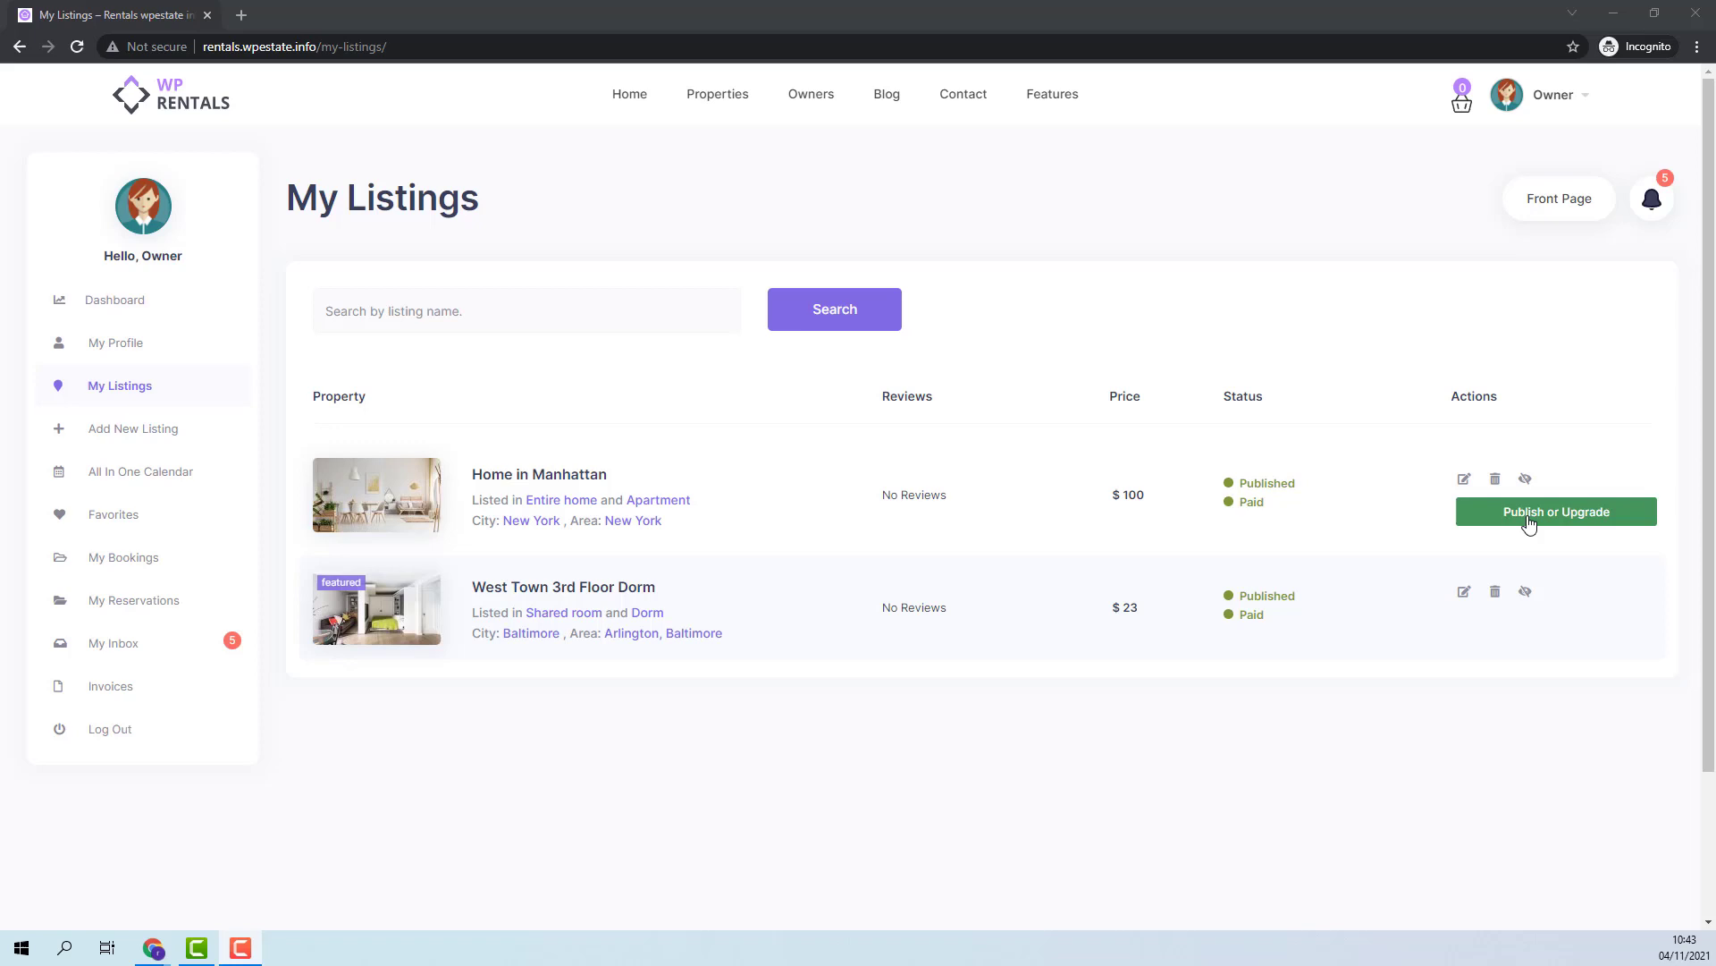
{"action": "mouse_move", "coordinate": [511, 532]}
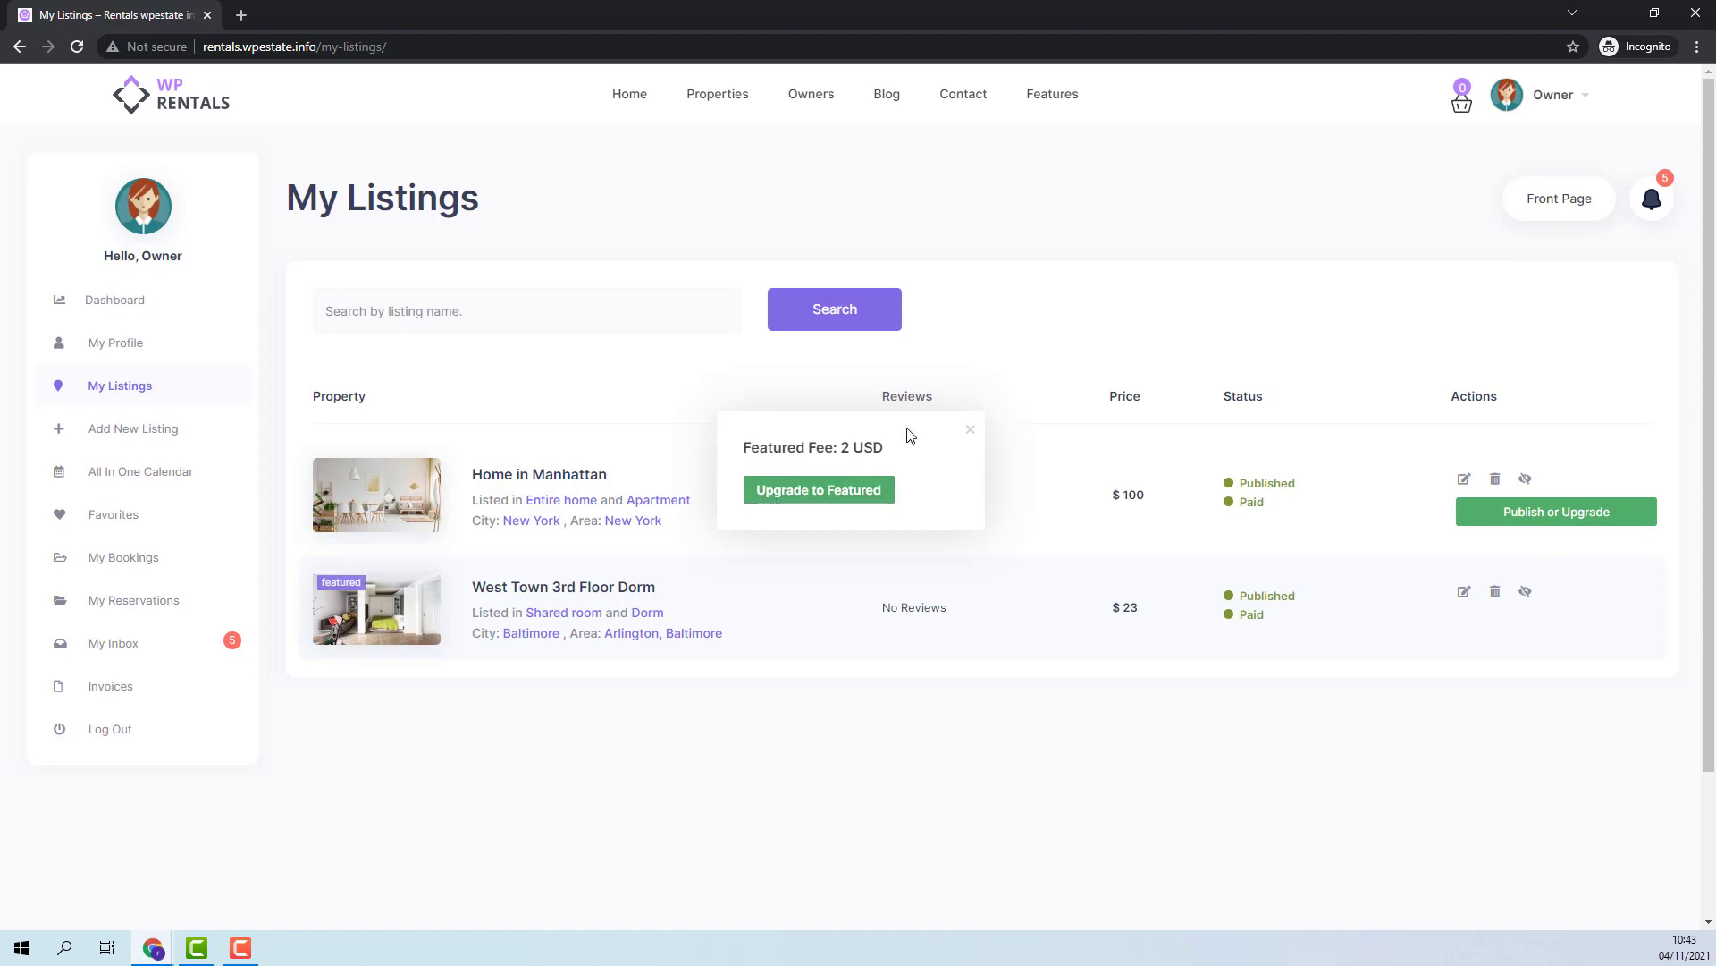
{"action": "mouse_move", "coordinate": [918, 460]}
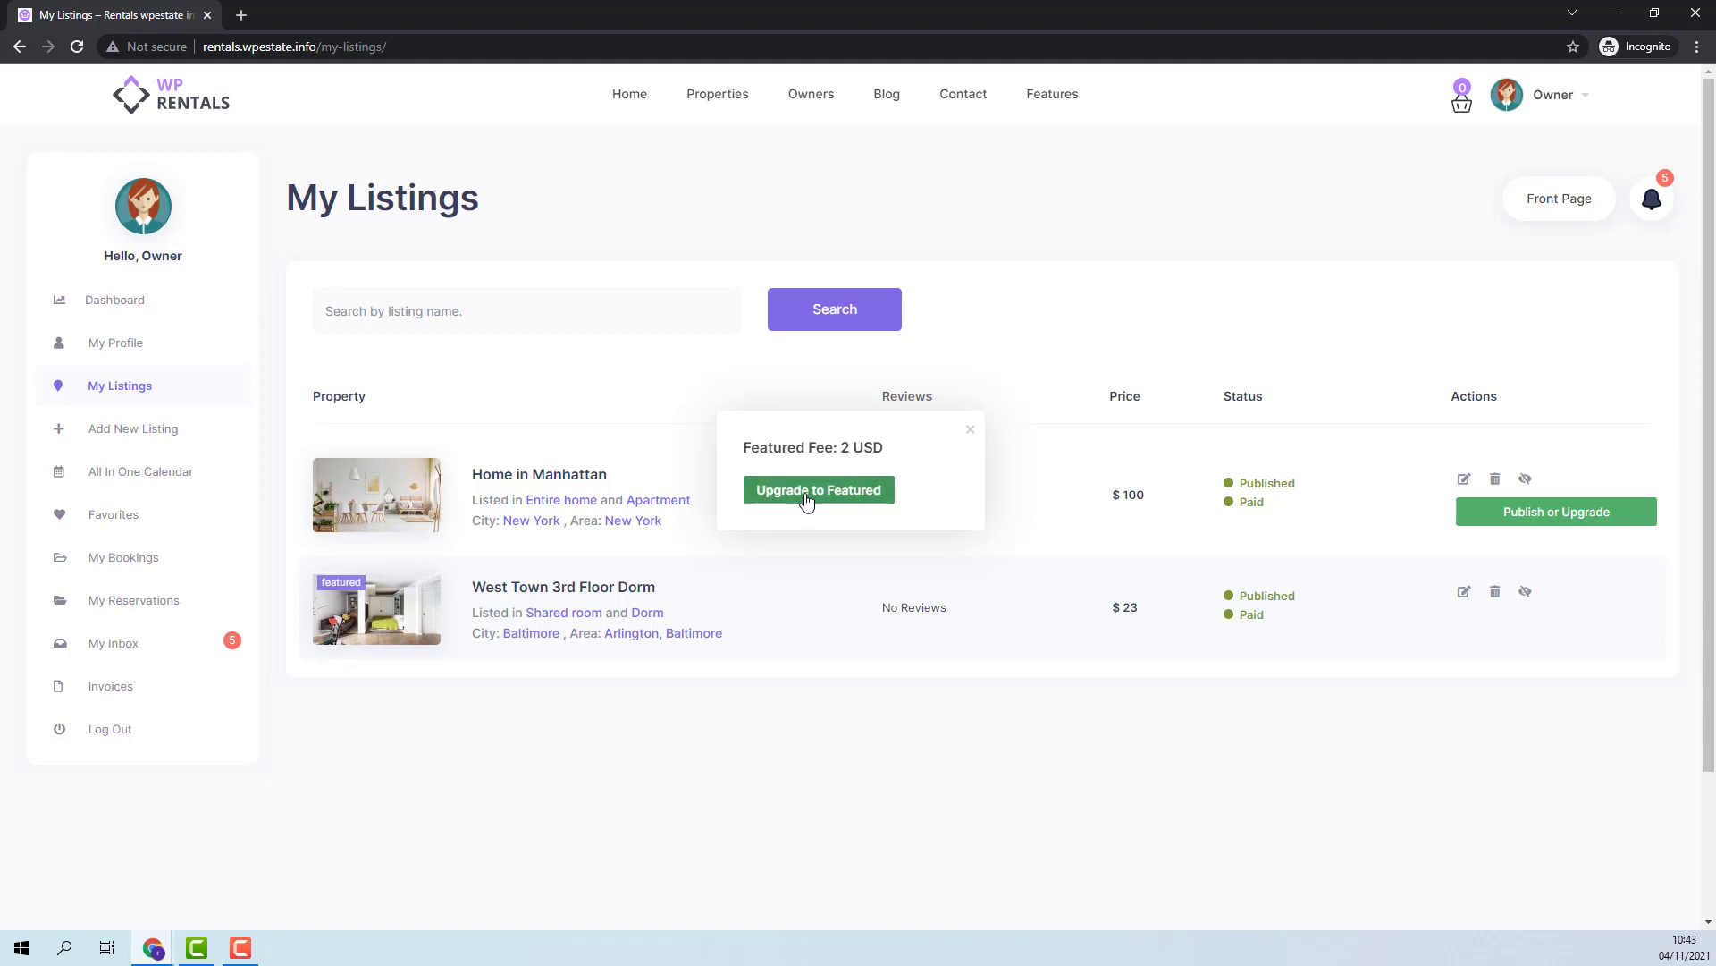
{"action": "left_click", "coordinate": [817, 490]}
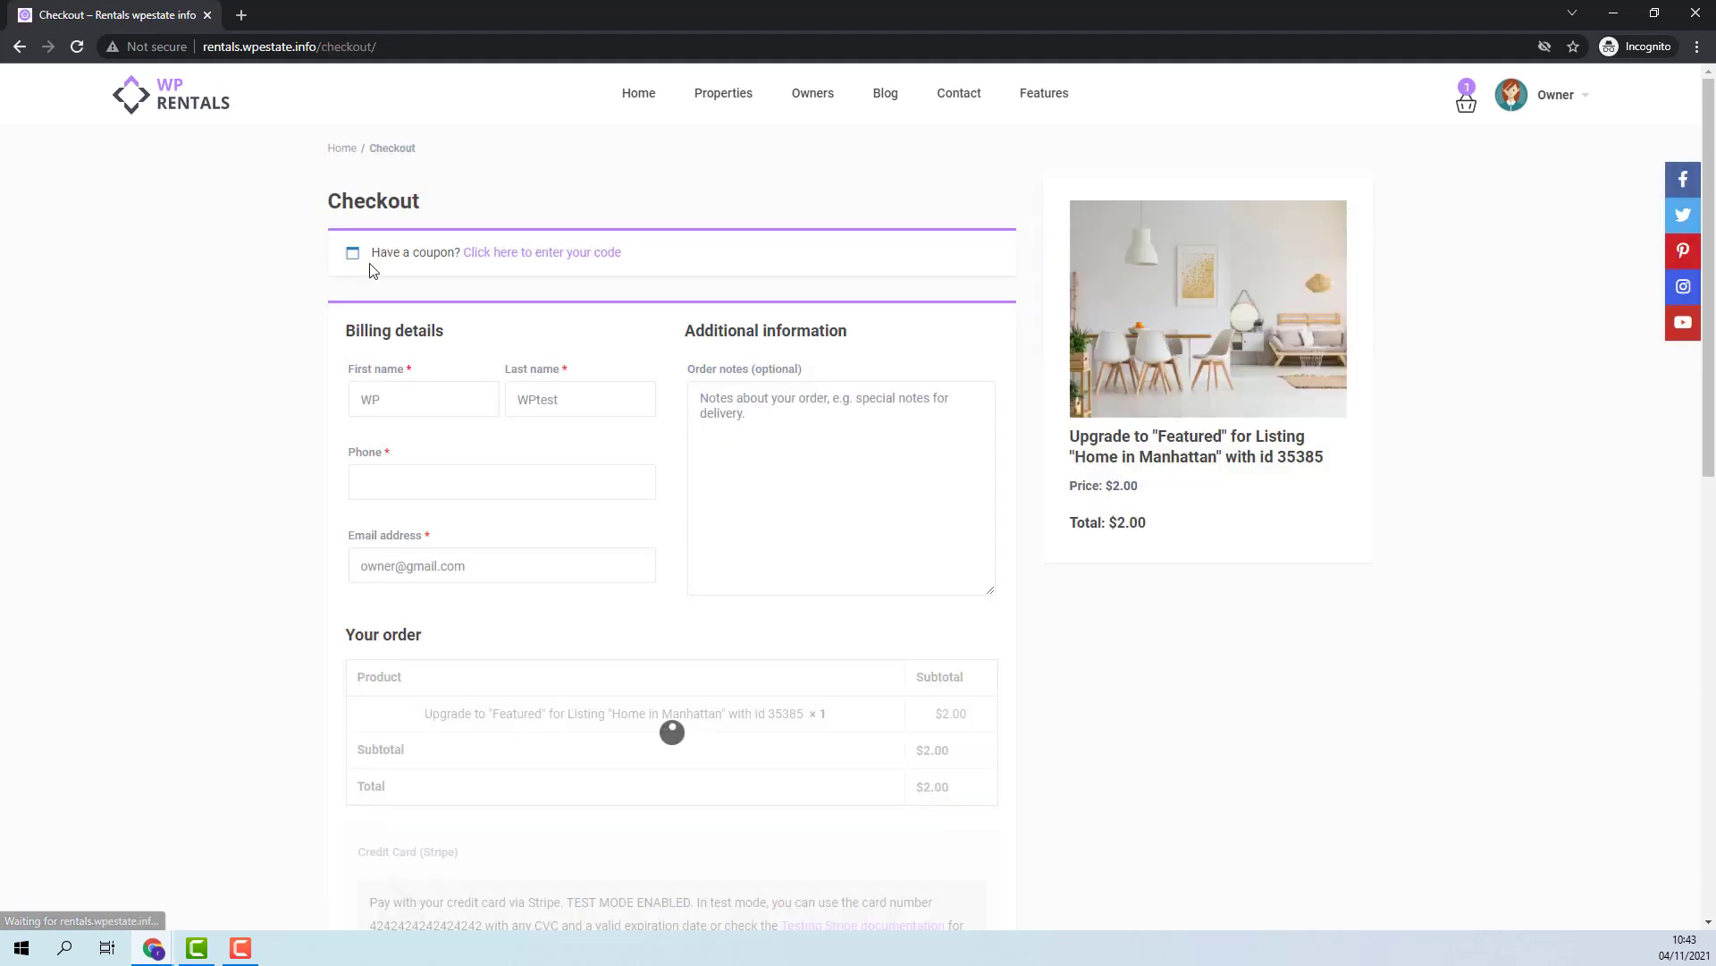
Enter phone 555555 and CVC 000, place the $2.00 featured upgrade order, and return to the dashboard.
{"action": "scroll", "scroll_direction": "down", "scroll_amount": 3}
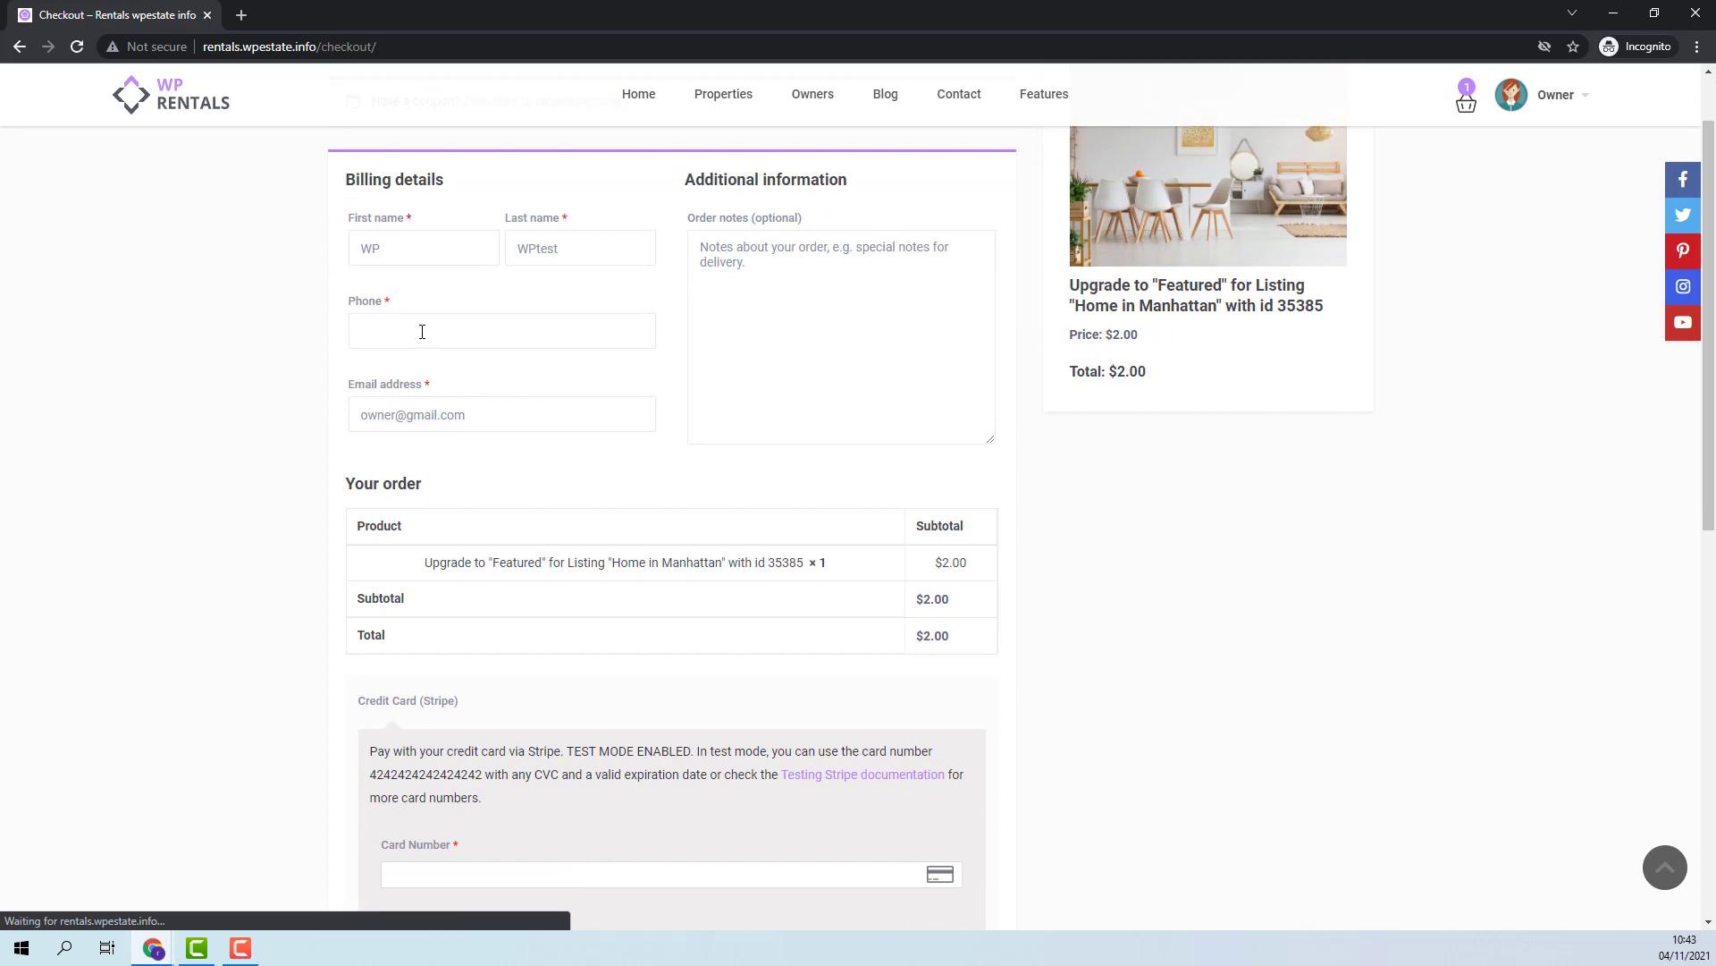
{"action": "type", "text": "555555"}
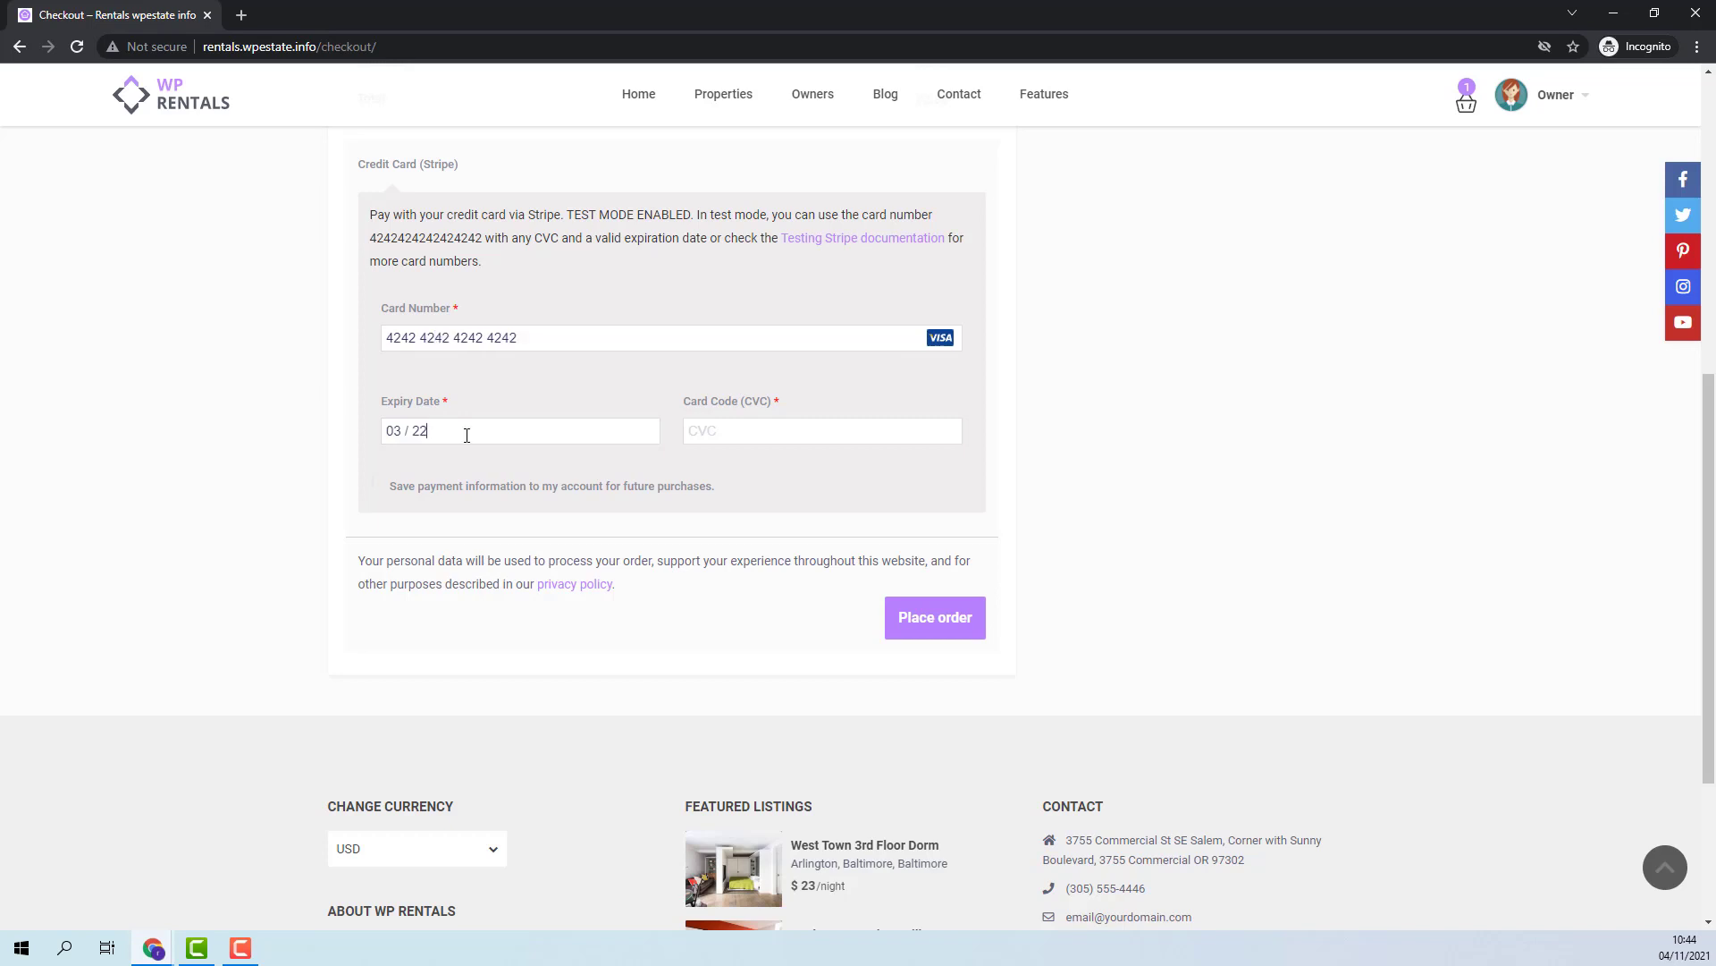
{"action": "type", "text": "000"}
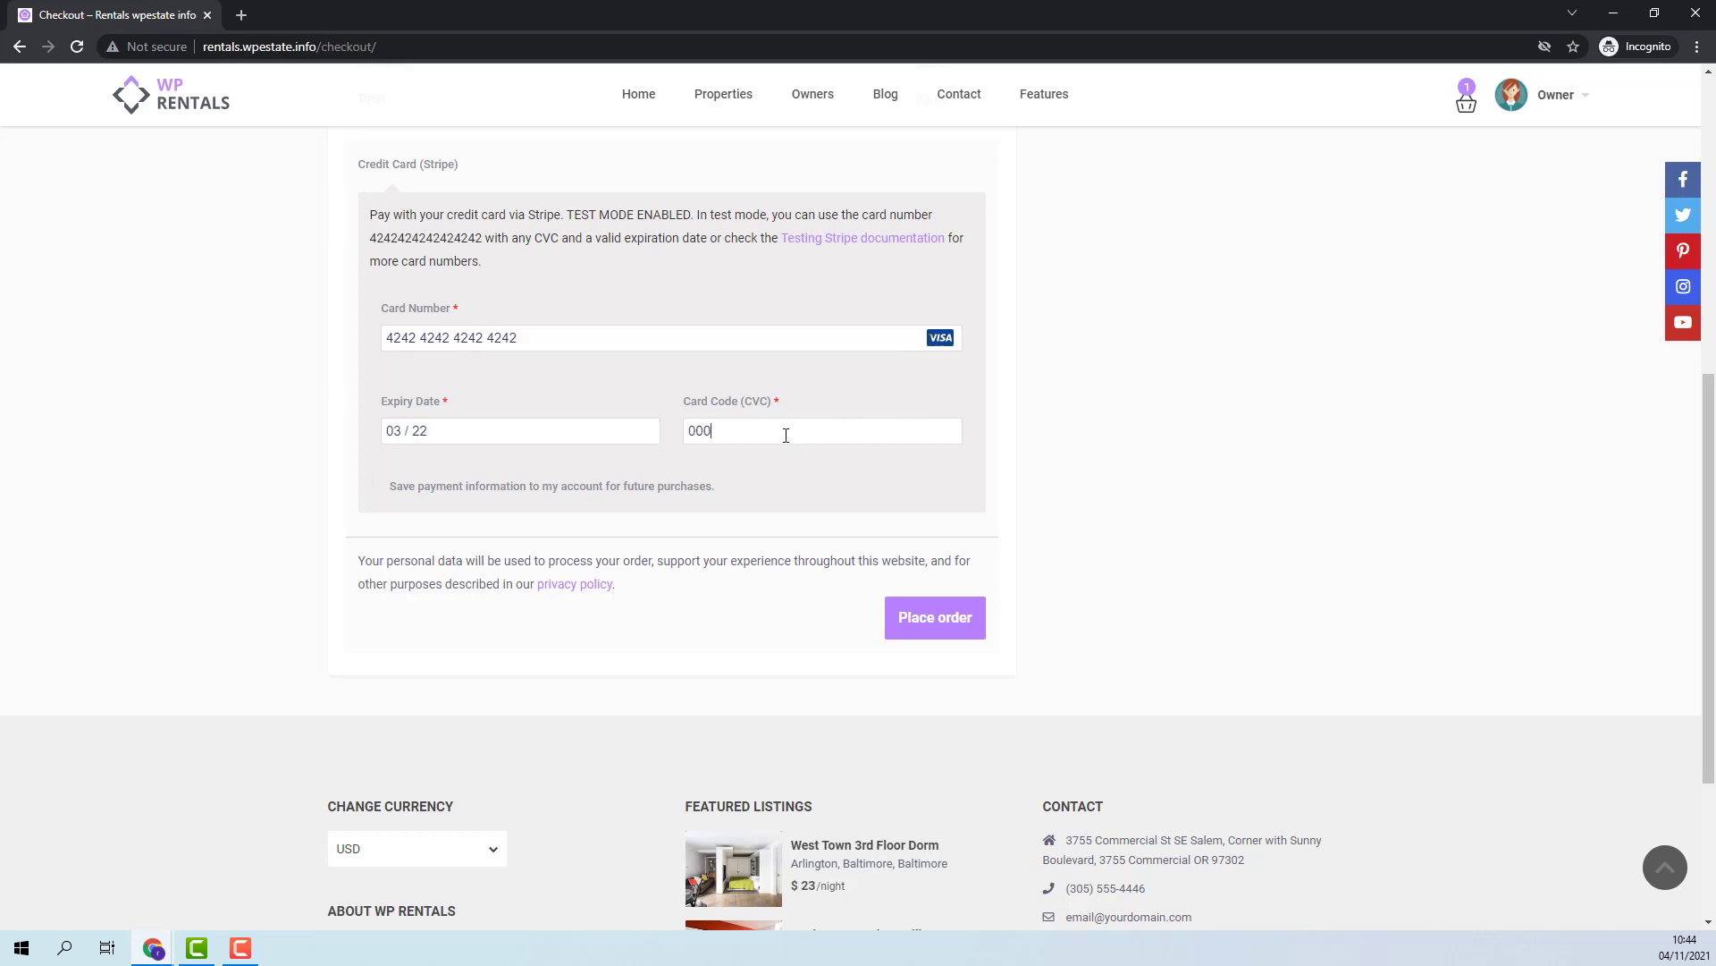
{"action": "left_click", "coordinate": [933, 617]}
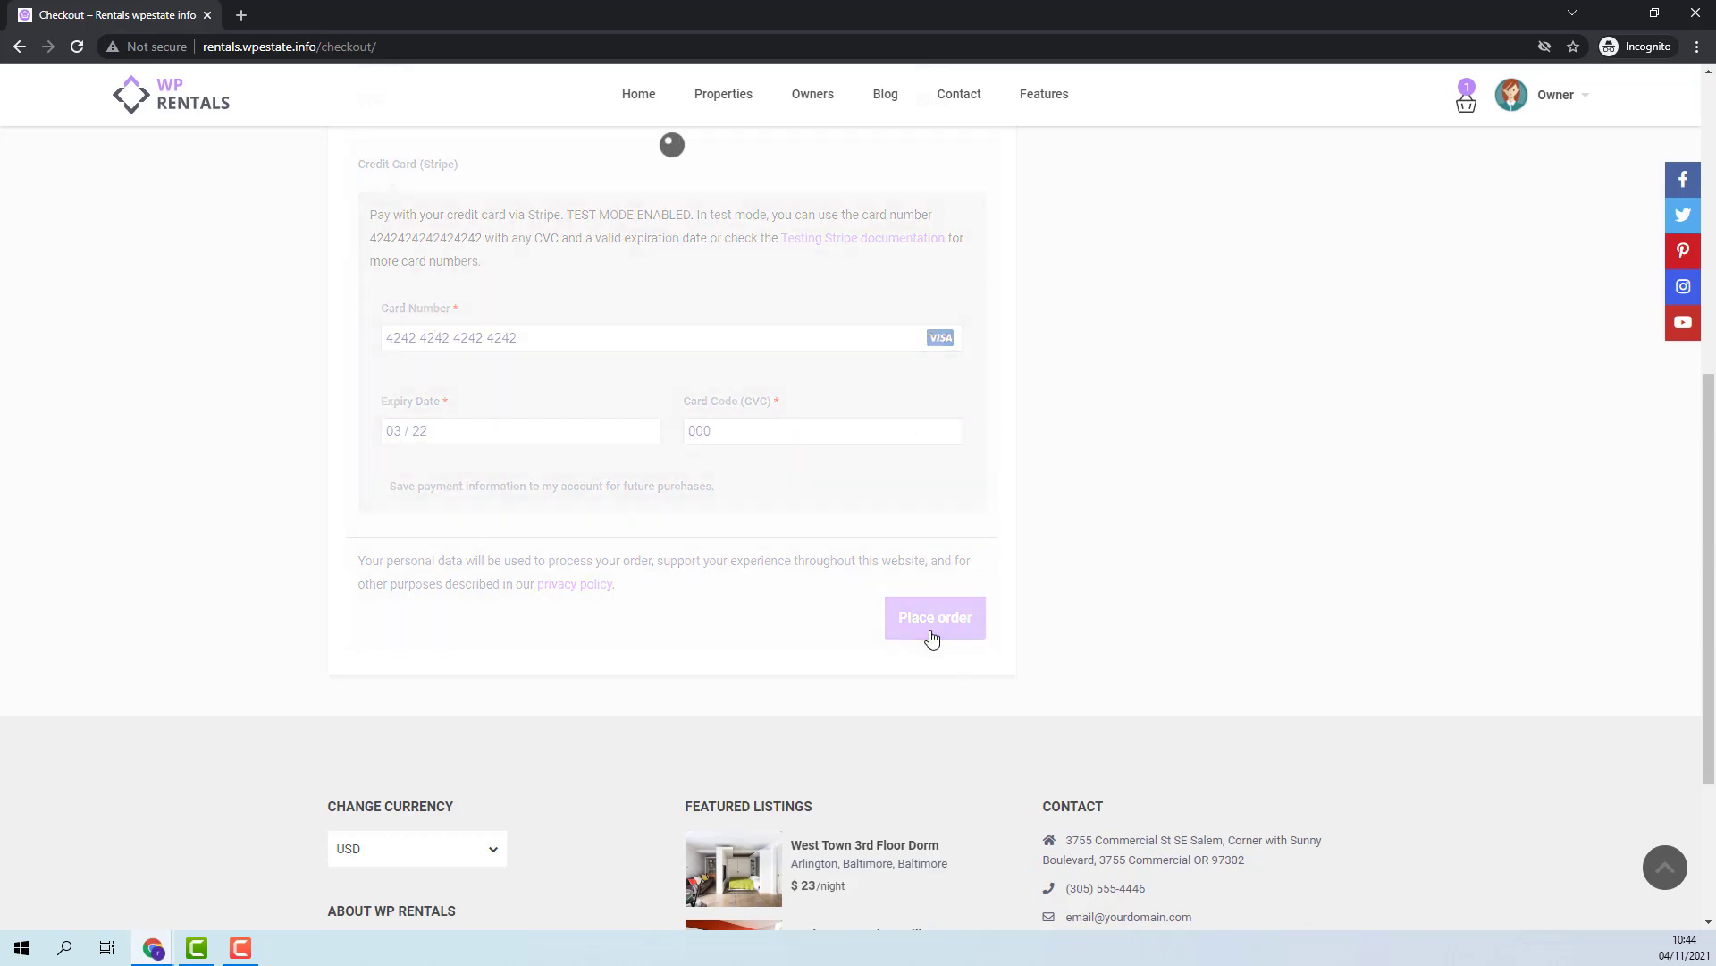
{"action": "left_click", "coordinate": [933, 616]}
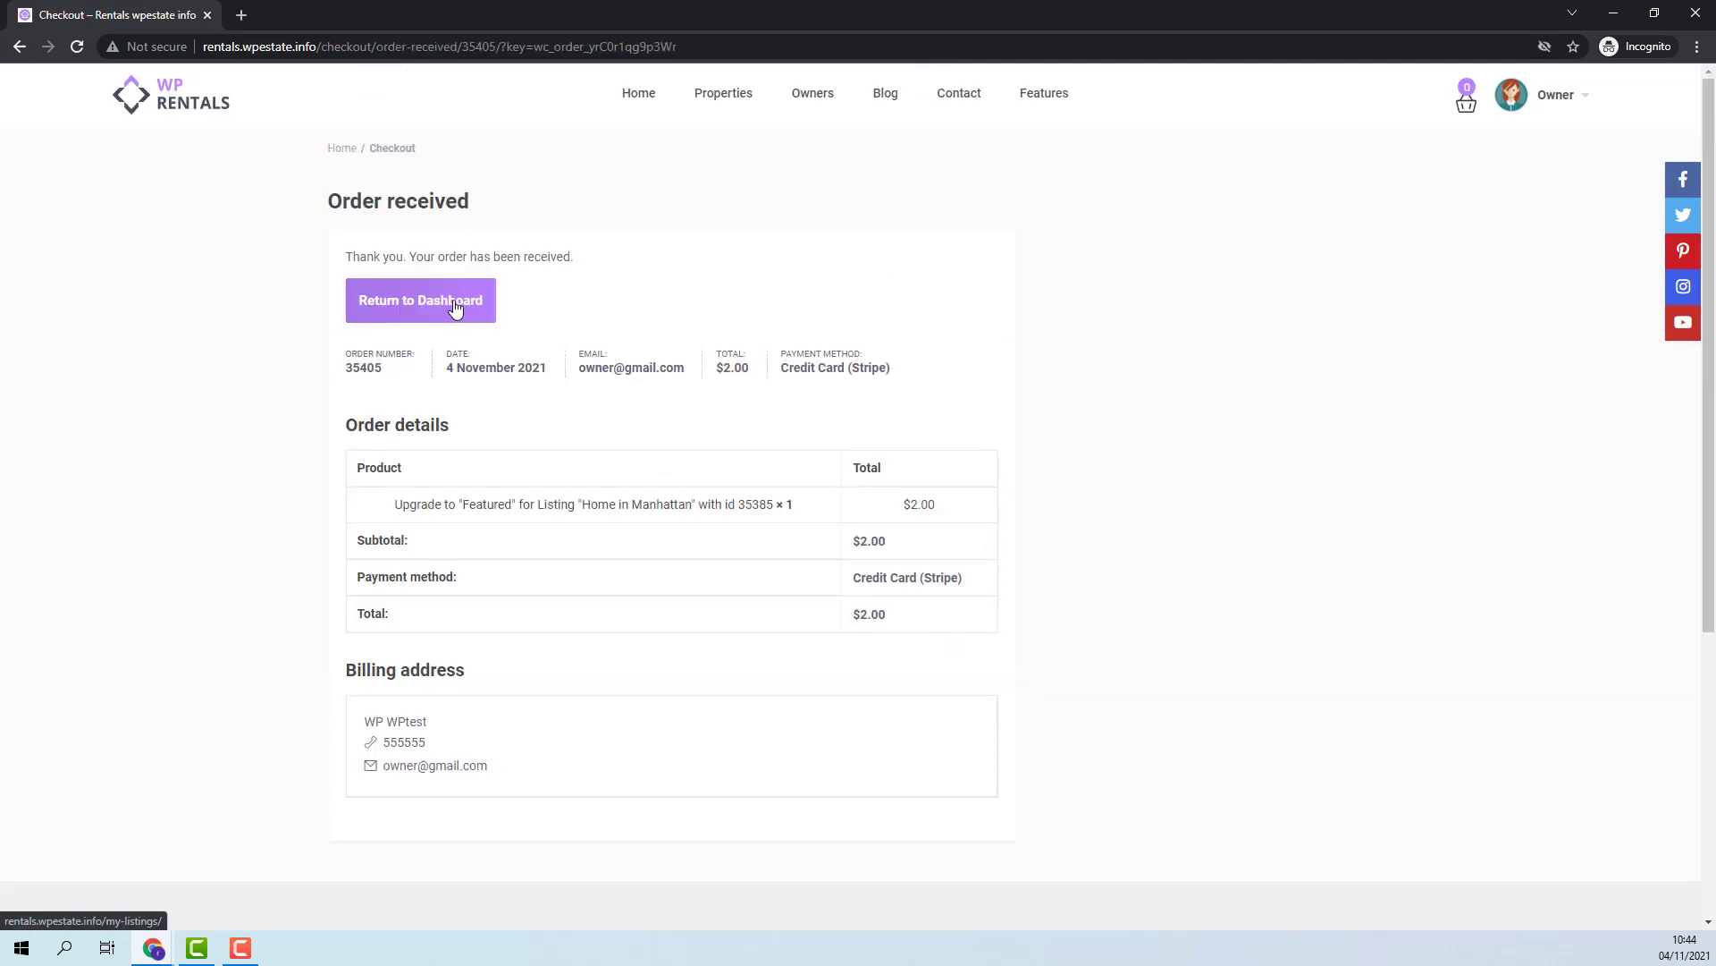
{"action": "left_click", "coordinate": [421, 301]}
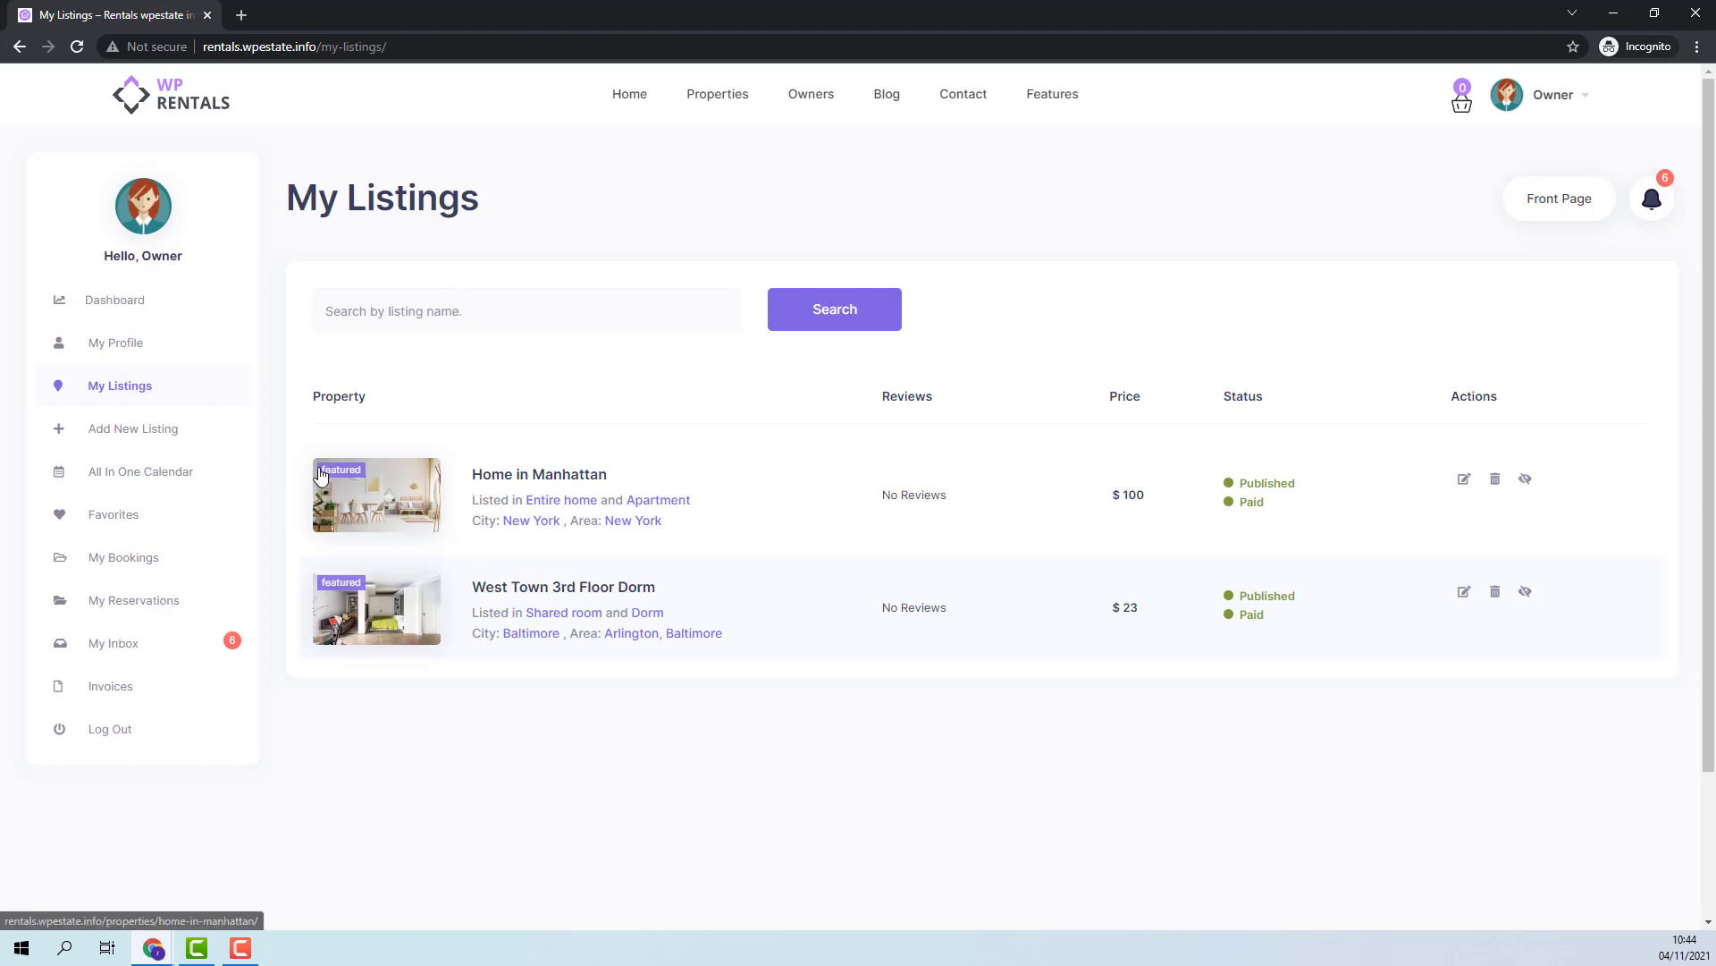
{"action": "mouse_move", "coordinate": [379, 484]}
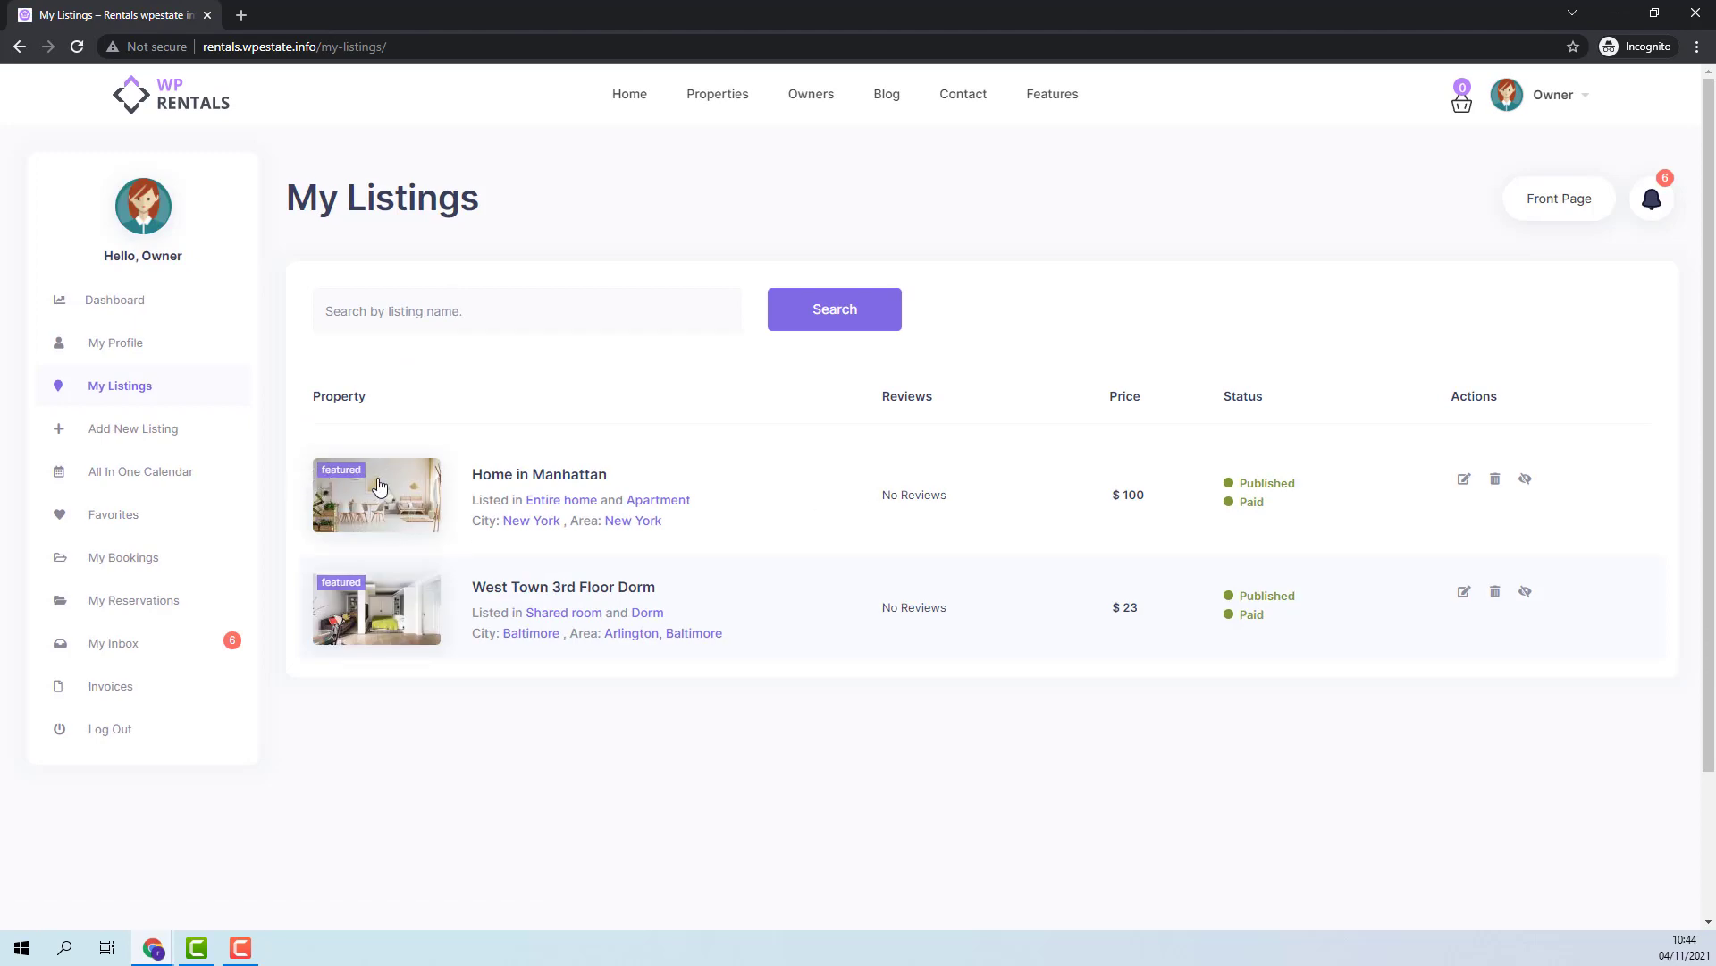
{"action": "mouse_move", "coordinate": [1091, 460]}
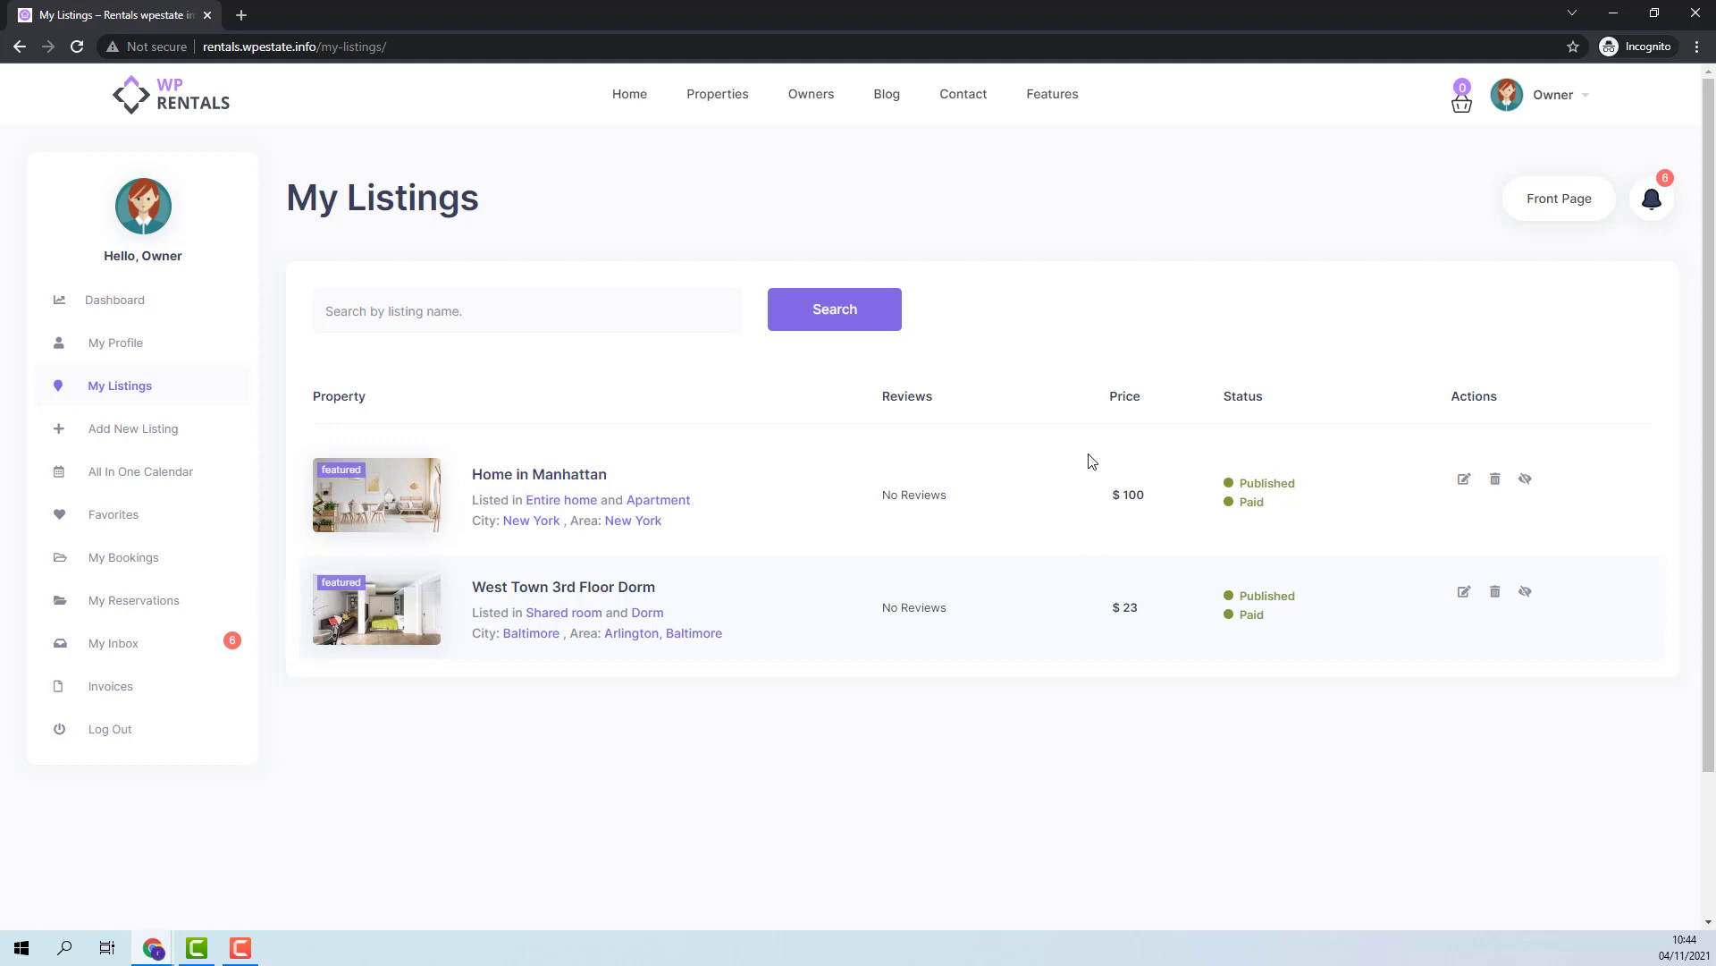